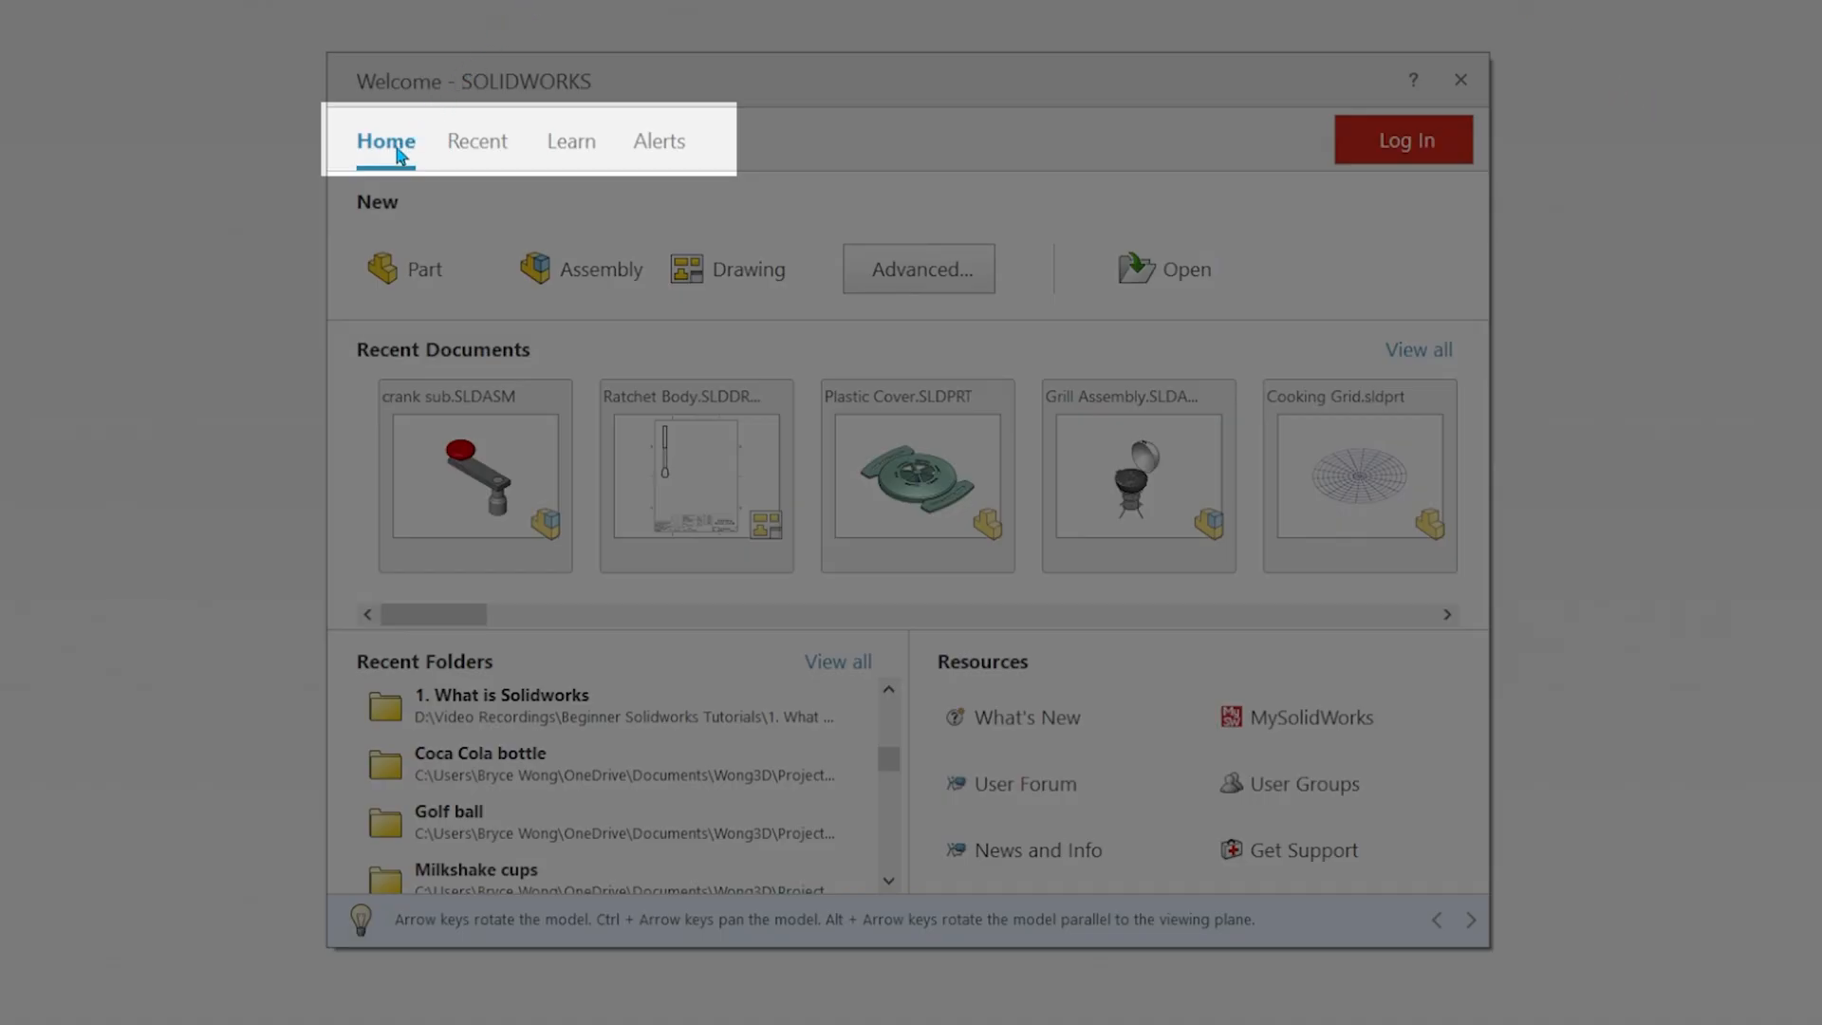
mouse_move(685, 169)
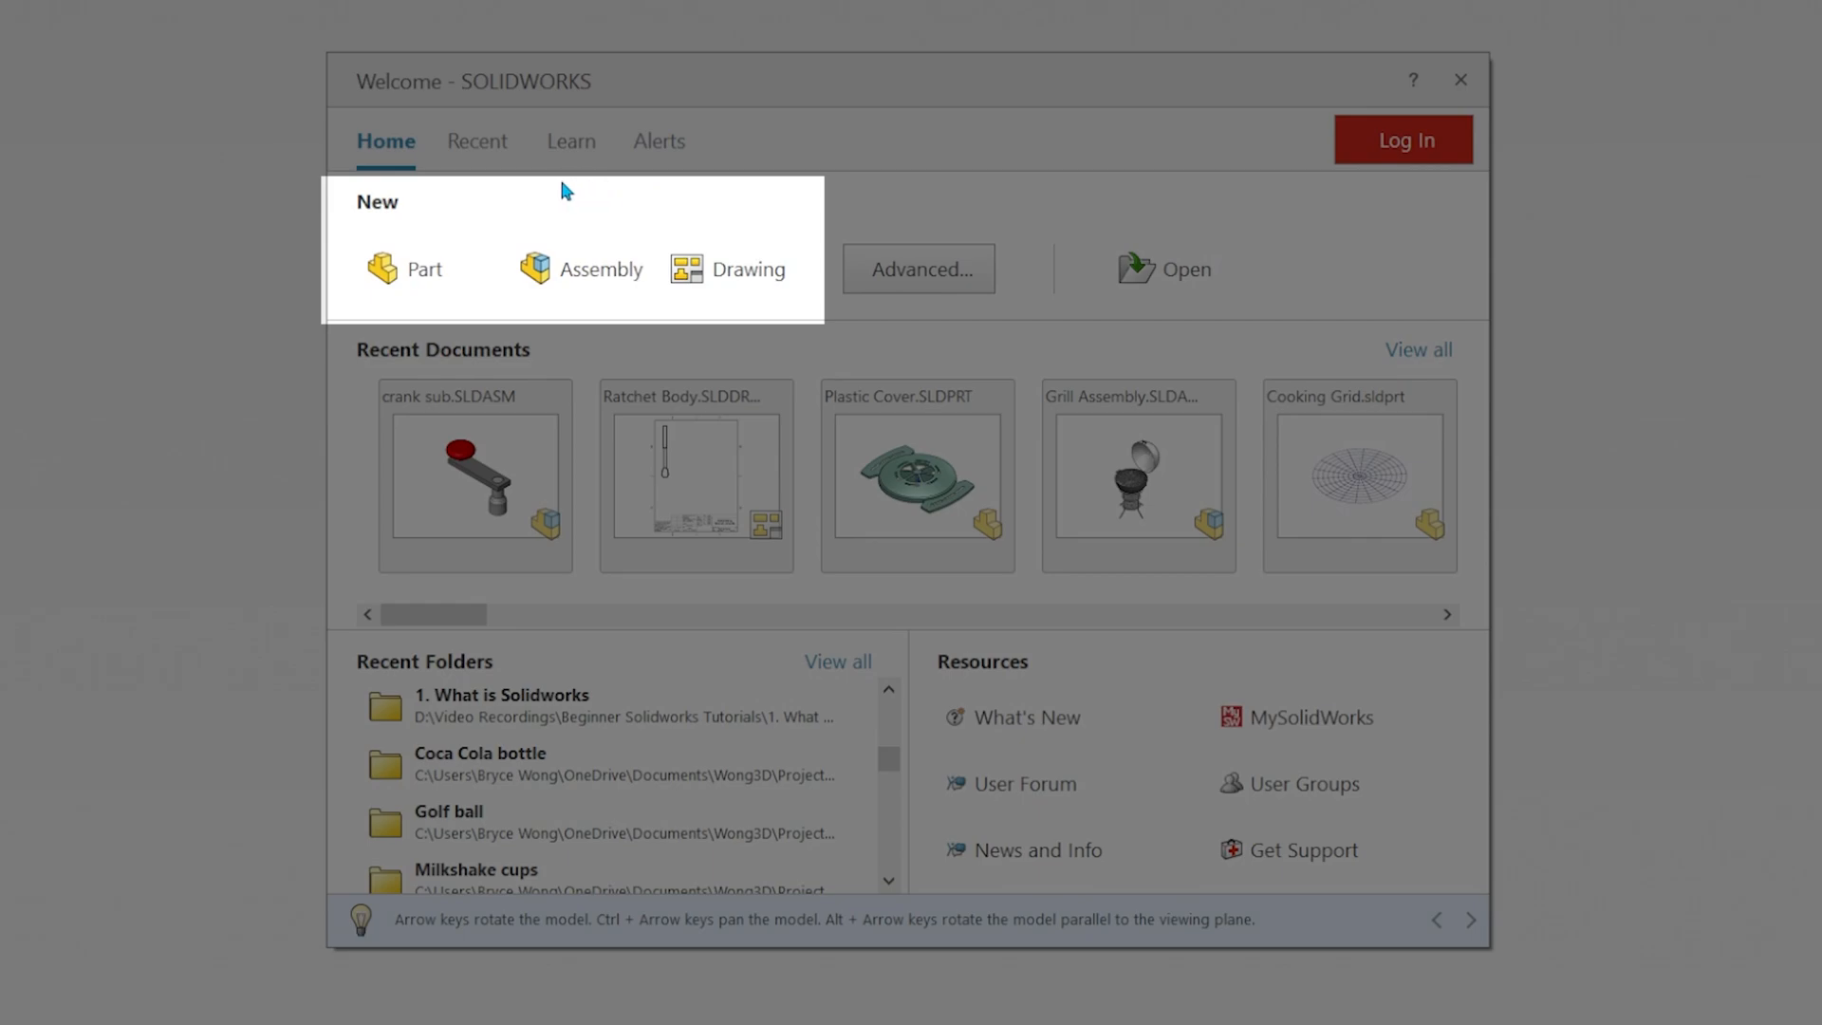
mouse_move(688, 291)
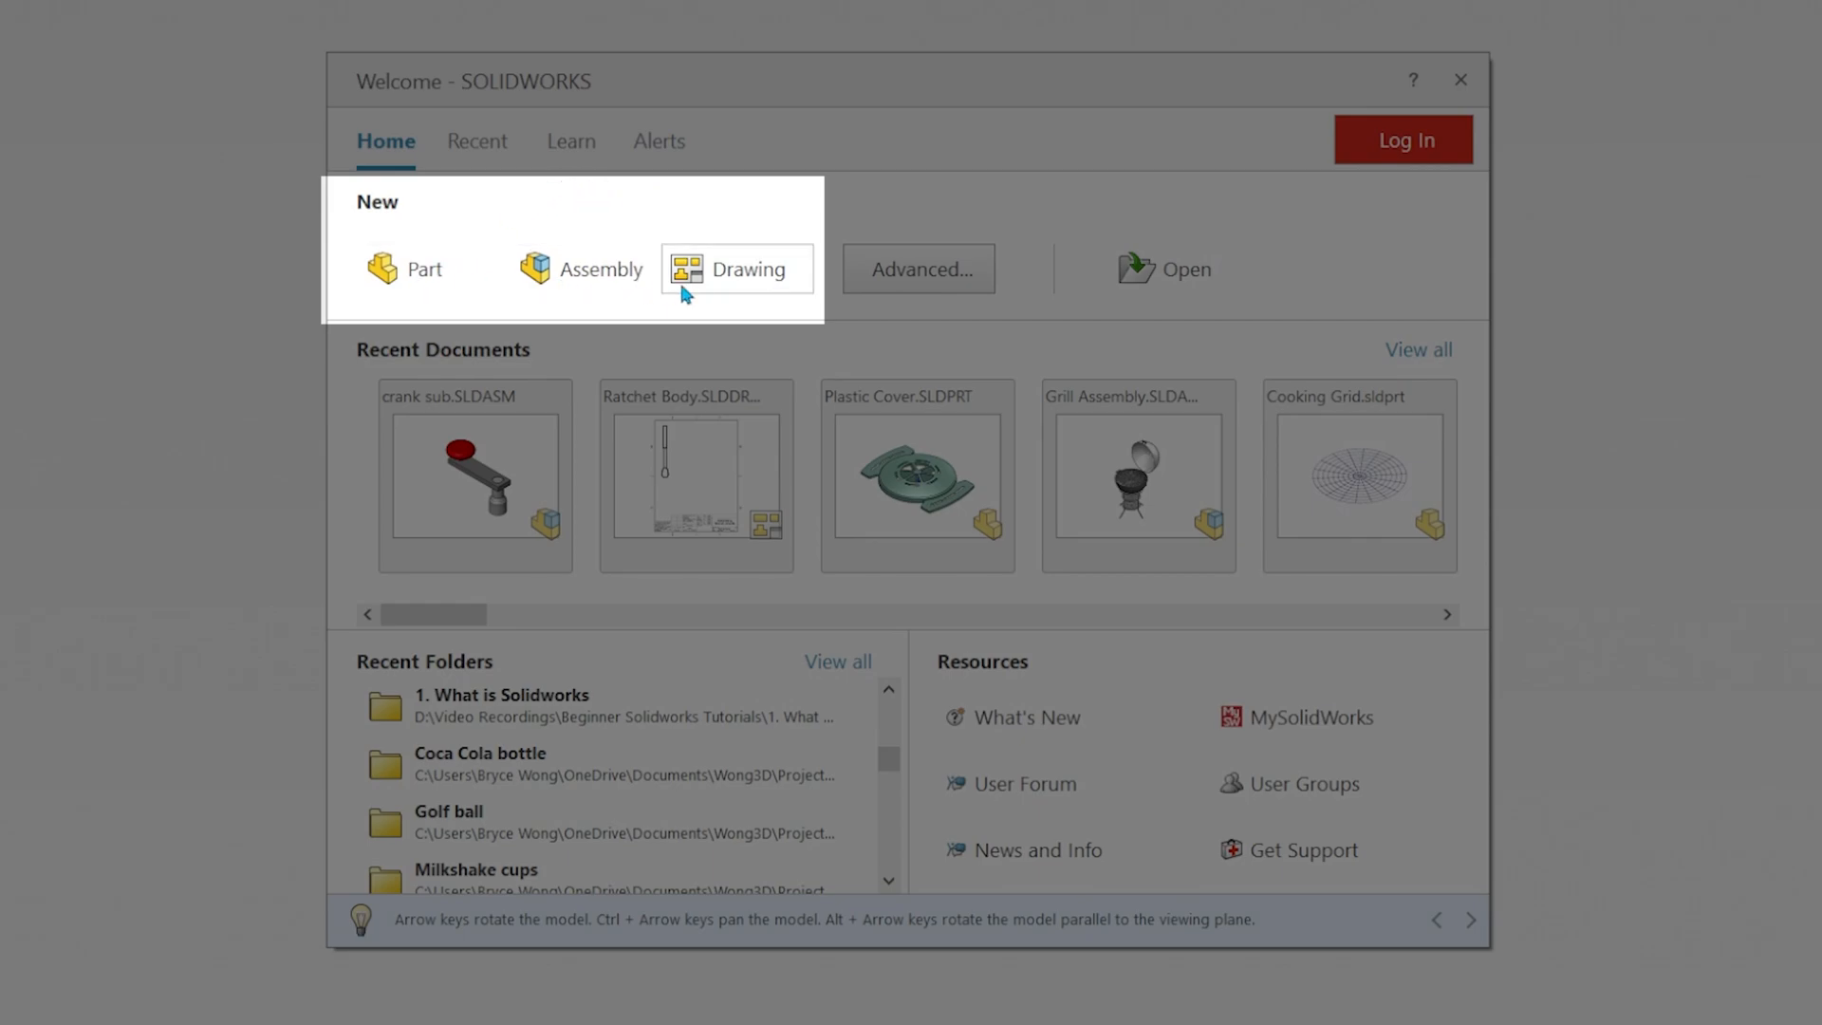
mouse_move(743, 301)
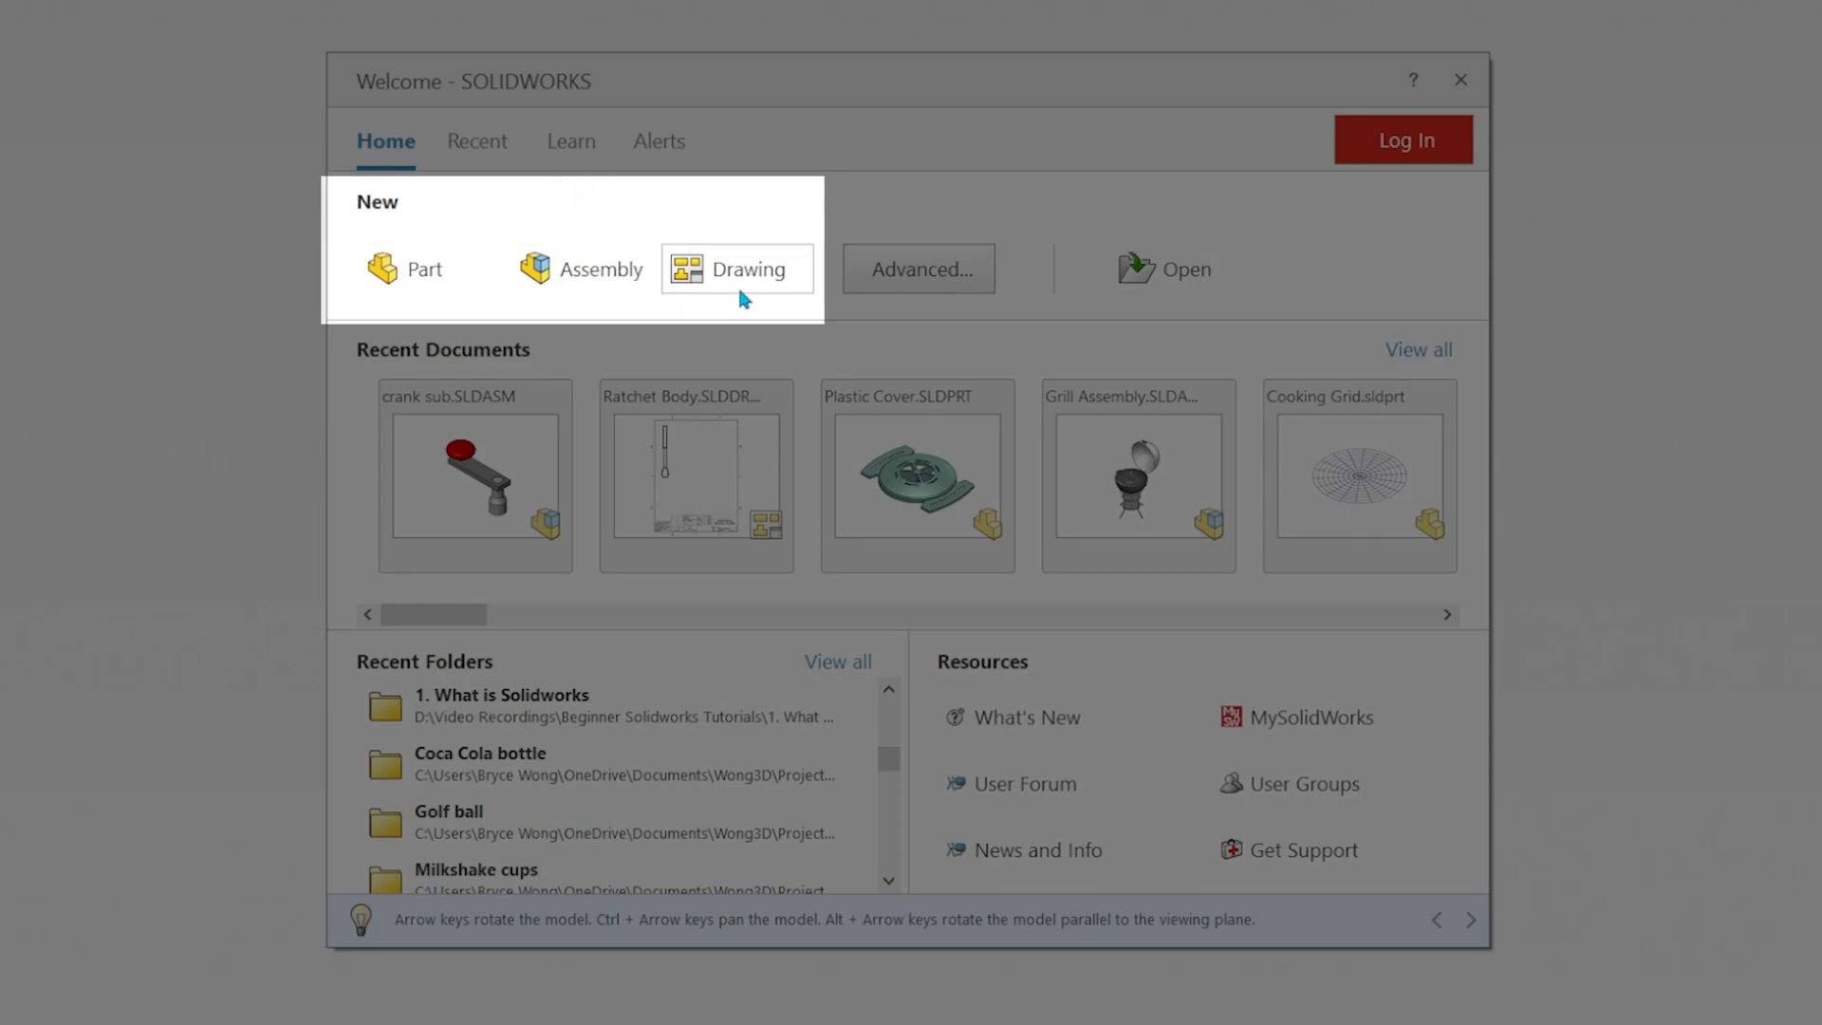
mouse_move(775, 329)
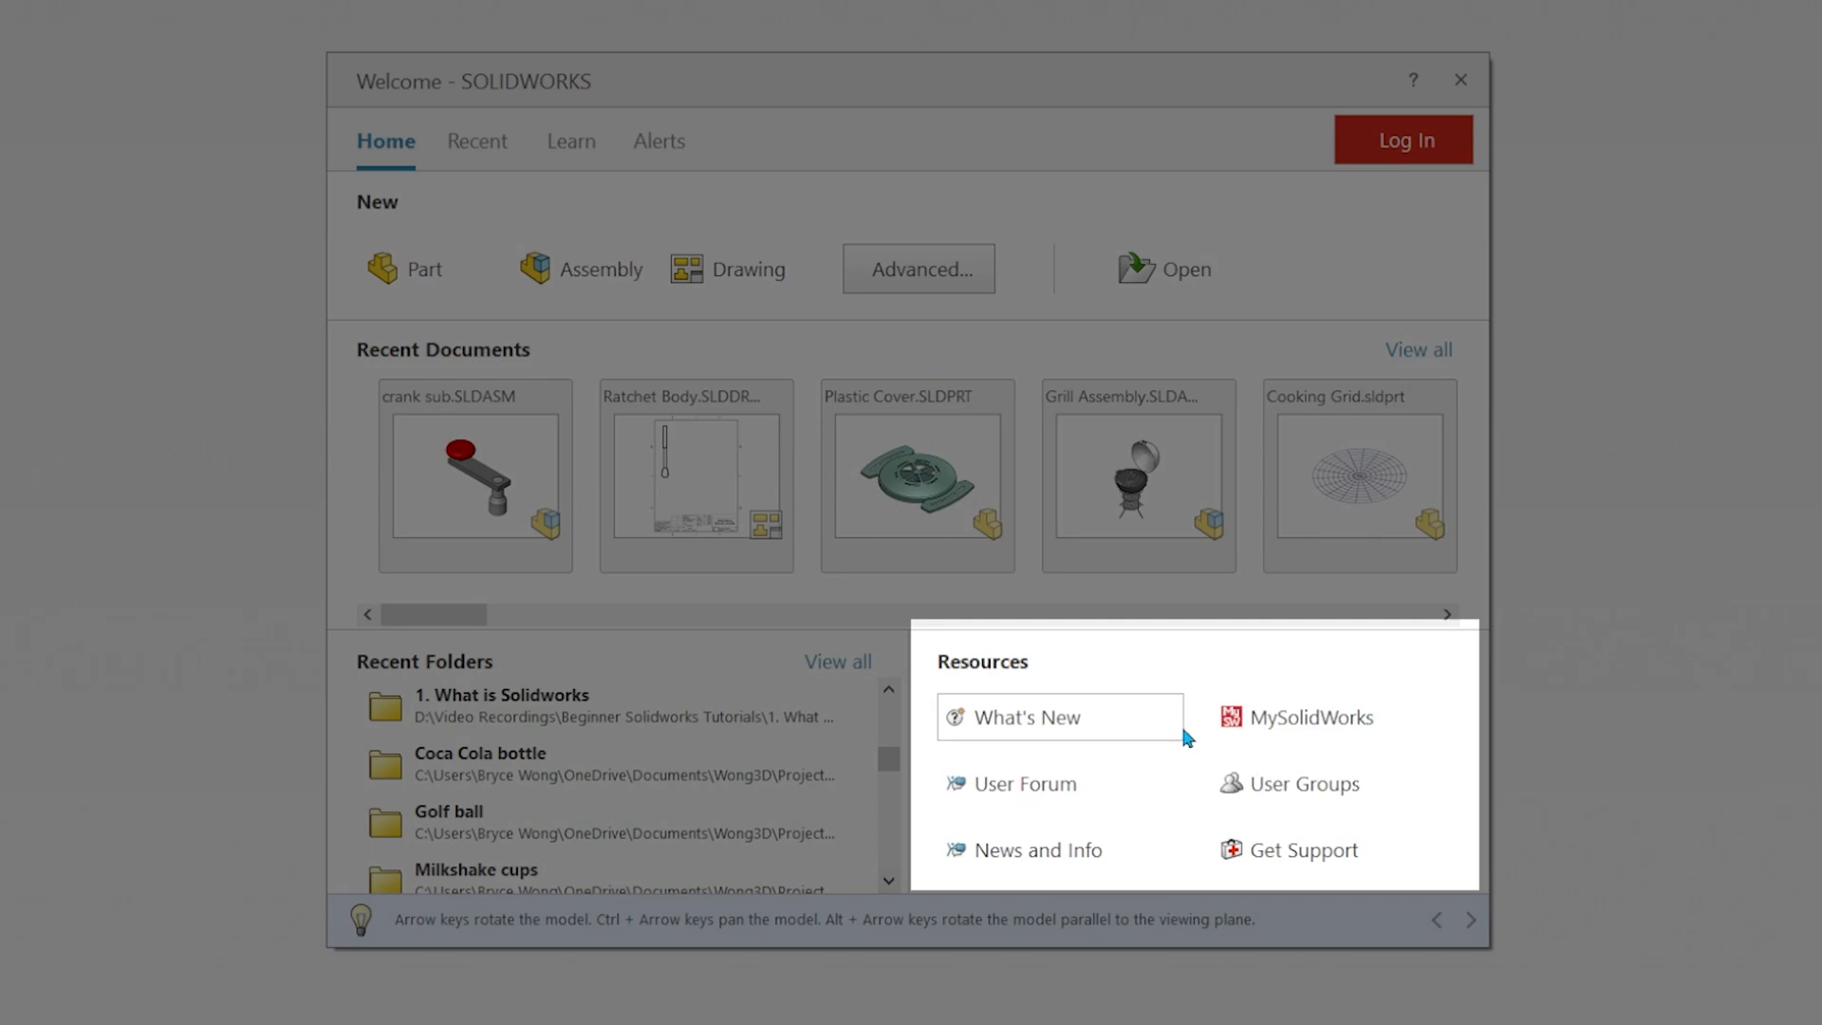
mouse_move(1131, 724)
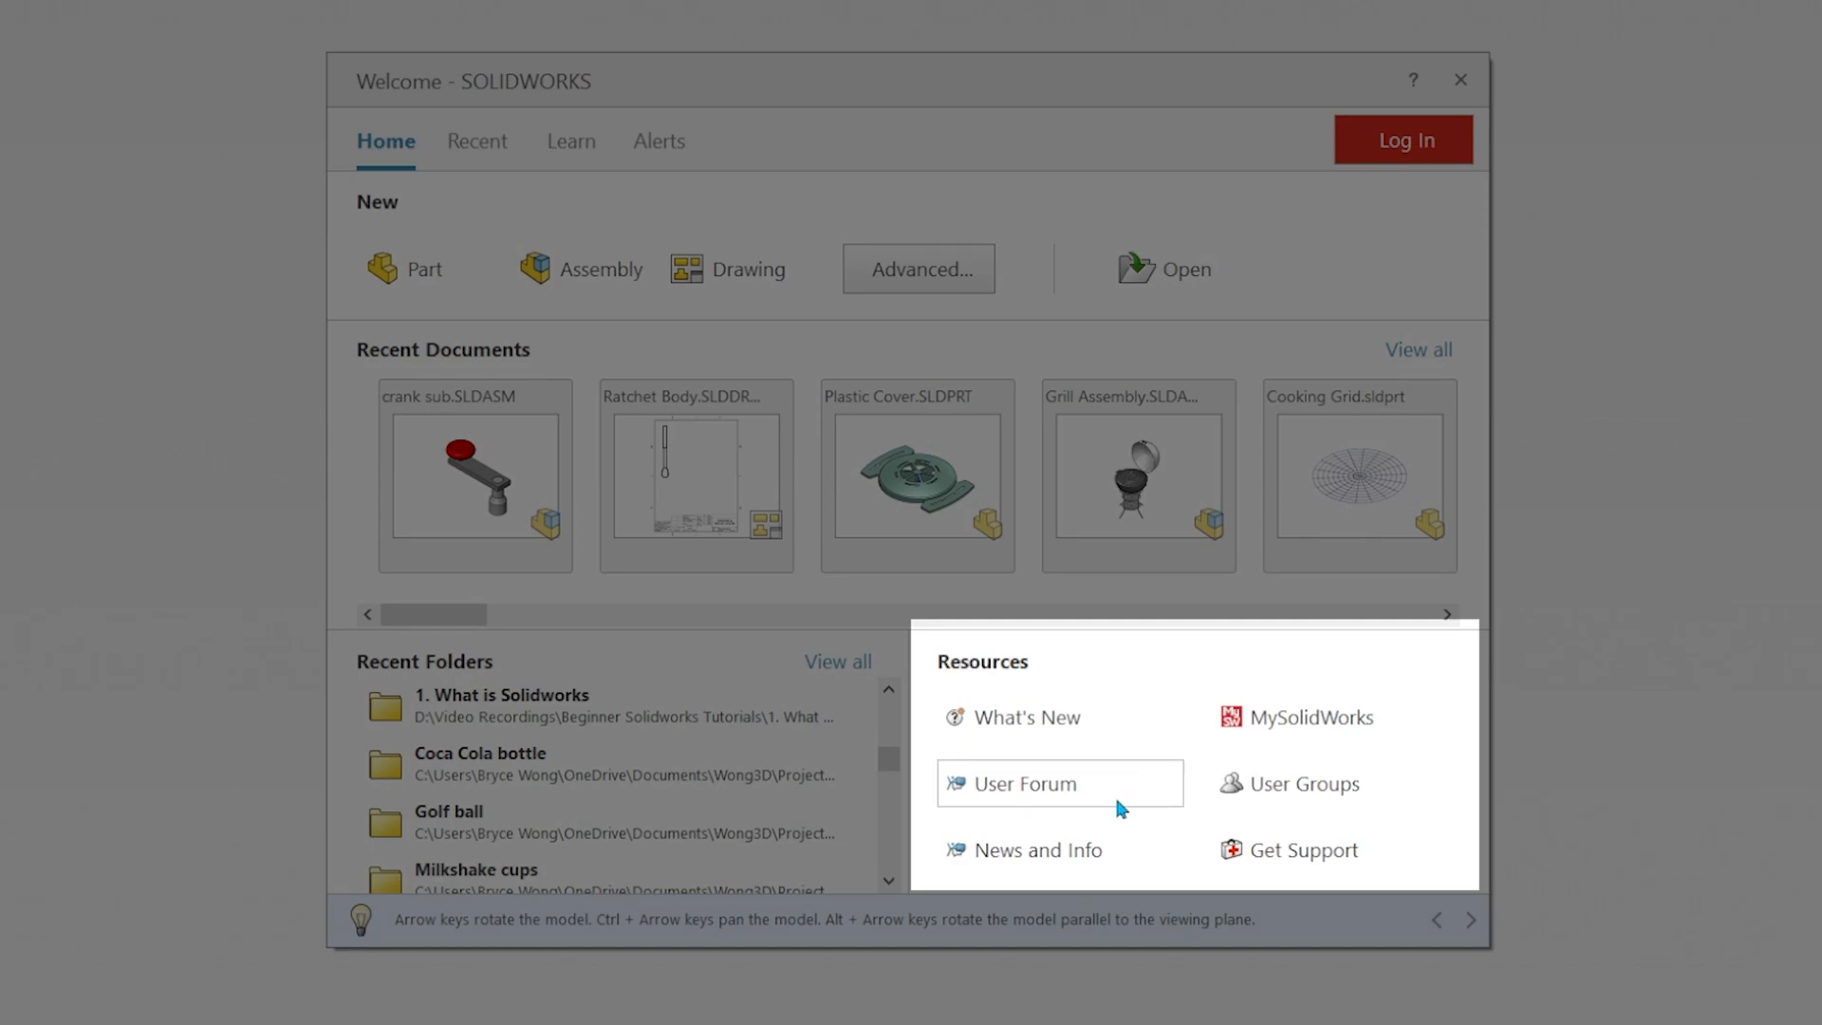
mouse_move(1279, 863)
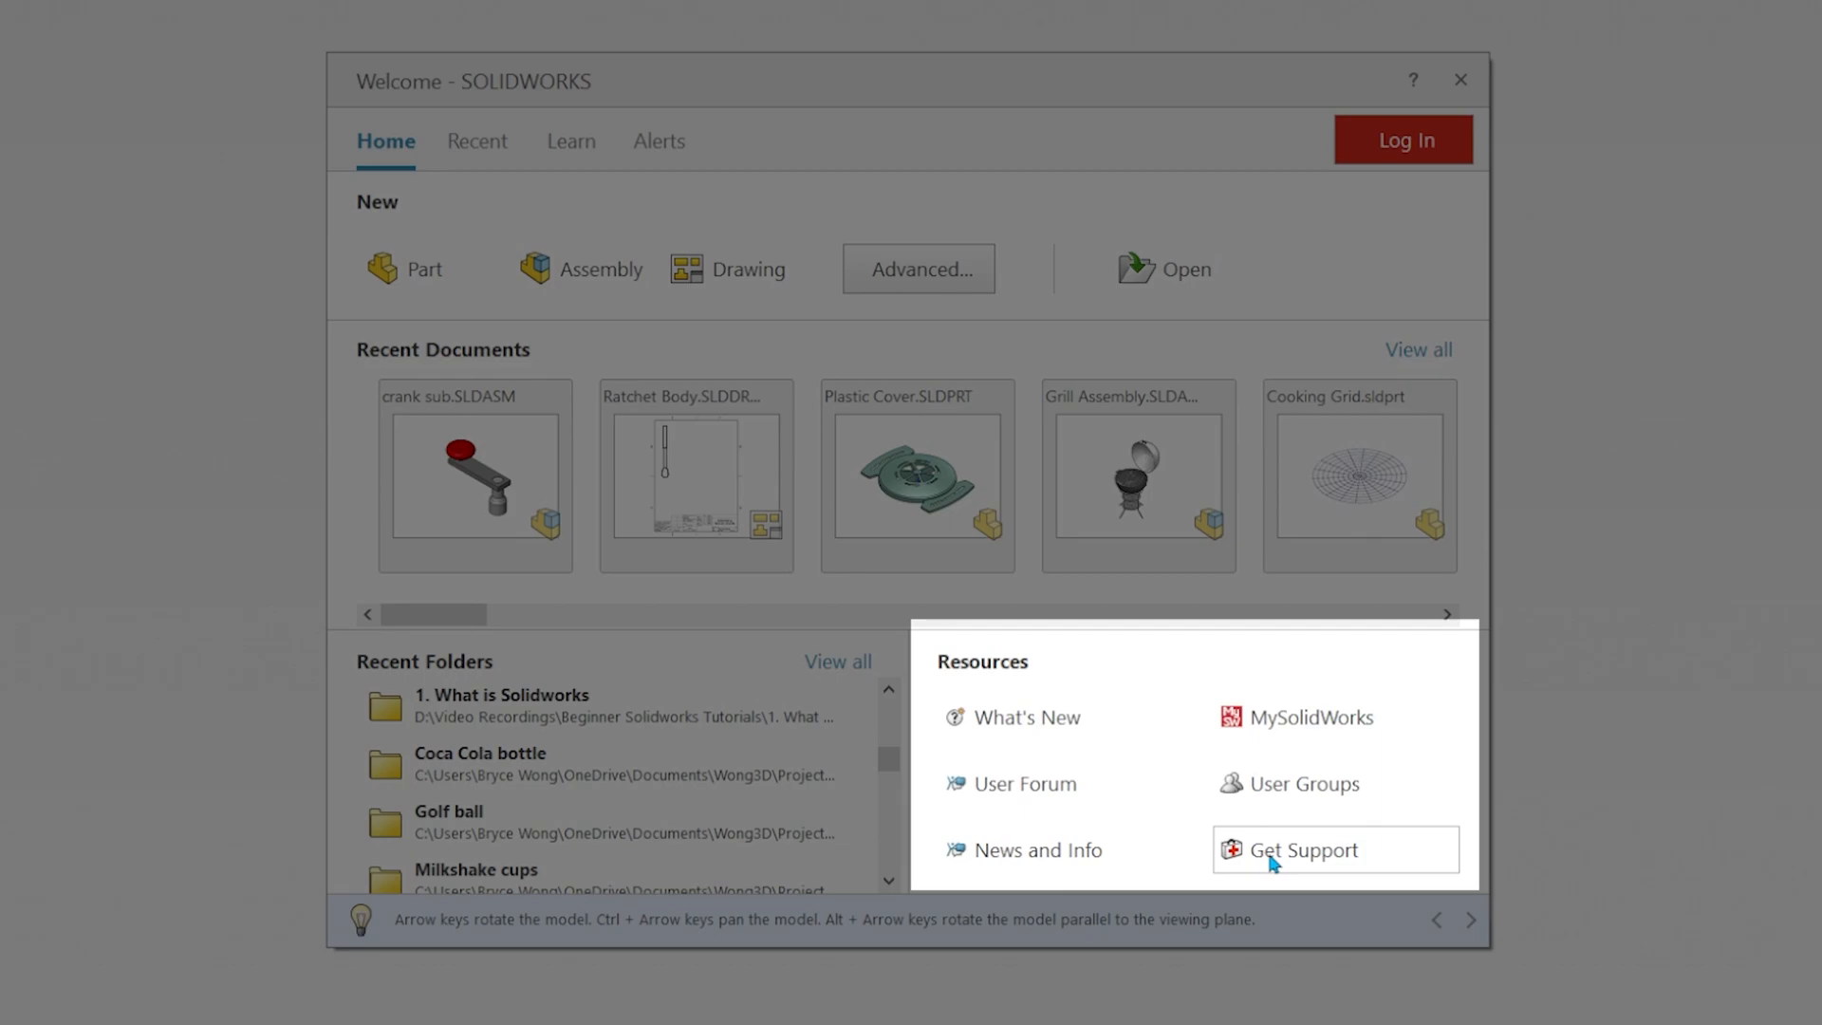
- Browse the Recent documents grid in the Welcome dialog, then show the Learn resources page
left_click(477, 140)
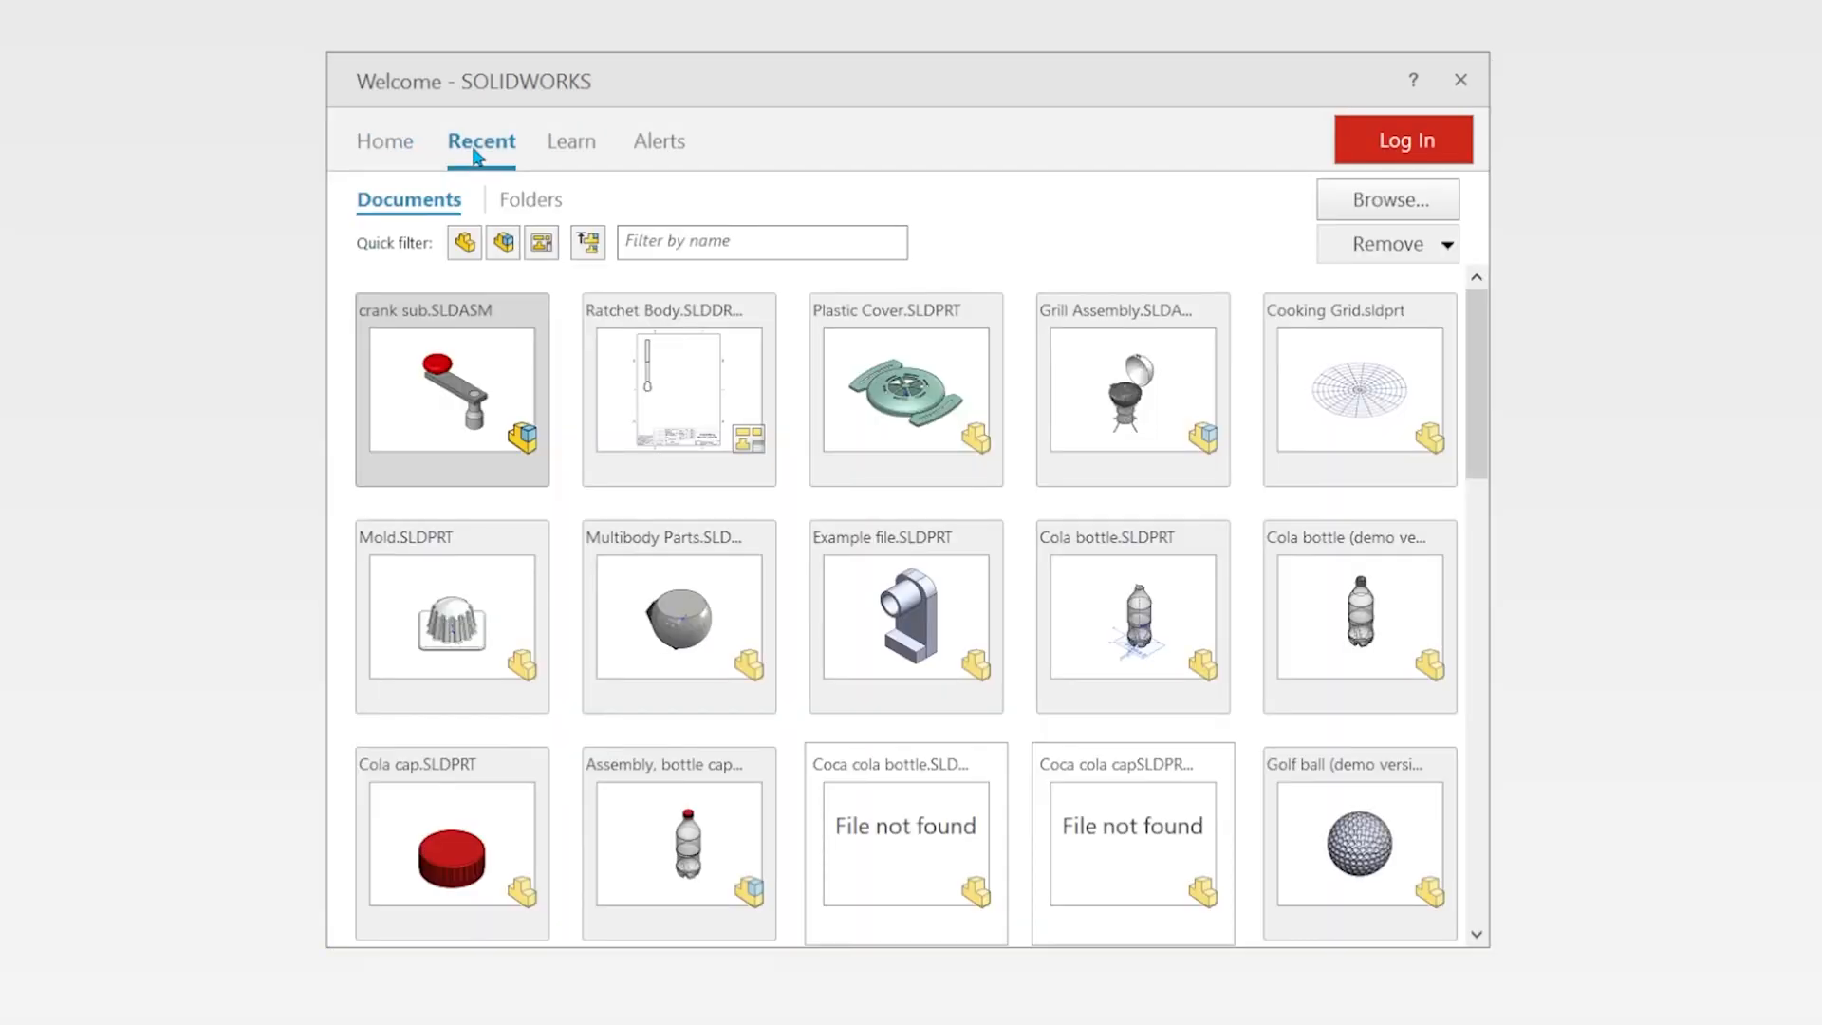
mouse_move(976, 258)
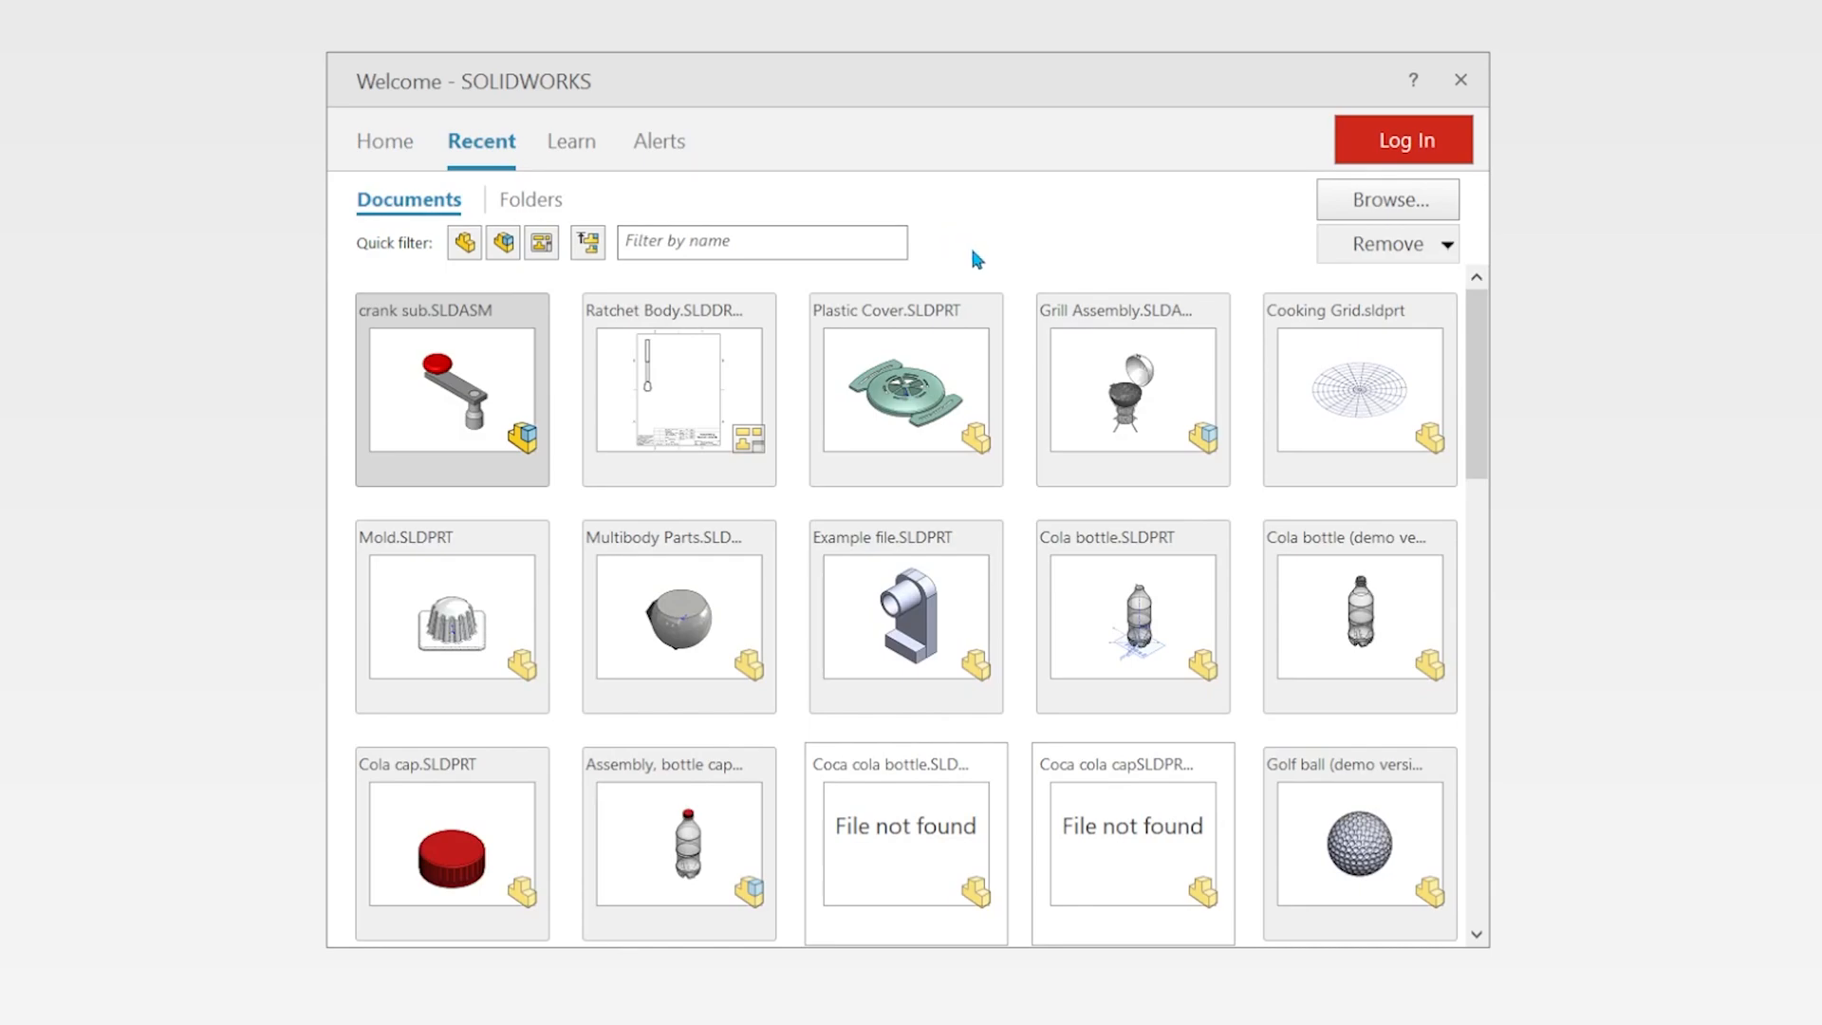
scroll("down", 3)
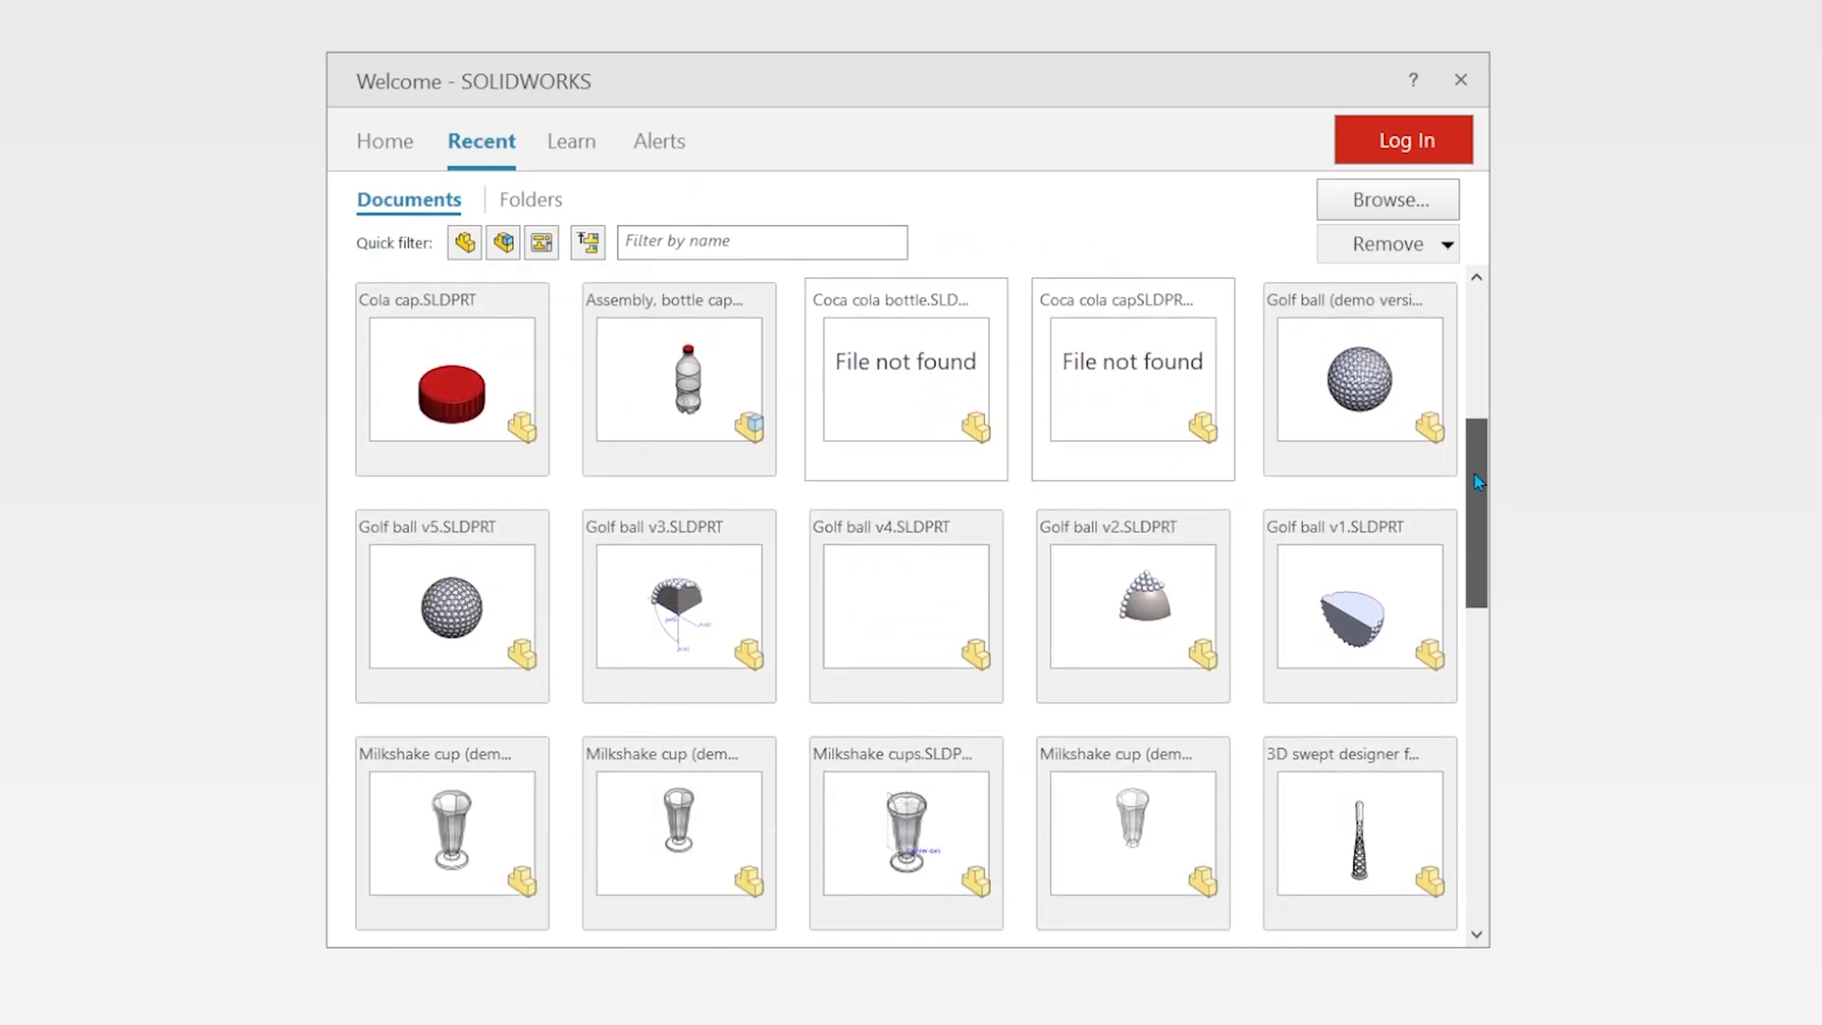
scroll("down", 3)
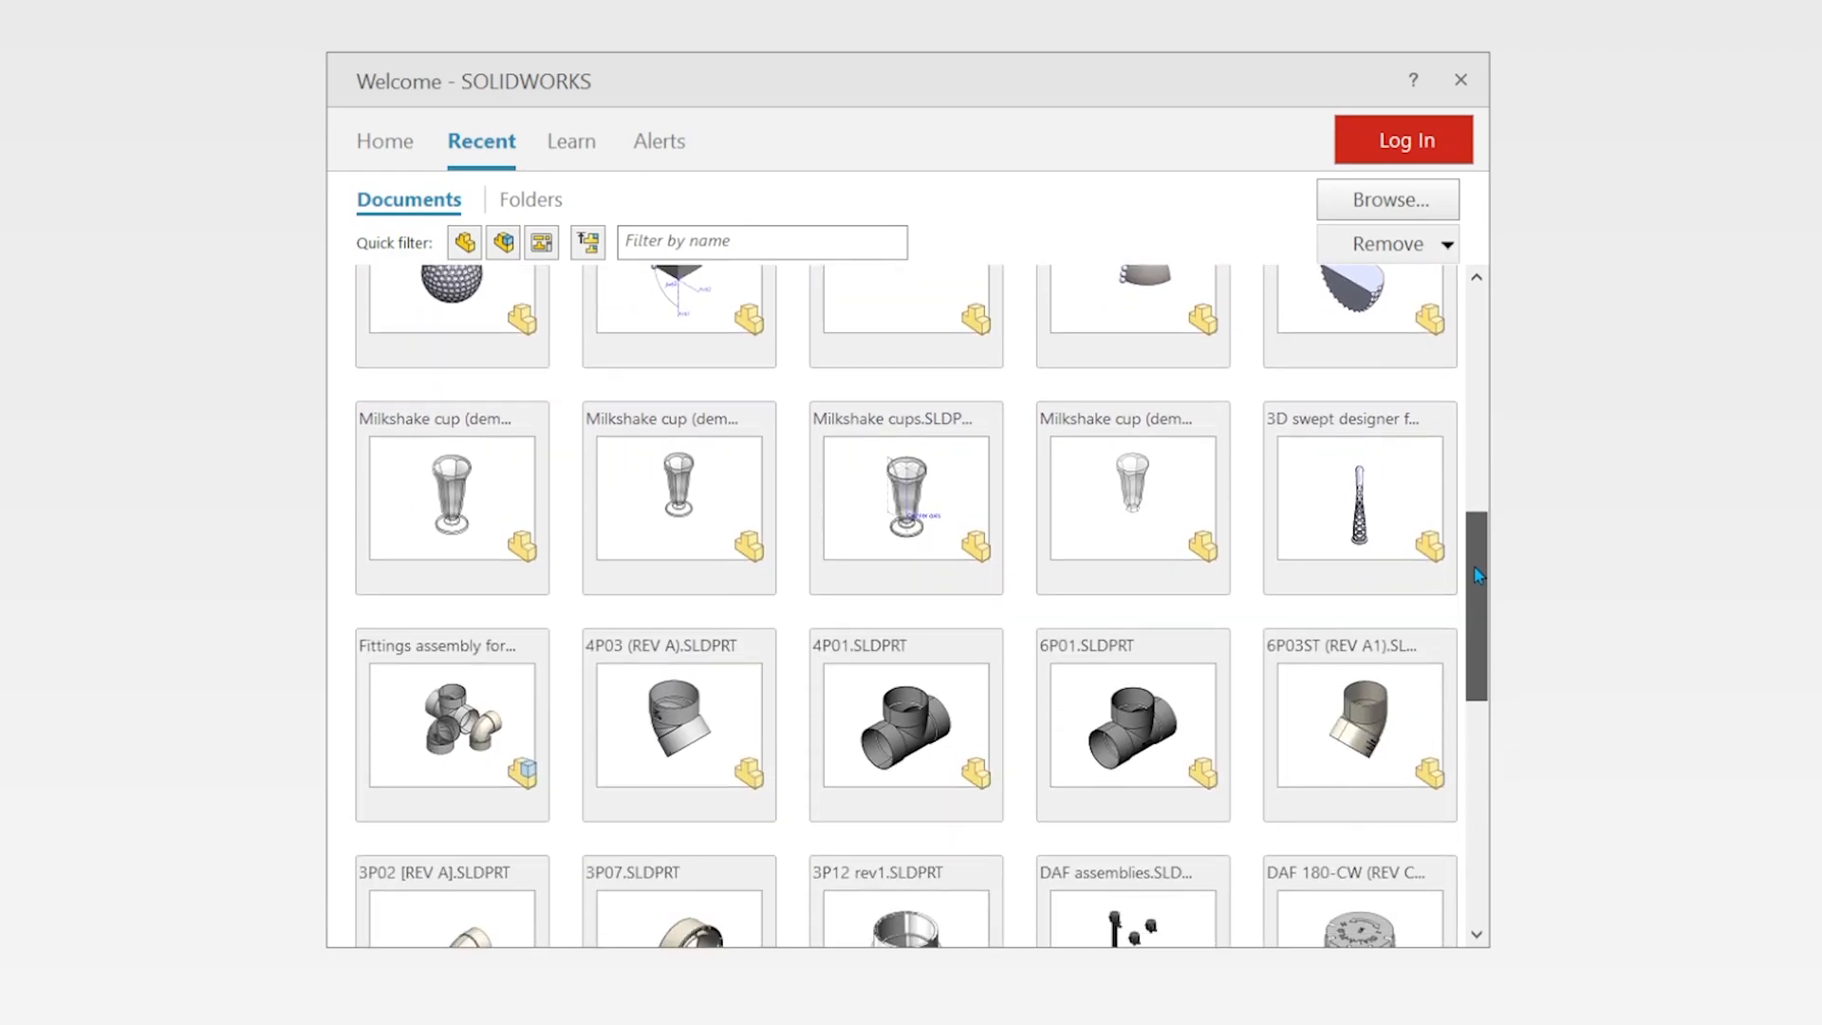
scroll("down", 3)
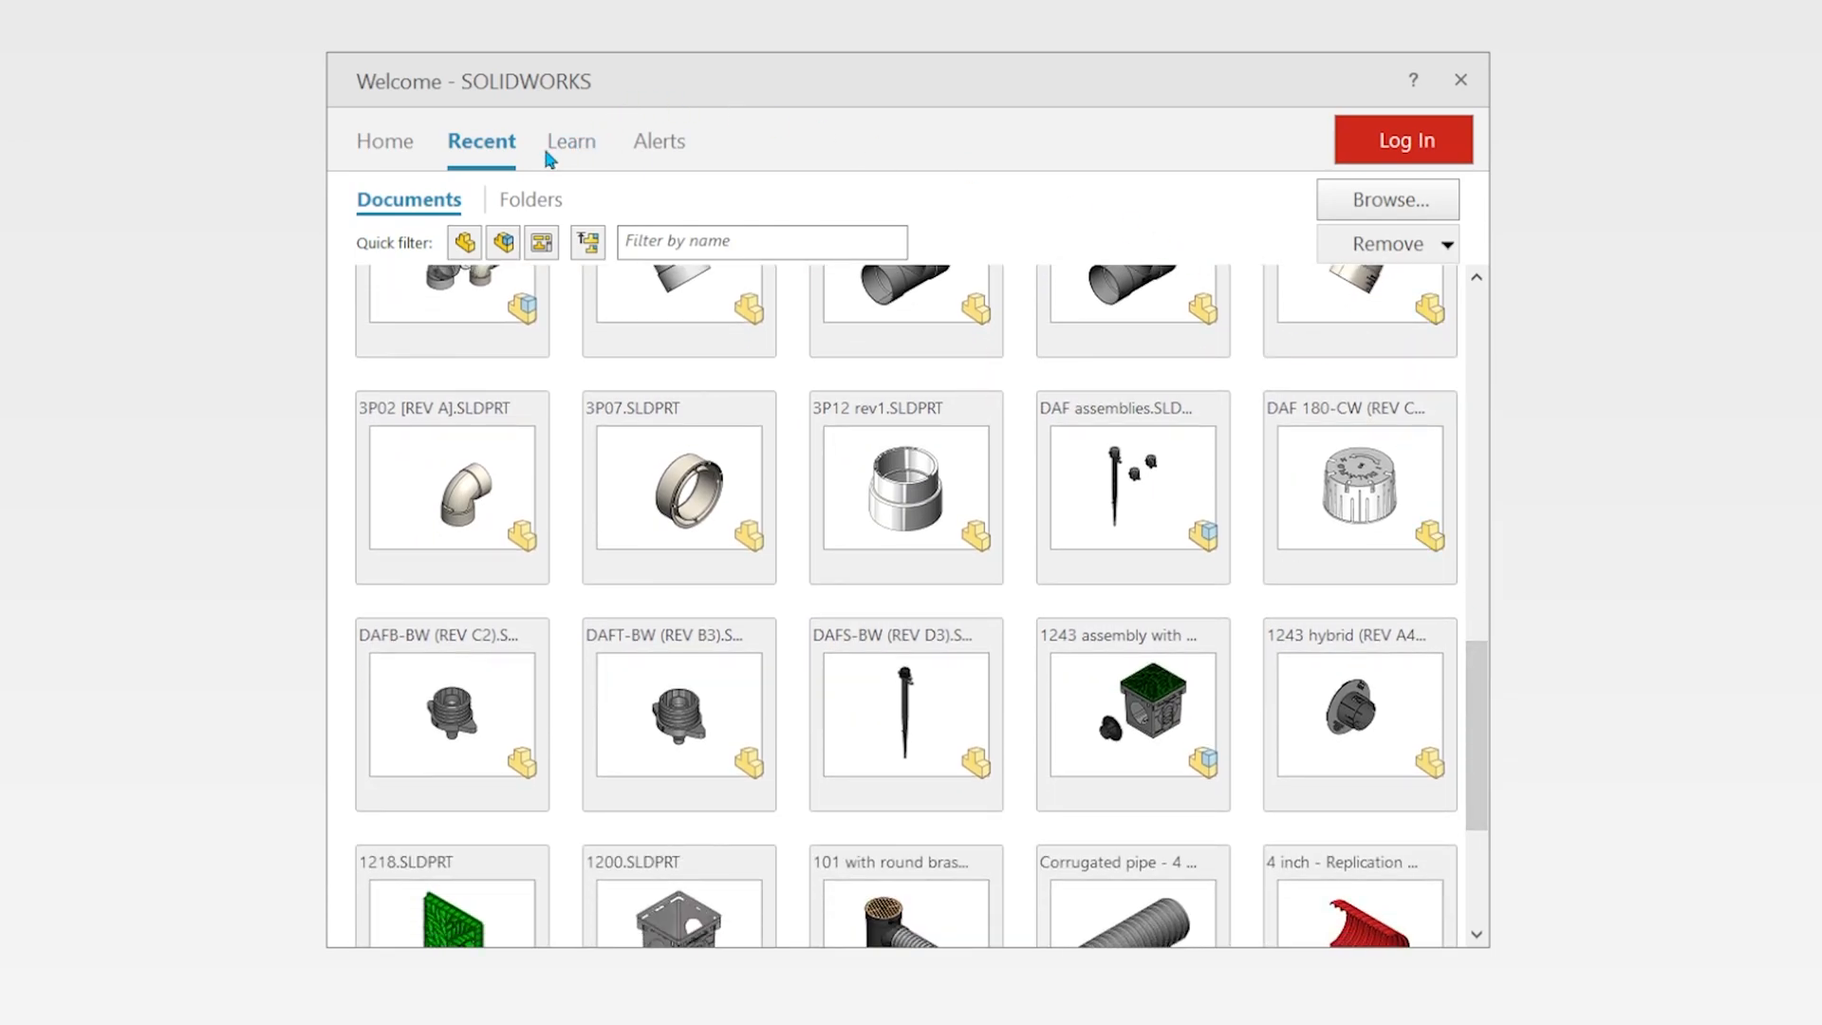
left_click(571, 140)
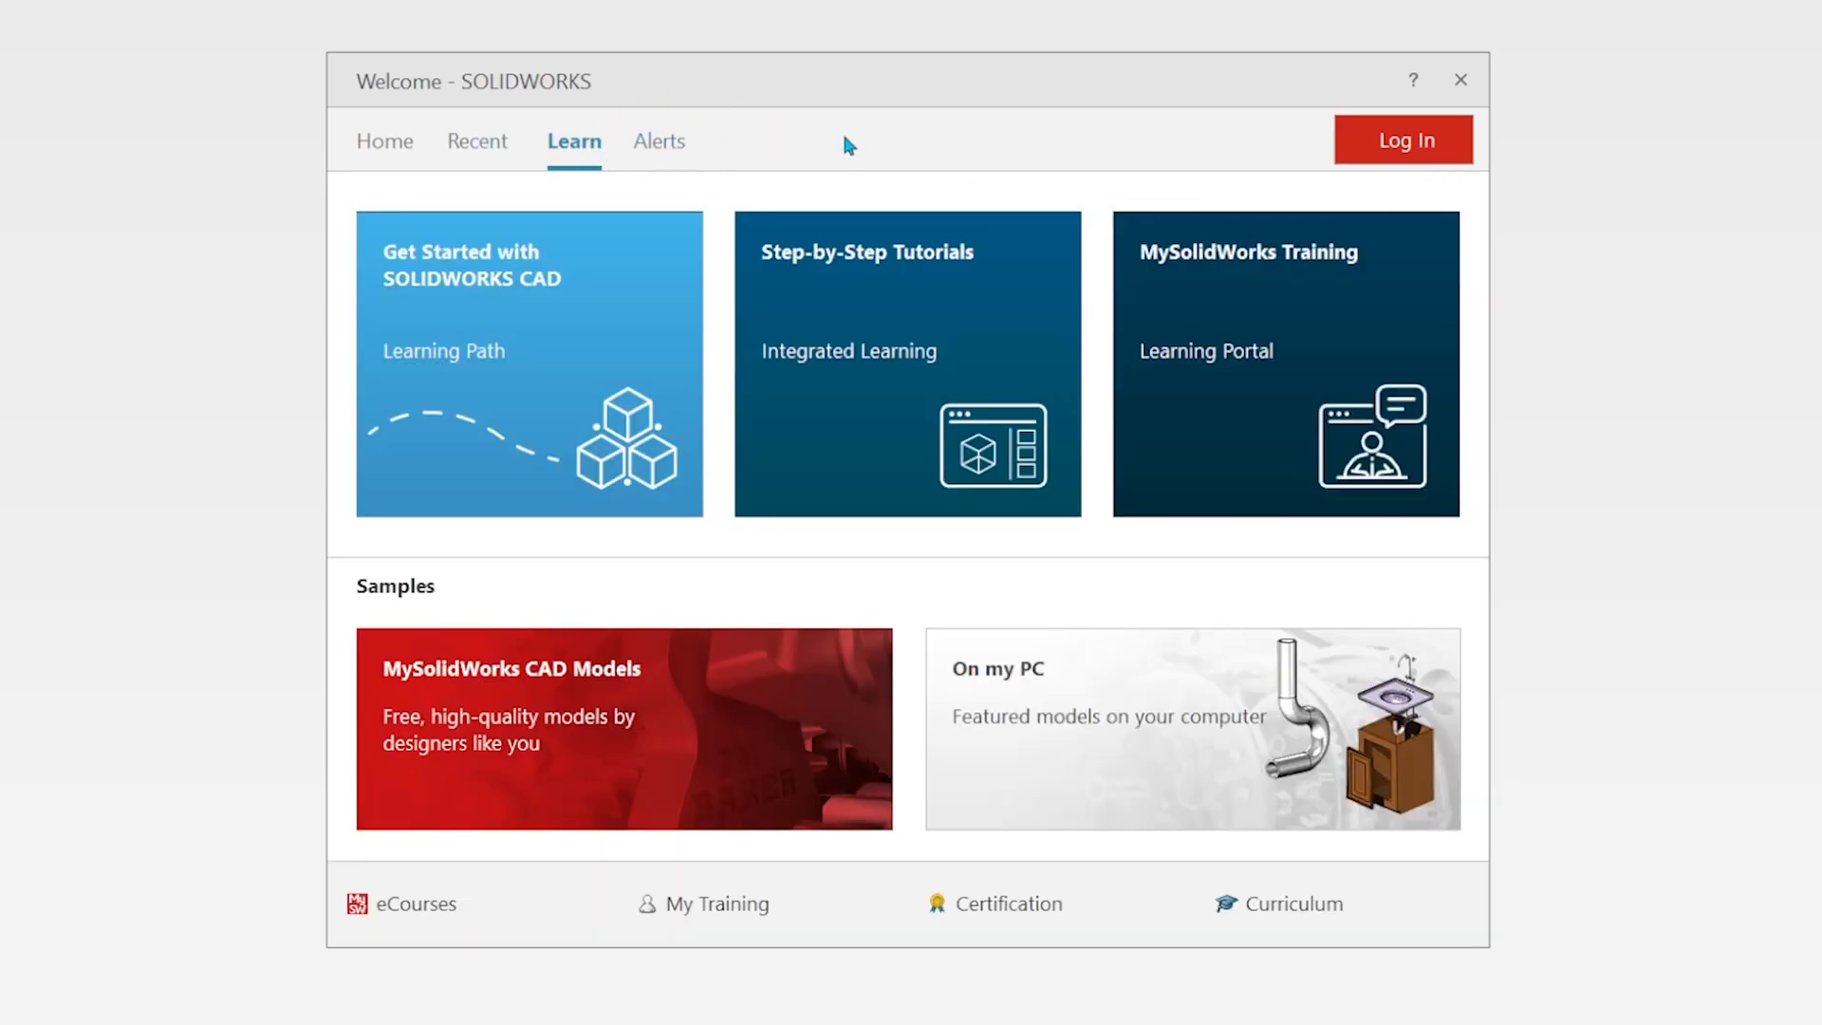
mouse_move(956, 327)
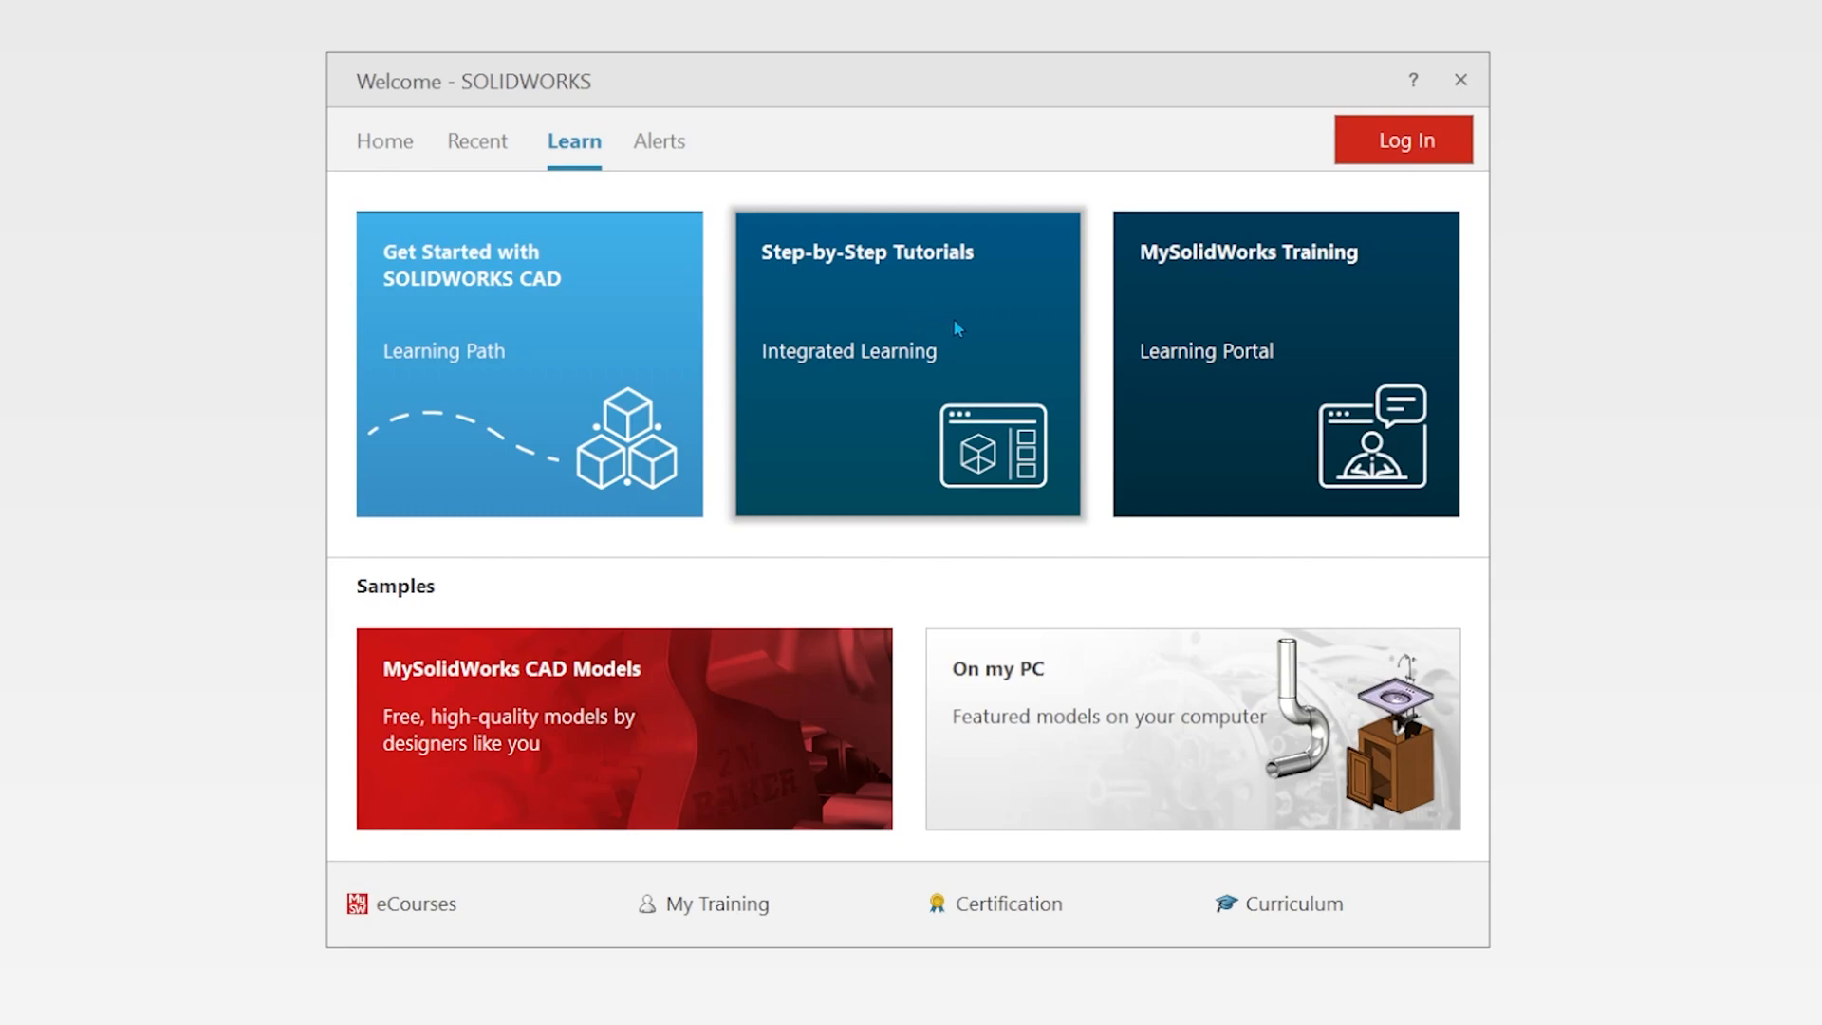
mouse_move(986, 333)
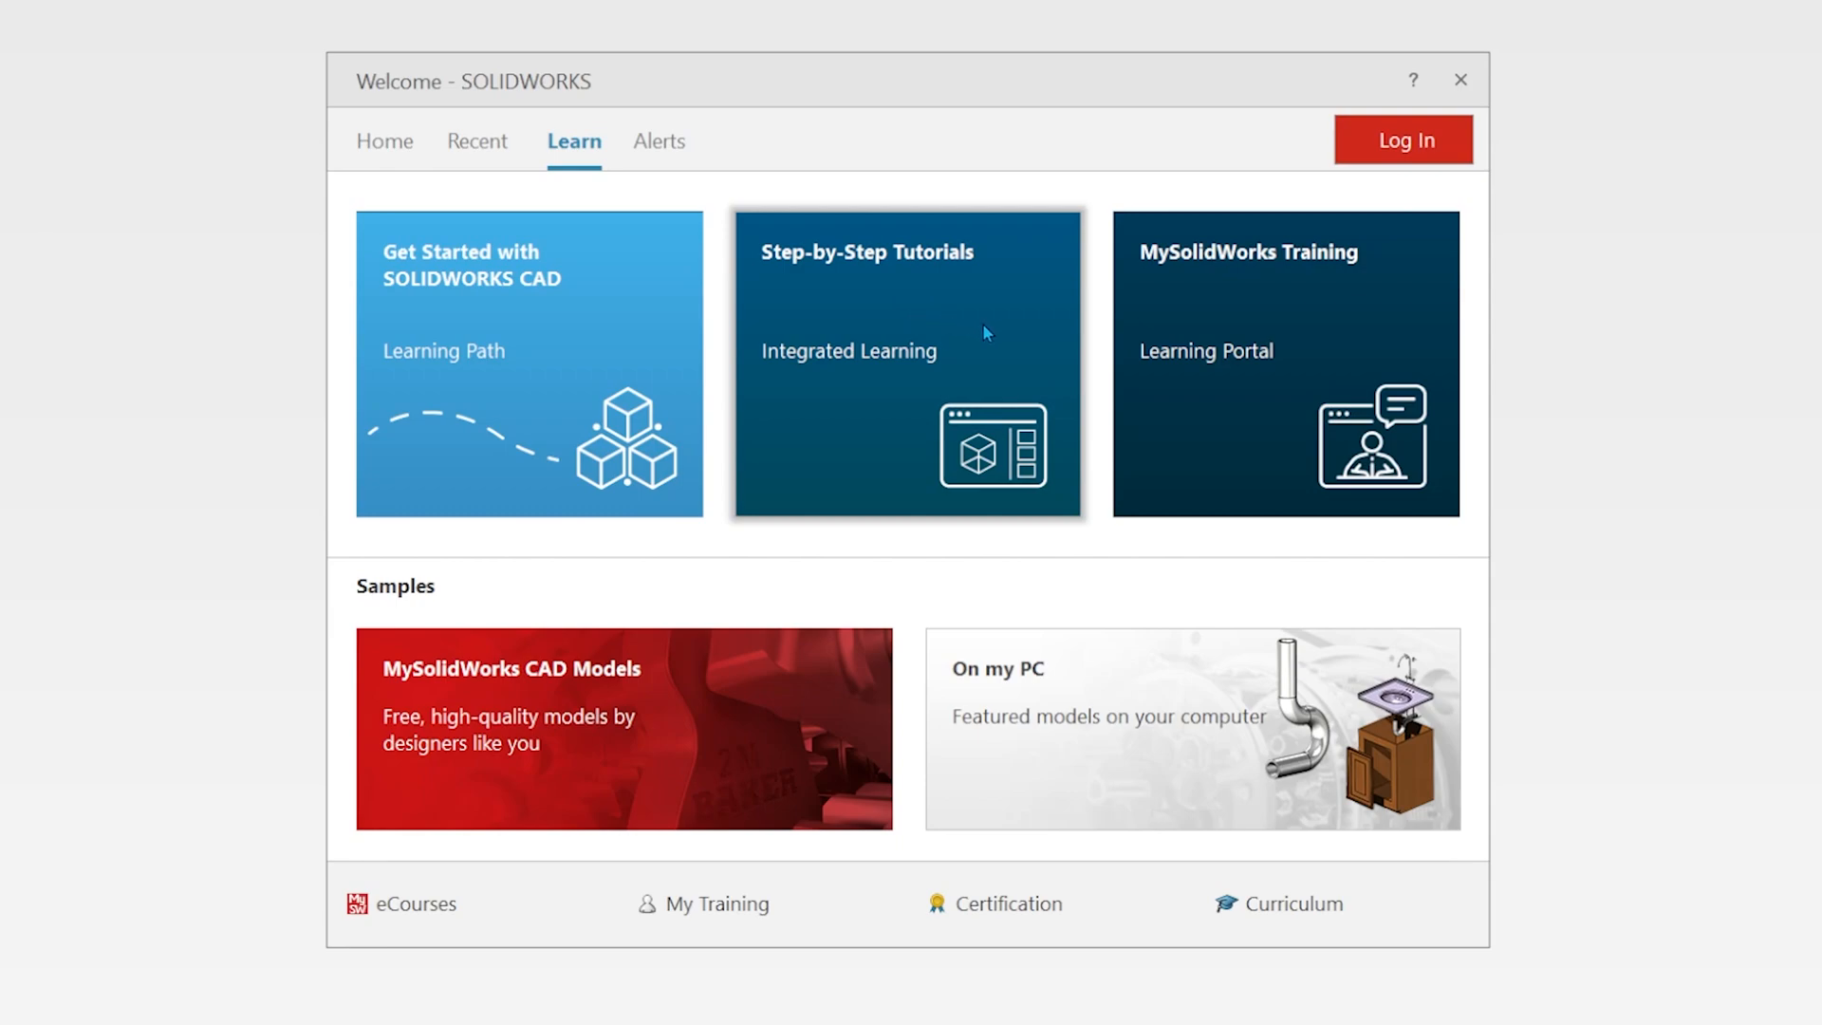
mouse_move(1007, 204)
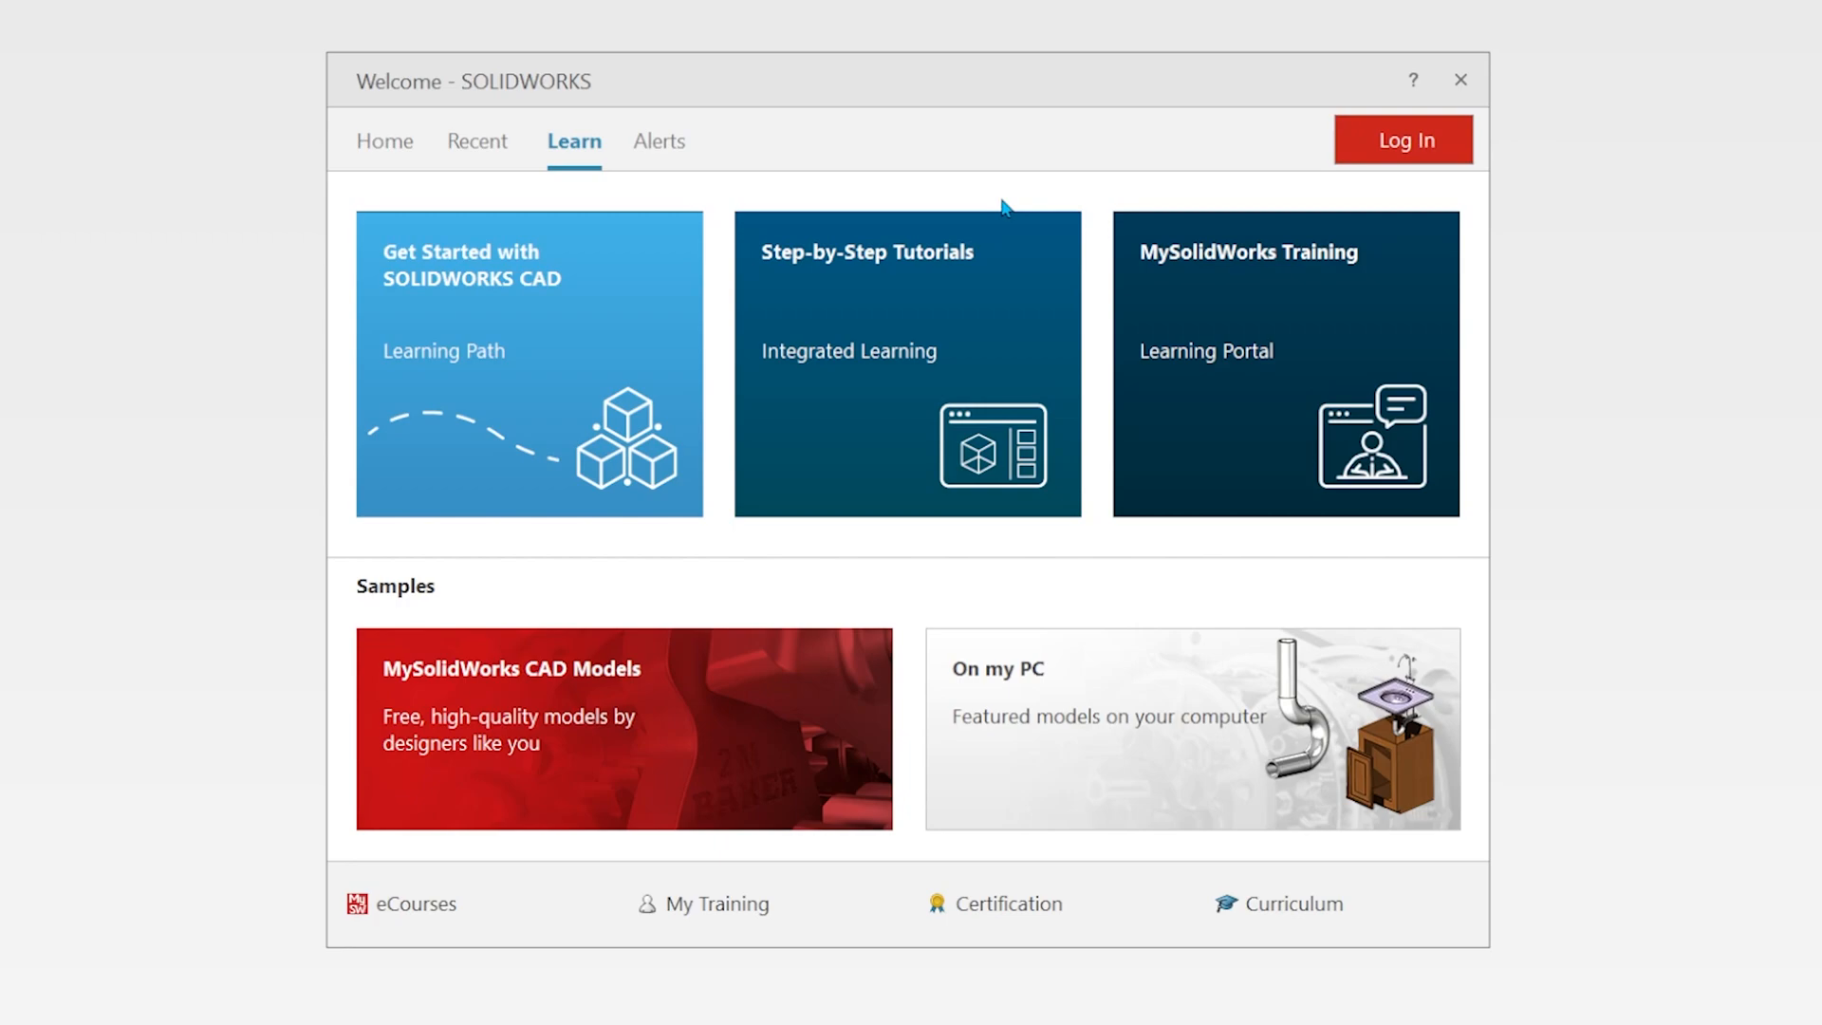
mouse_move(1051, 192)
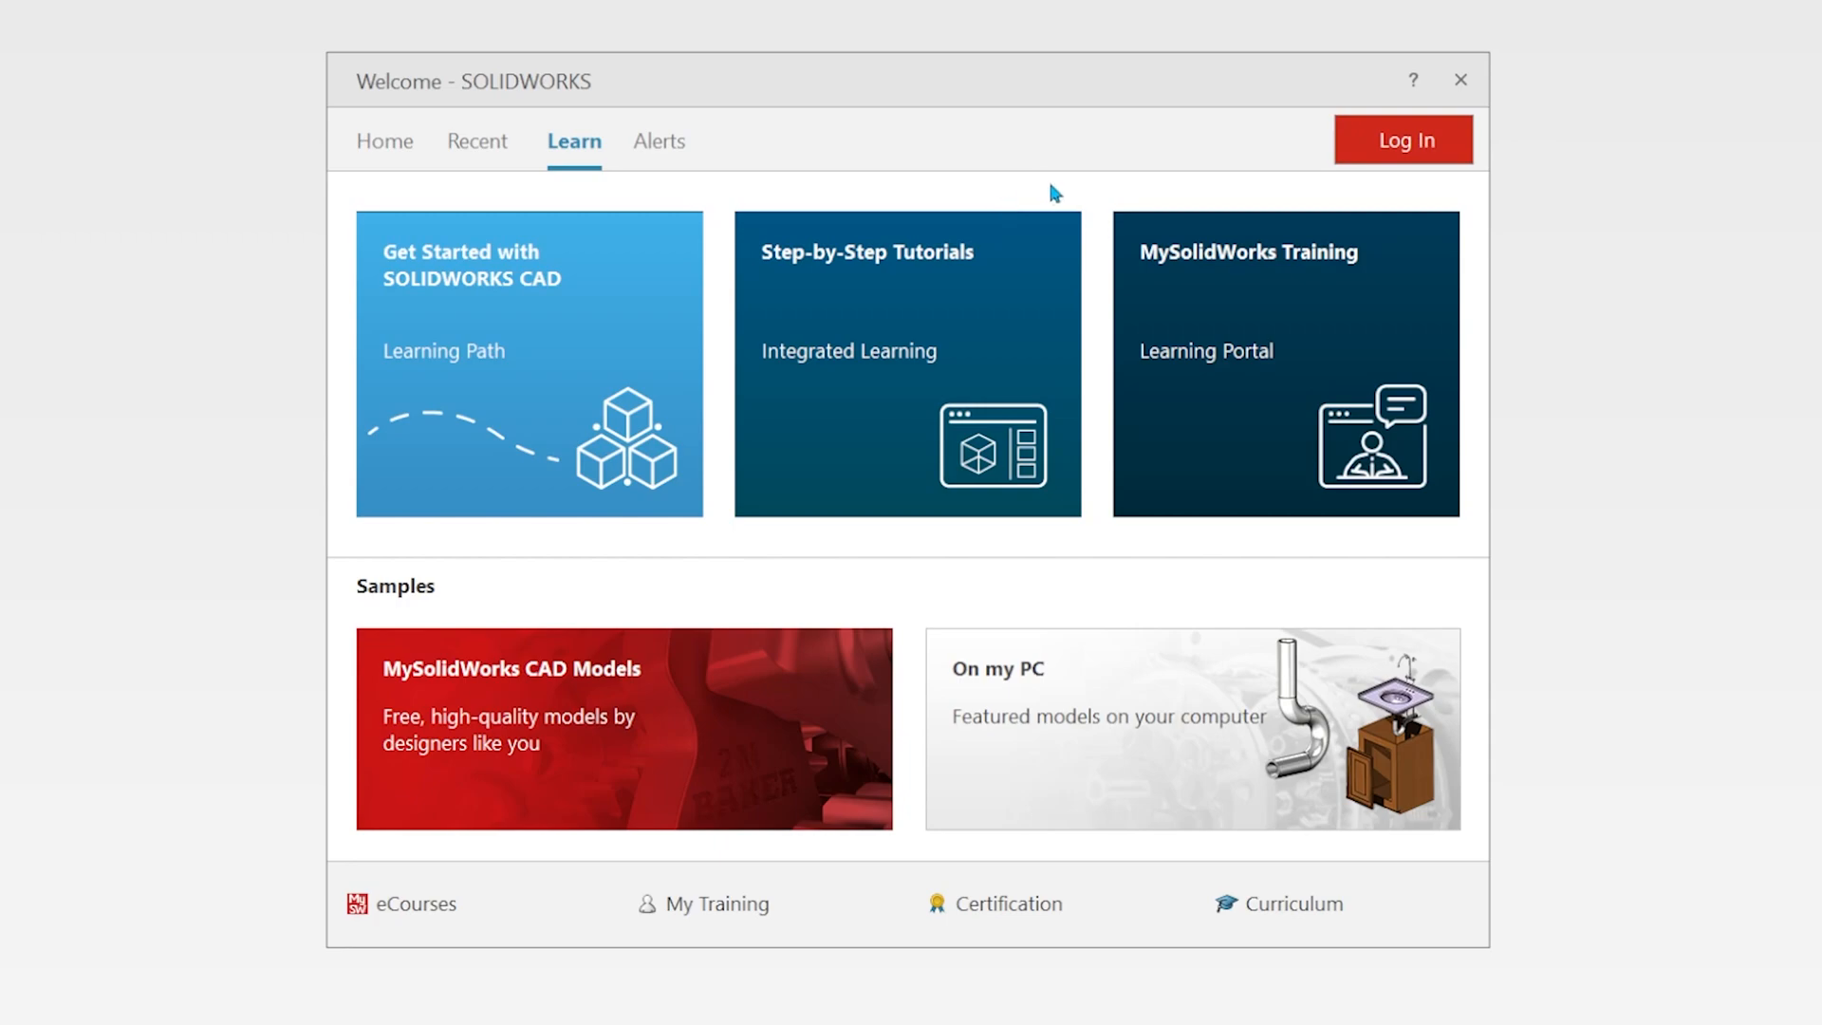
mouse_move(672, 84)
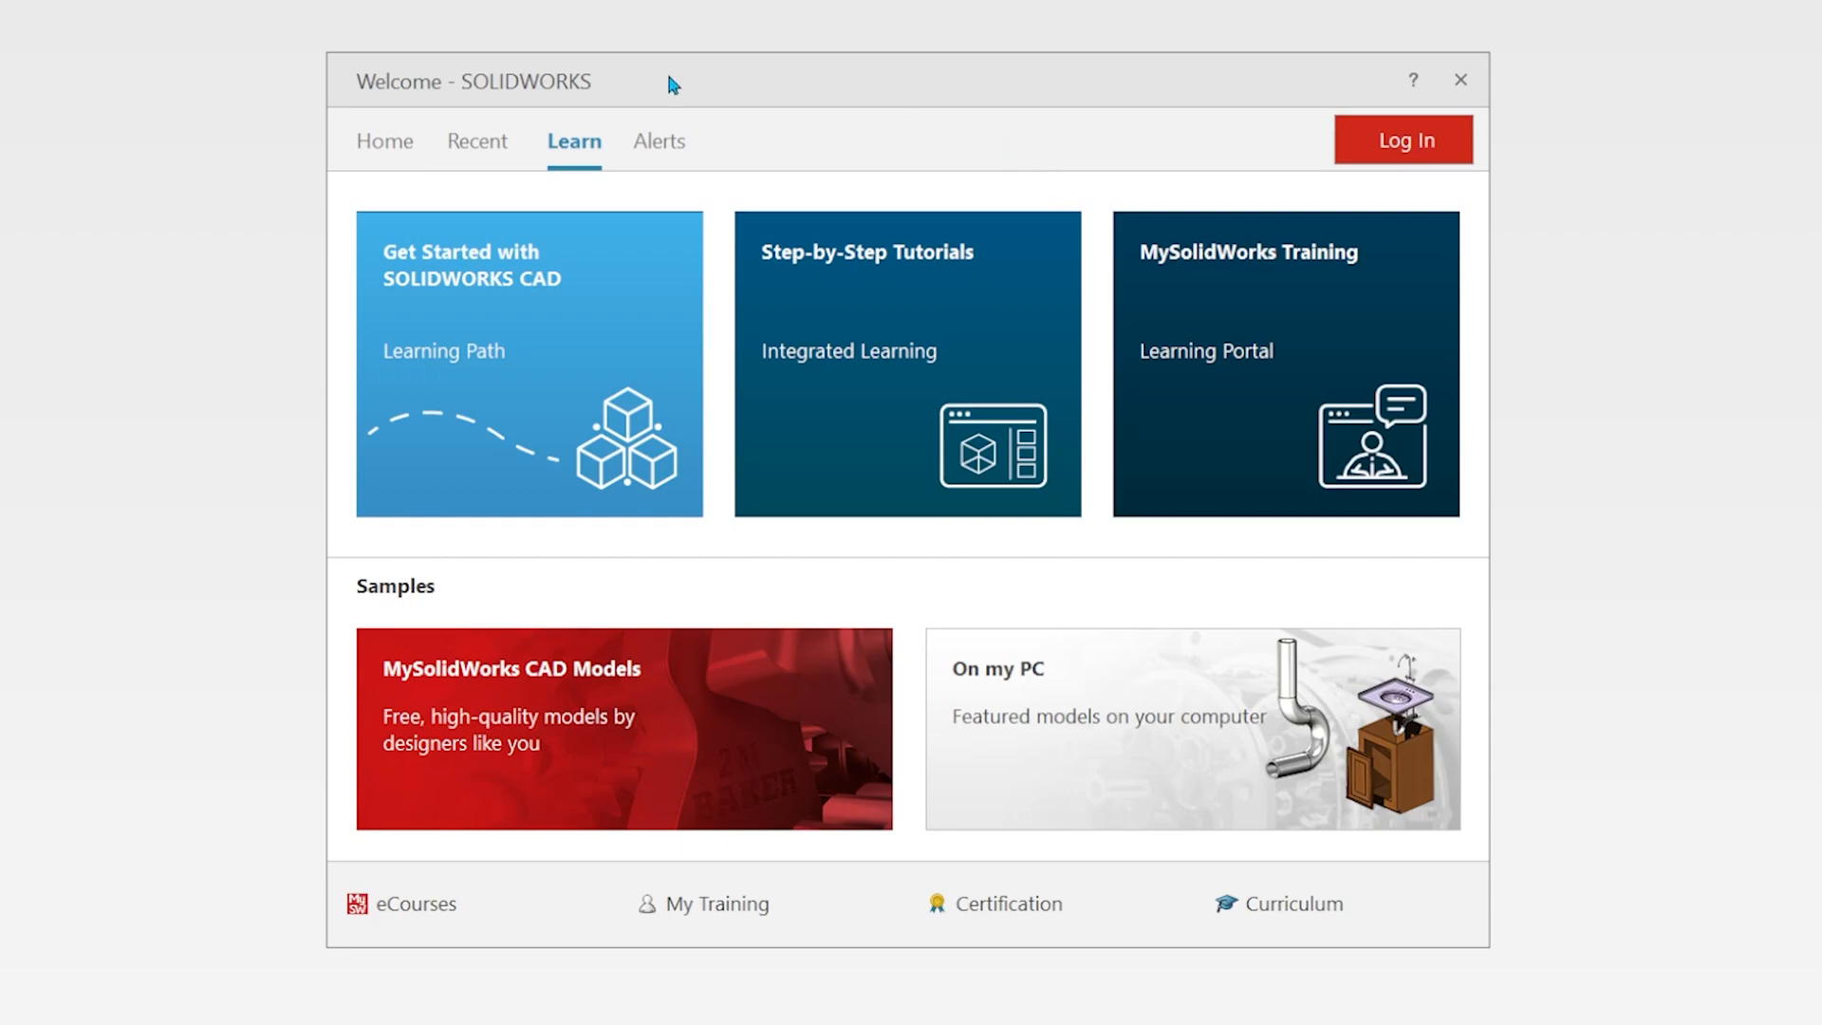
- View the Alerts page, switch between Troubleshooting and Technical Alerts, then return to Home
left_click(662, 142)
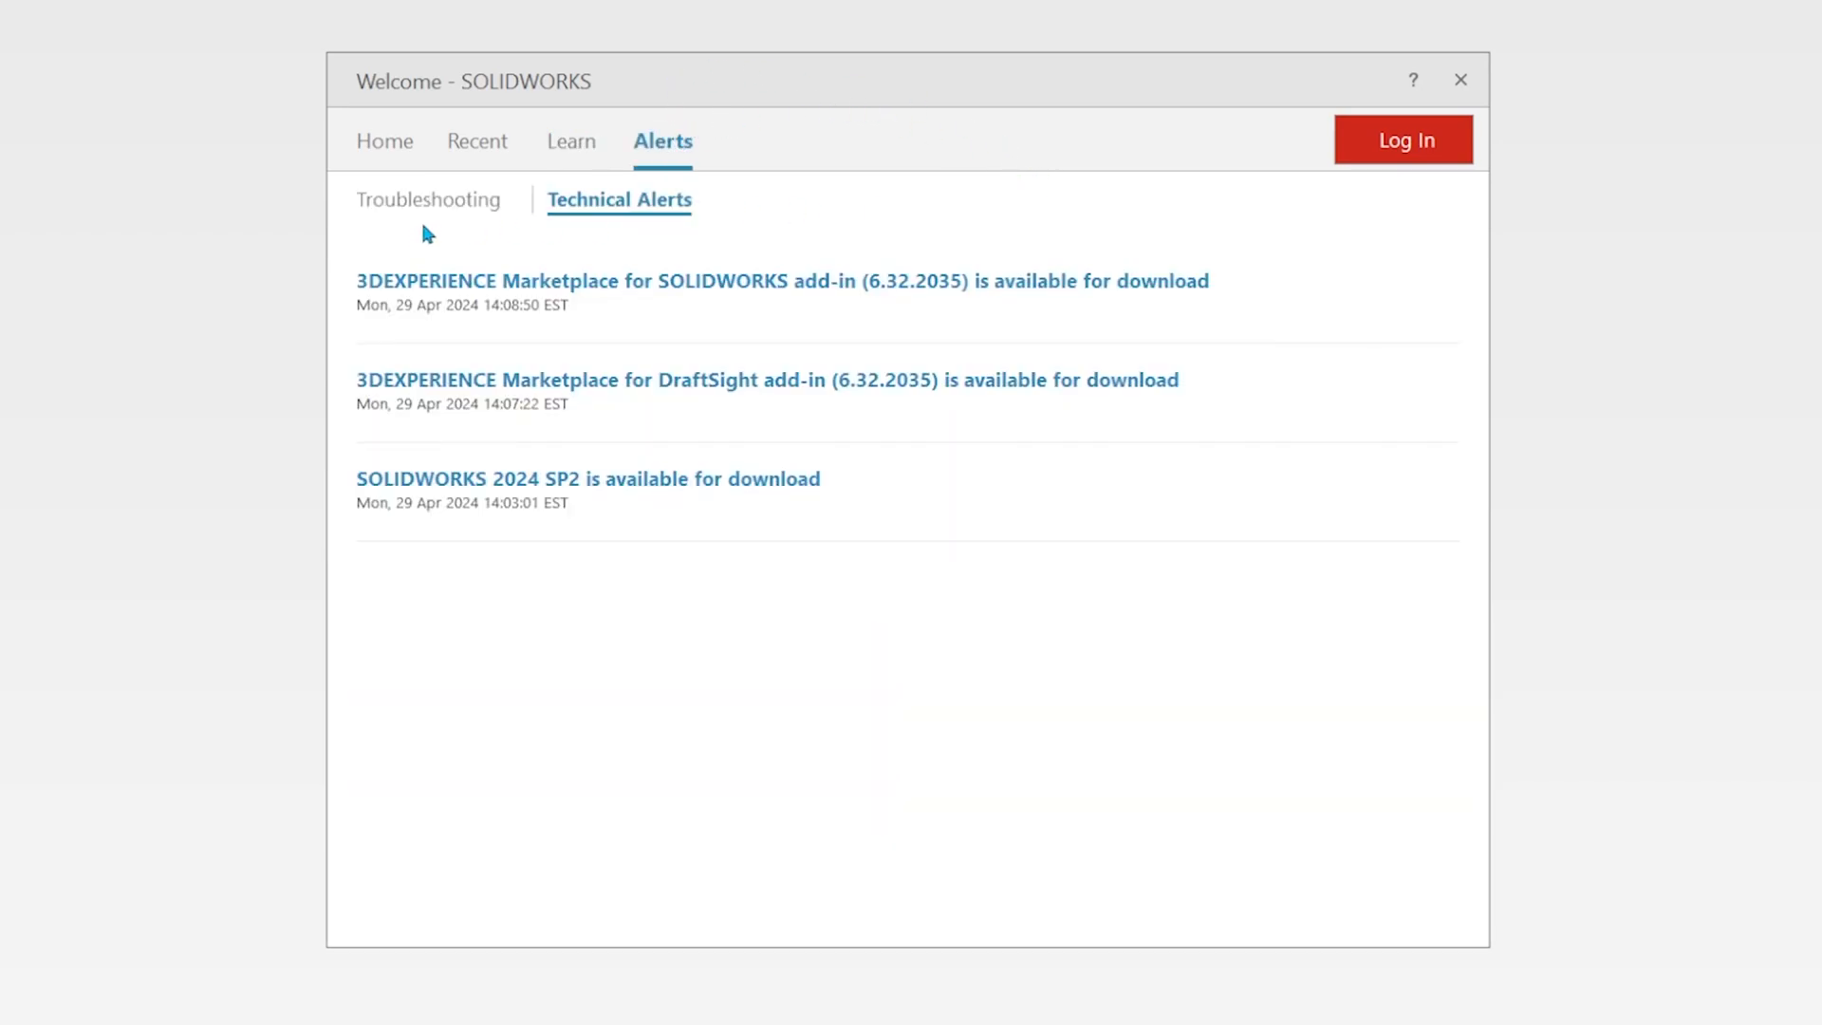
left_click(430, 200)
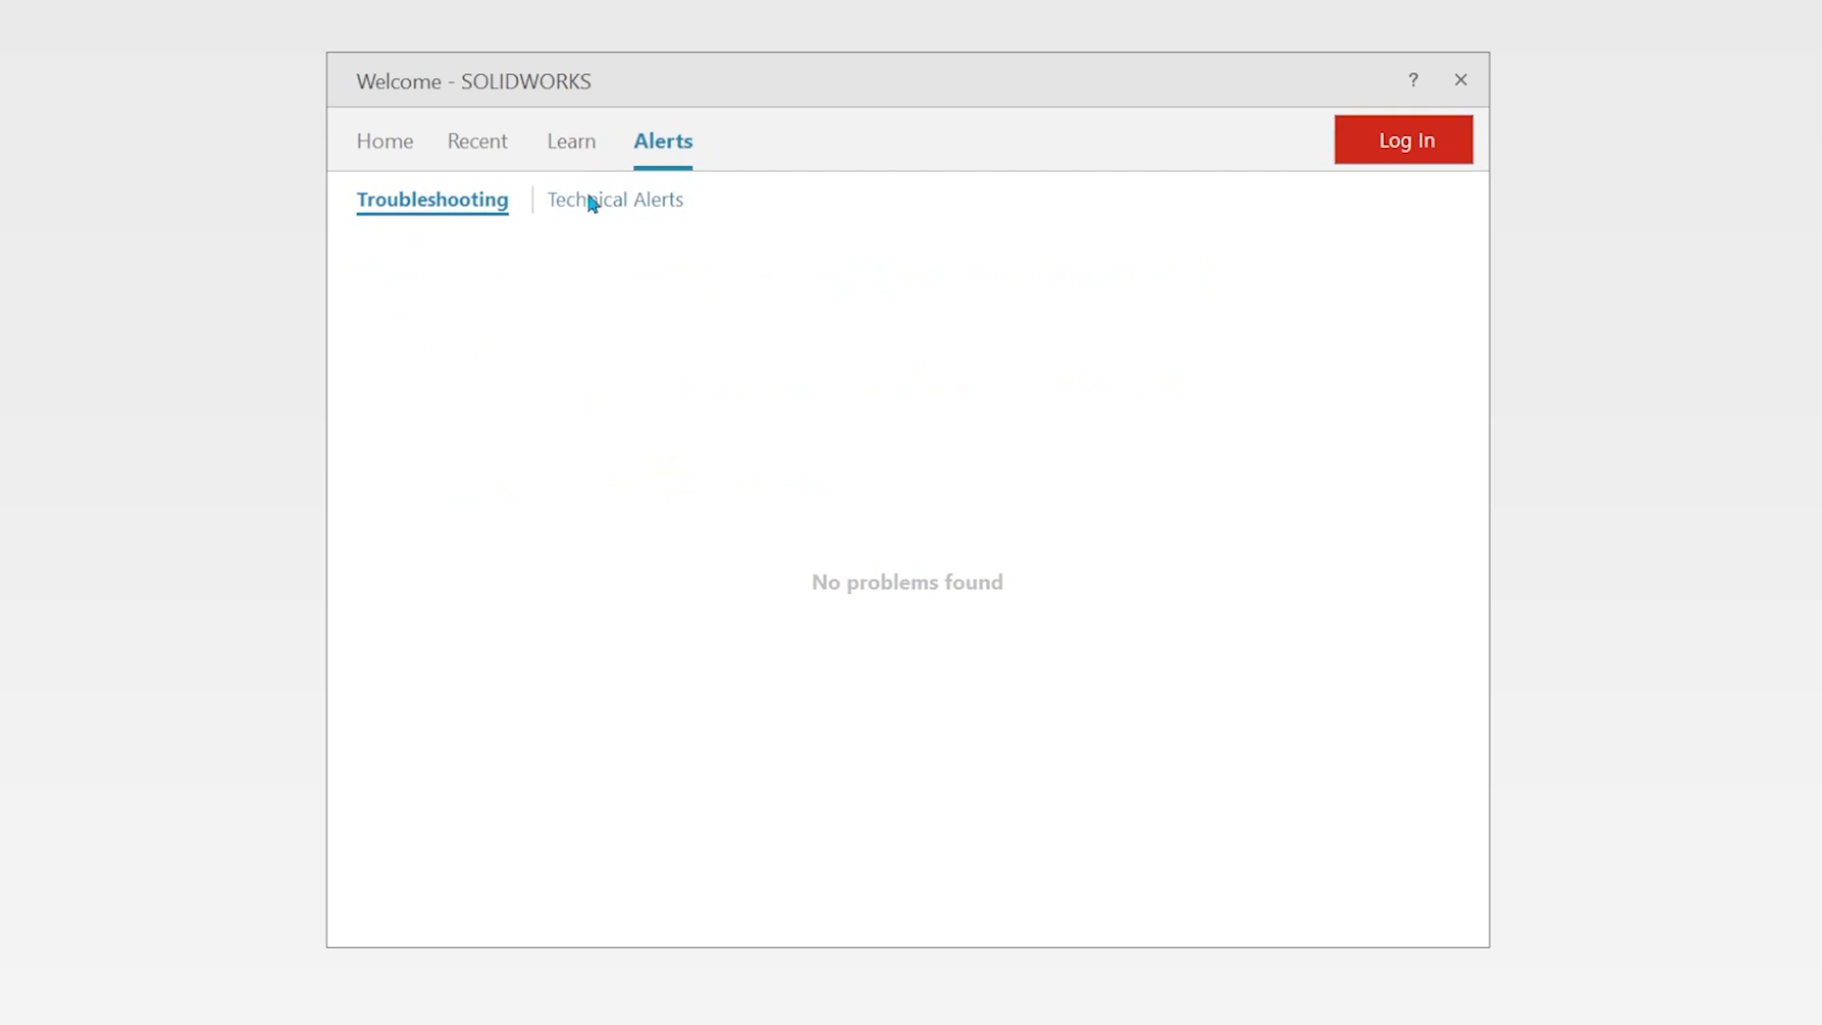
left_click(616, 199)
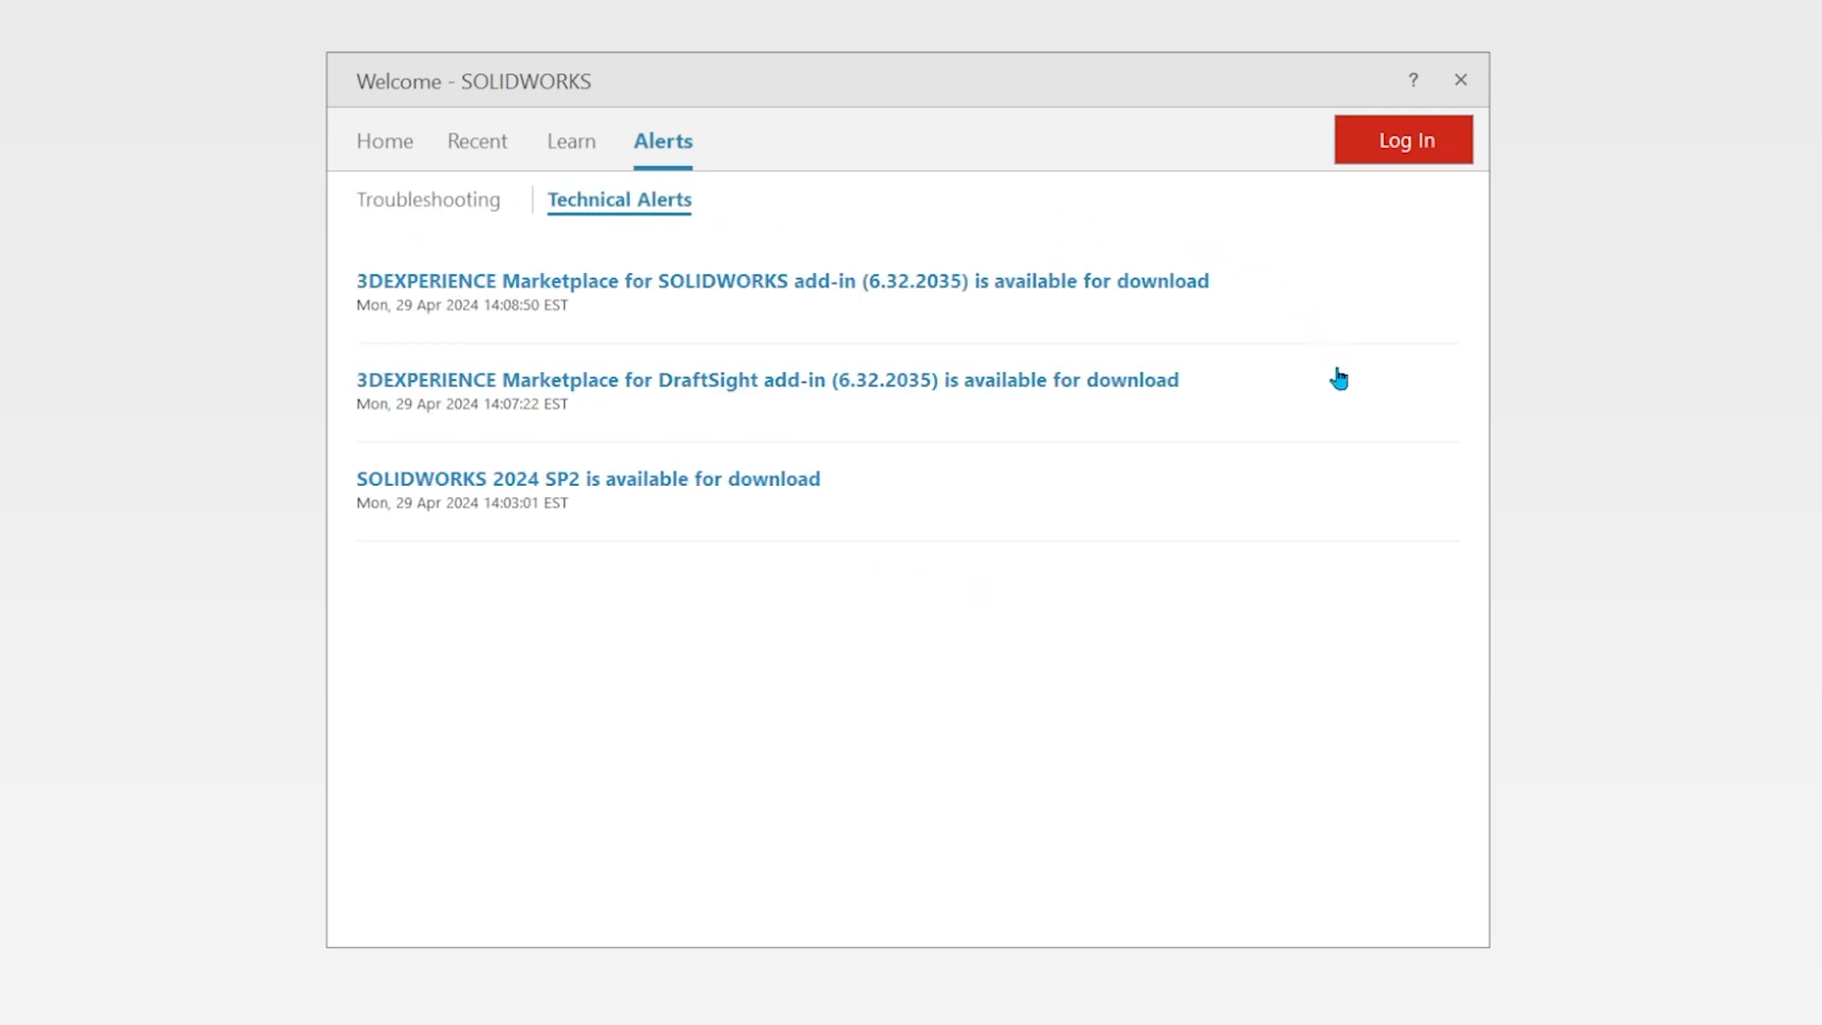
mouse_move(1353, 421)
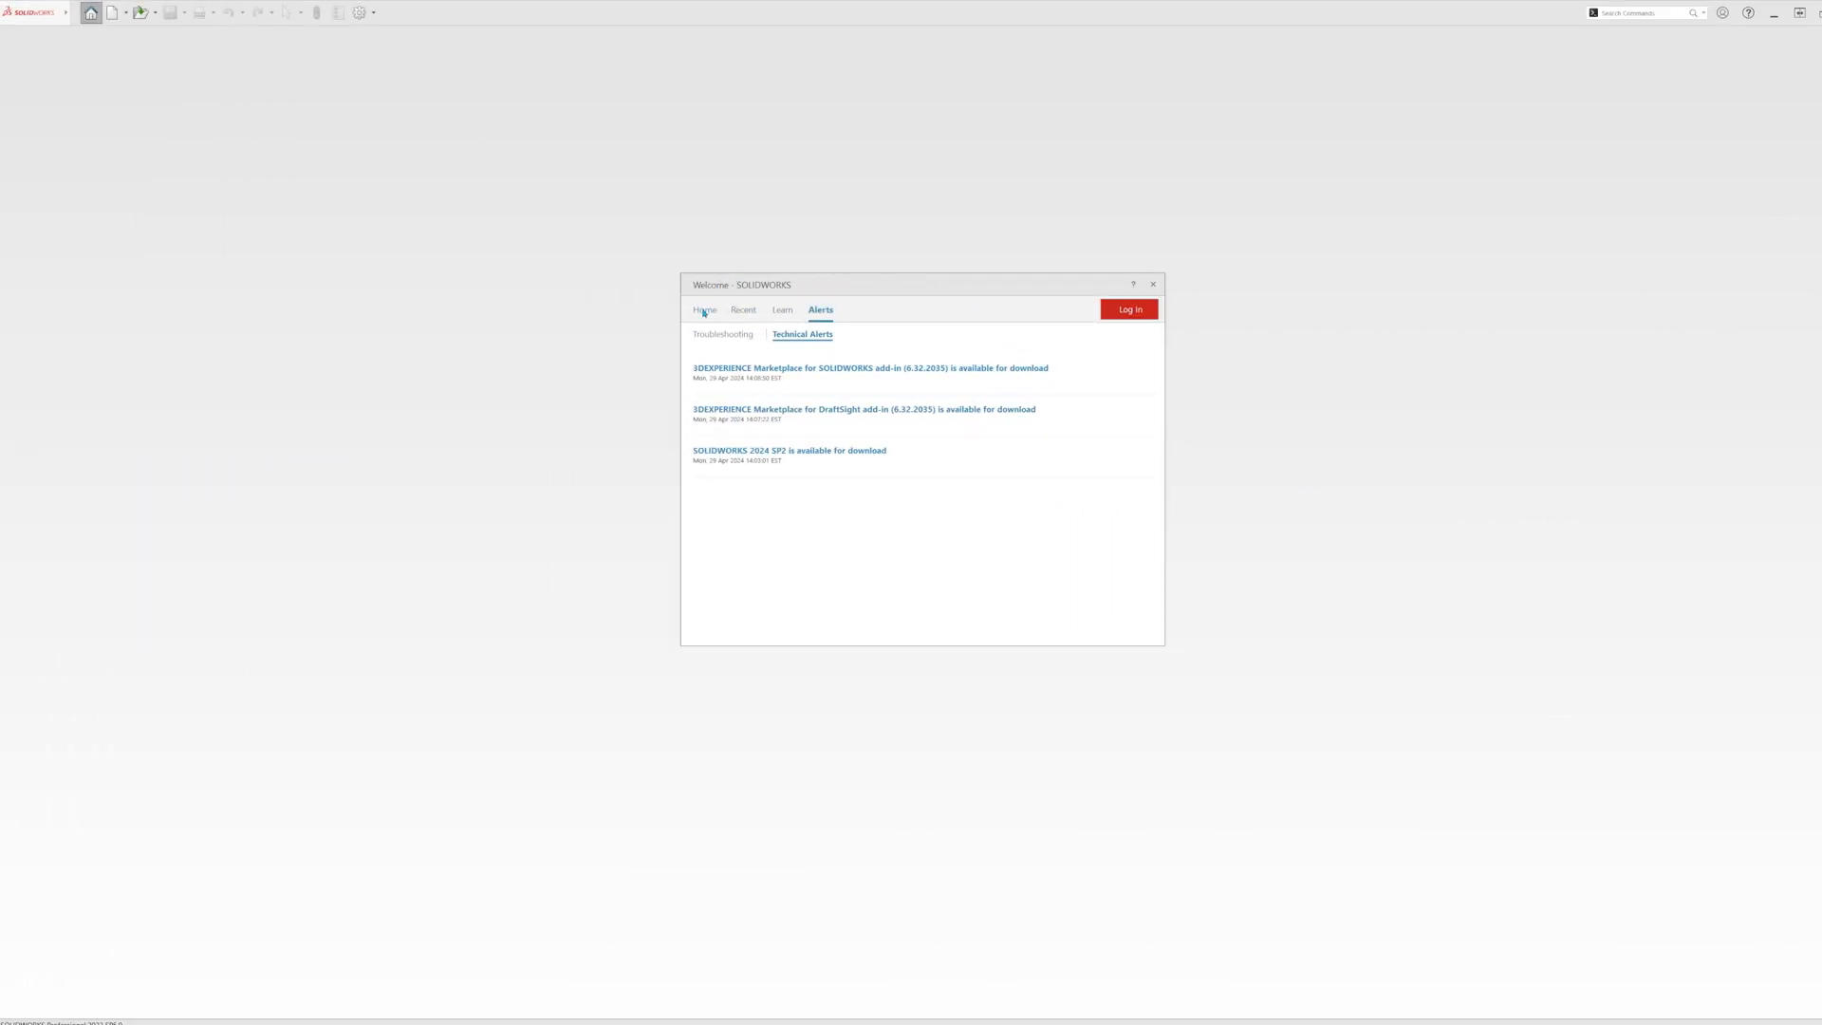
left_click(704, 309)
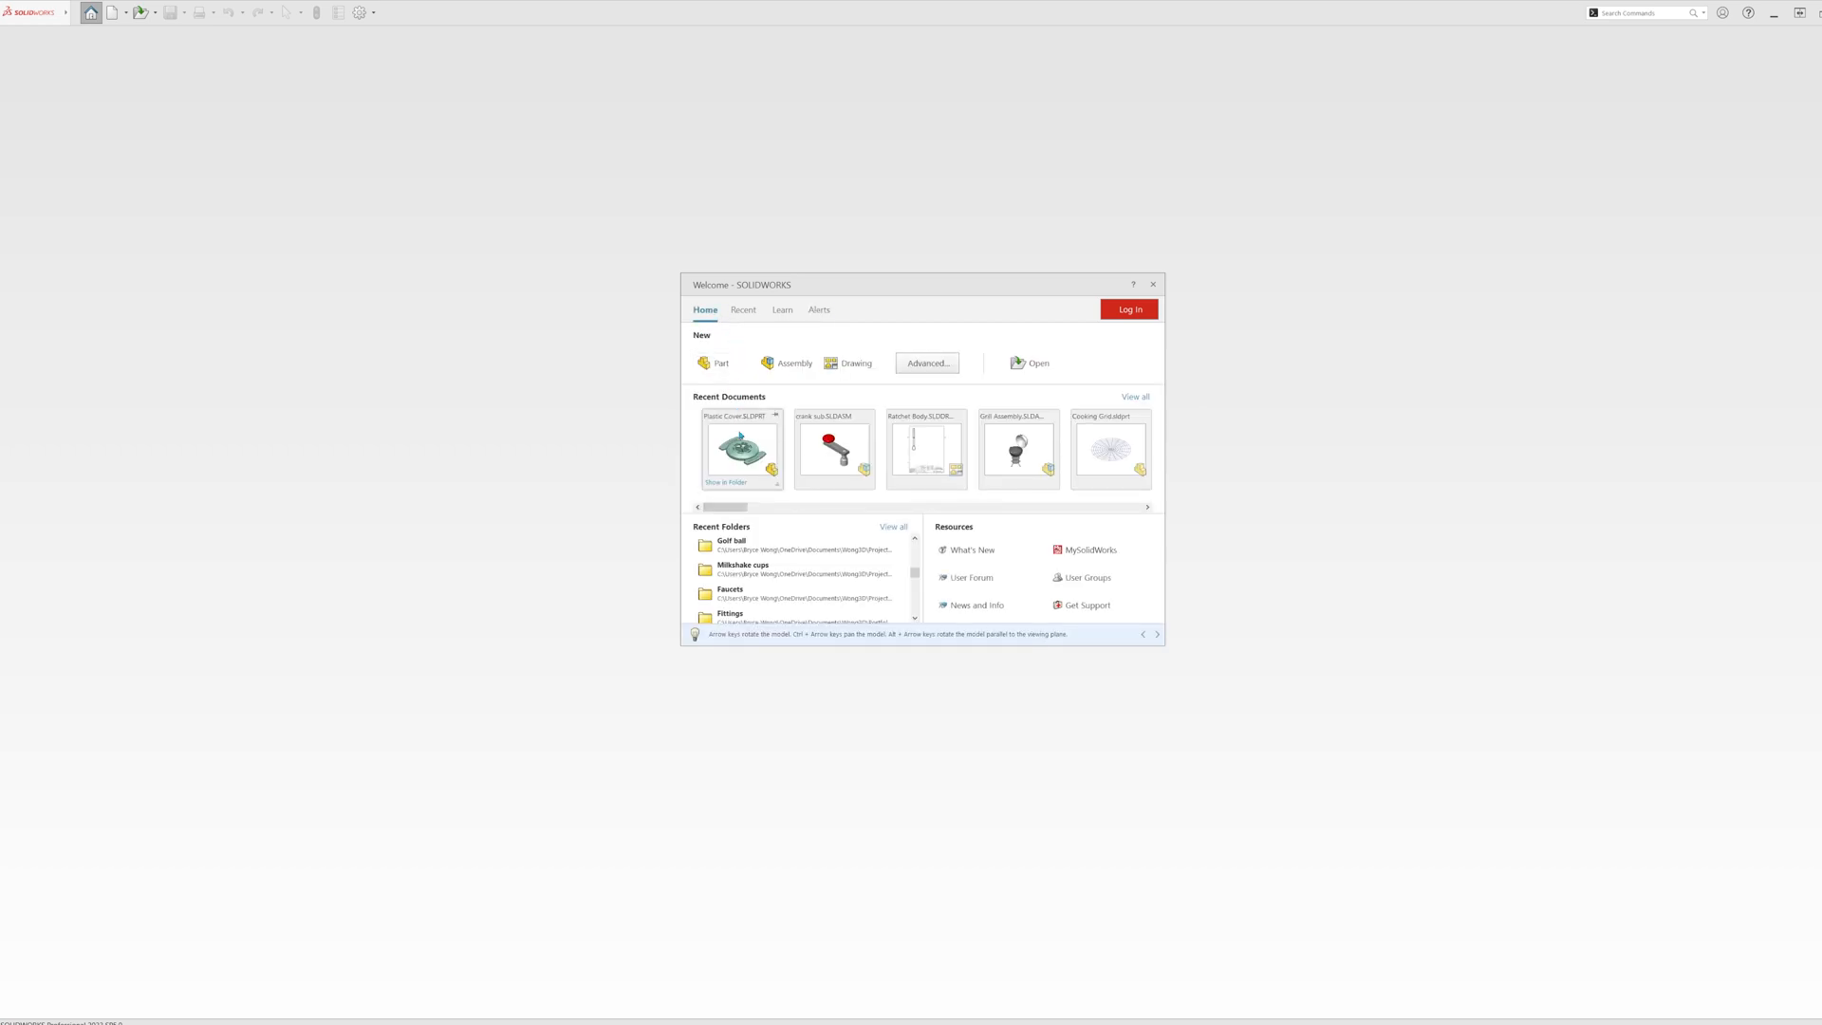
- Open the Plastic Cover part, browse File, View and Window menus, and pin the menu bar open
double_click(742, 448)
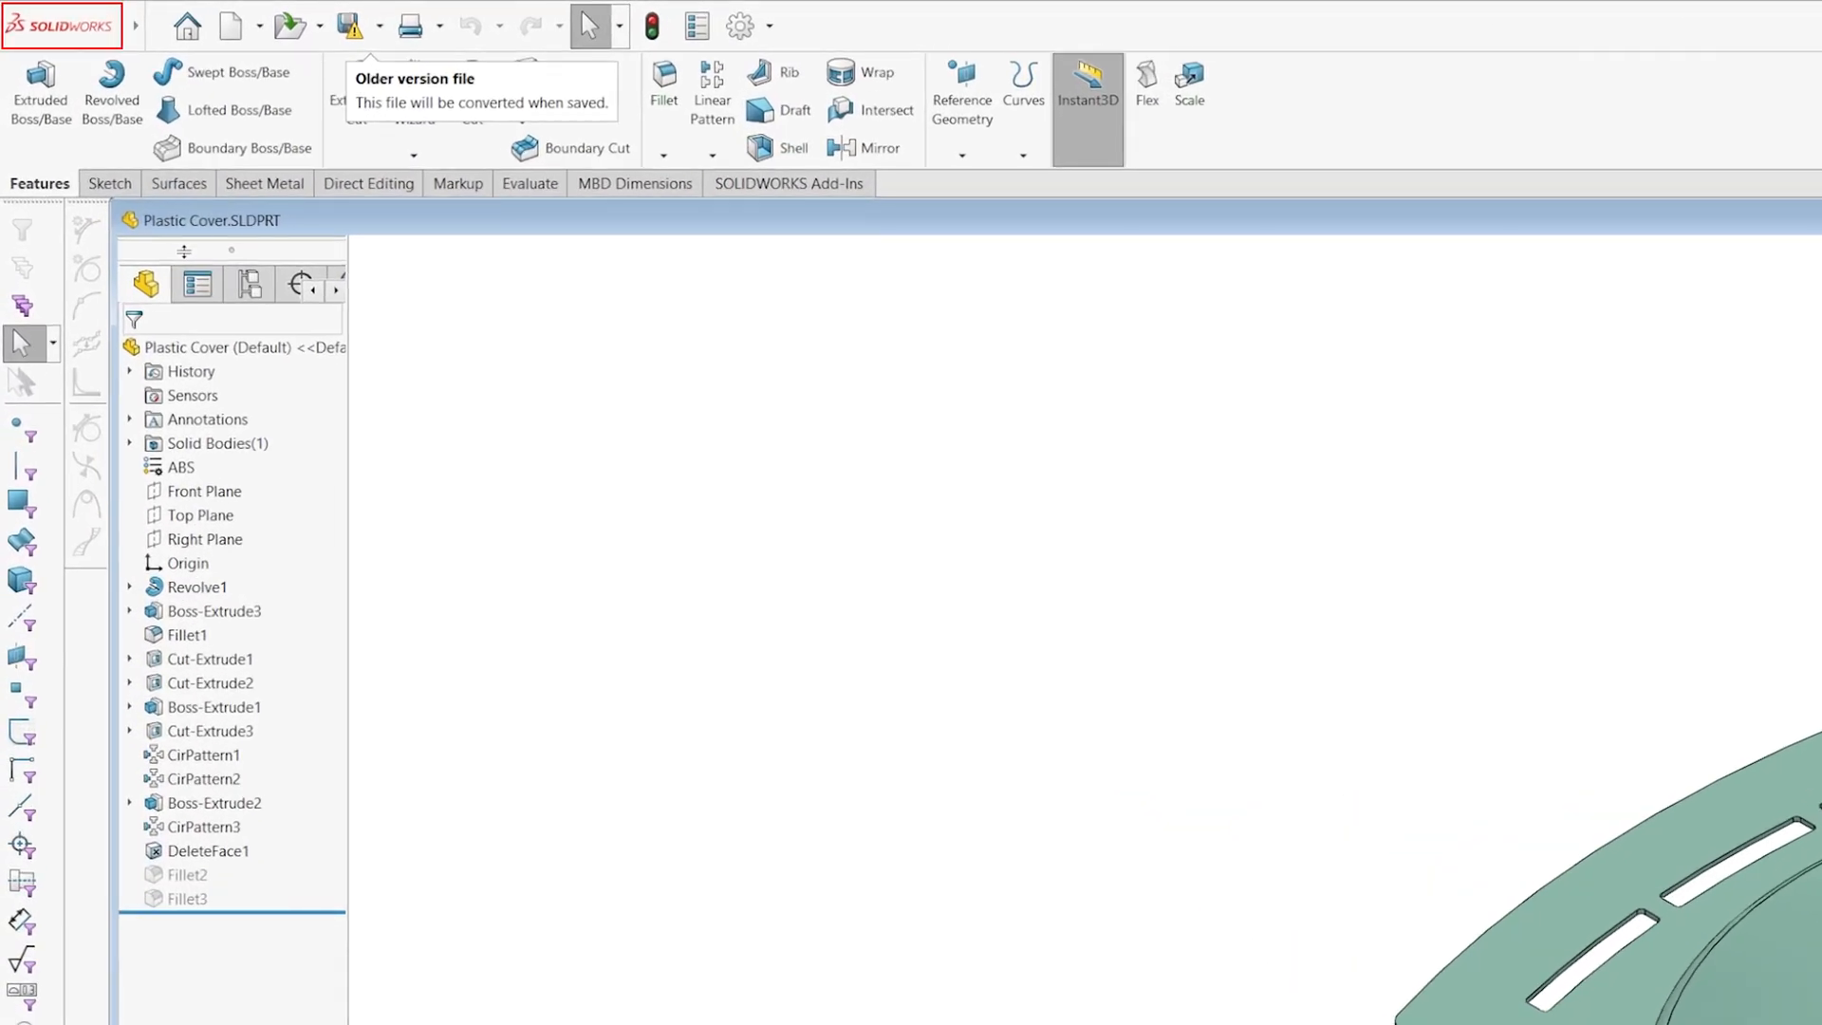
left_click(153, 28)
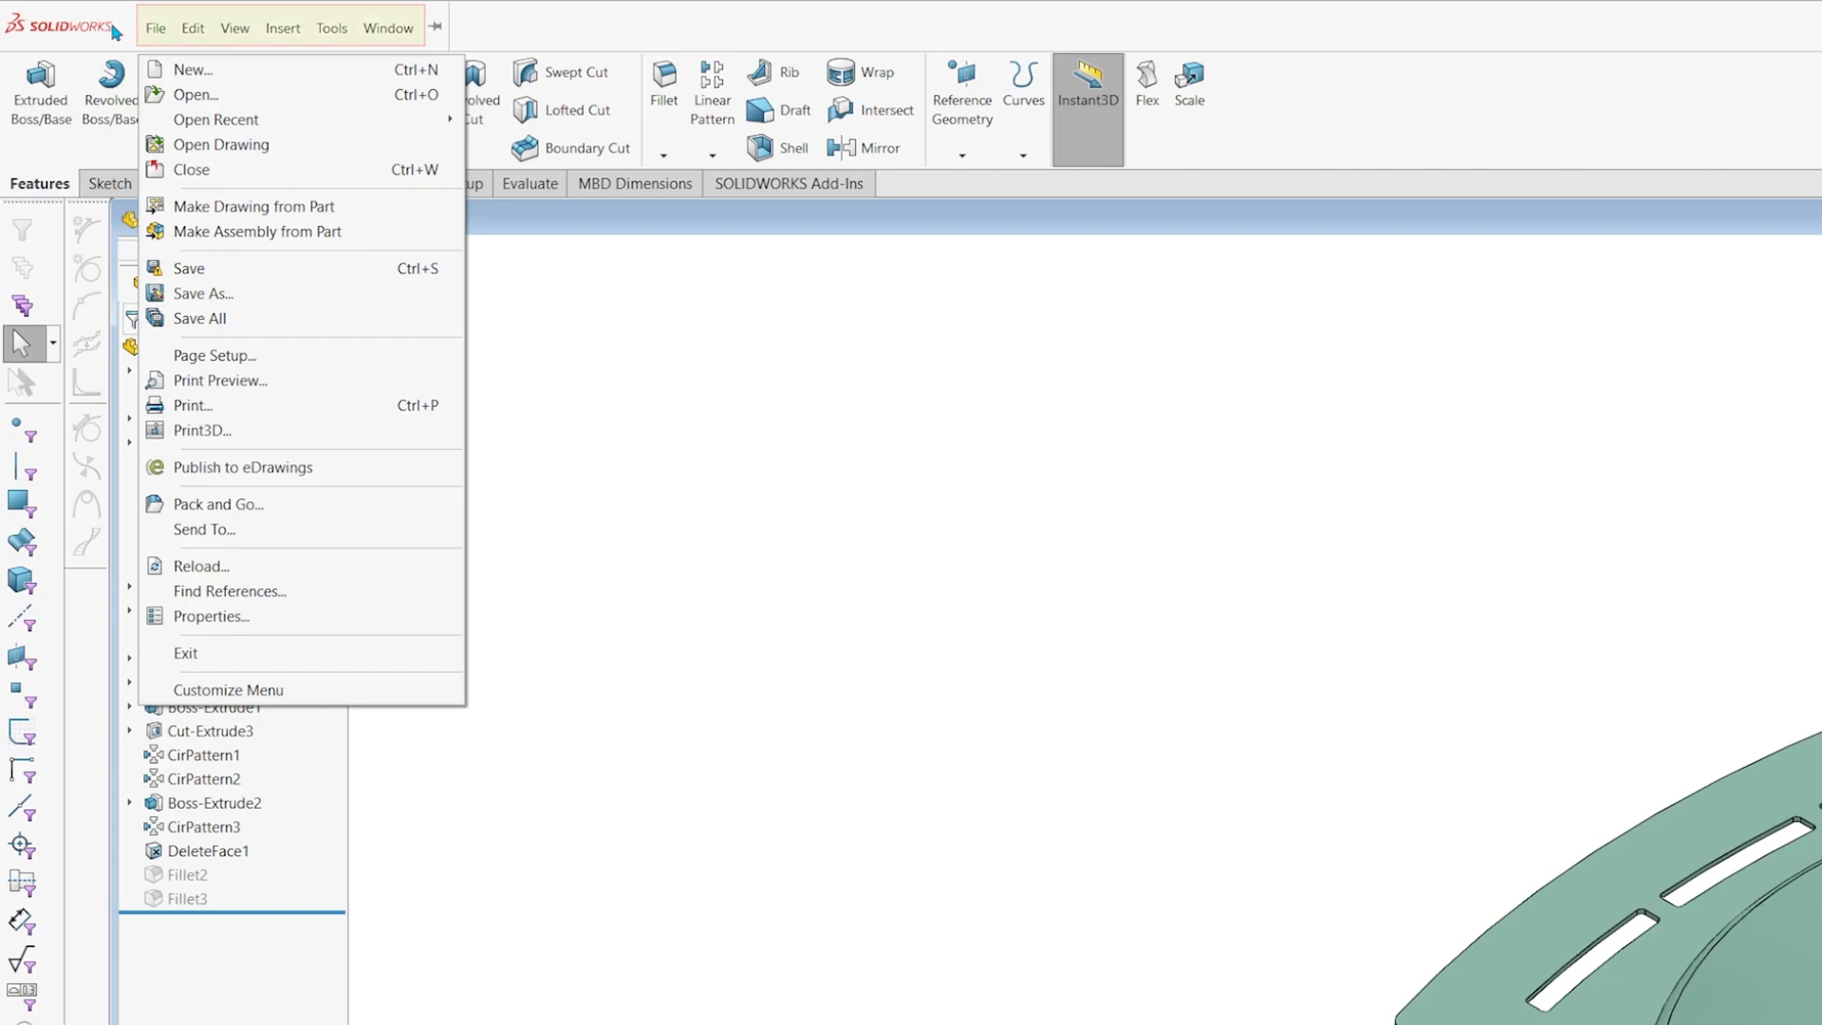
mouse_move(136, 41)
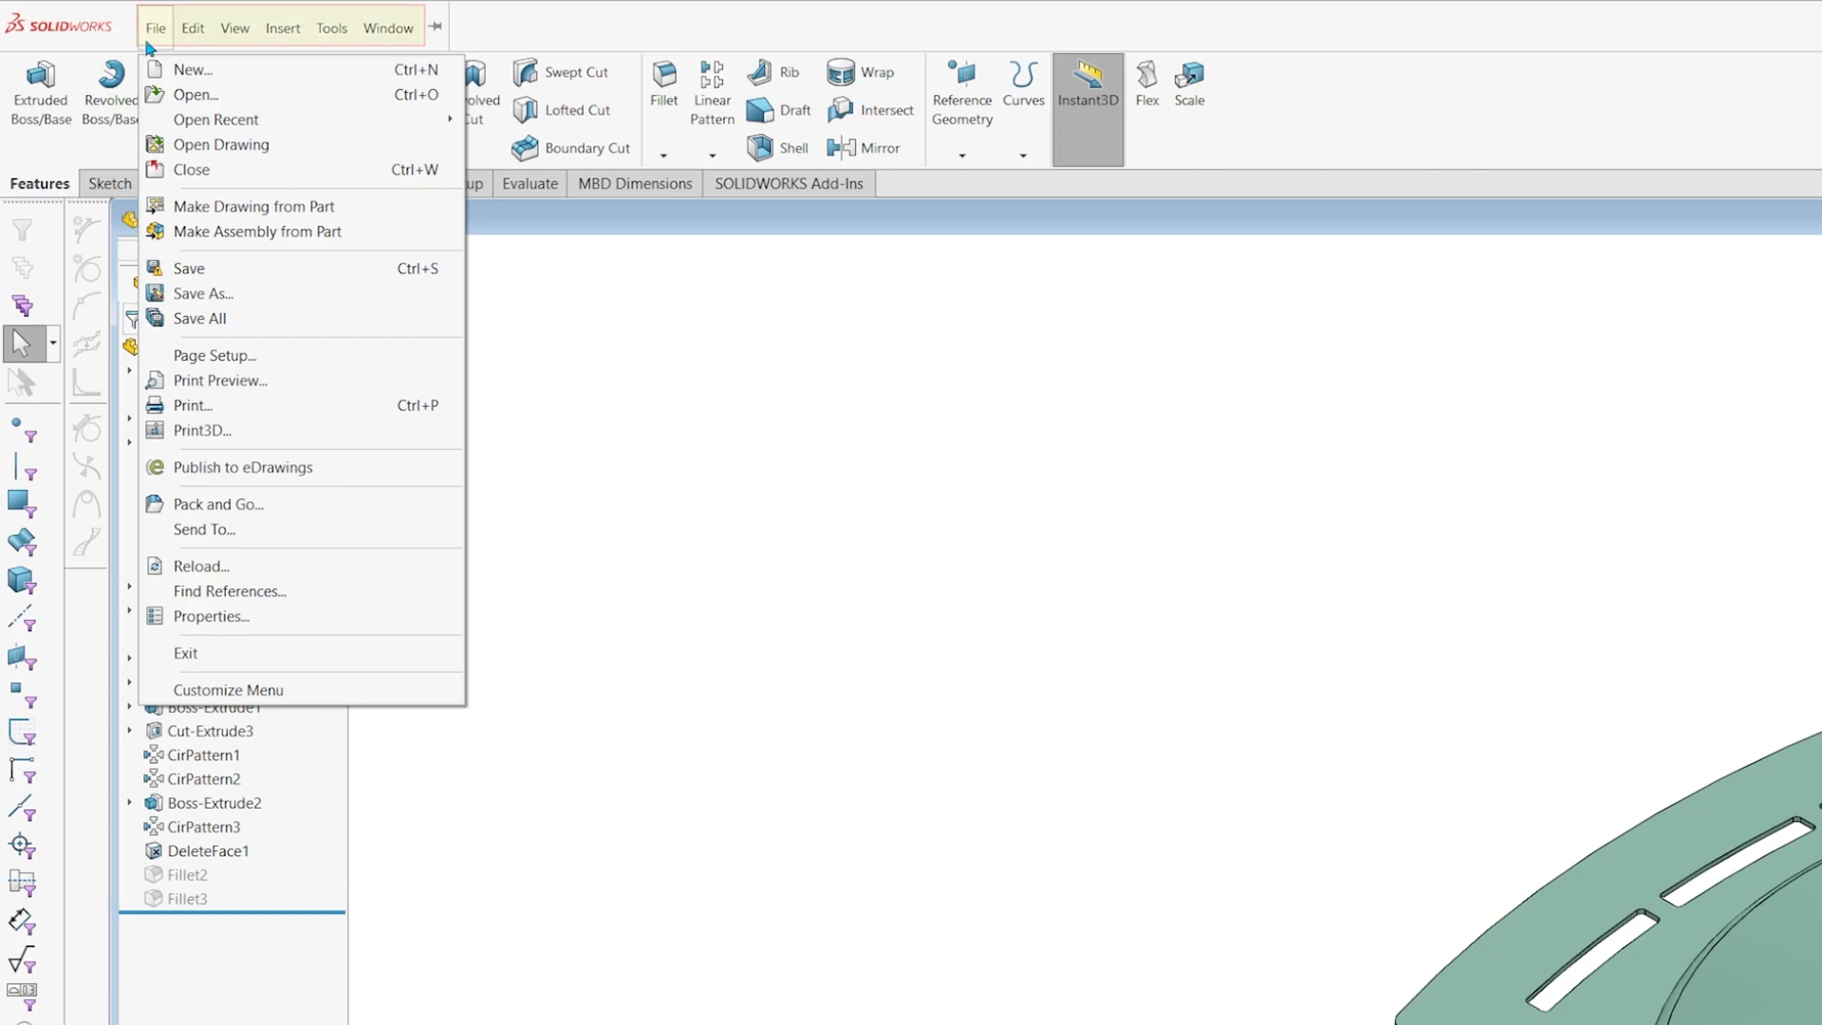
left_click(229, 29)
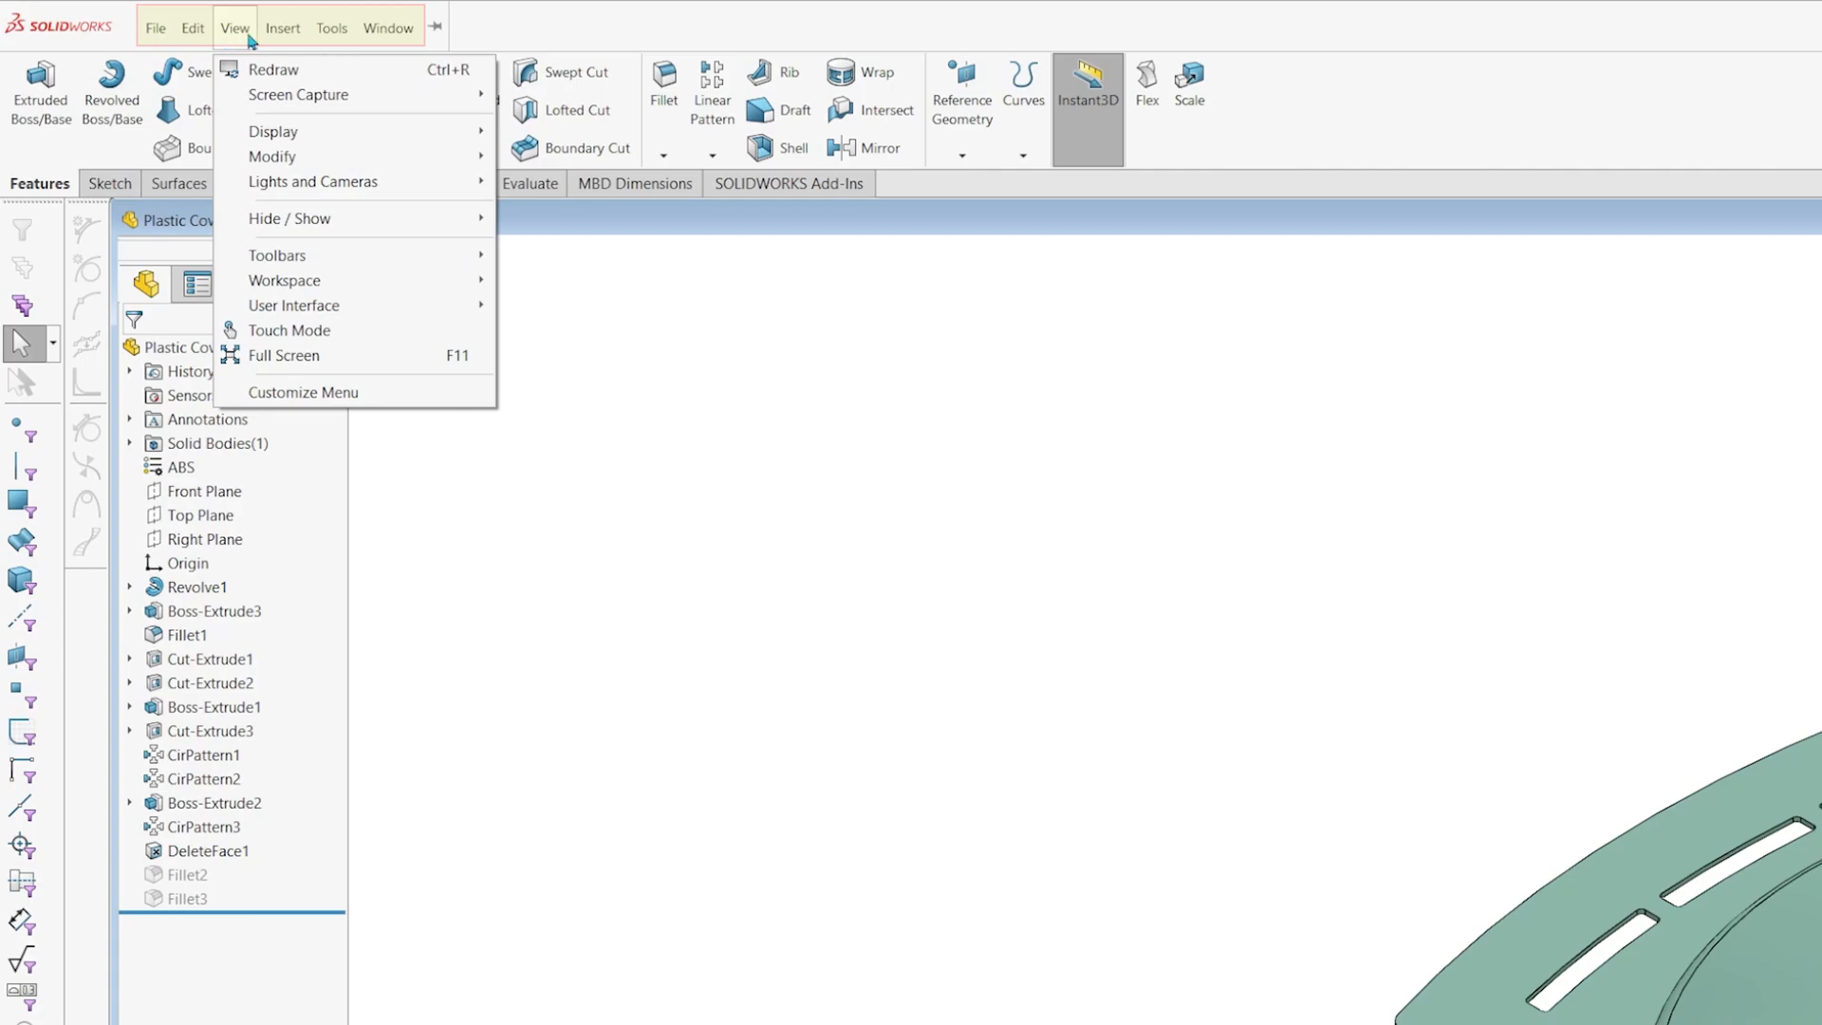
left_click(387, 28)
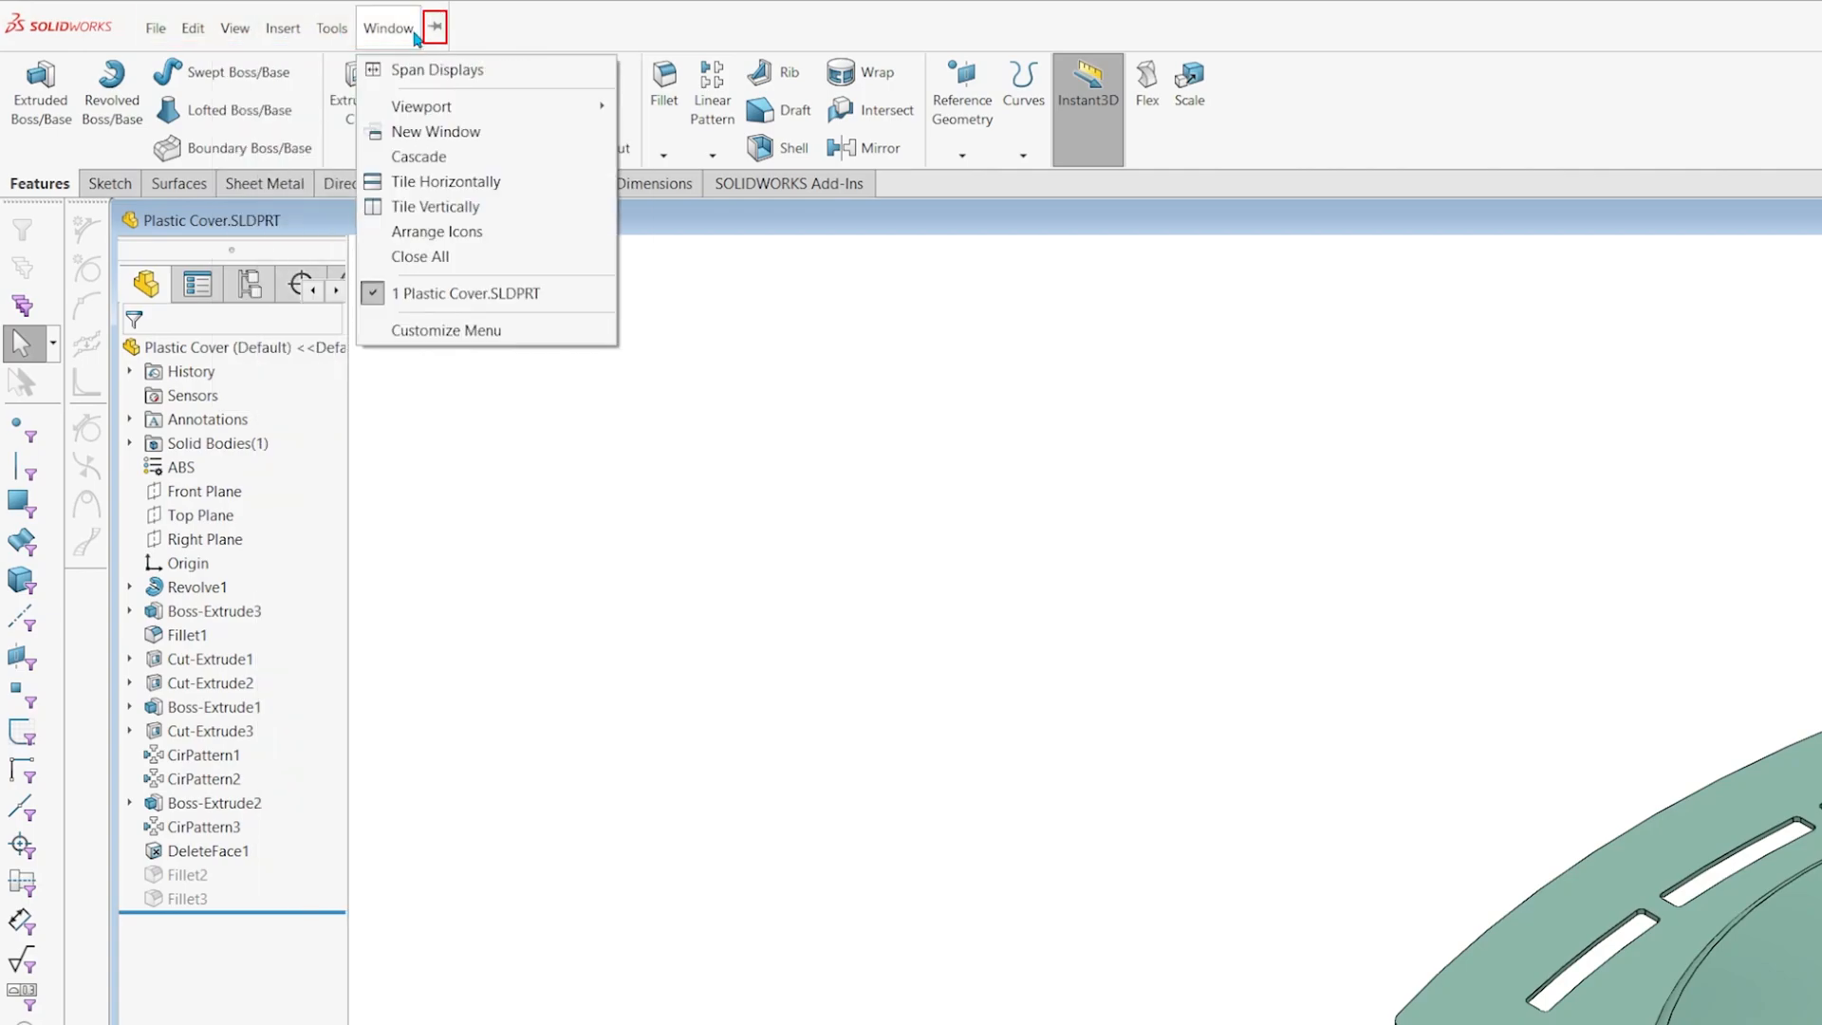
left_click(413, 27)
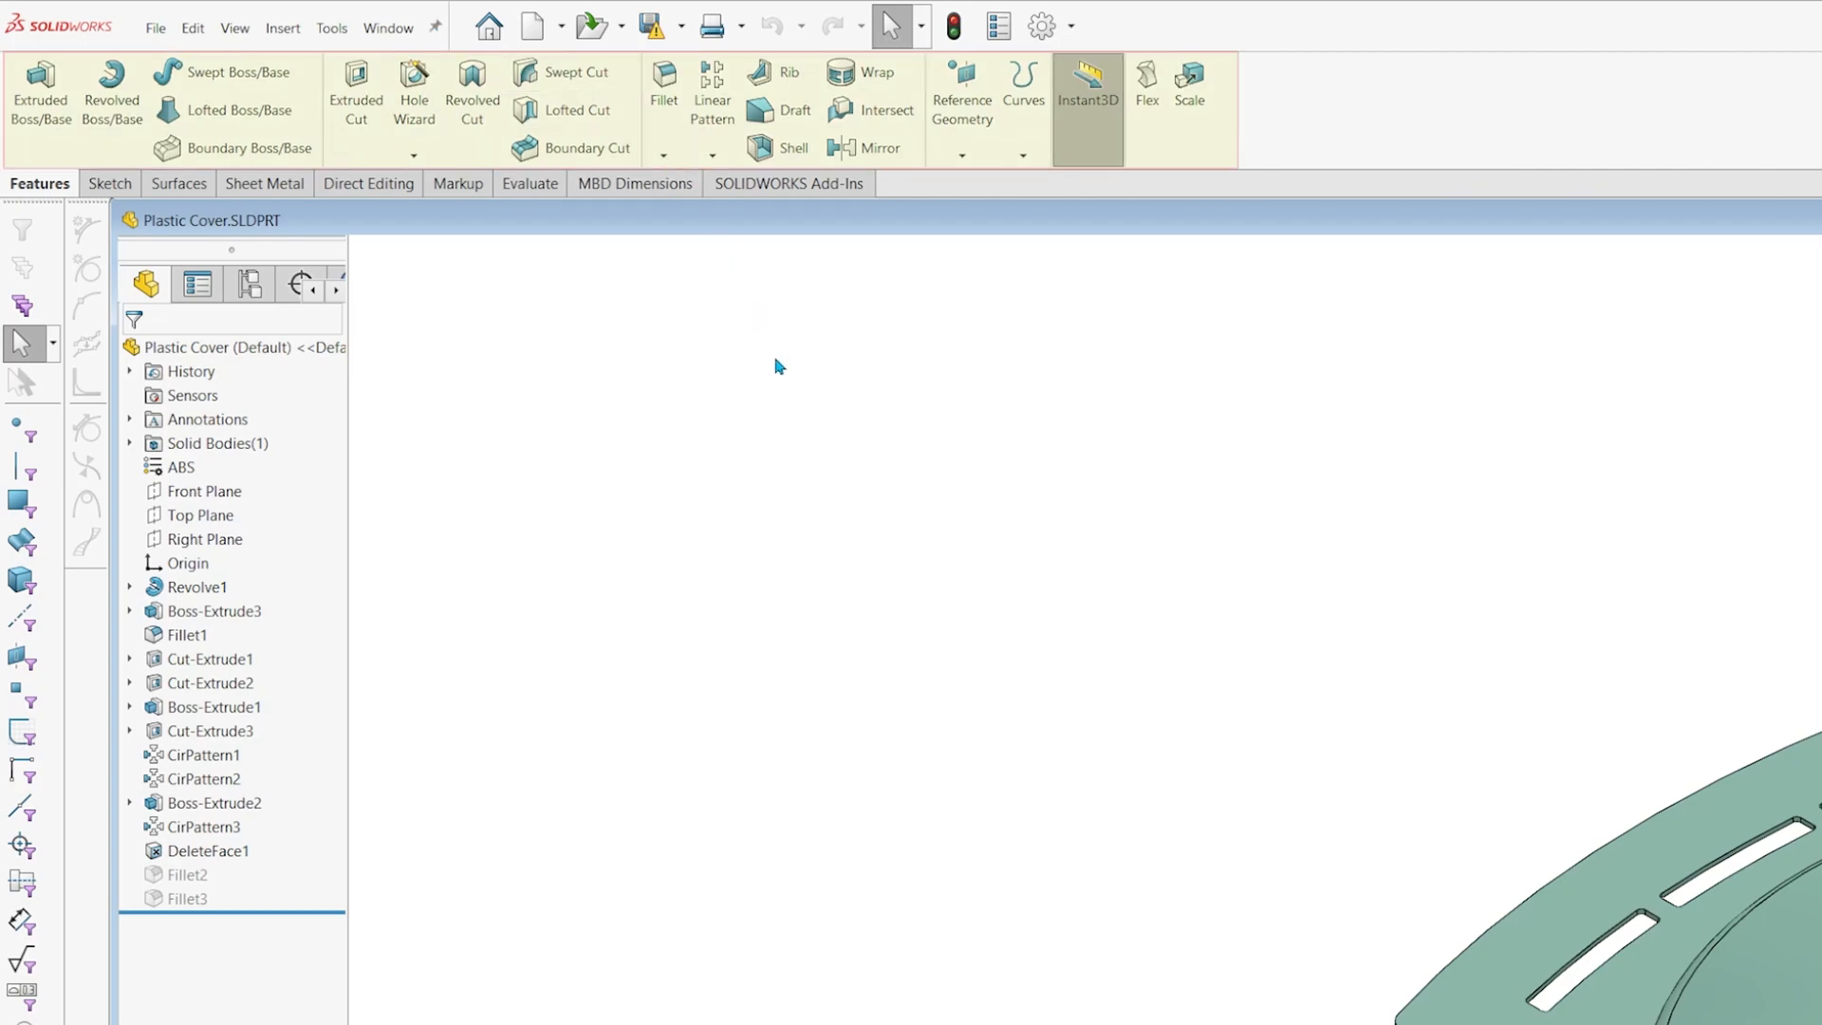
mouse_move(784, 381)
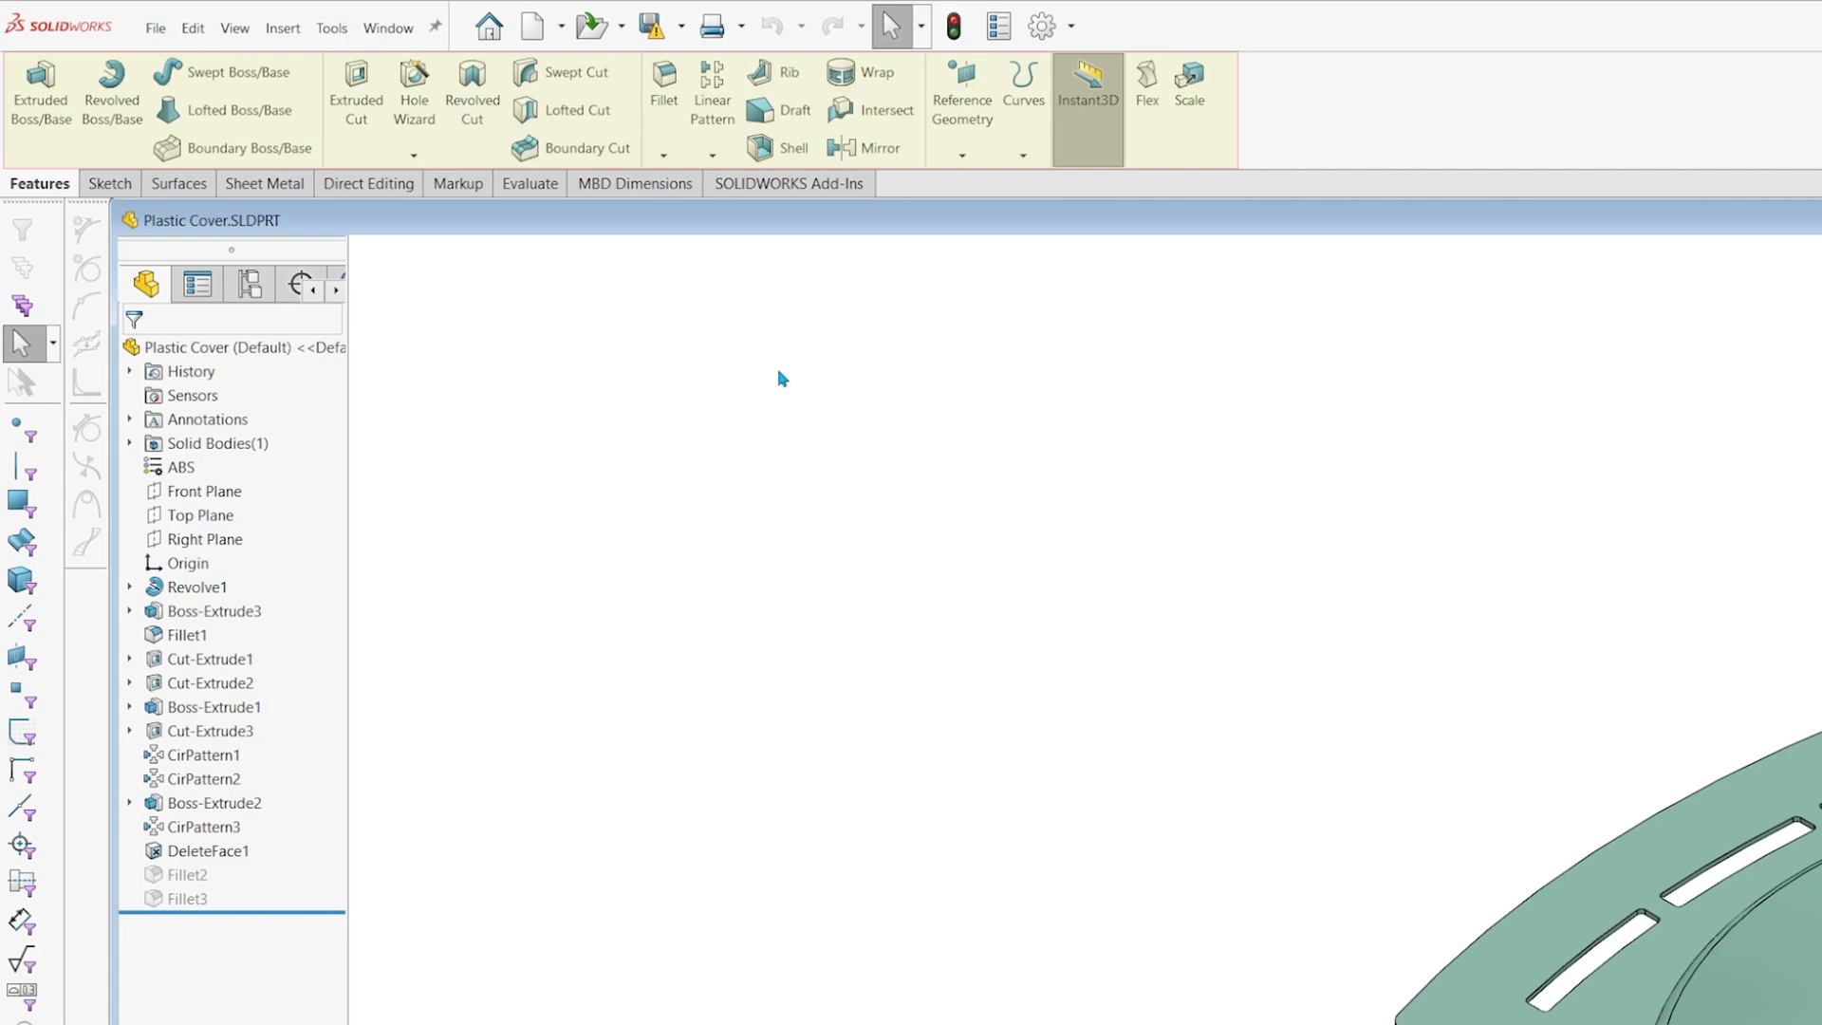
mouse_move(774, 369)
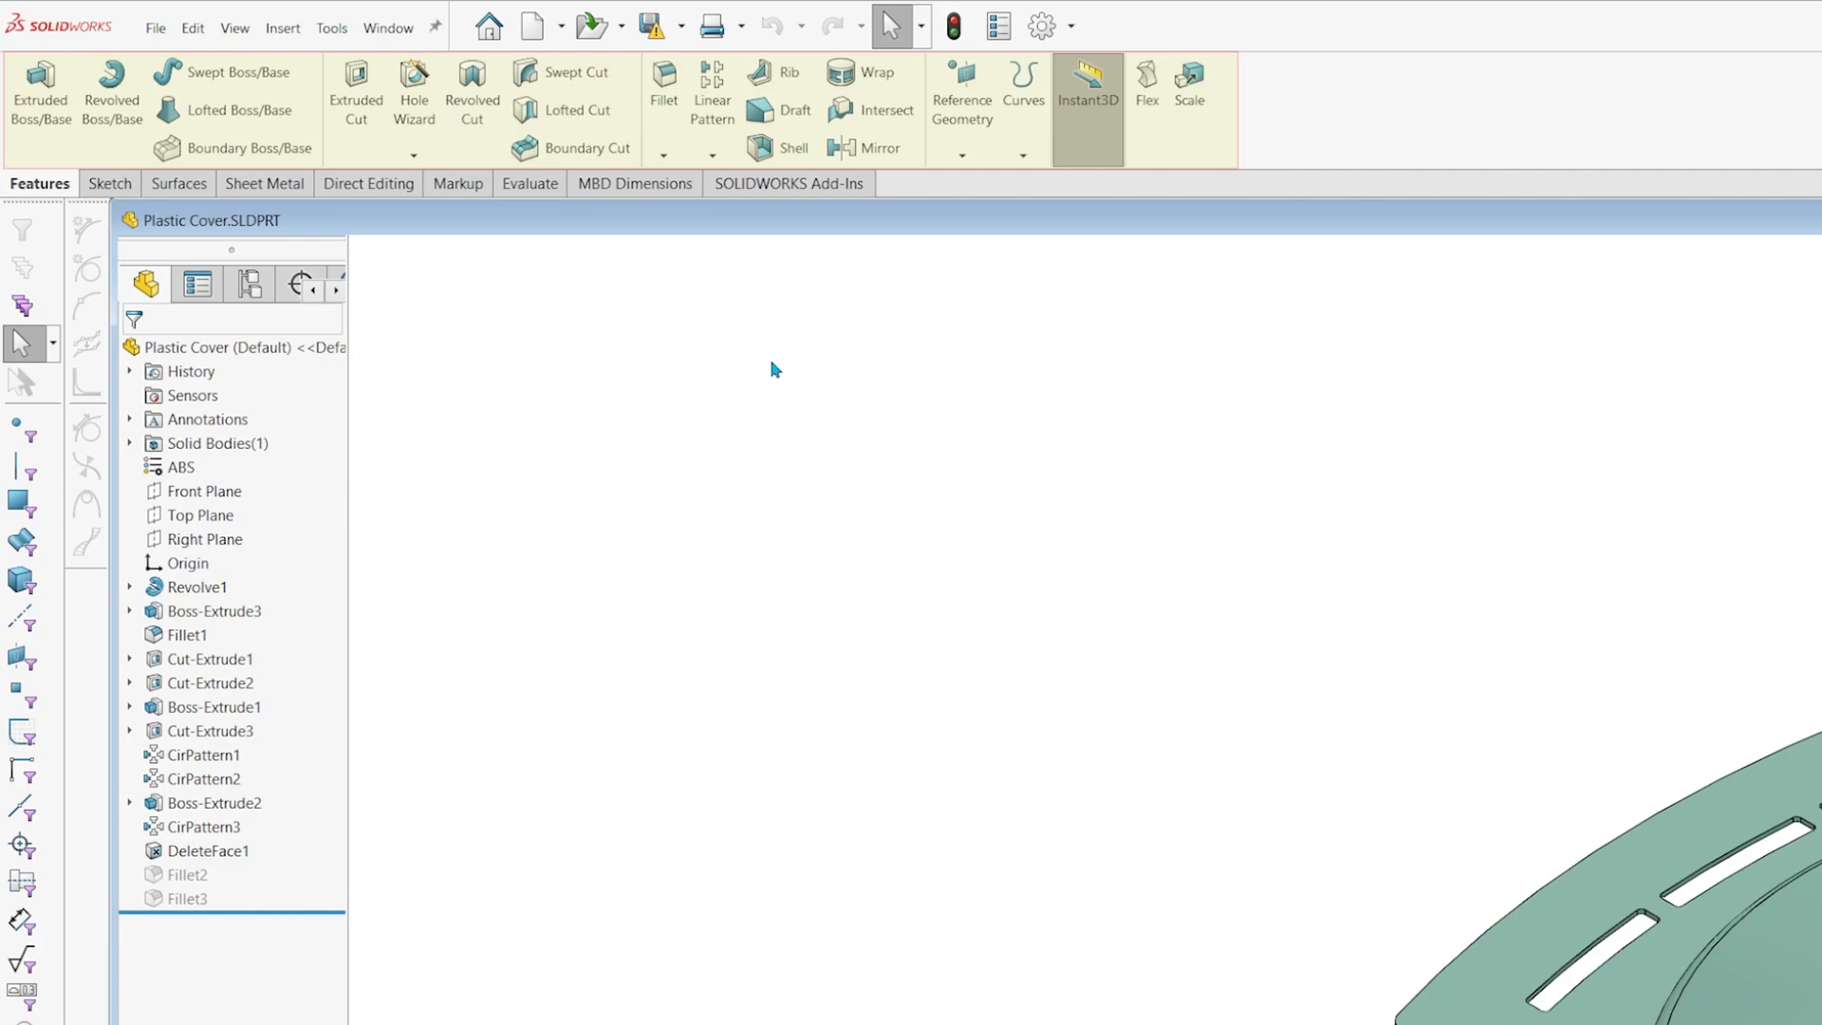
- Browse the Sketch, Sheet Metal, Direct Editing and Markup tabs, then show the tab-visibility list
left_click(107, 183)
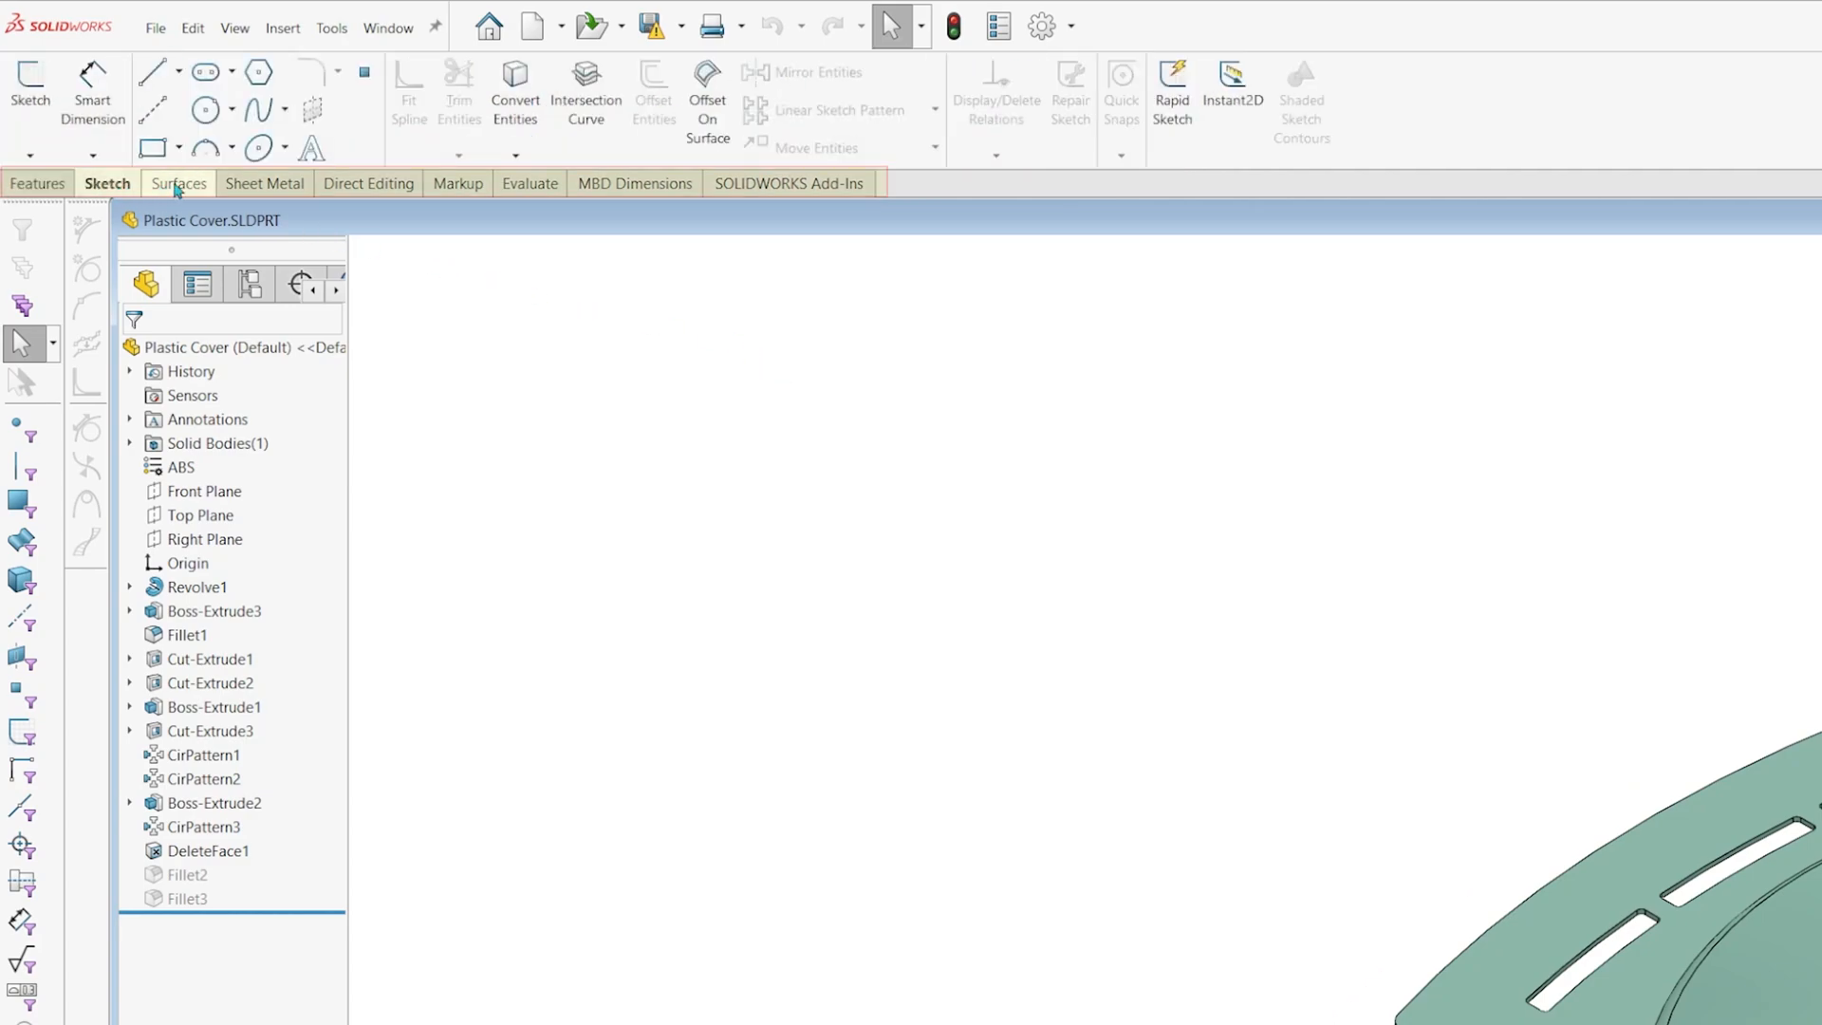
left_click(264, 183)
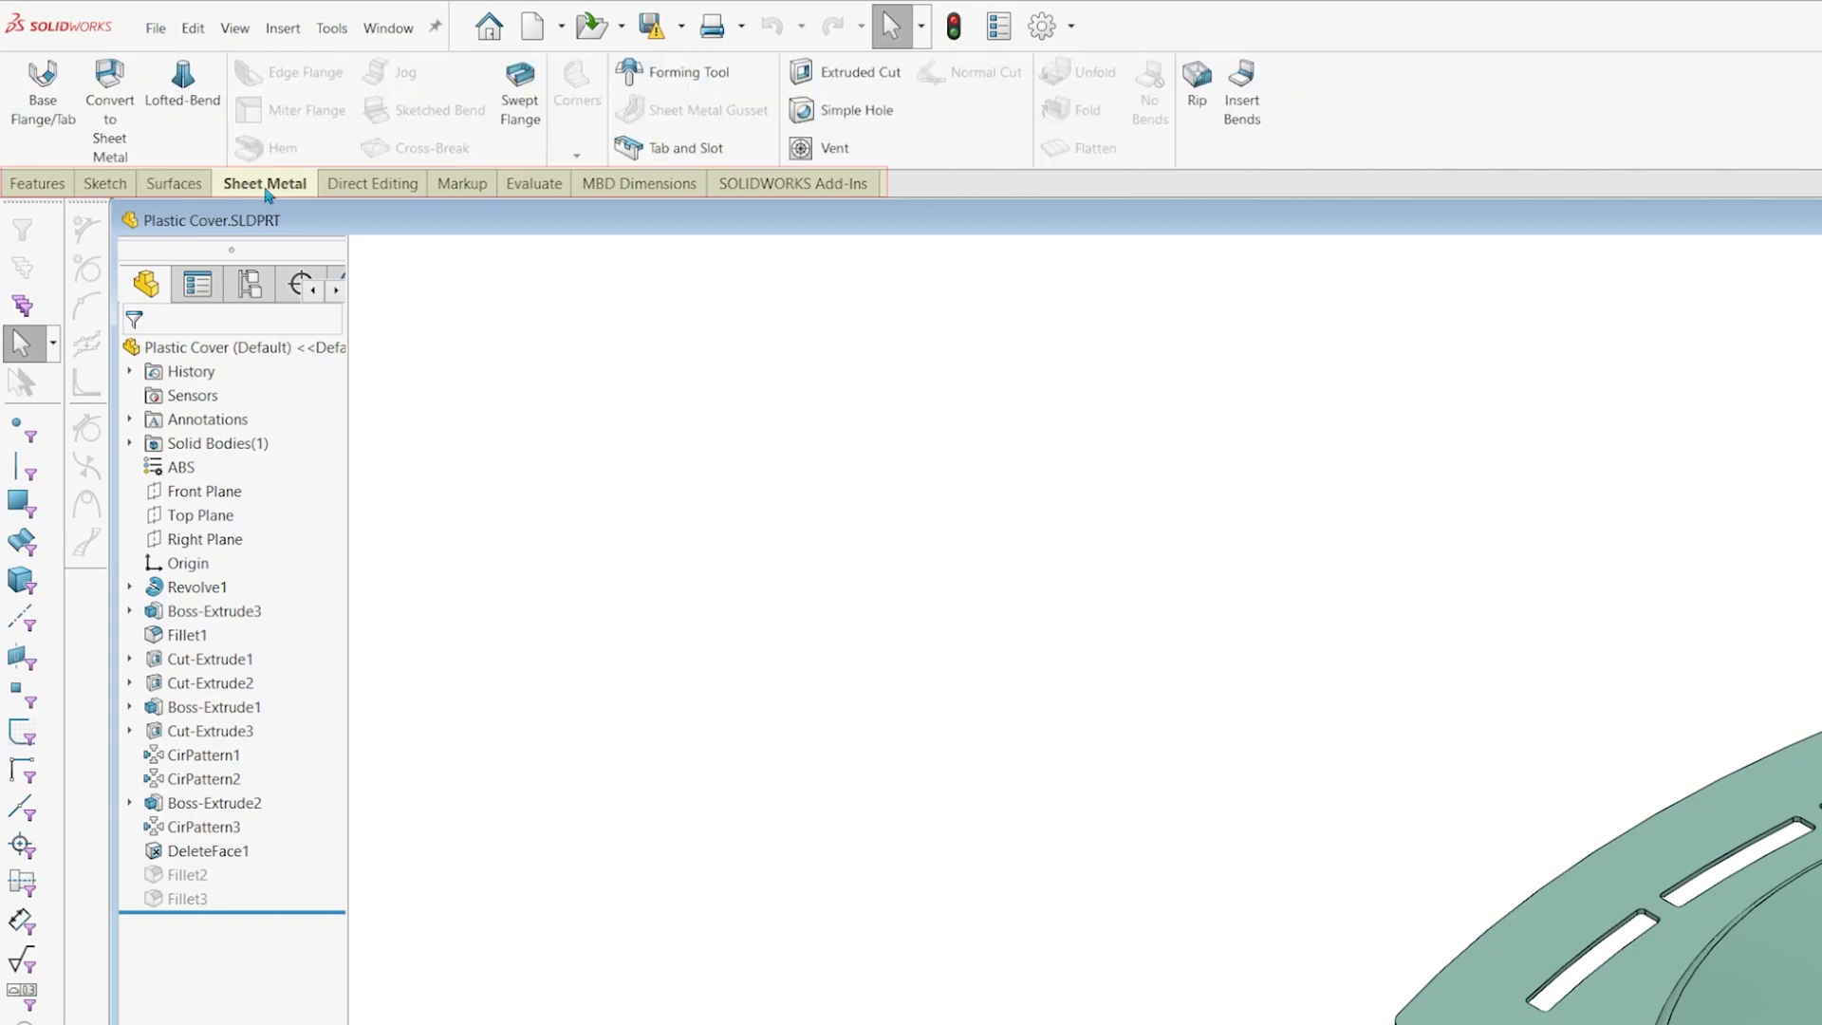
left_click(369, 183)
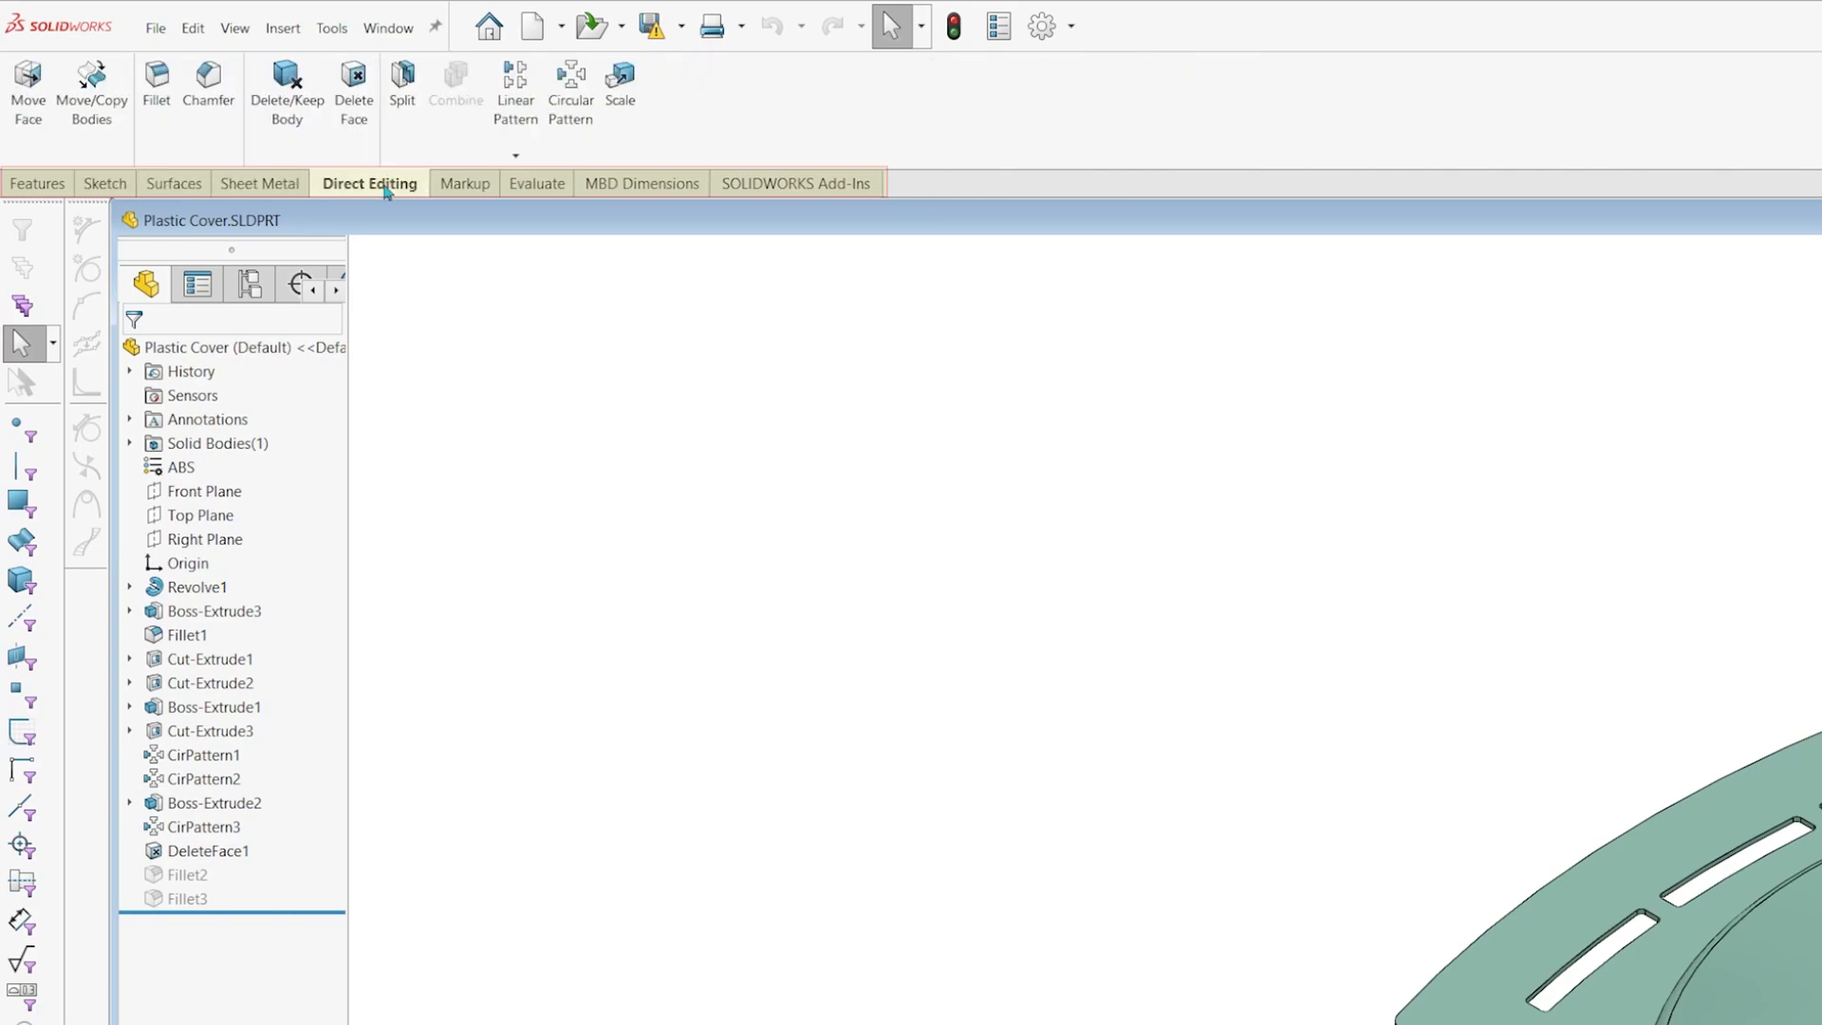
left_click(454, 183)
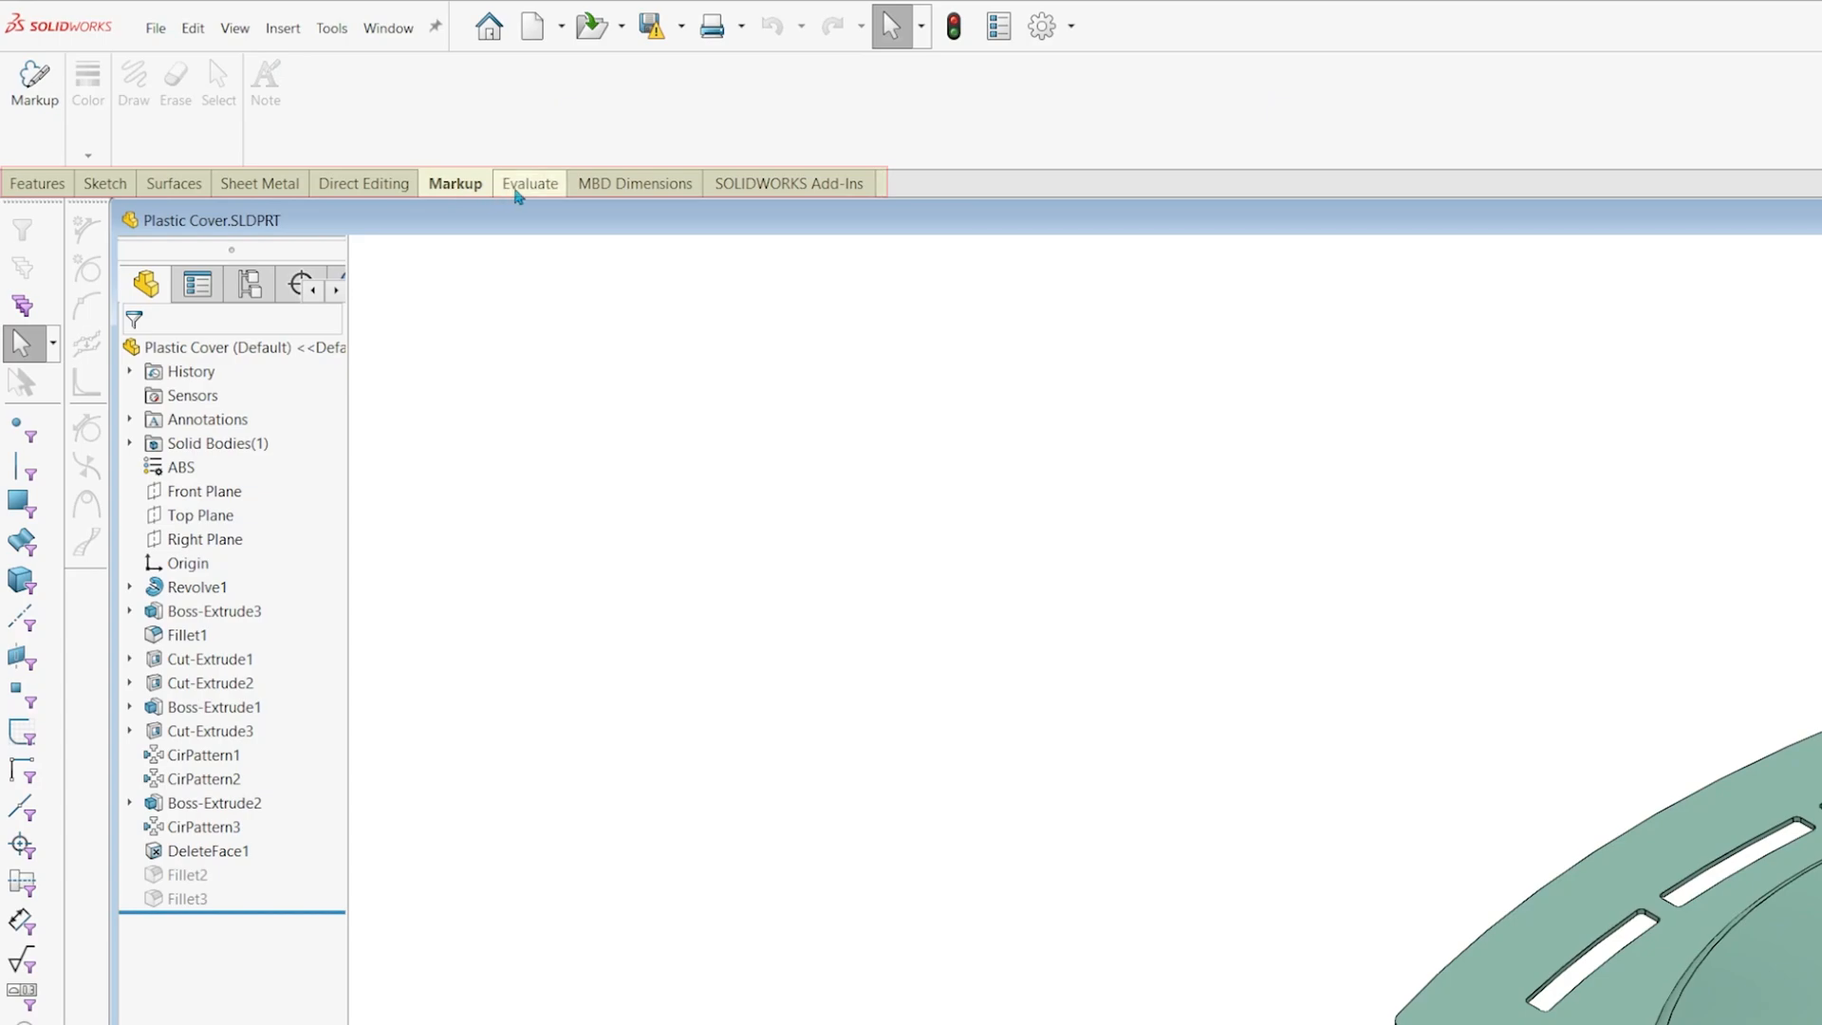
left_click(106, 184)
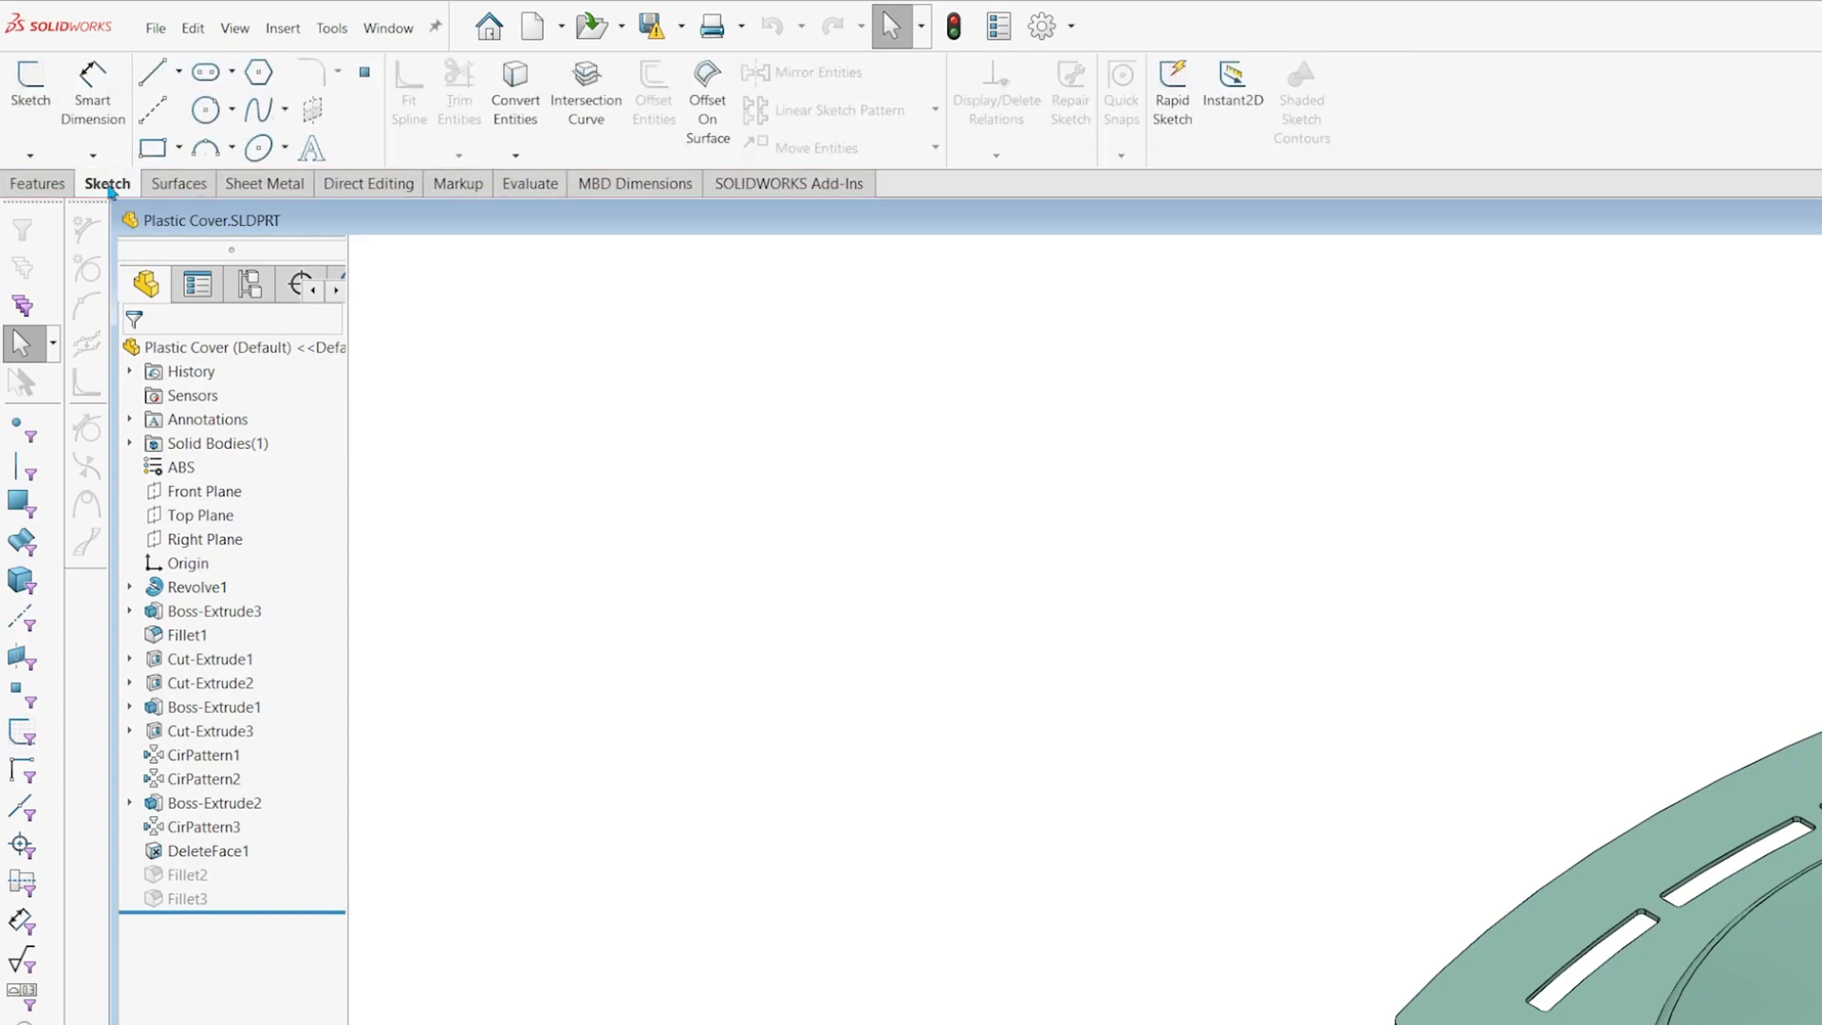
right_click(108, 183)
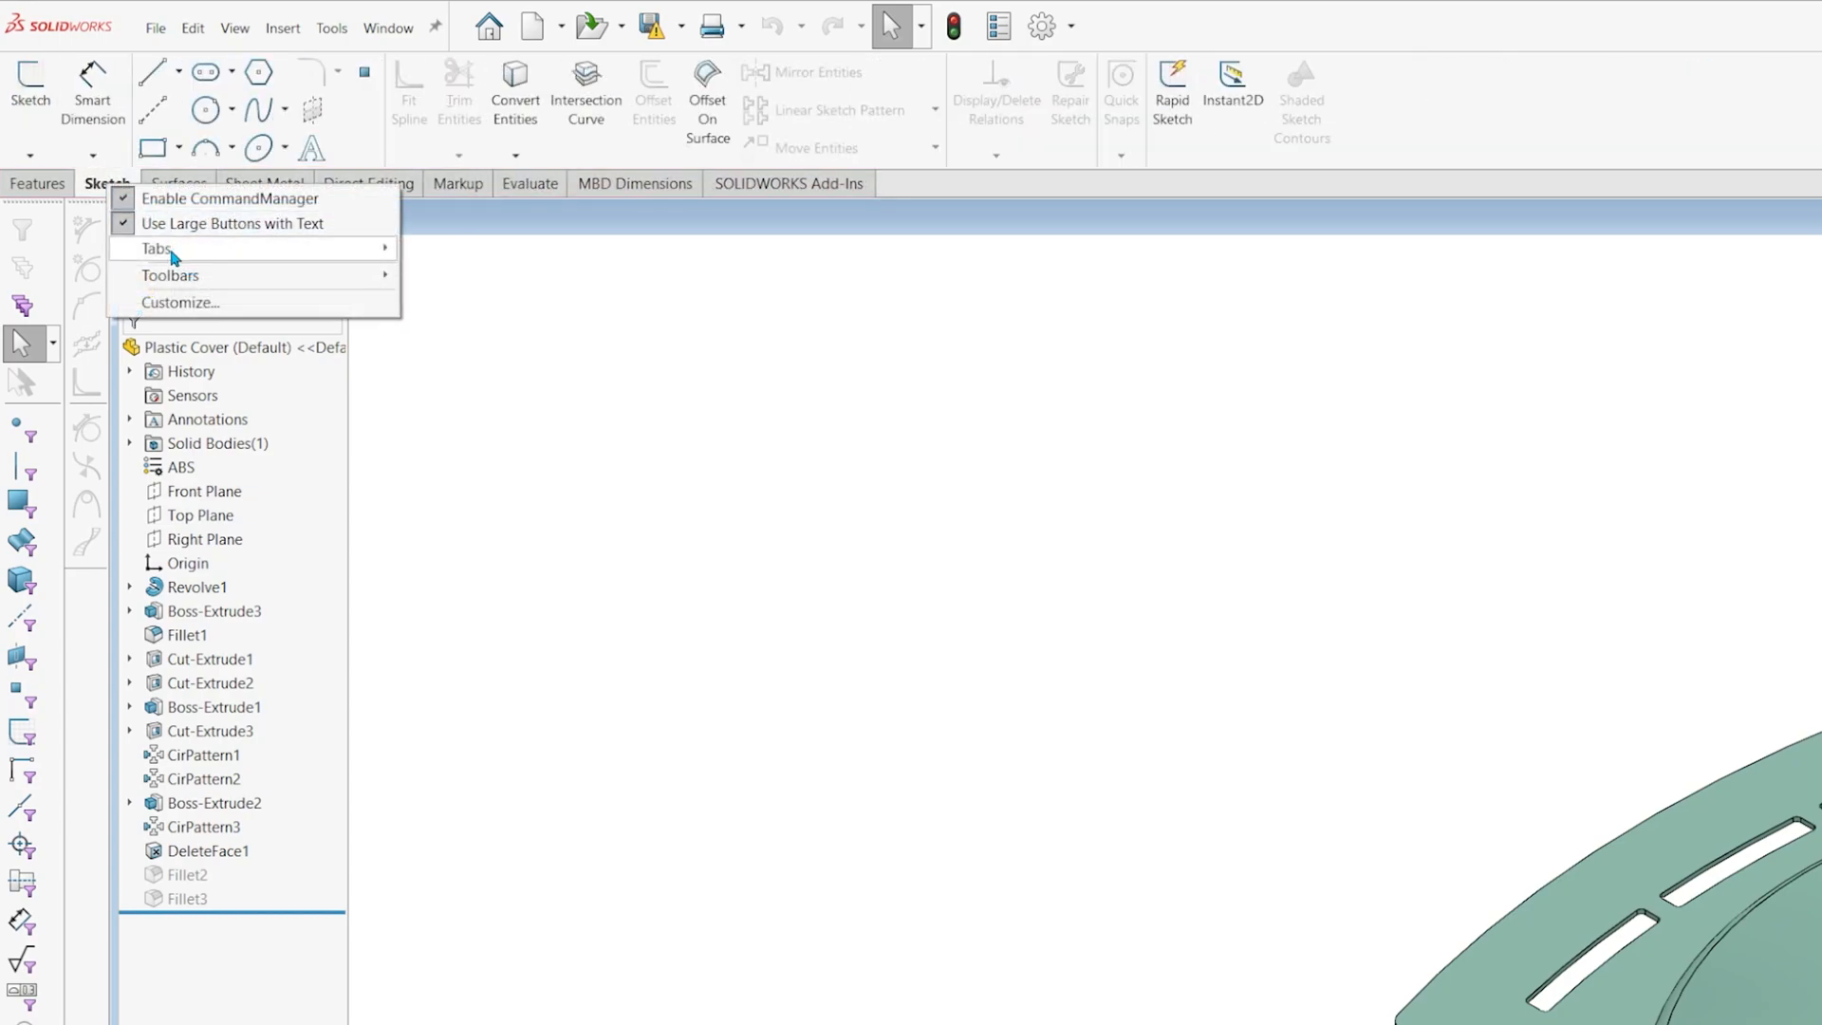
left_click(169, 249)
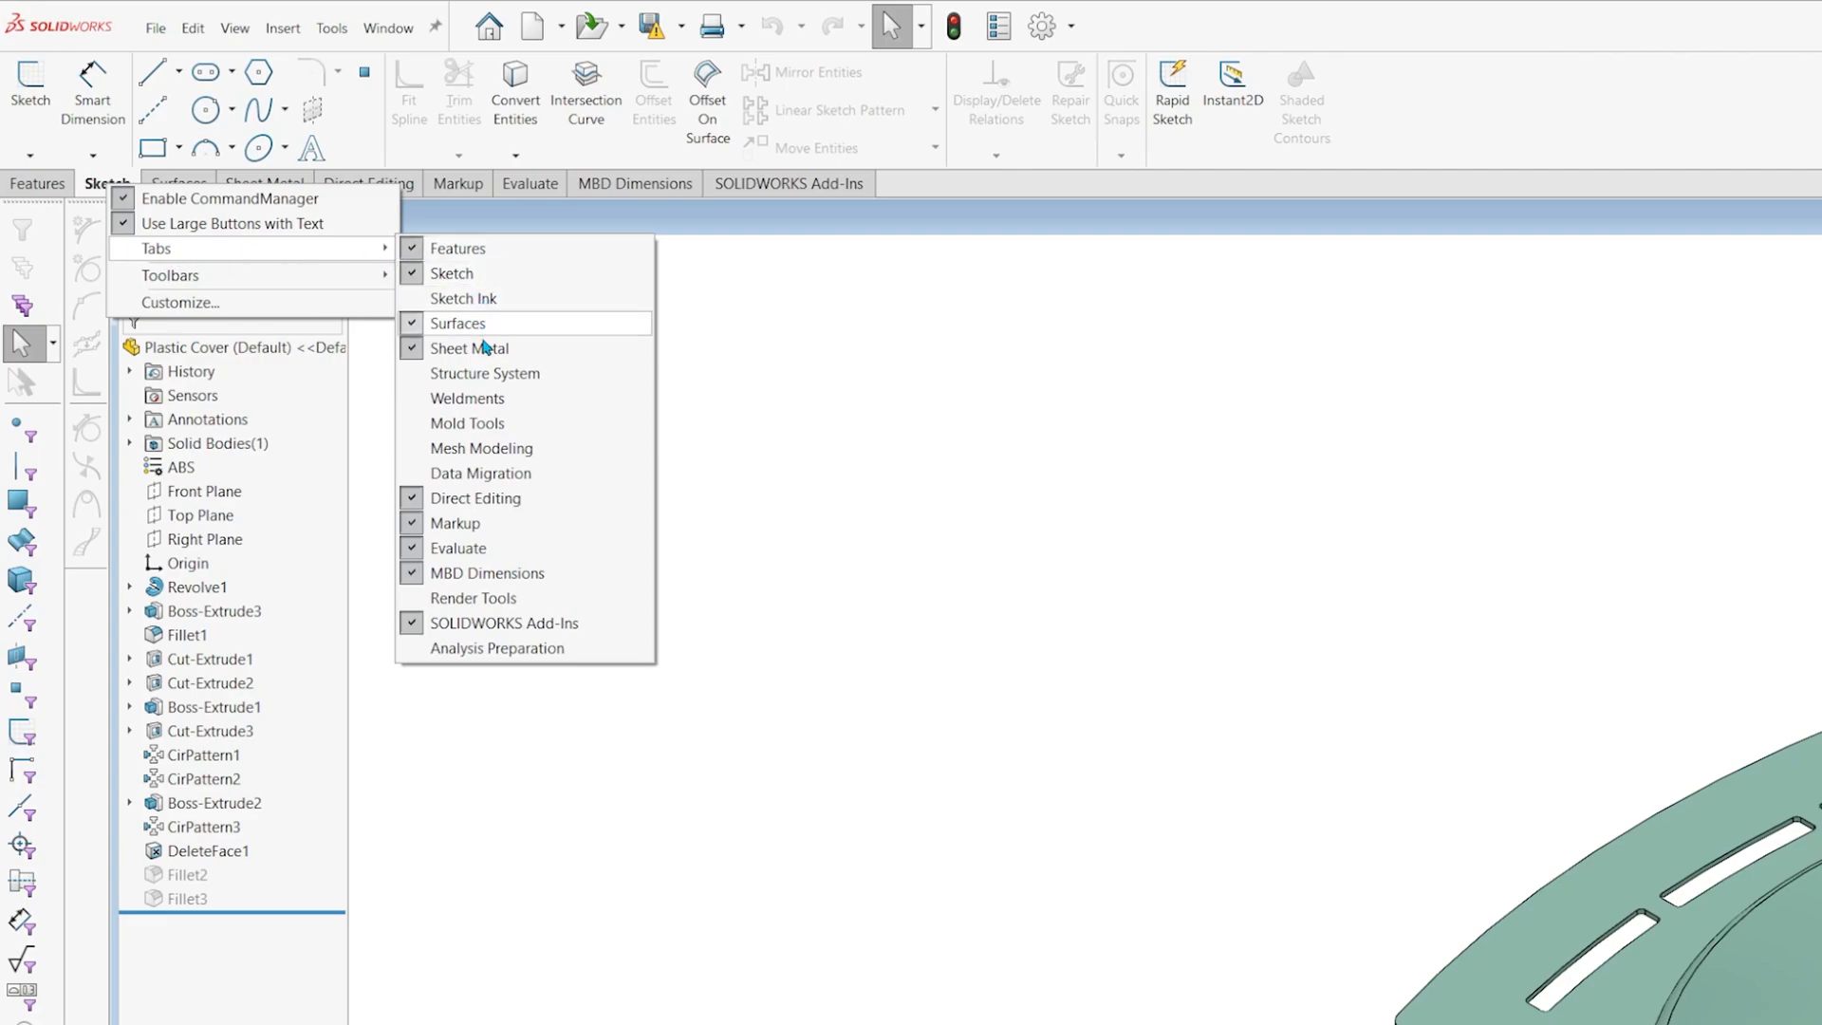
mouse_move(468, 398)
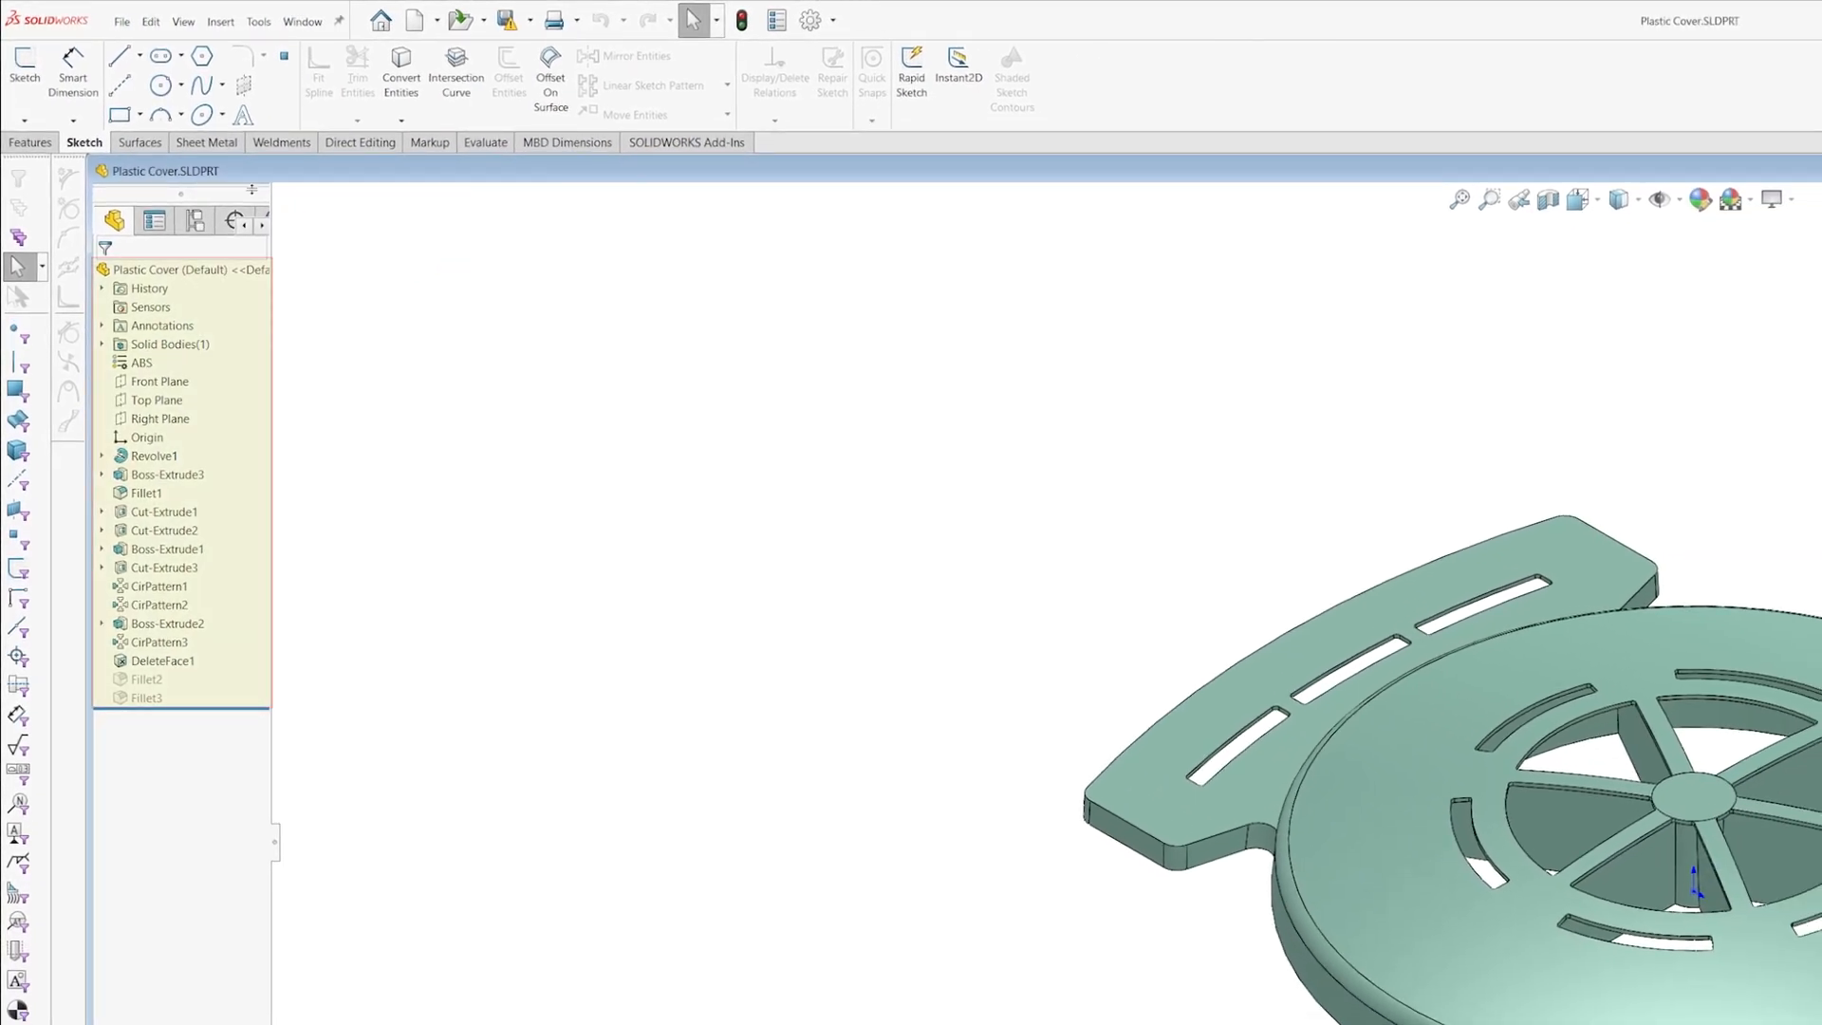
mouse_move(291, 568)
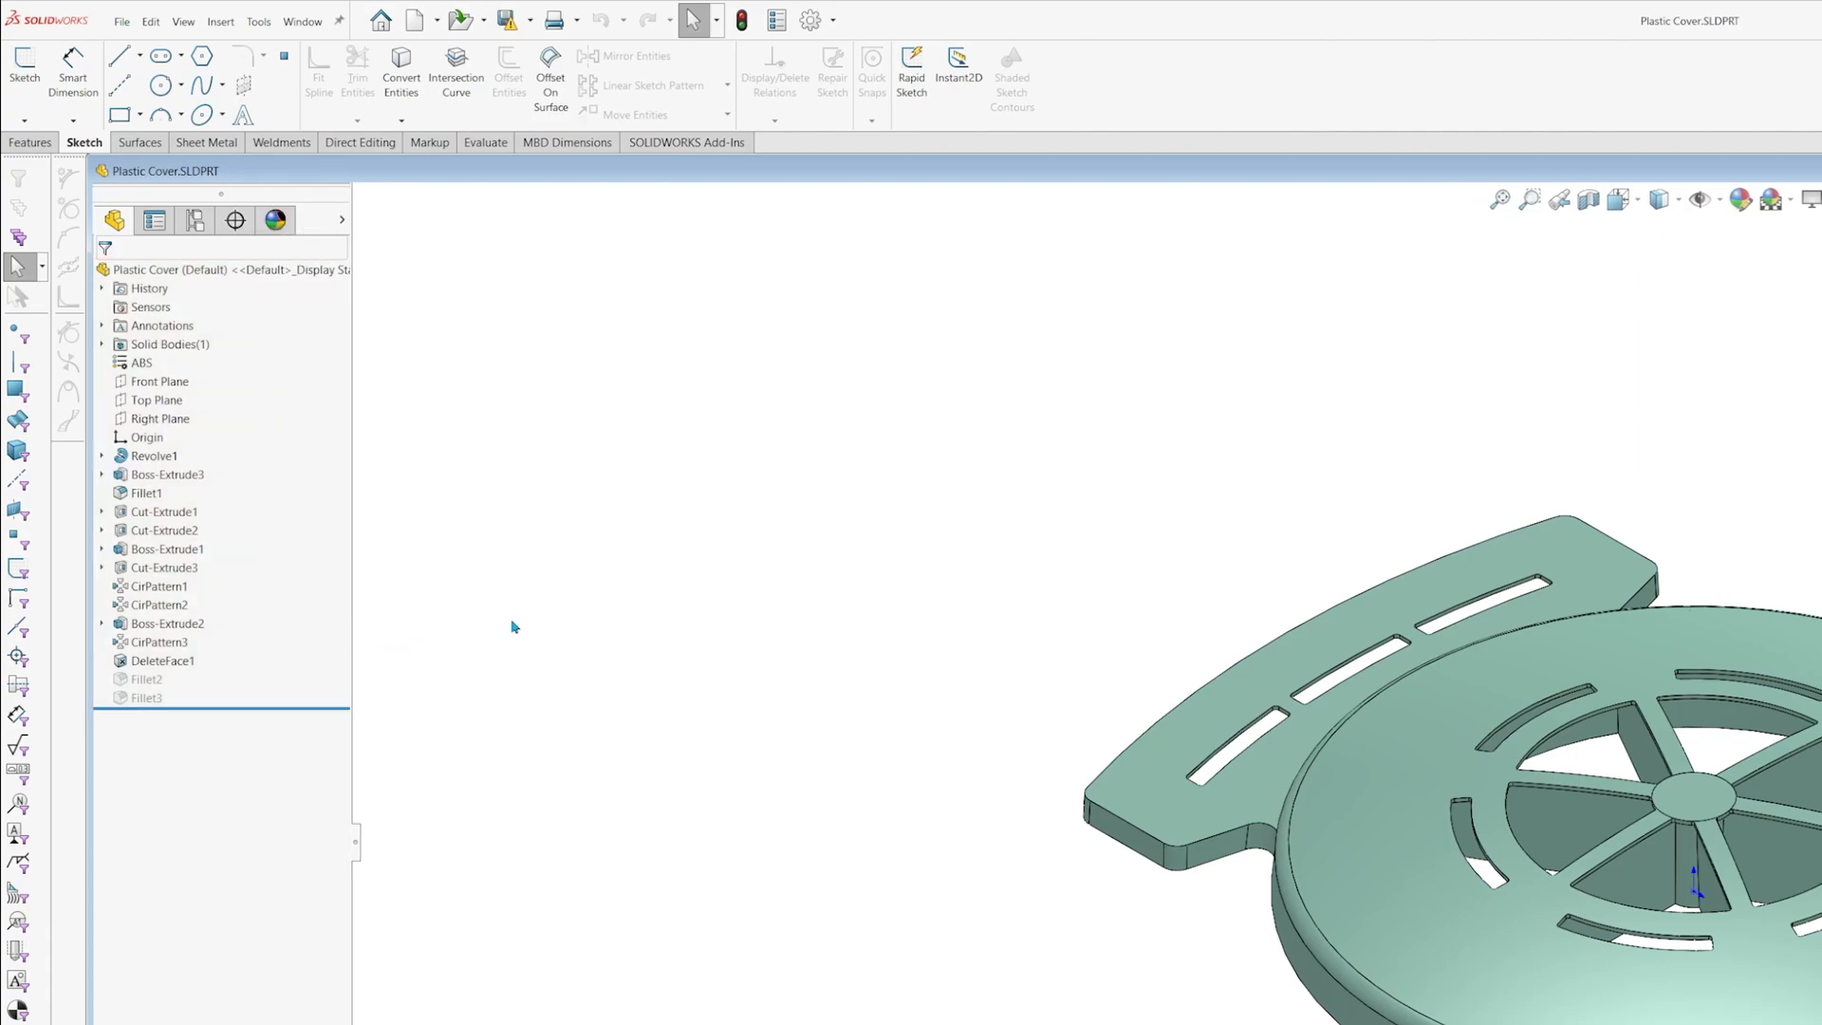
mouse_move(518, 613)
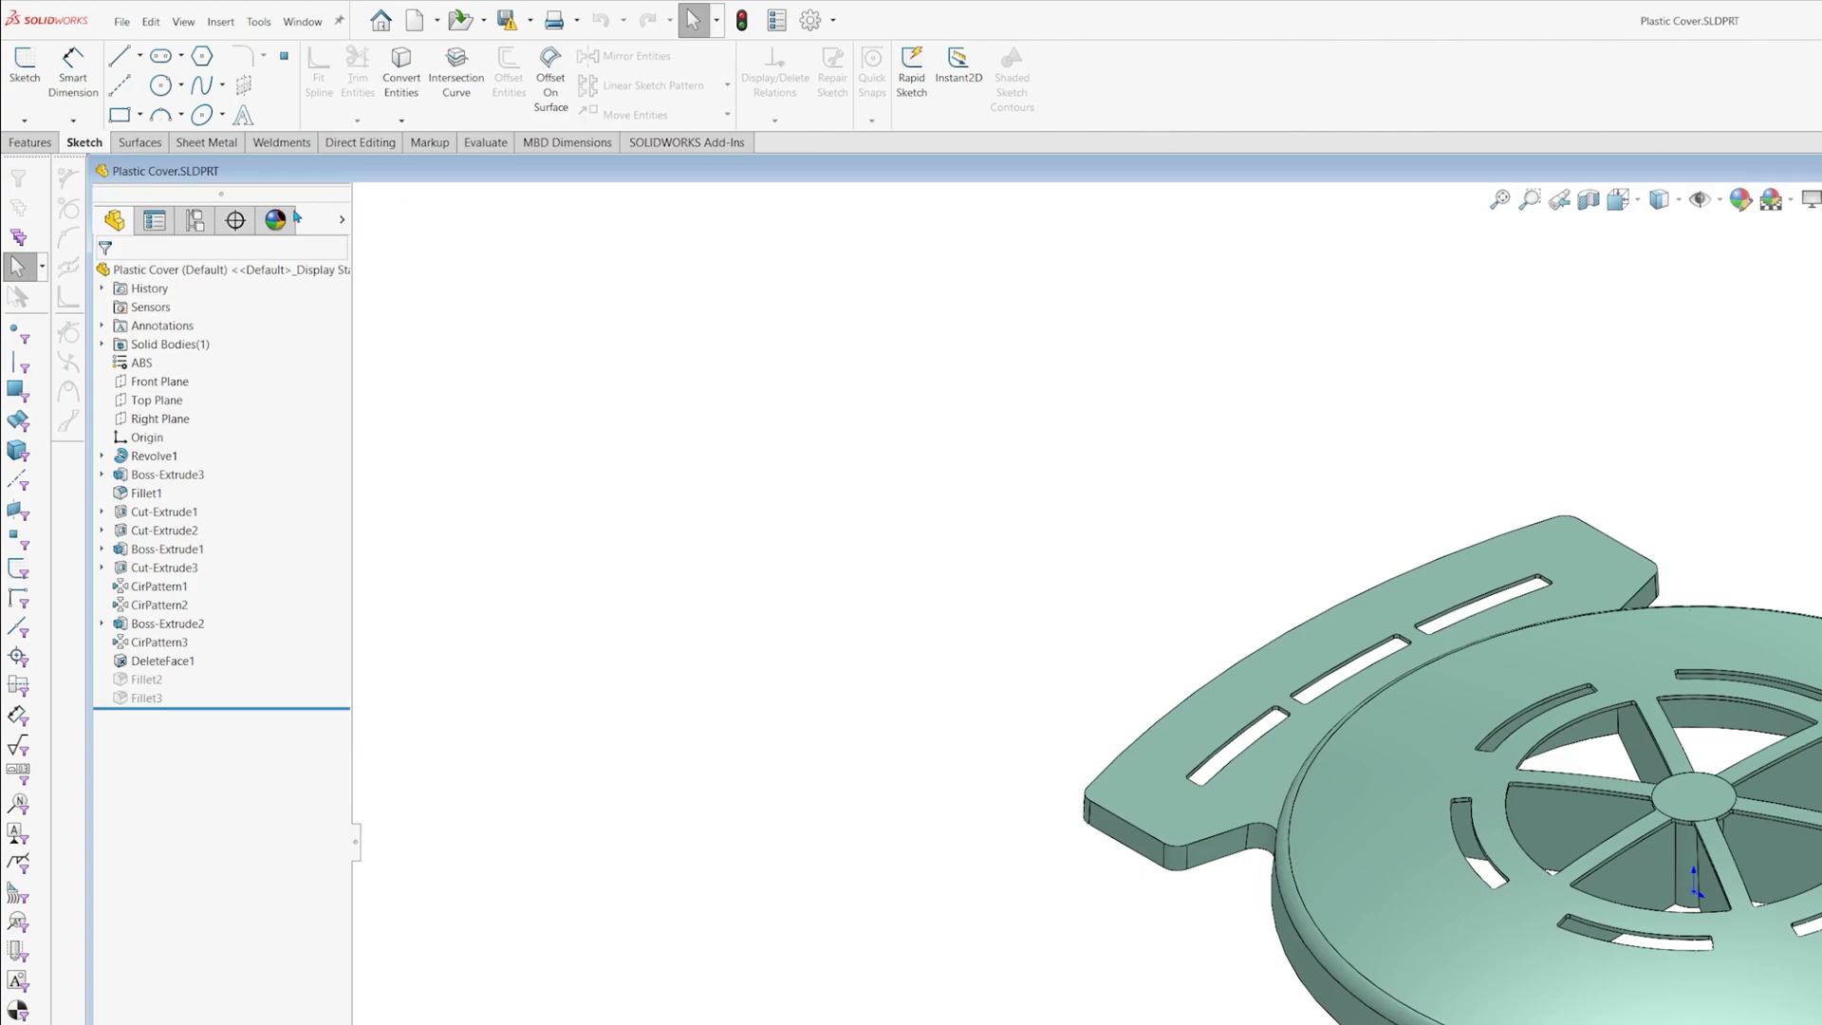
mouse_move(153, 220)
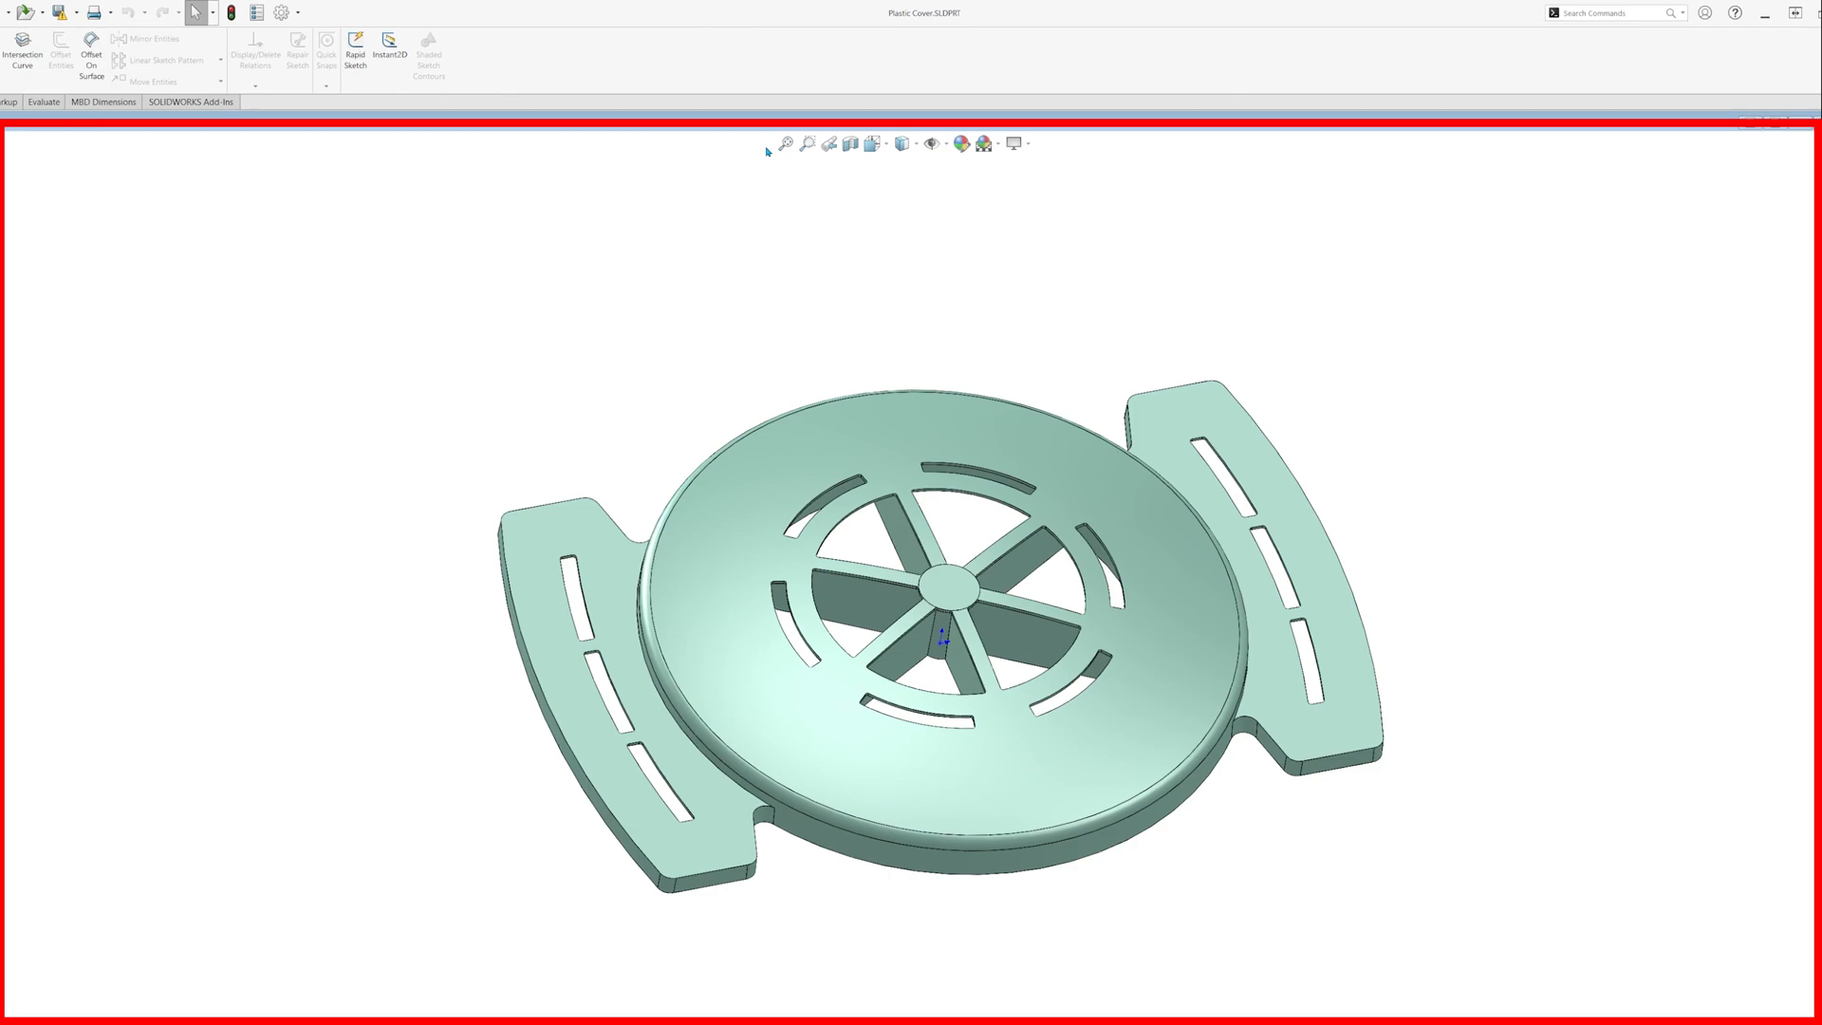
mouse_move(833, 144)
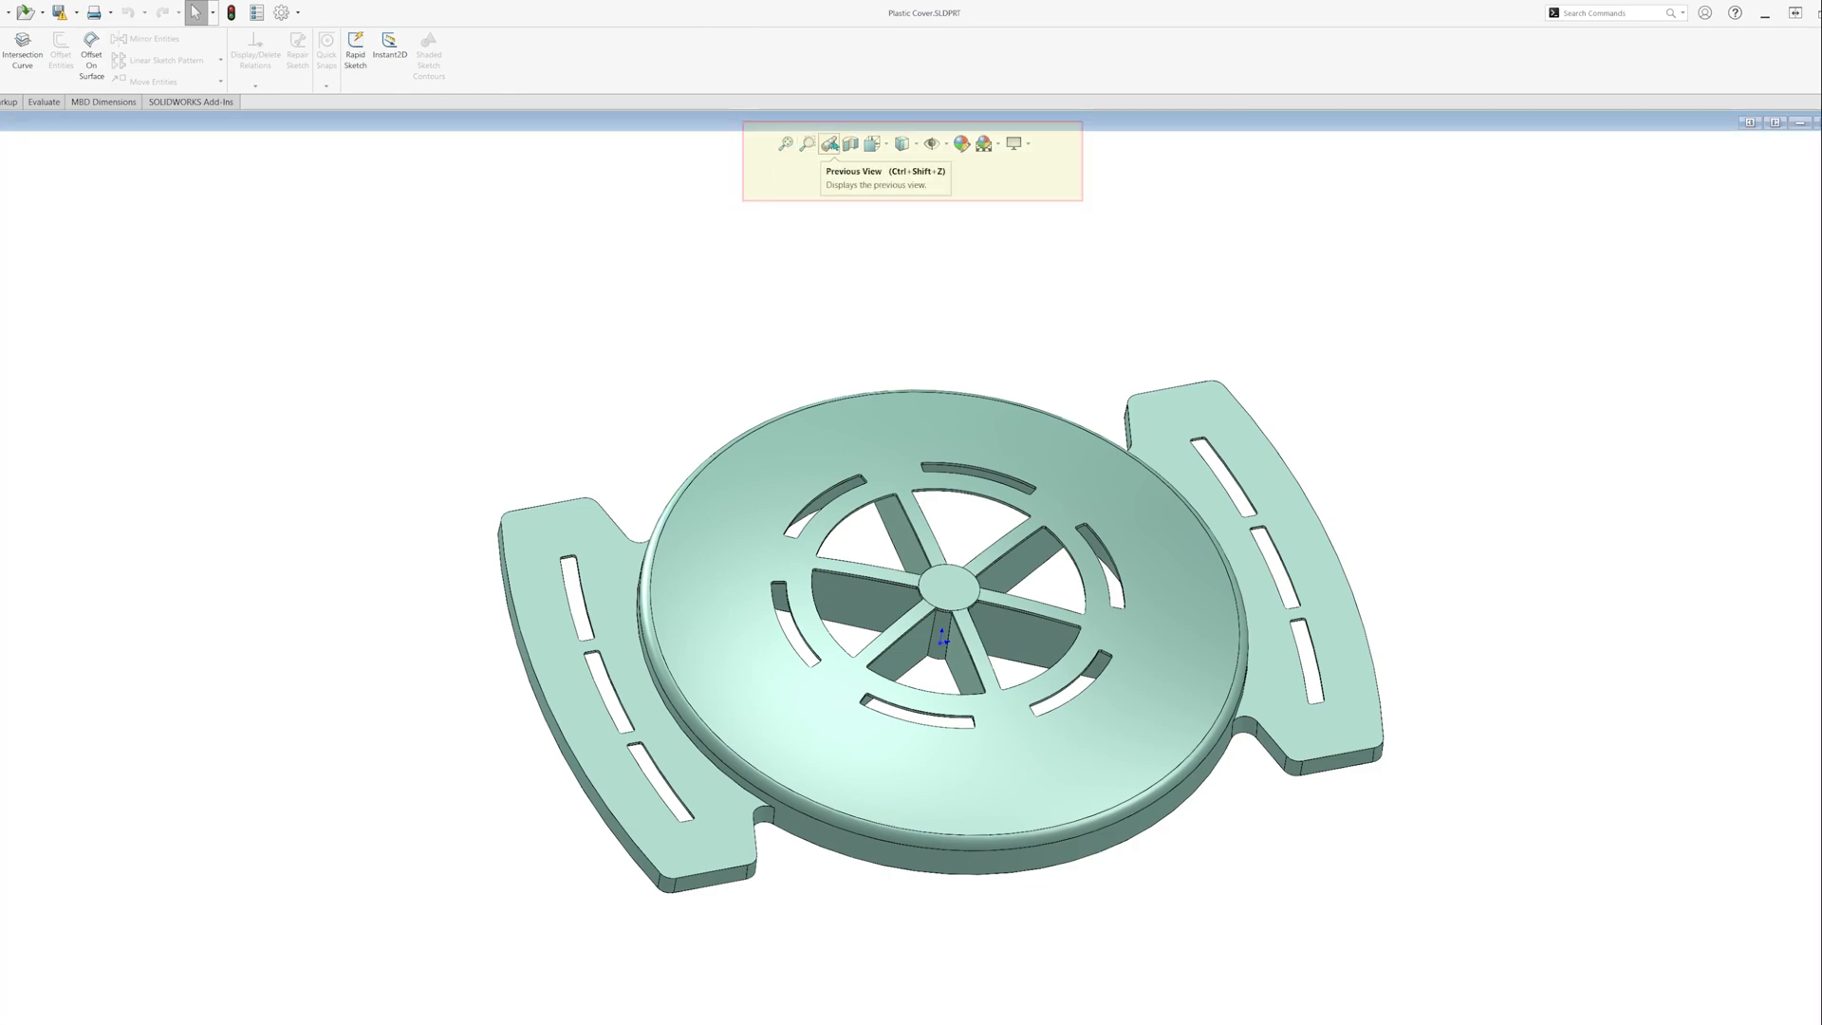
mouse_move(978, 143)
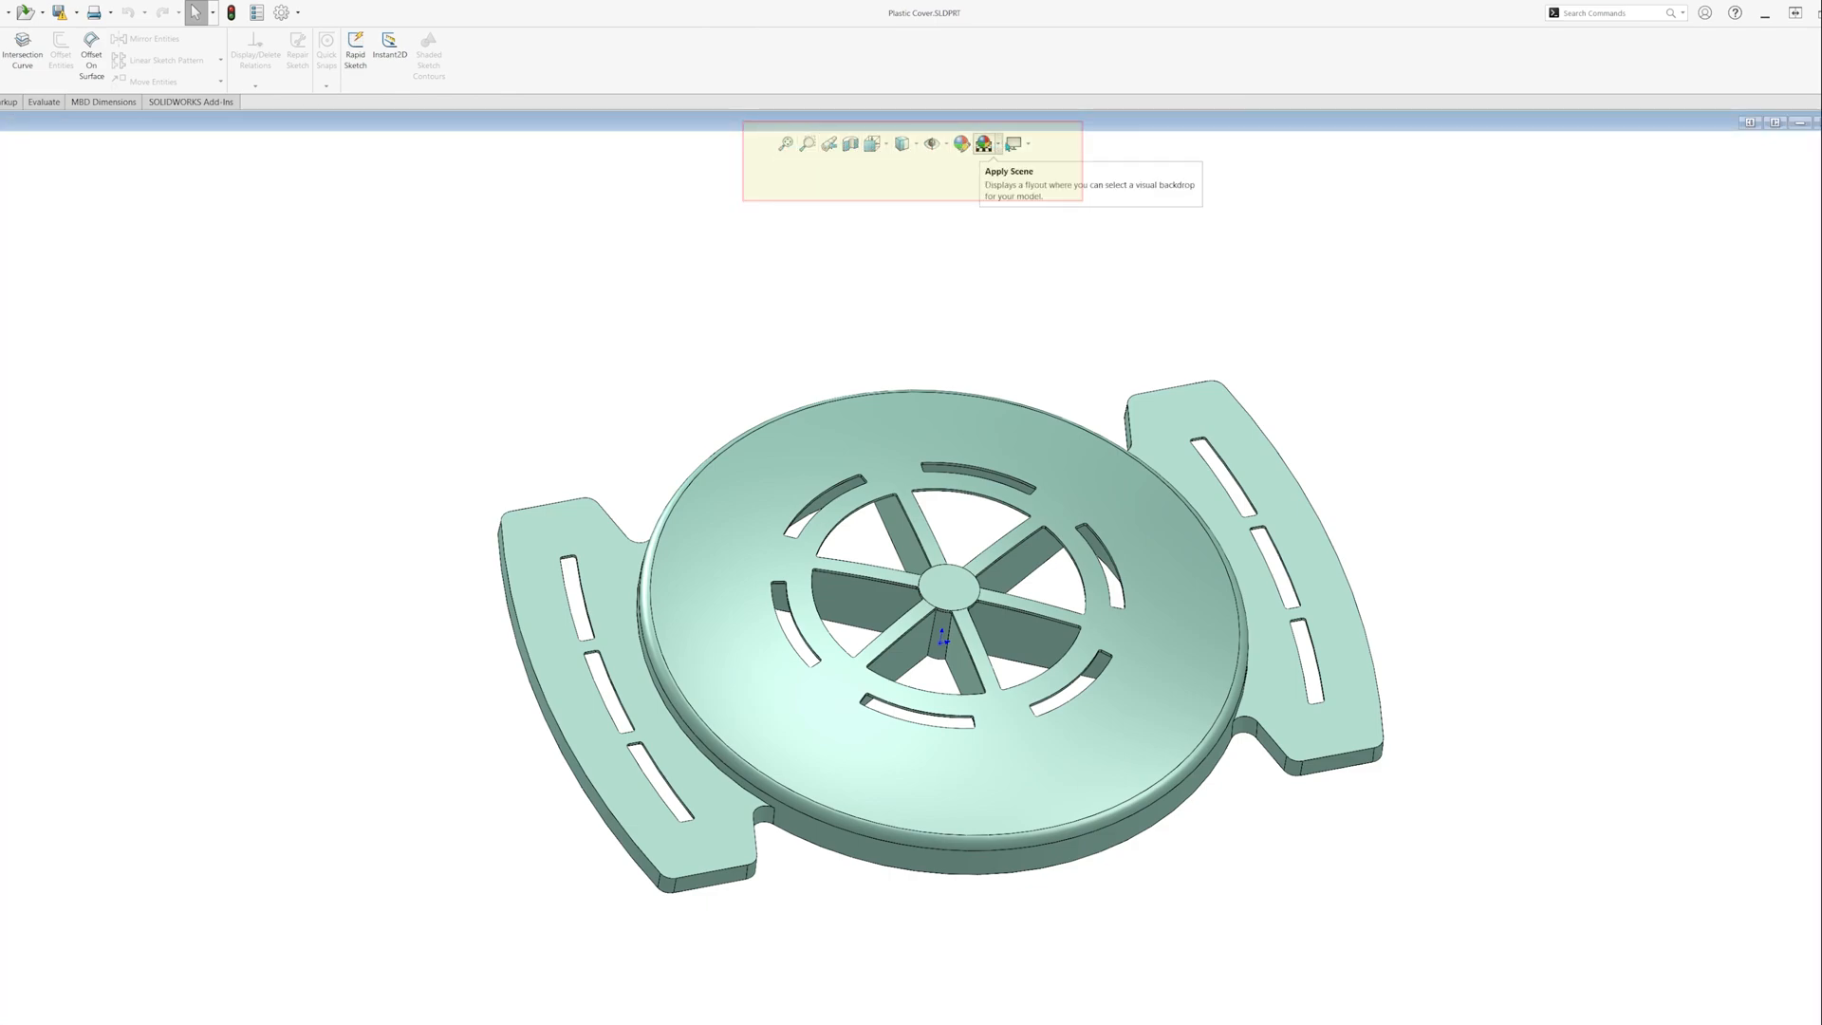
mouse_move(886, 208)
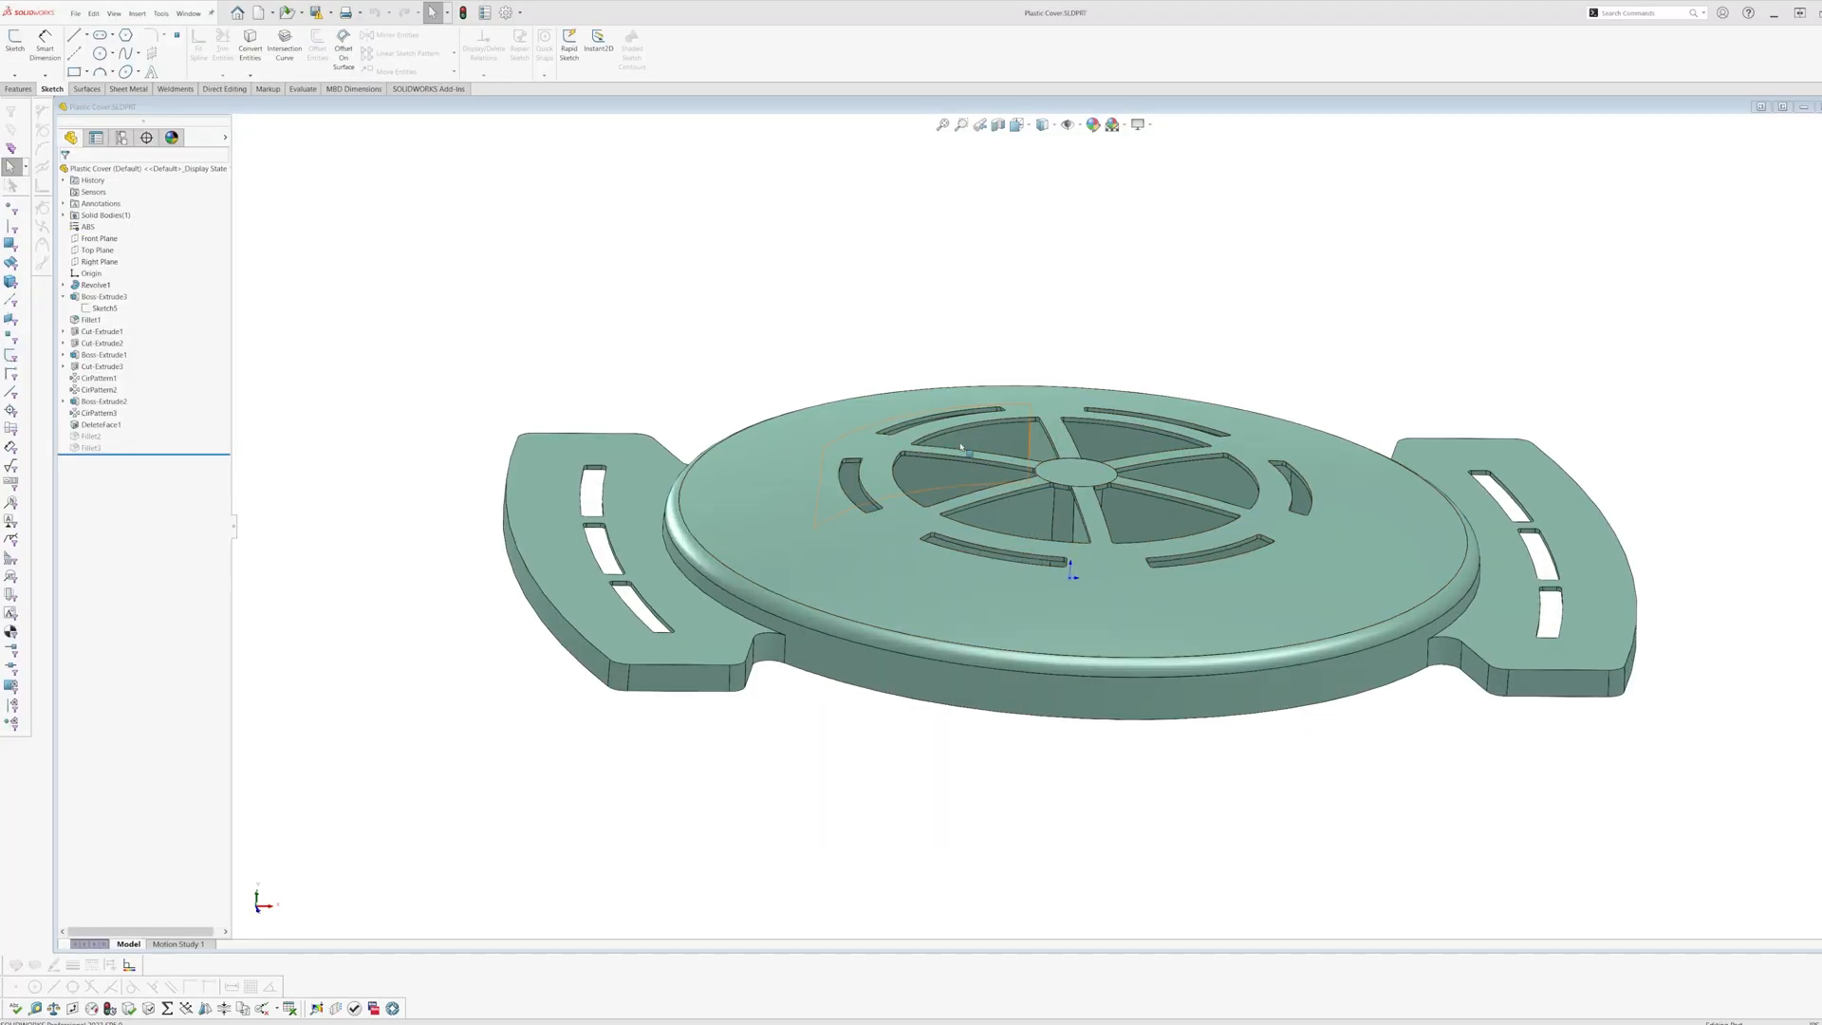
- Try Display Style and scene options on the Heads-up toolbar, ending with a plain white scene
left_click(958, 125)
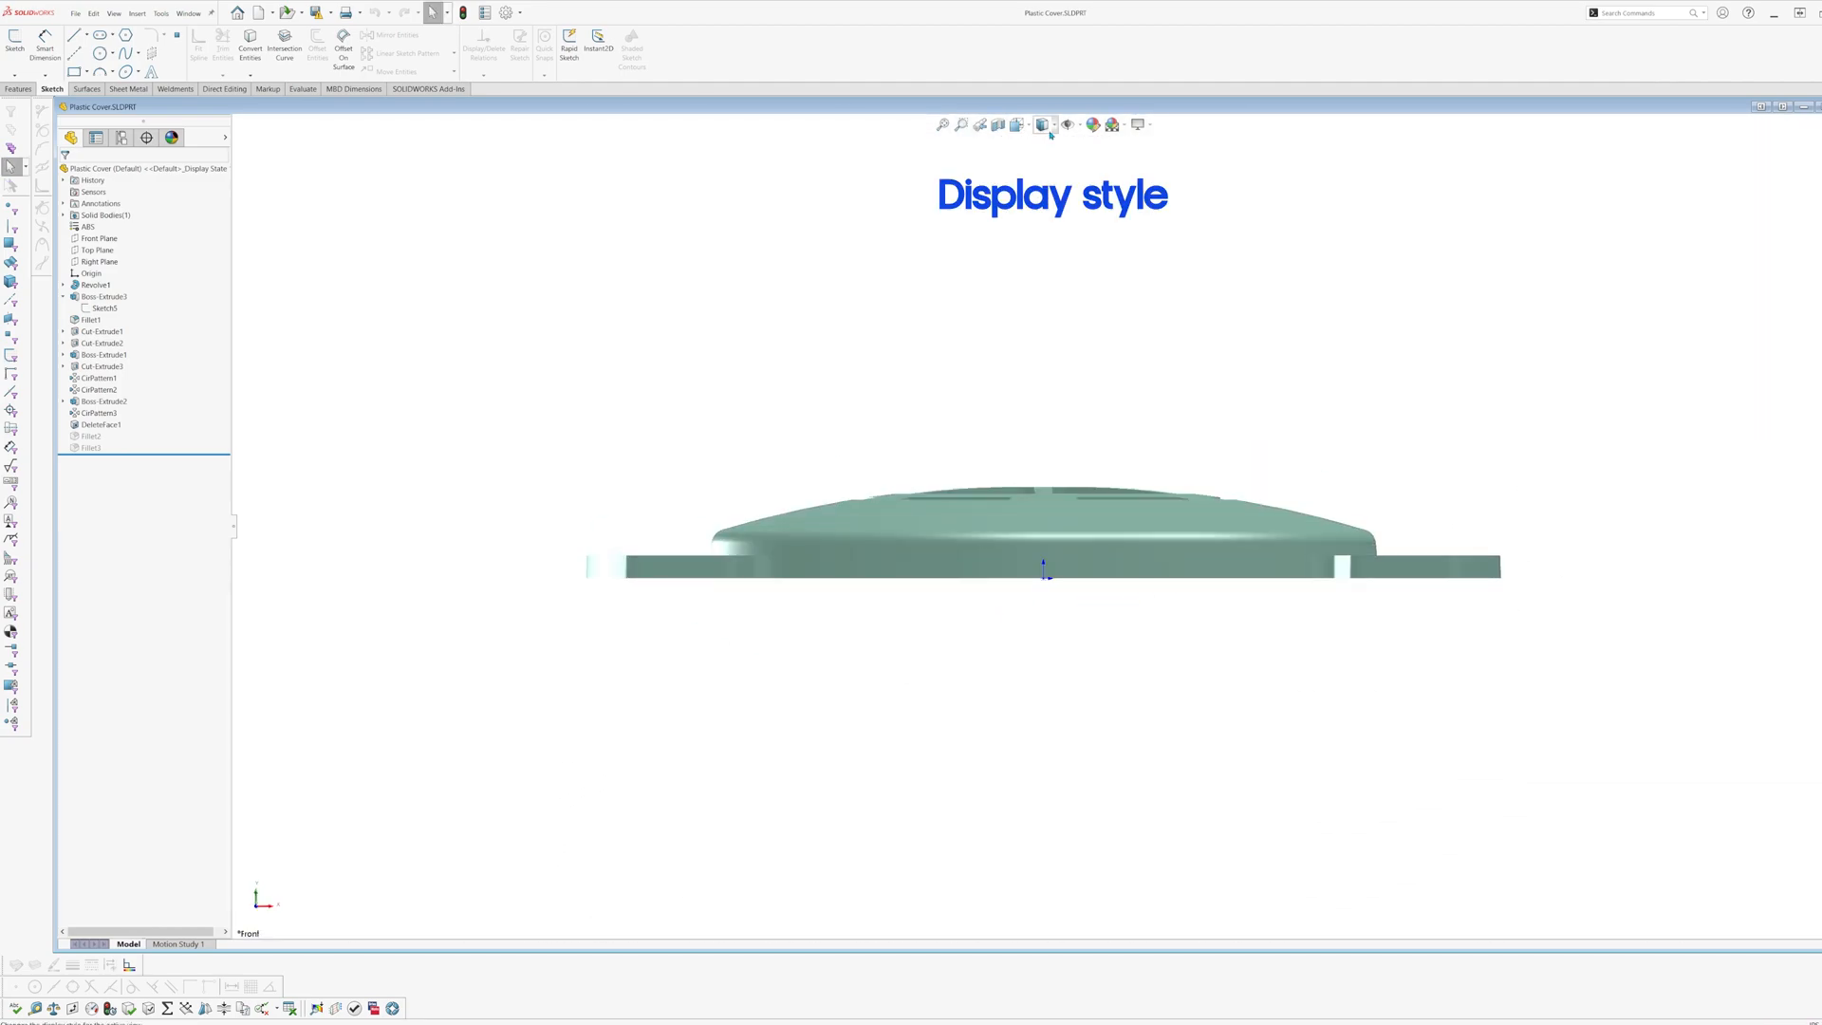
left_click(1044, 124)
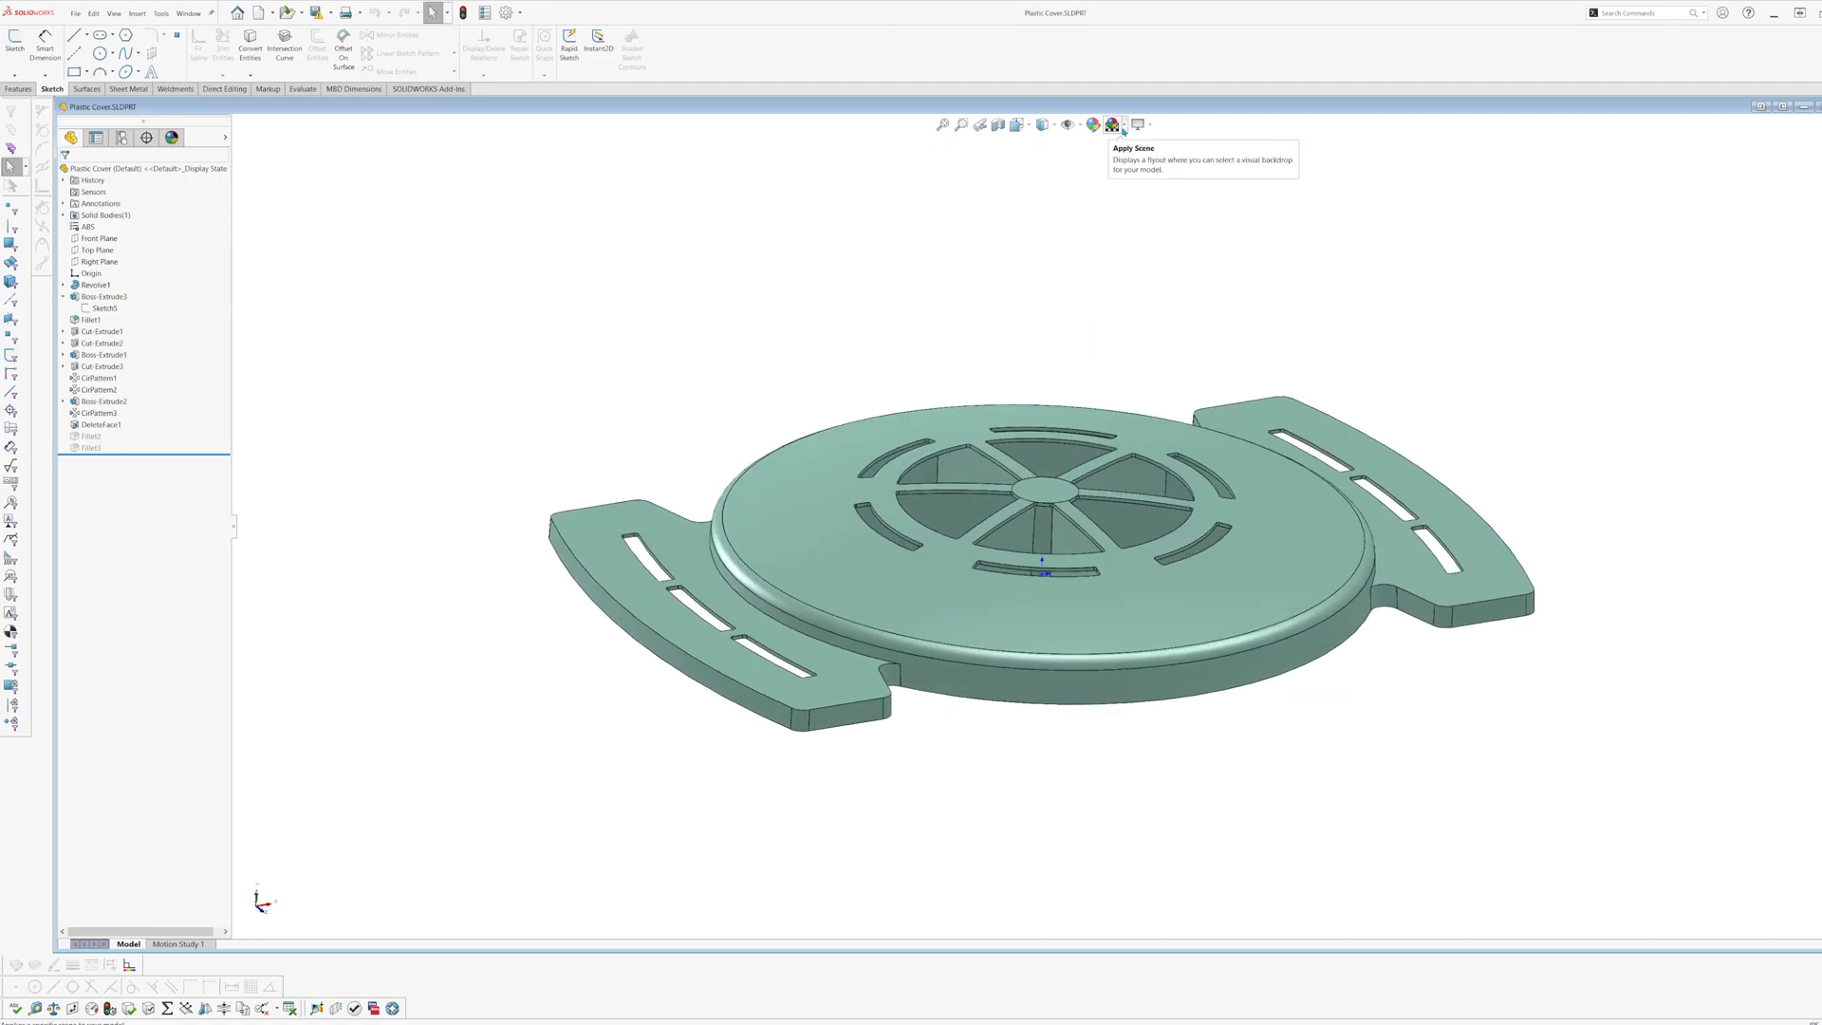
left_click(1115, 124)
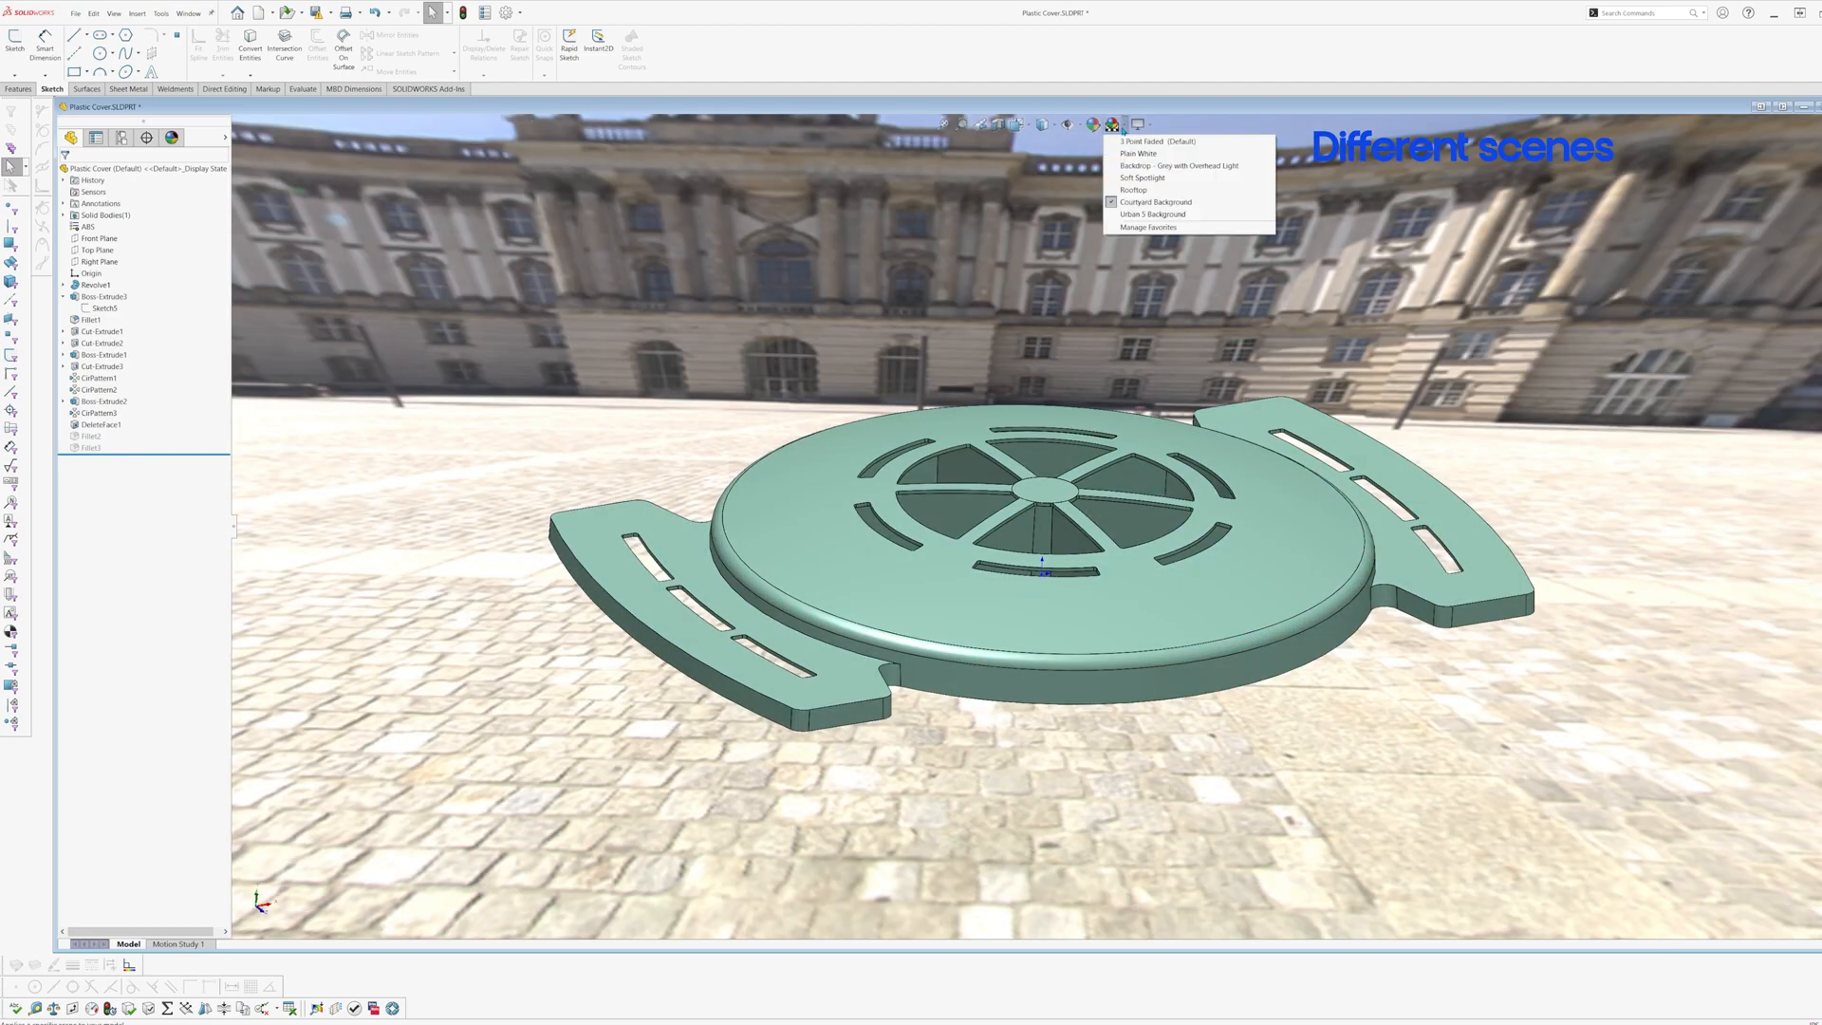
left_click(1136, 124)
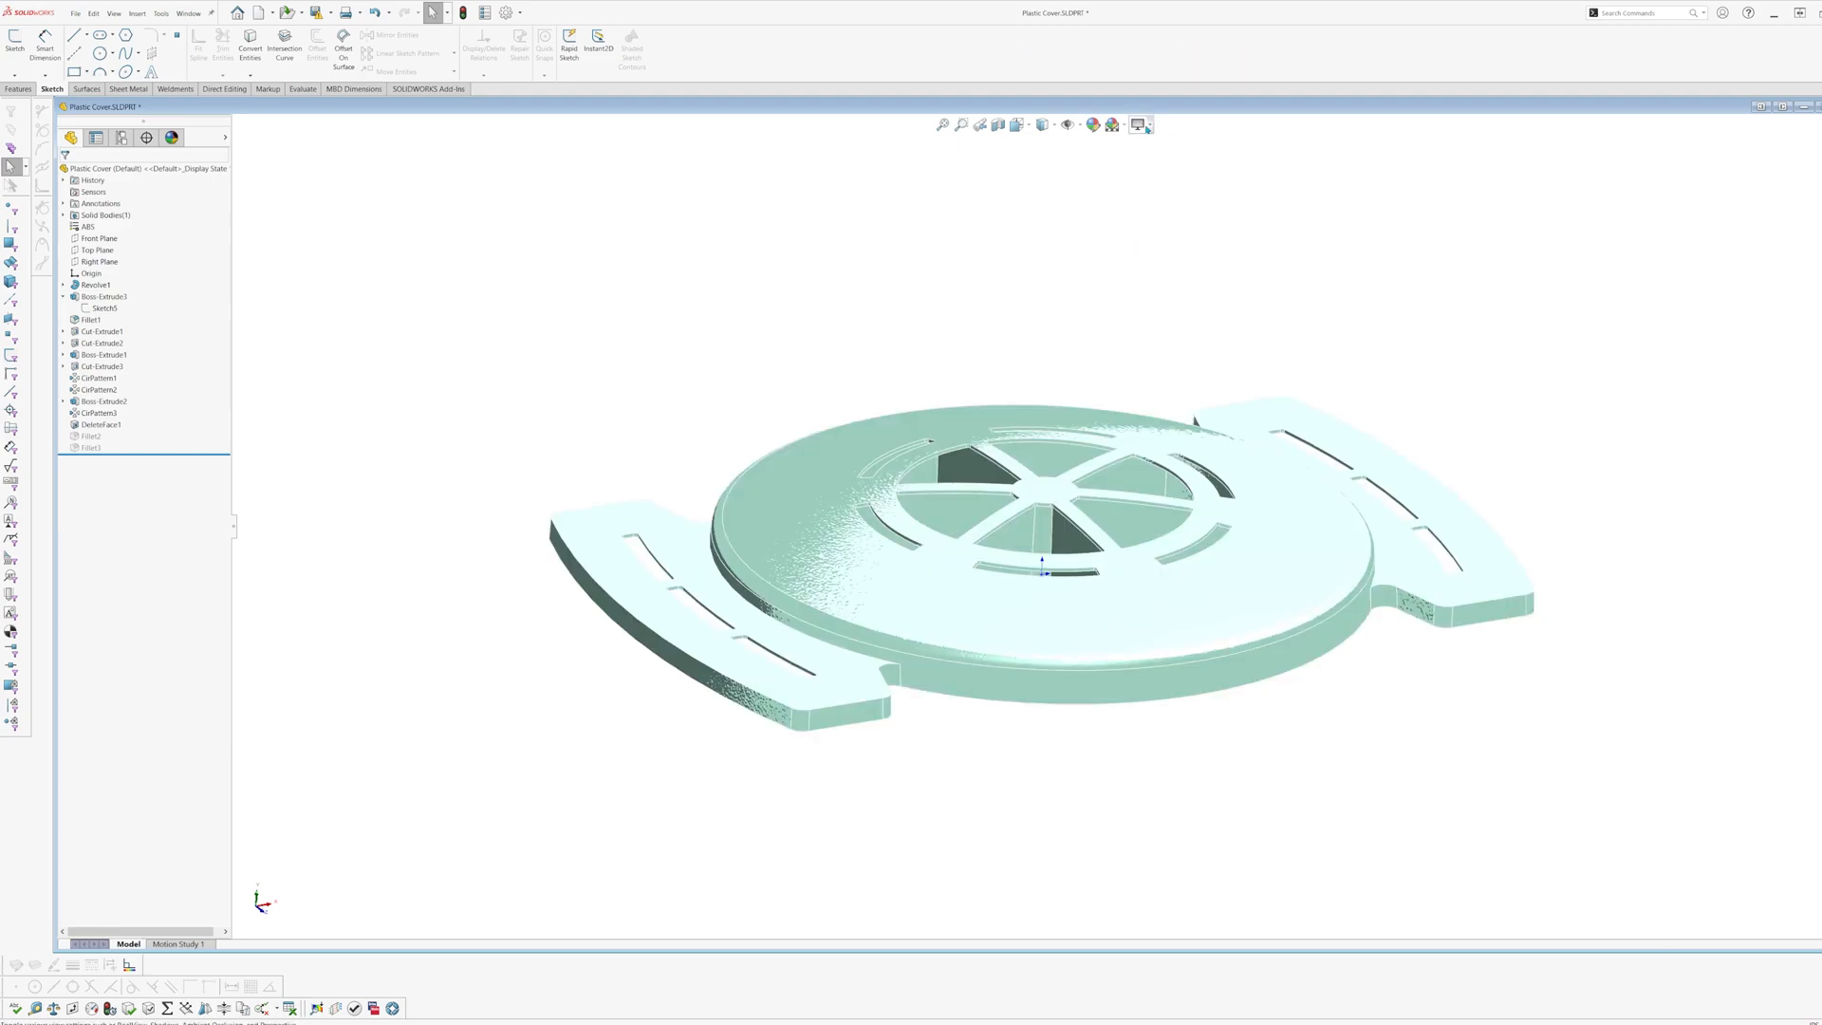
left_click(1136, 124)
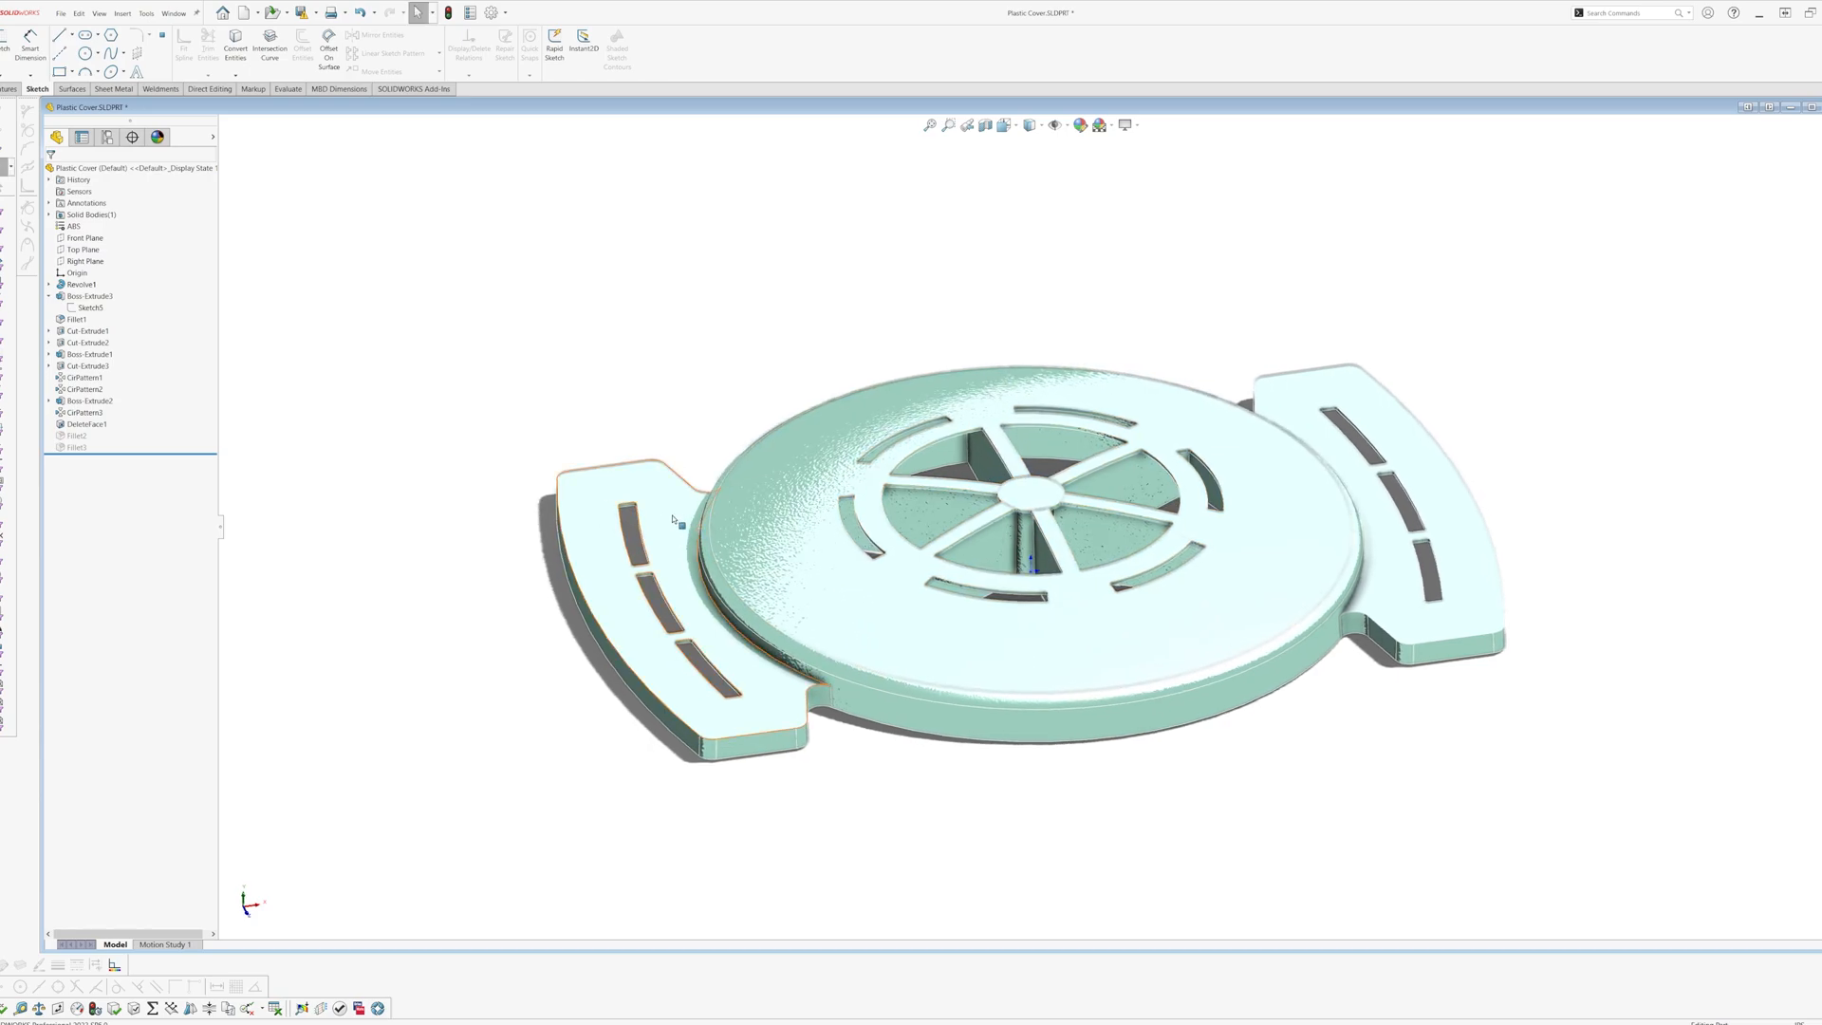
- Select the cover's side tab face to display its Boss-Extrude dimensions
left_click(89, 295)
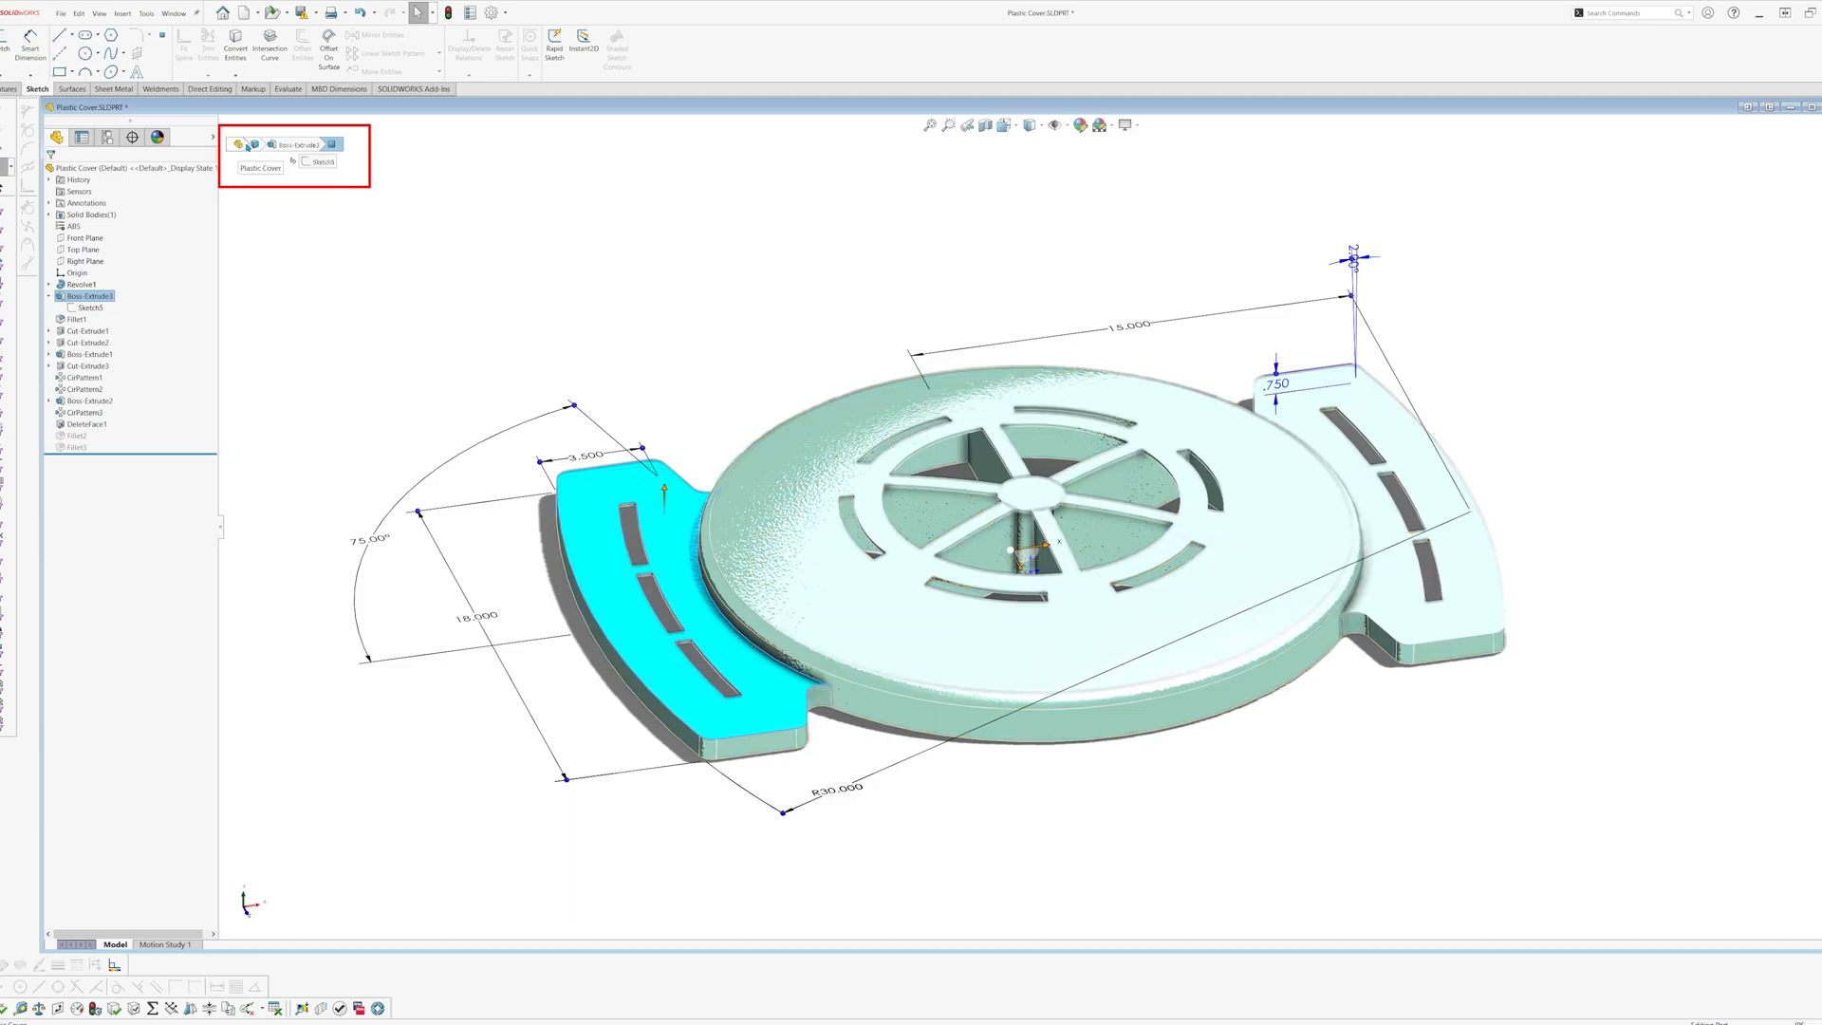
mouse_move(434, 313)
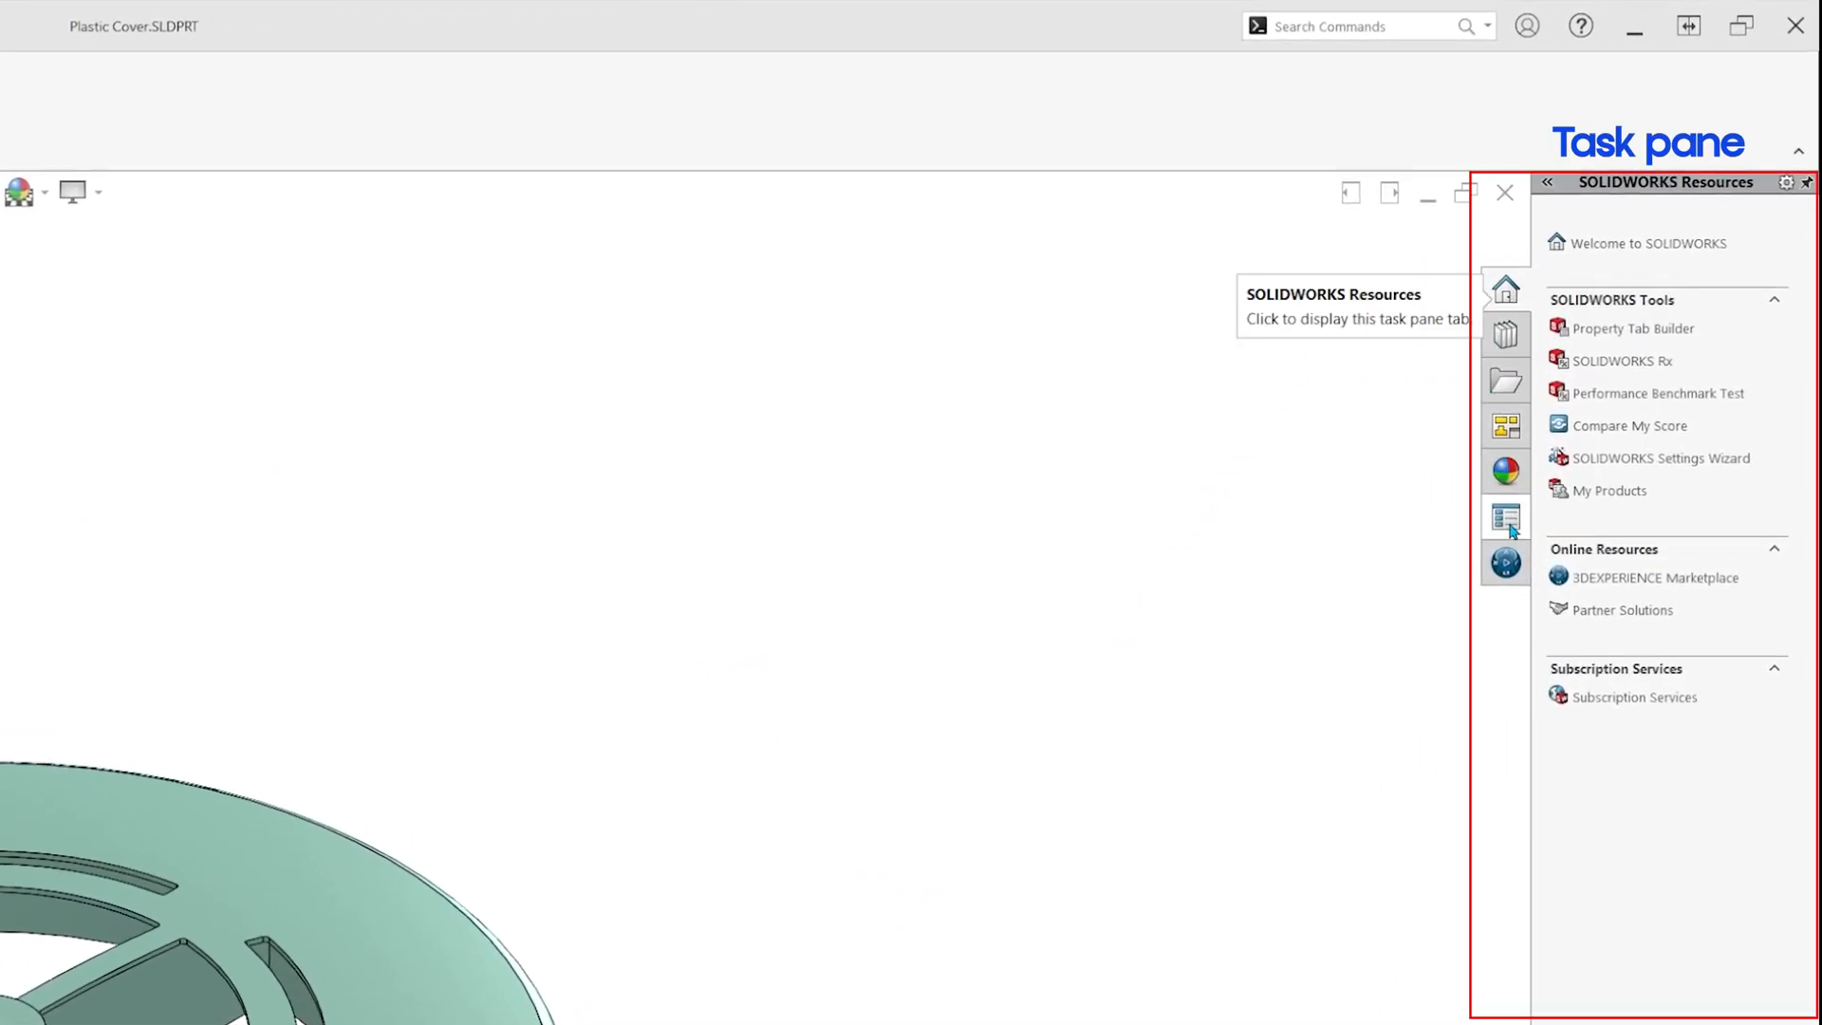
mouse_move(1318, 511)
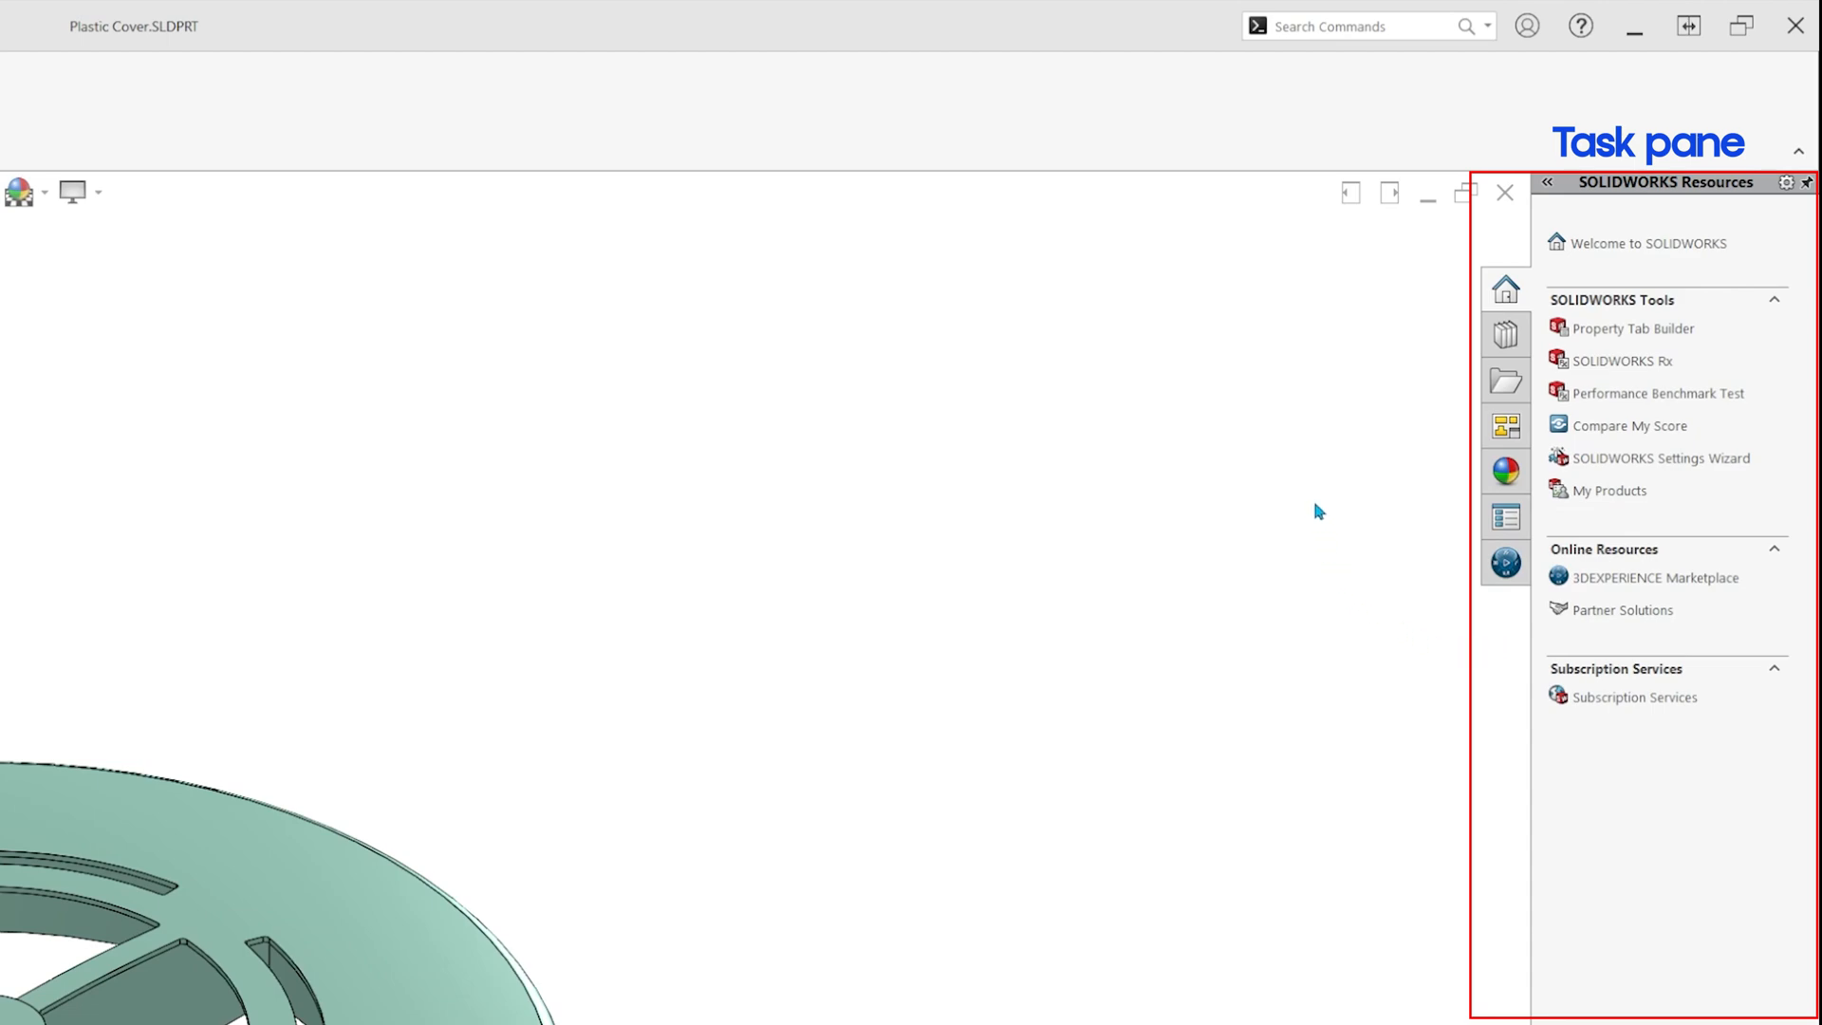
- Browse the Design Library and expand the Appearances and Decals categories in the Task Pane
left_click(1504, 333)
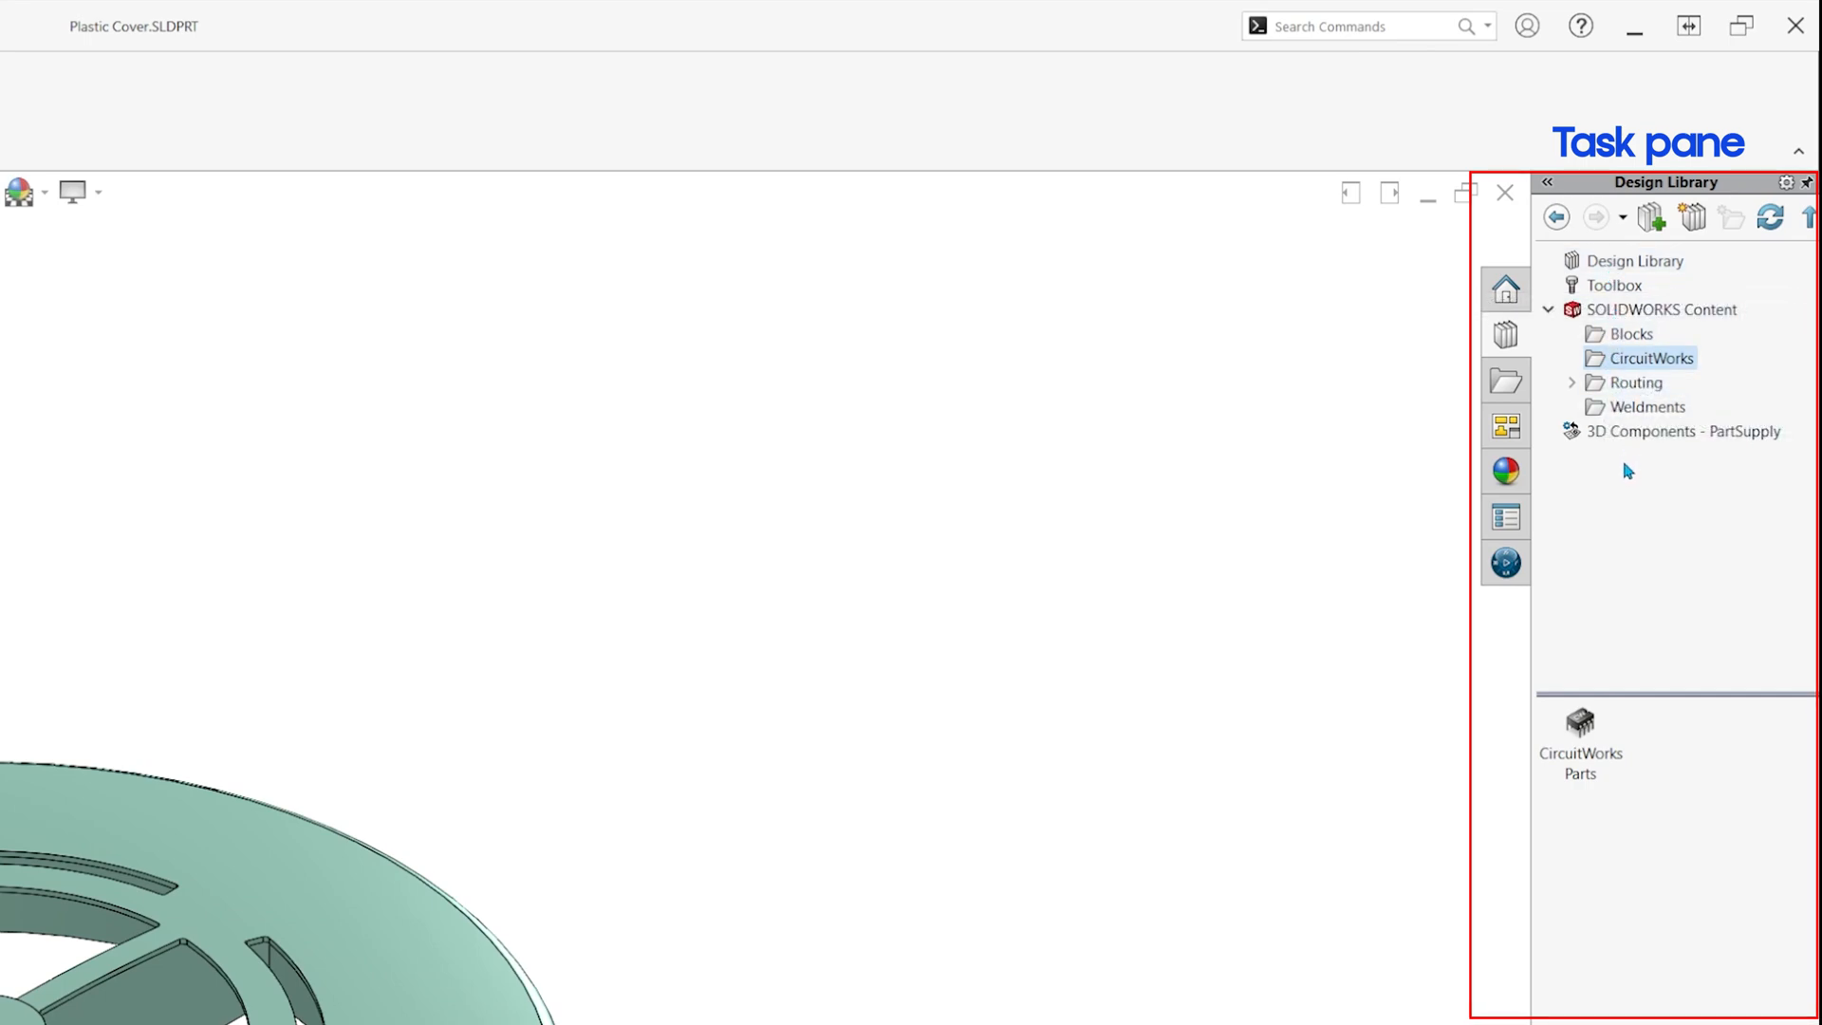
left_click(1504, 379)
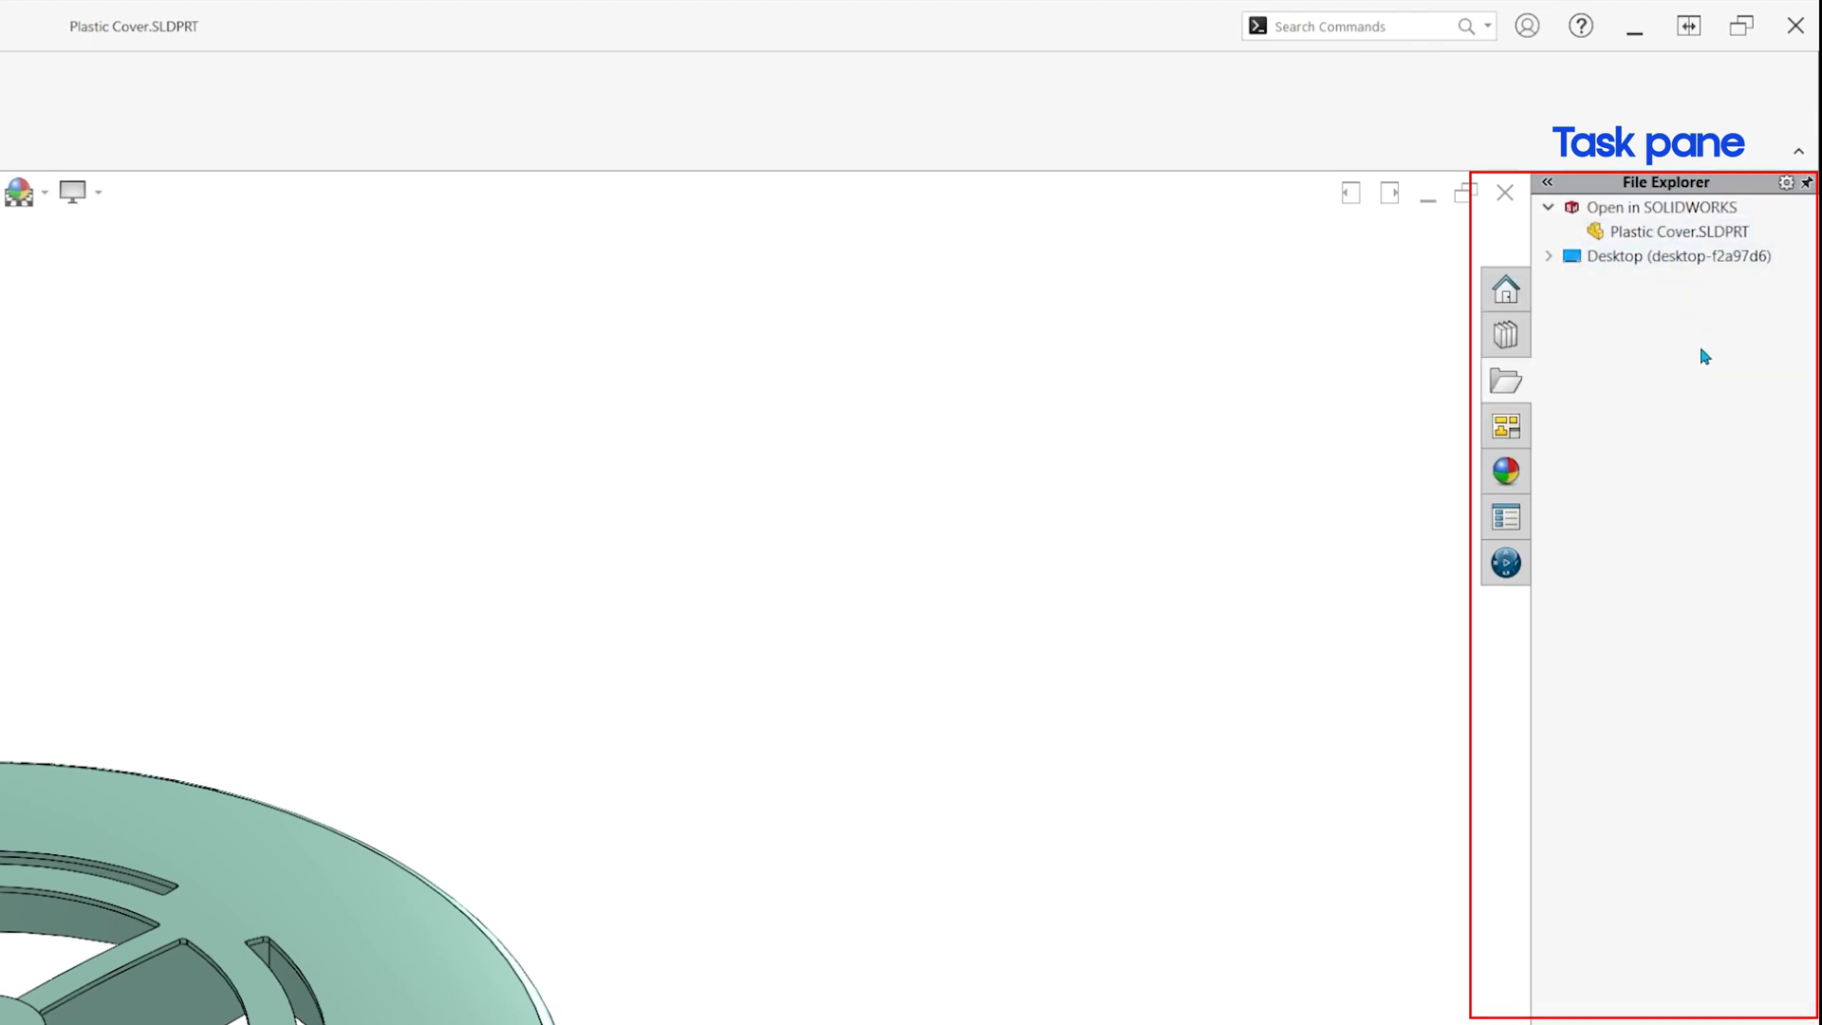
mouse_move(1504, 426)
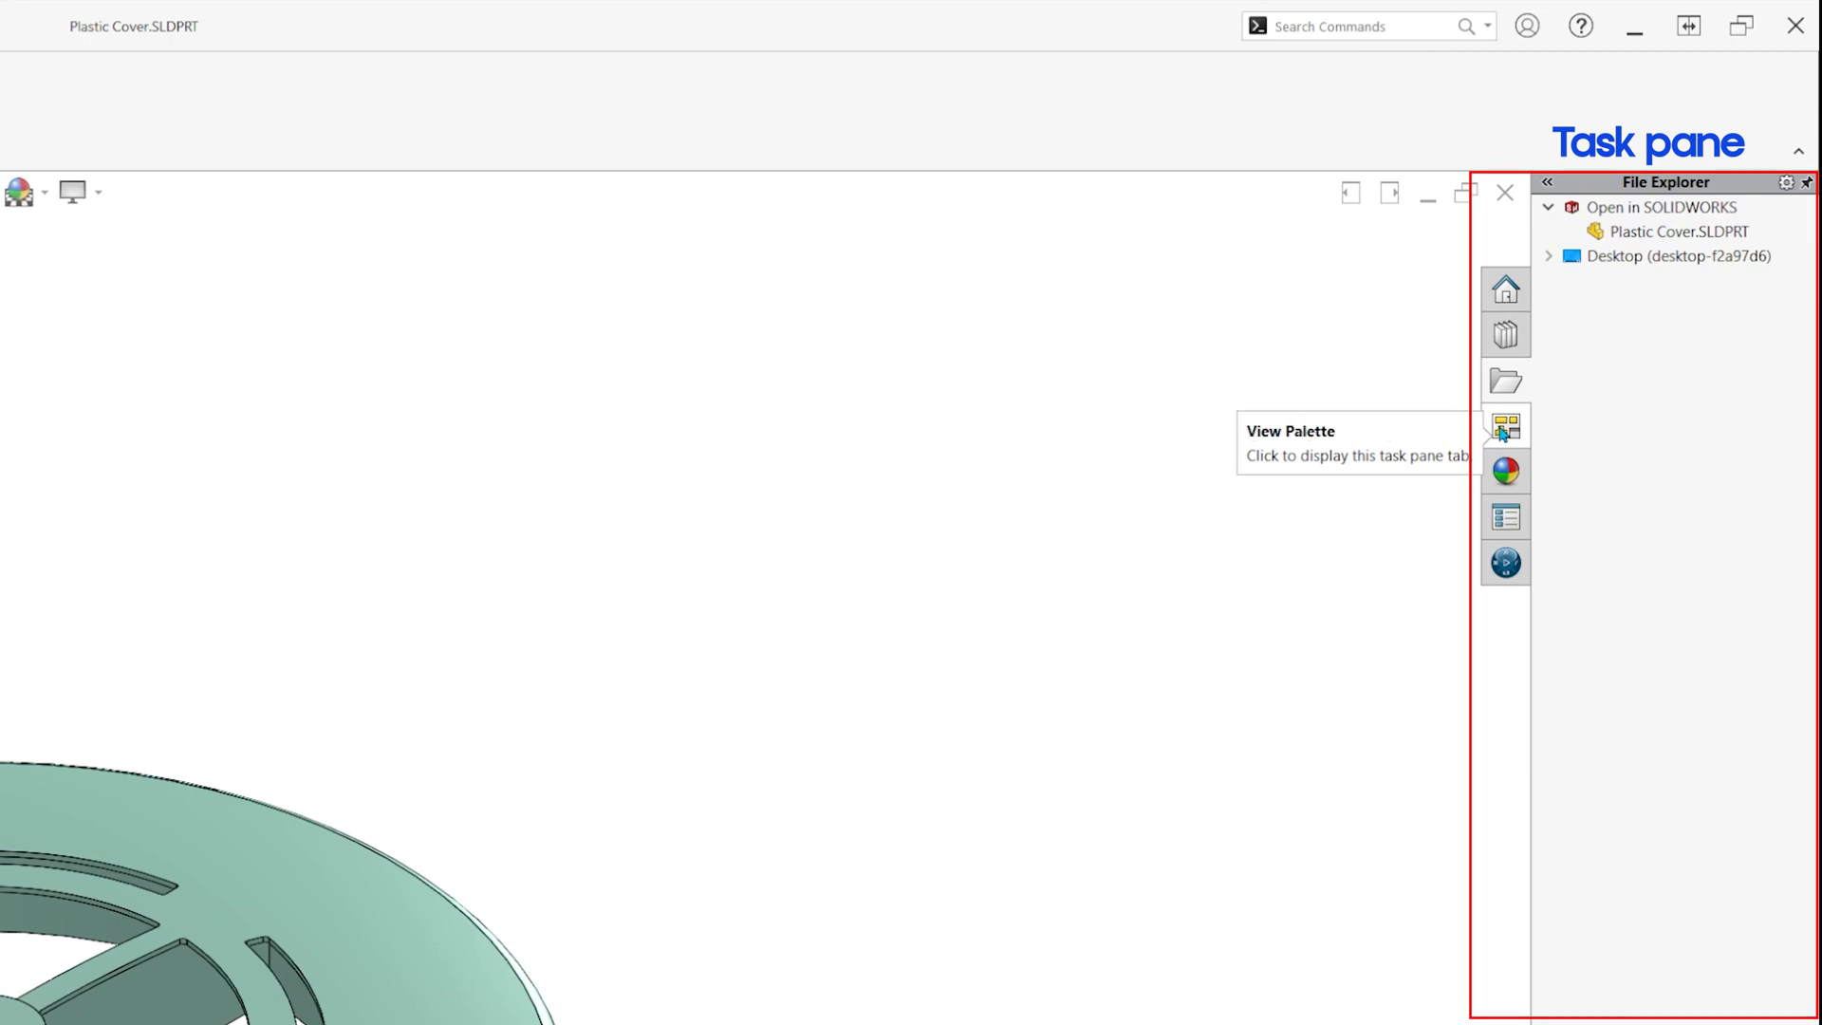
mouse_move(1521, 429)
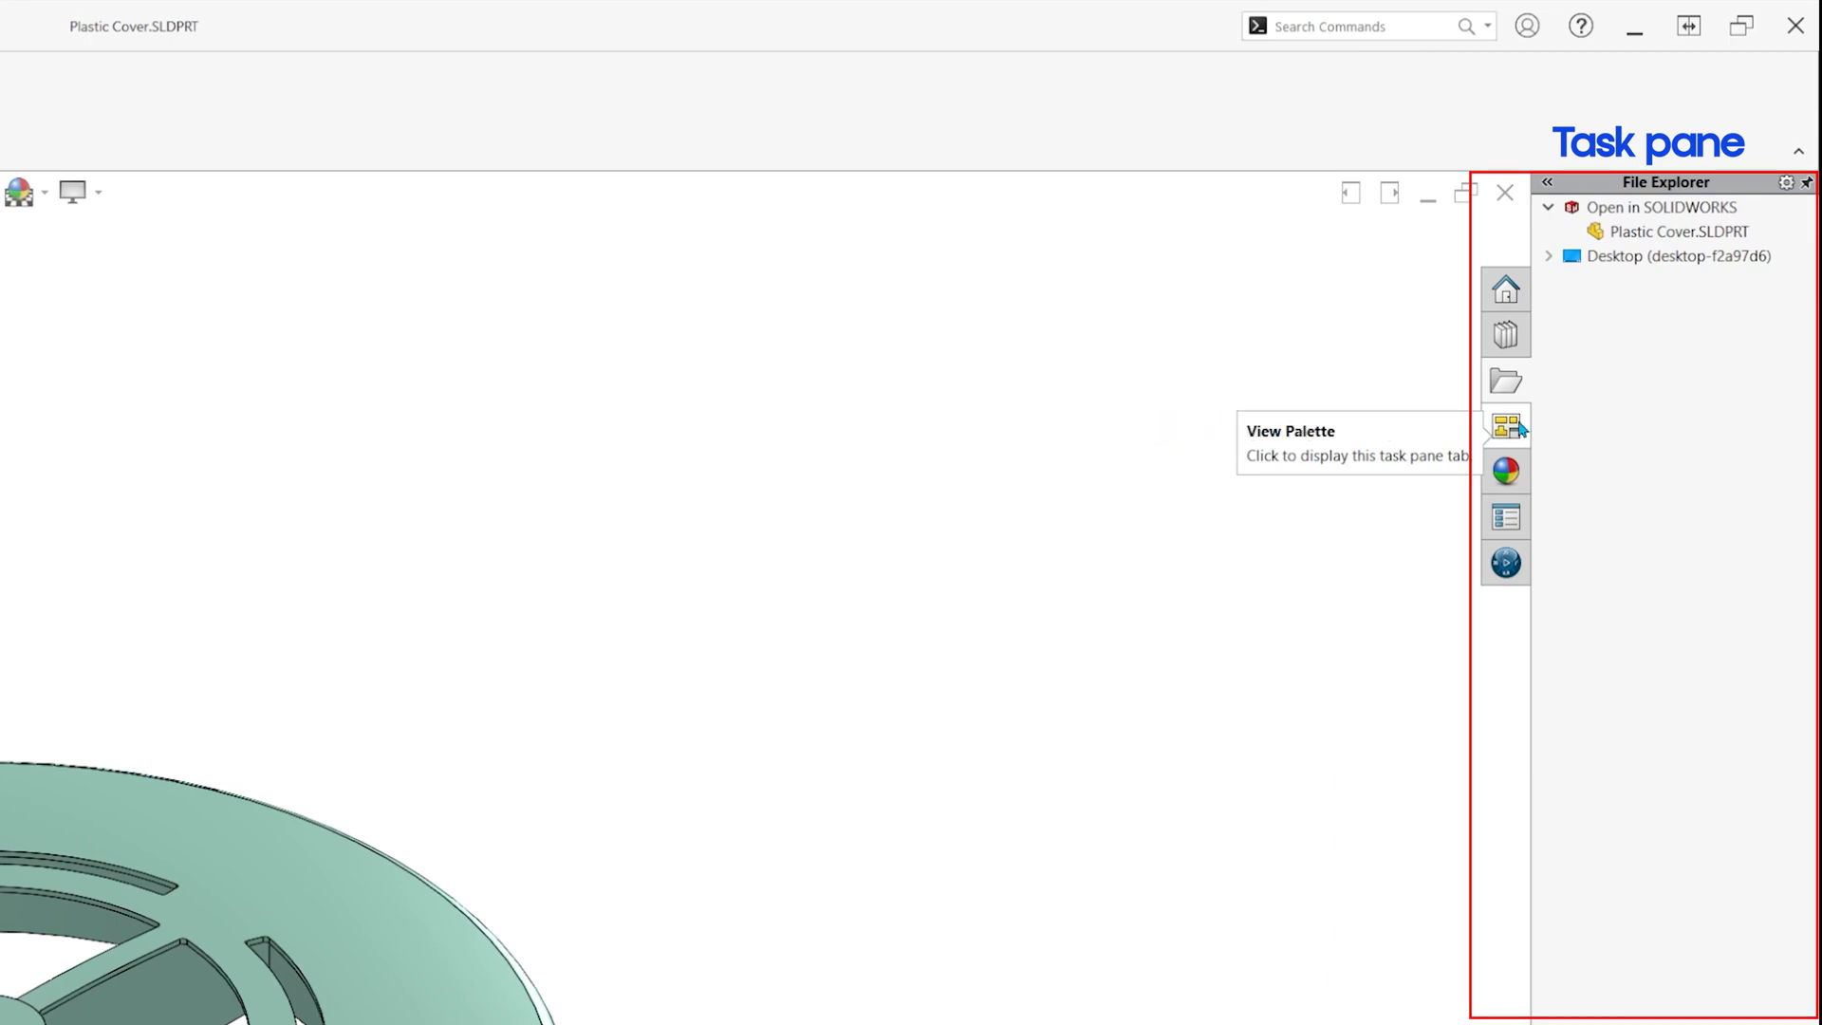
left_click(1505, 469)
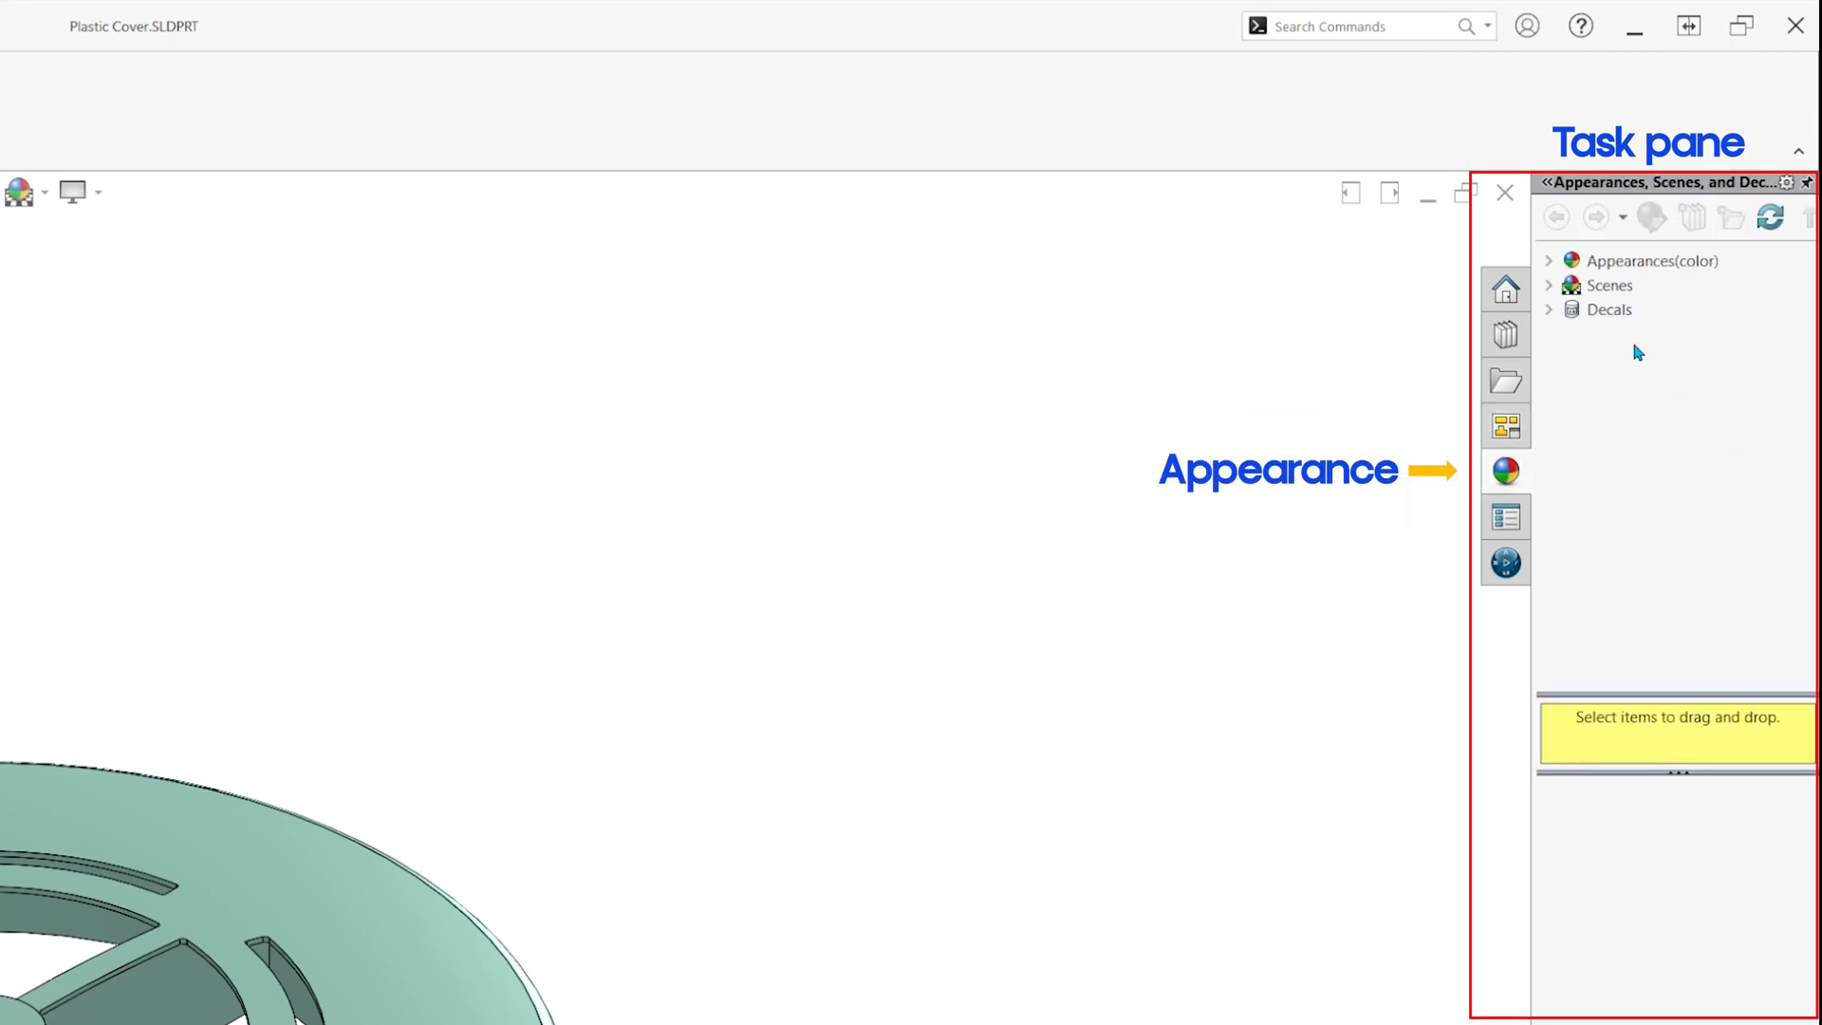
left_click(1548, 260)
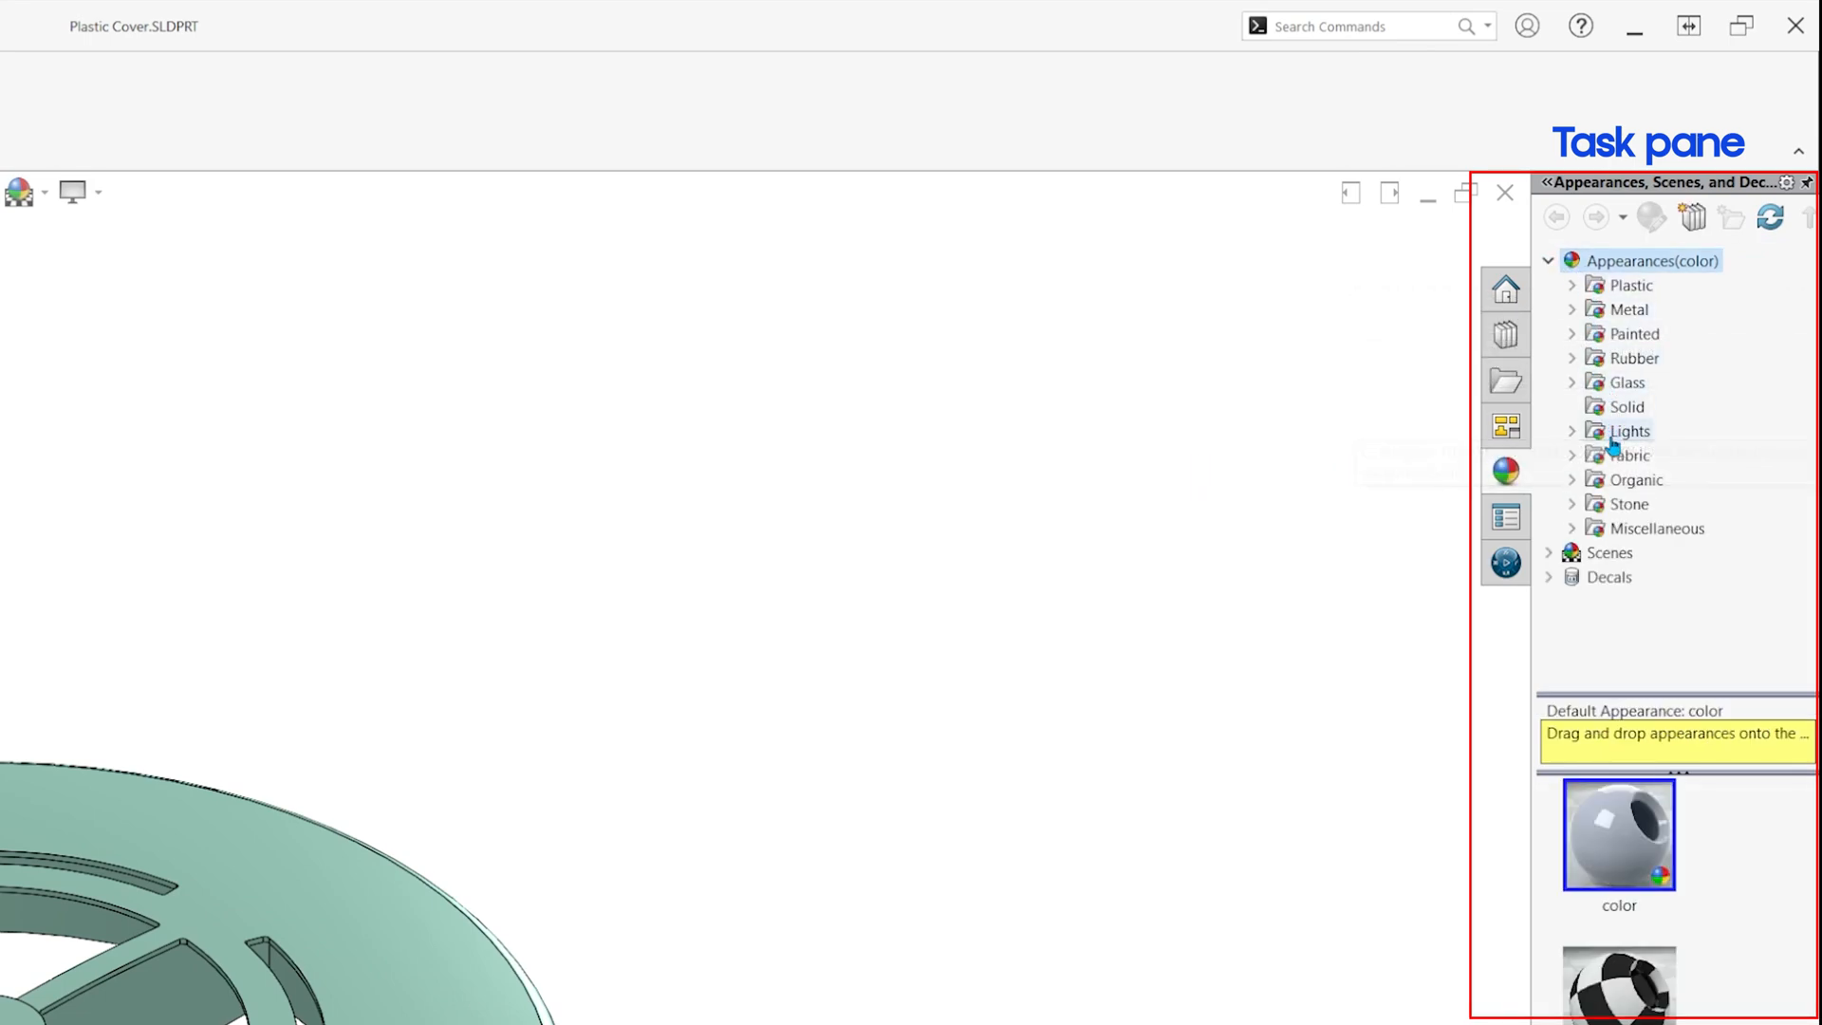
mouse_move(1621, 528)
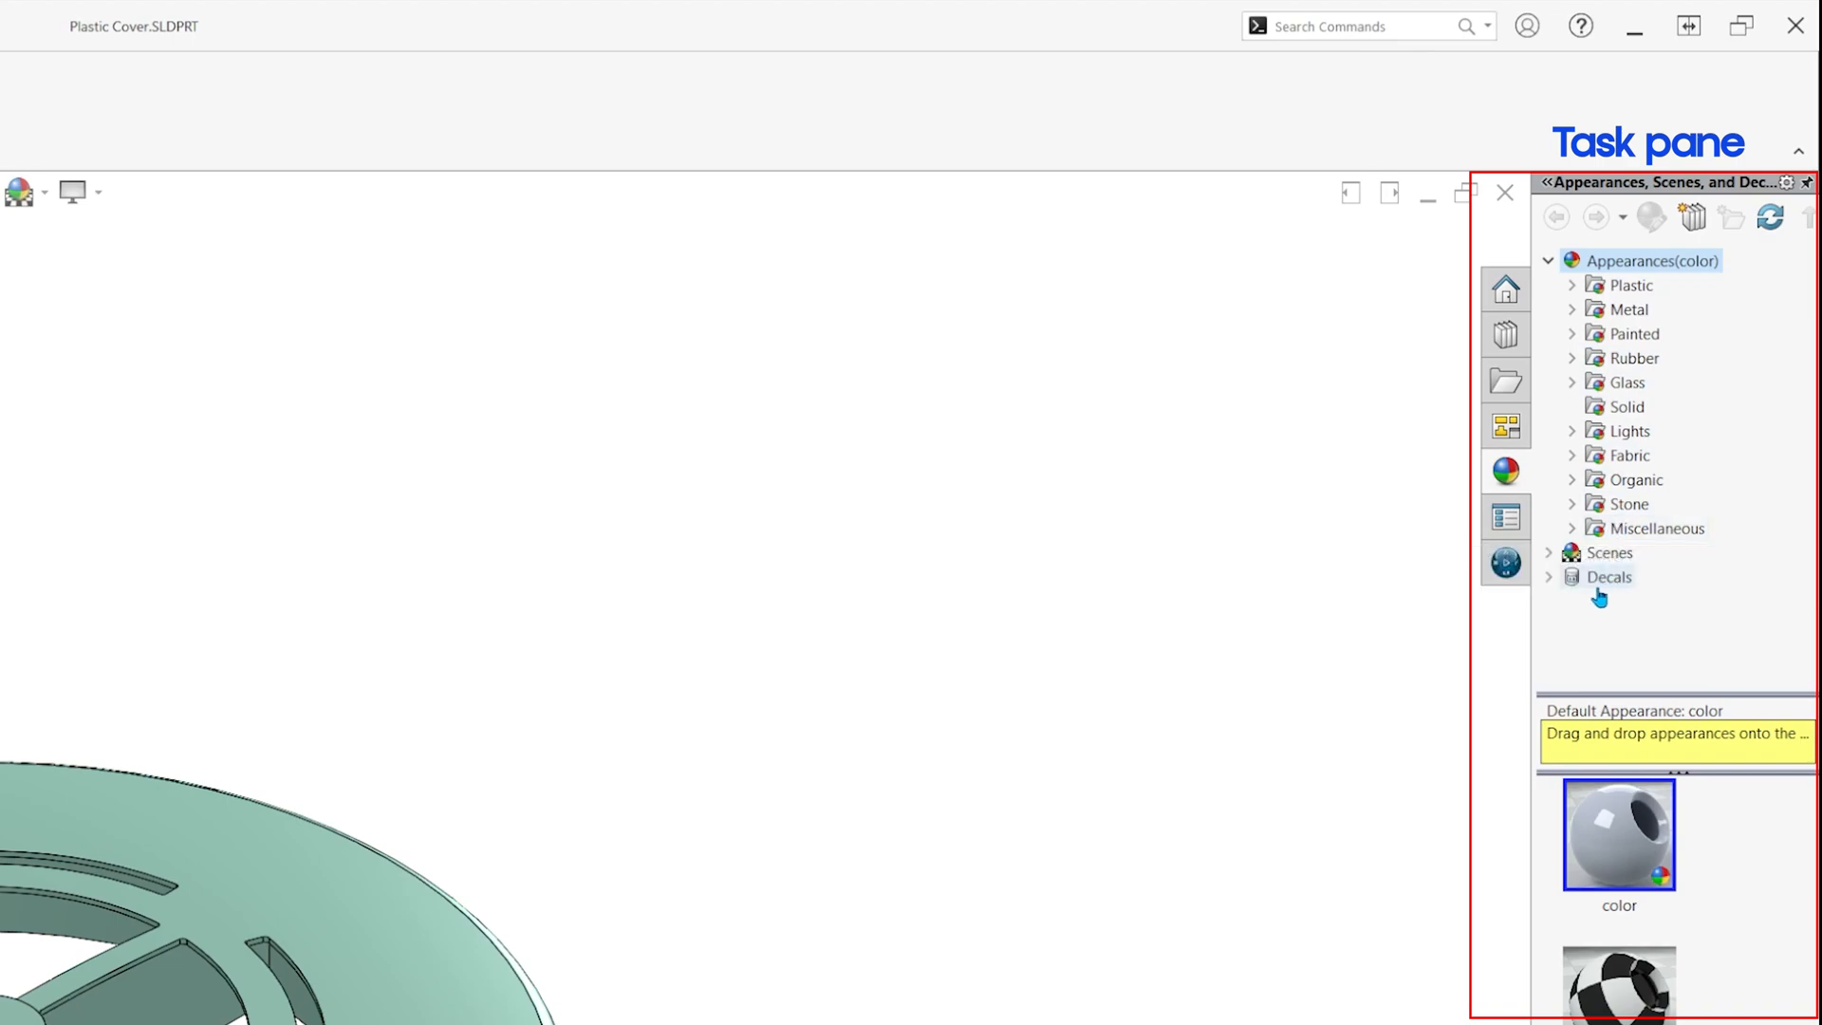
left_click(1608, 577)
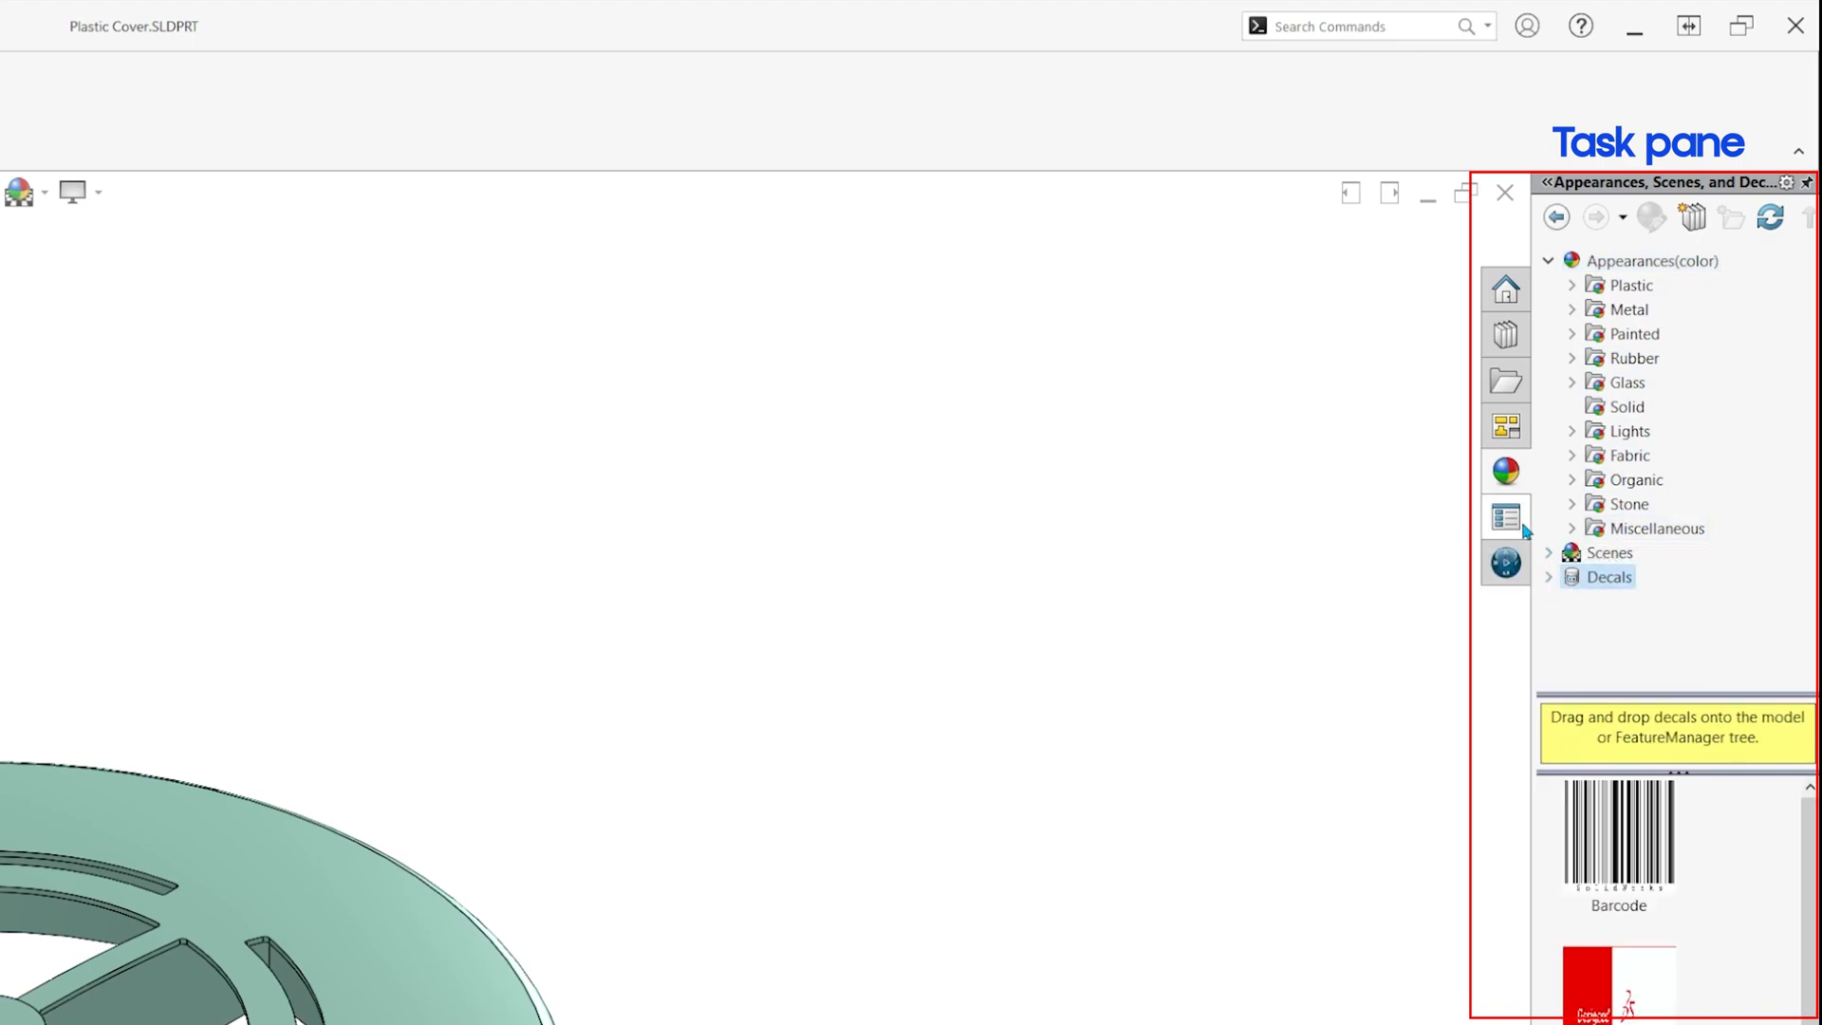
- Show the part's Custom Properties page, then open the 3DEXPERIENCE Marketplace
left_click(1505, 516)
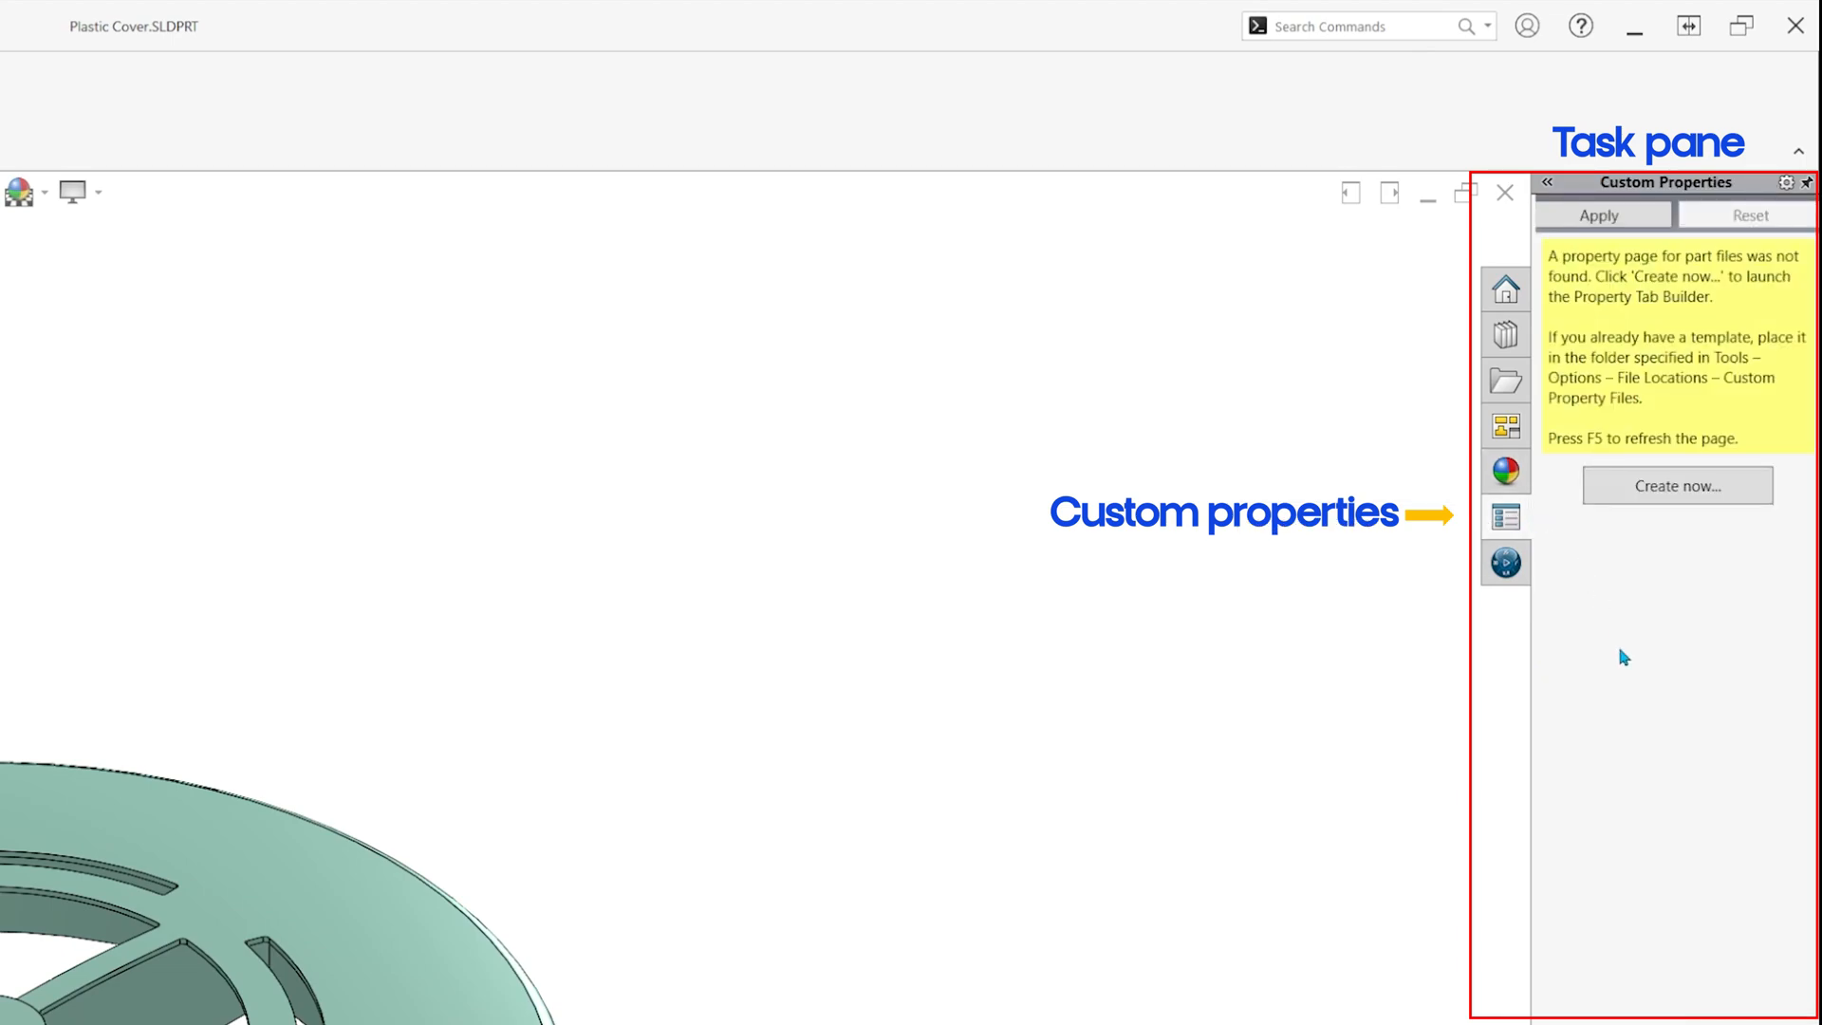
mouse_move(1616, 661)
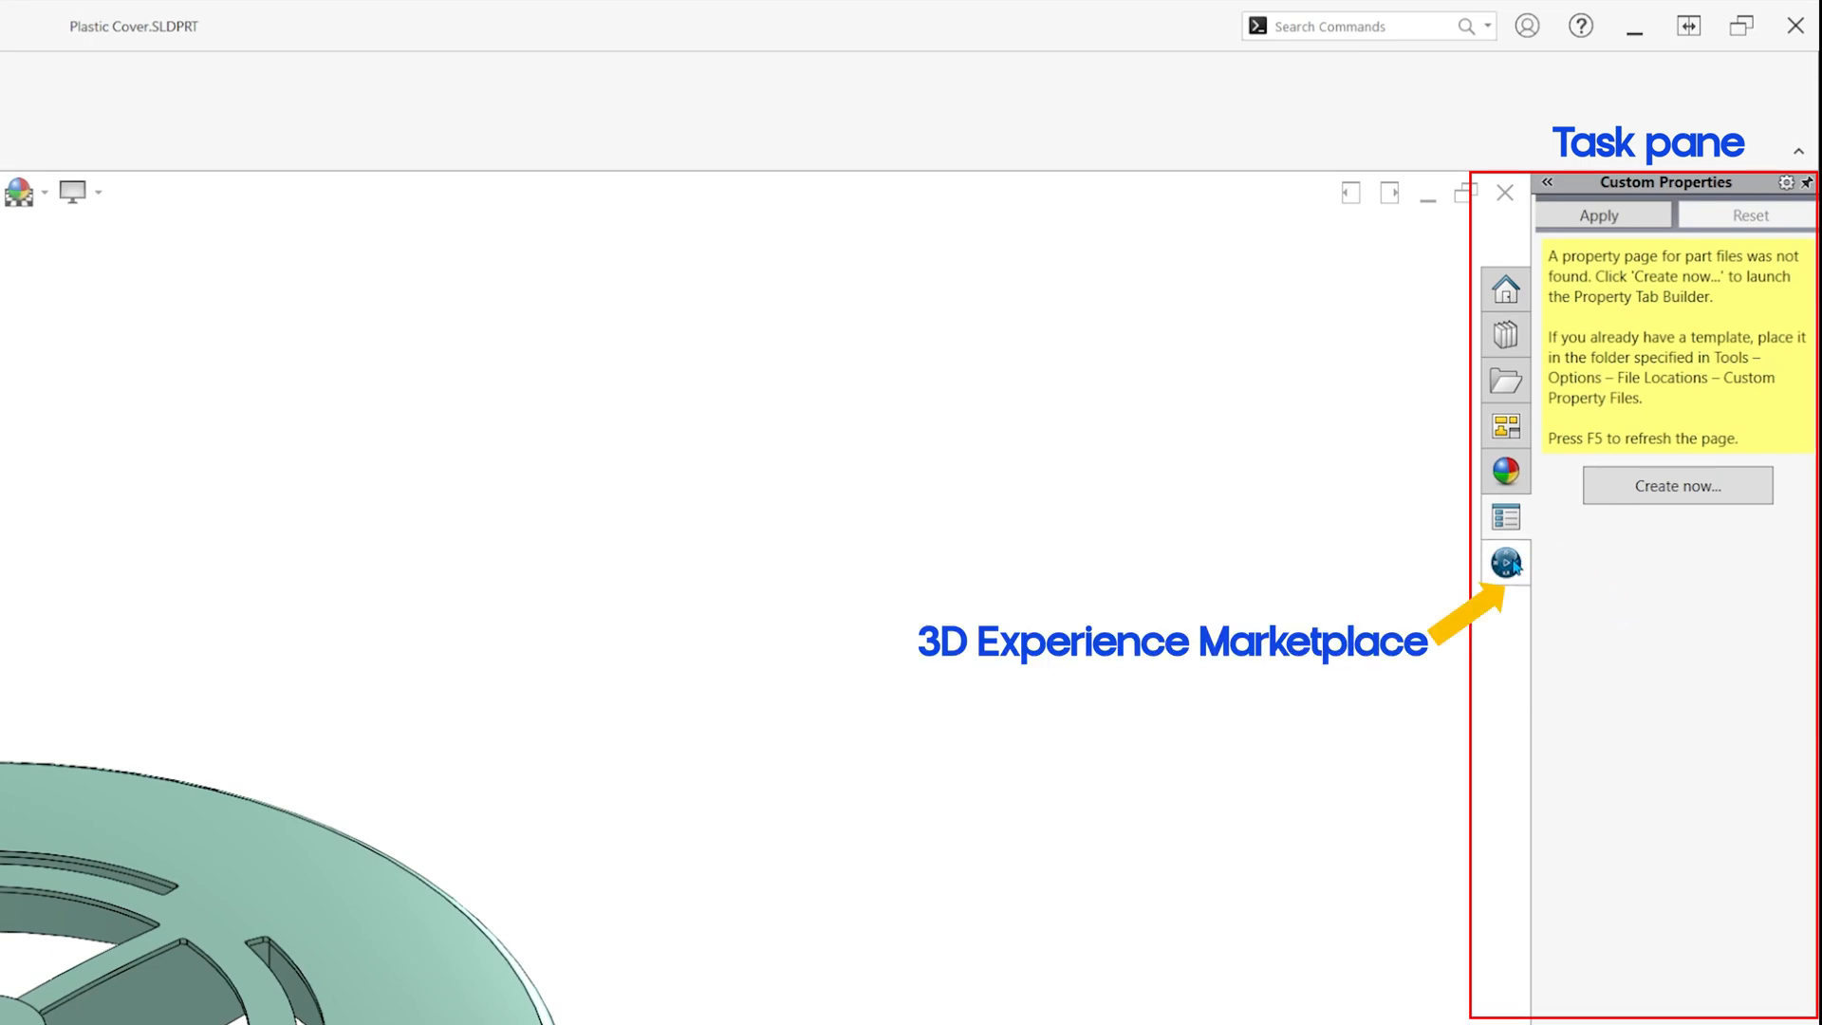
mouse_move(1504, 562)
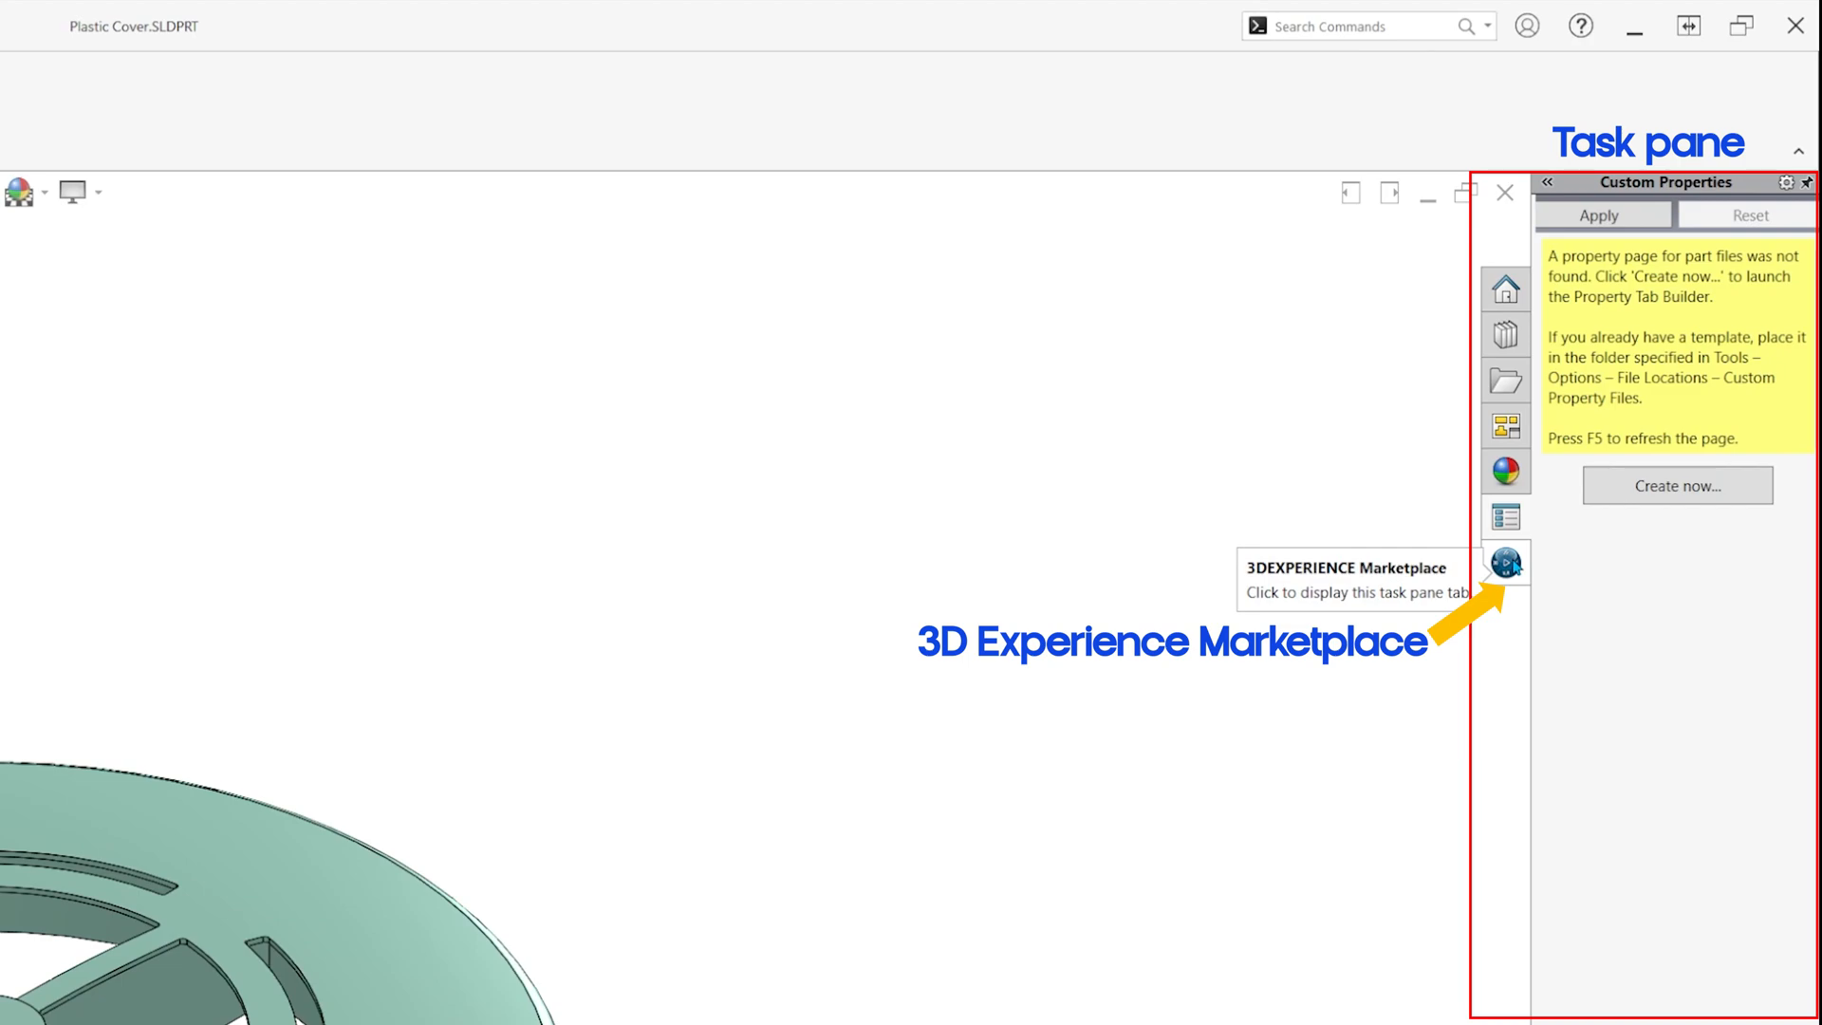
left_click(1505, 563)
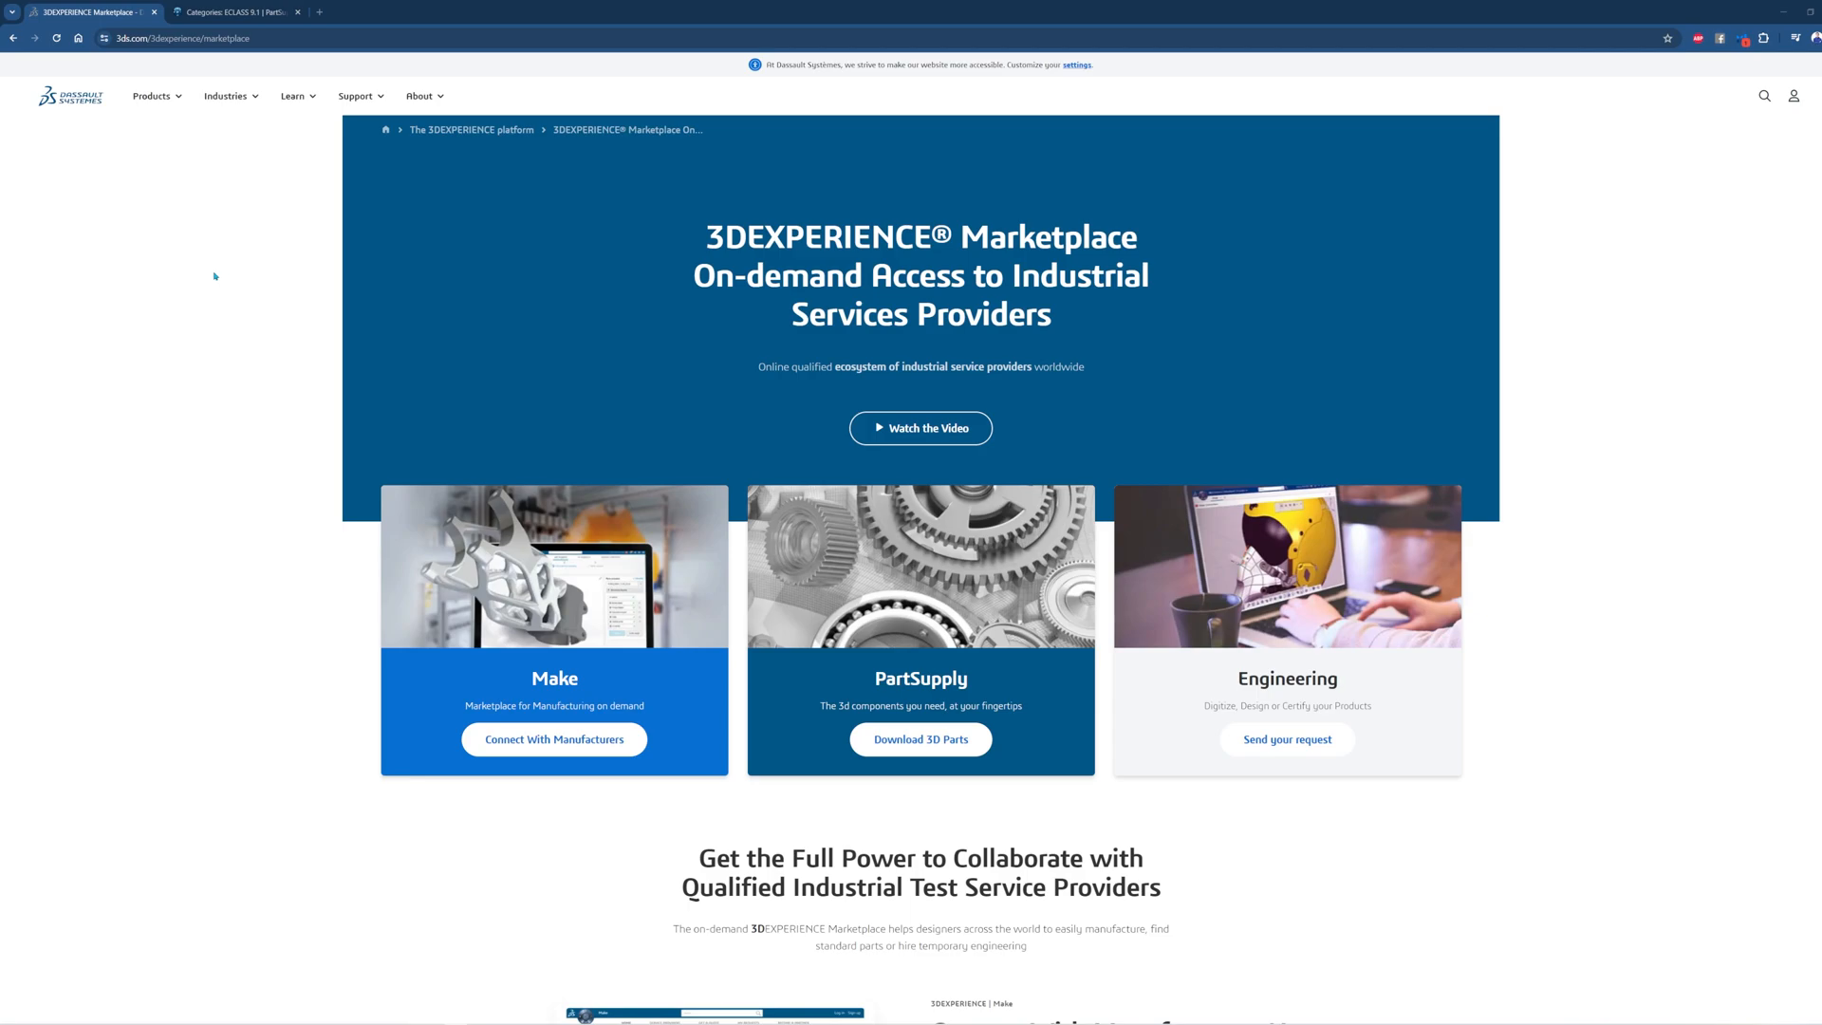
mouse_move(596, 337)
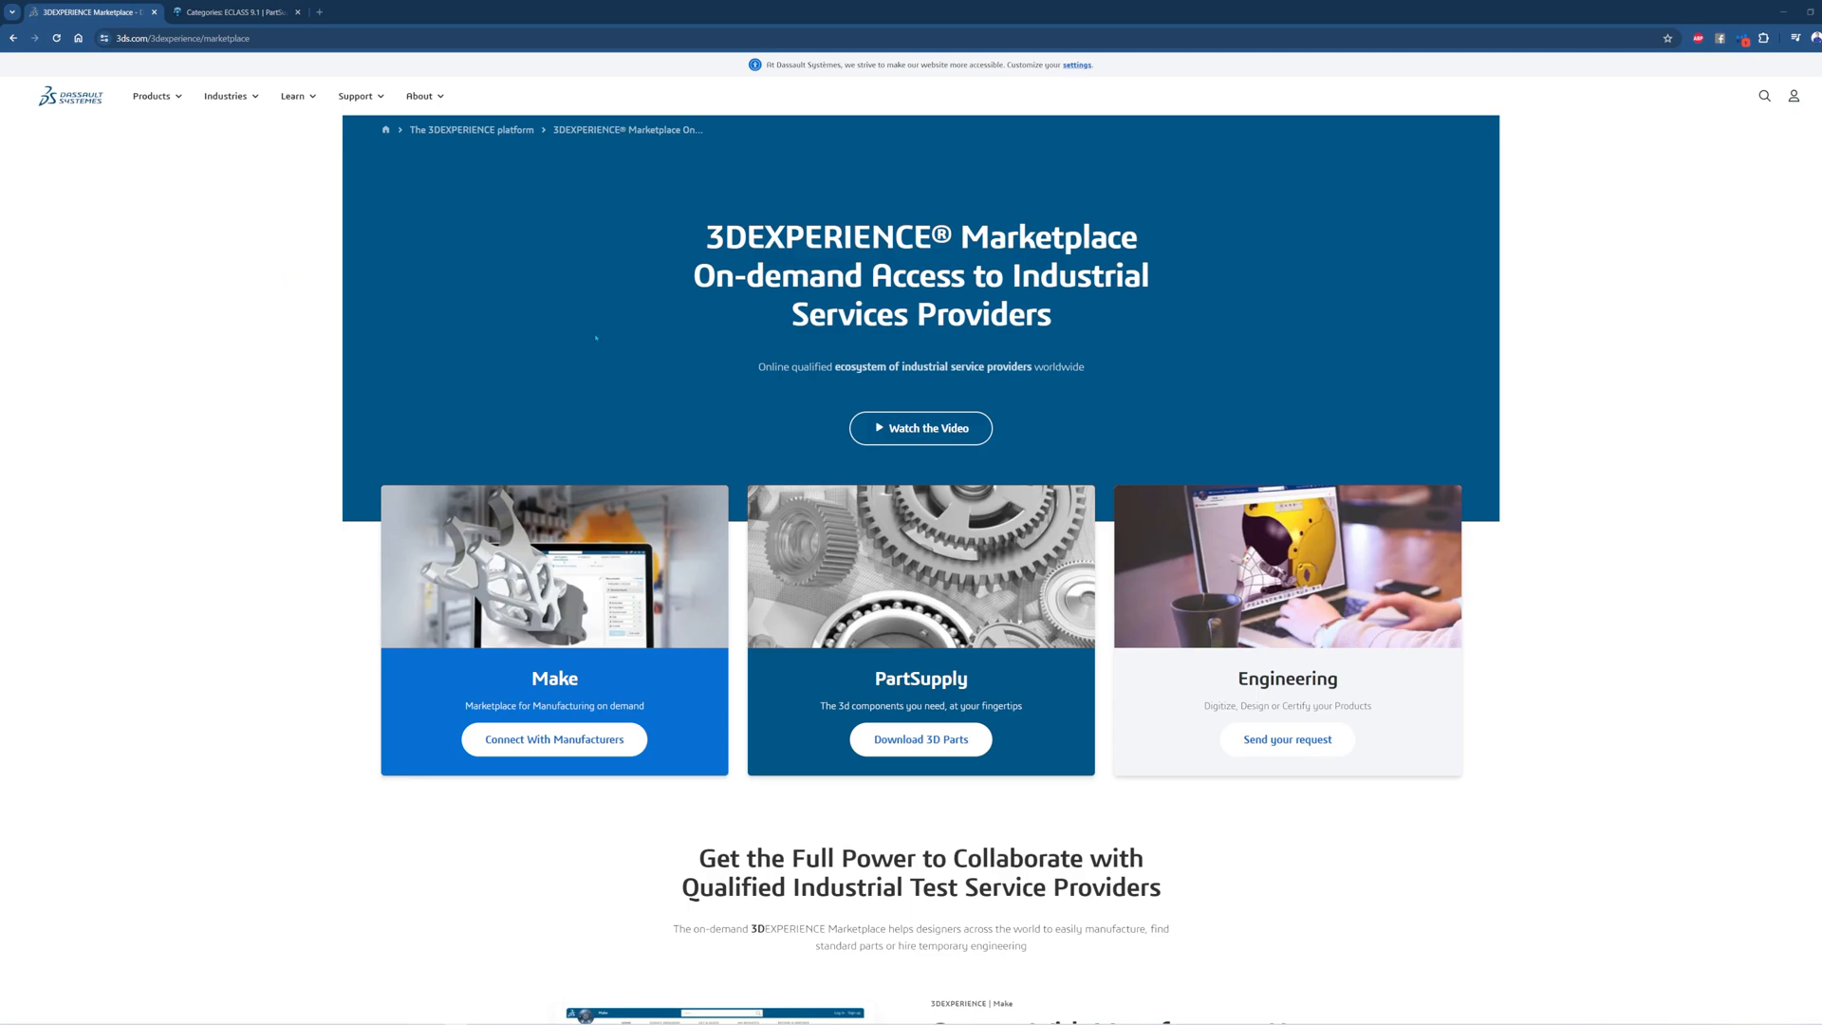
- Read the Marketplace overview page, then browse the PartSupply ECLASS part categories
scroll("down", 3)
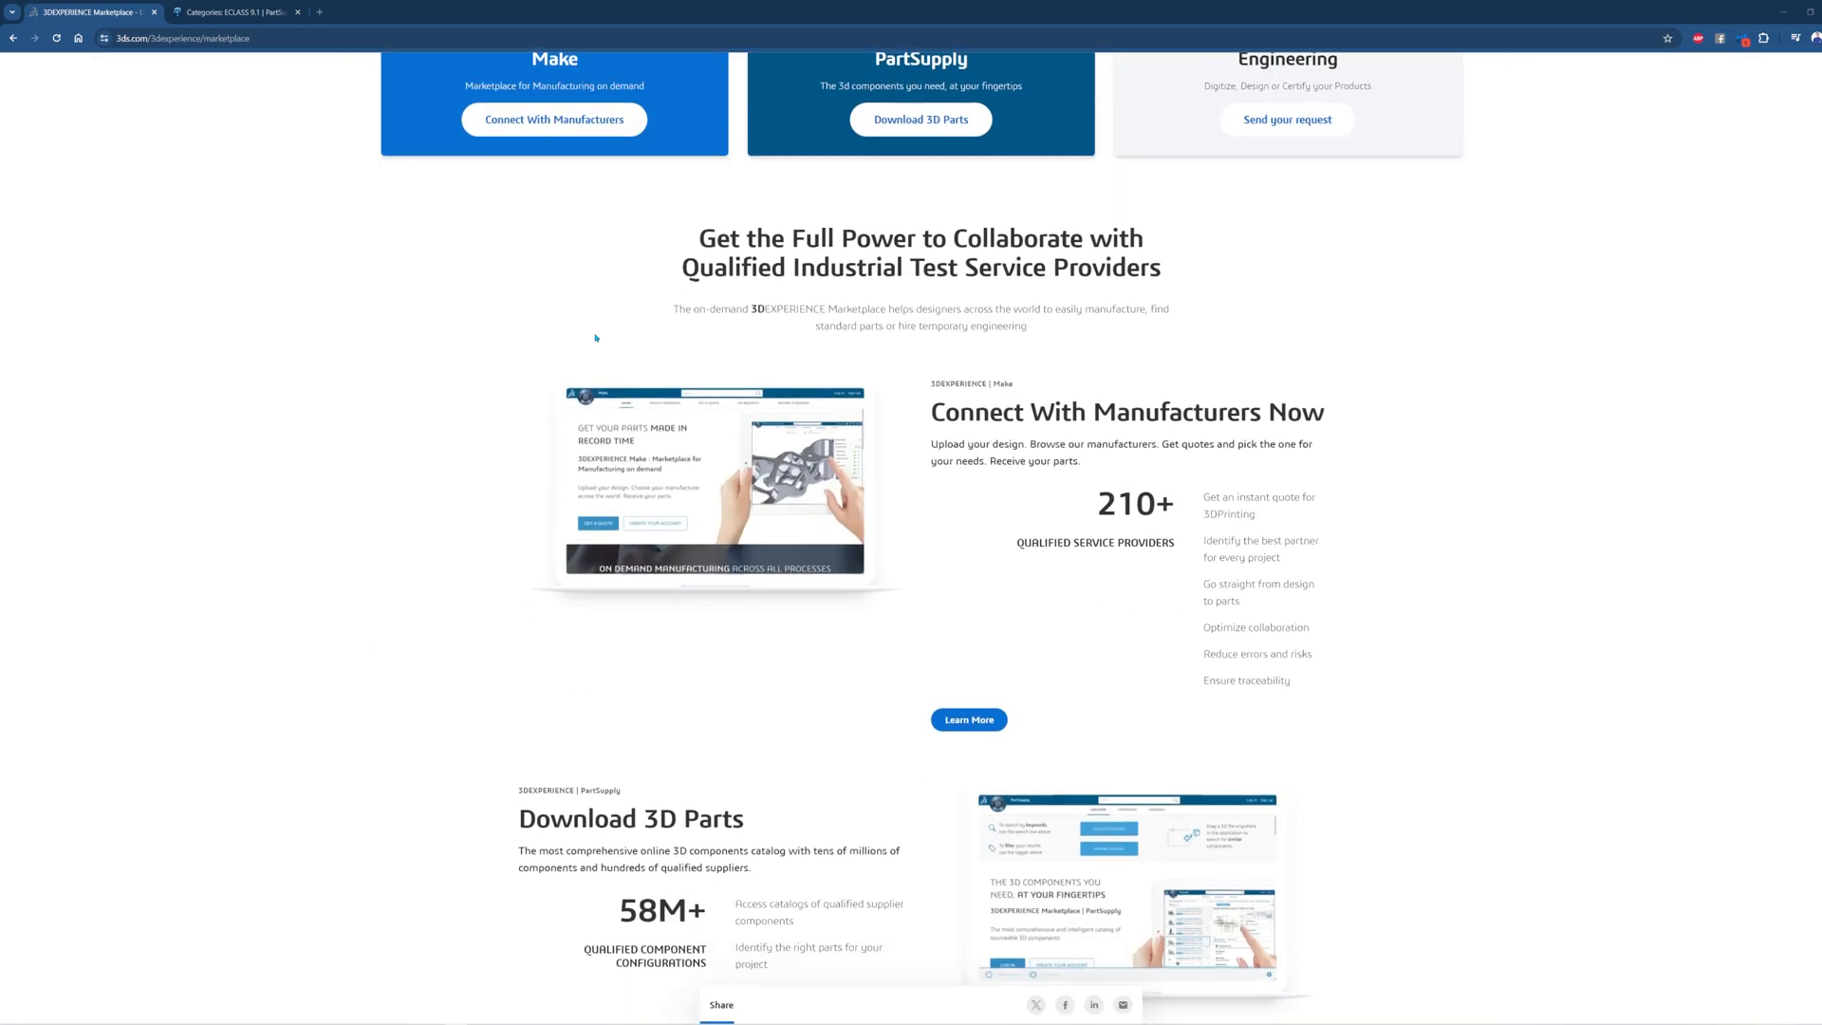
scroll("down", 3)
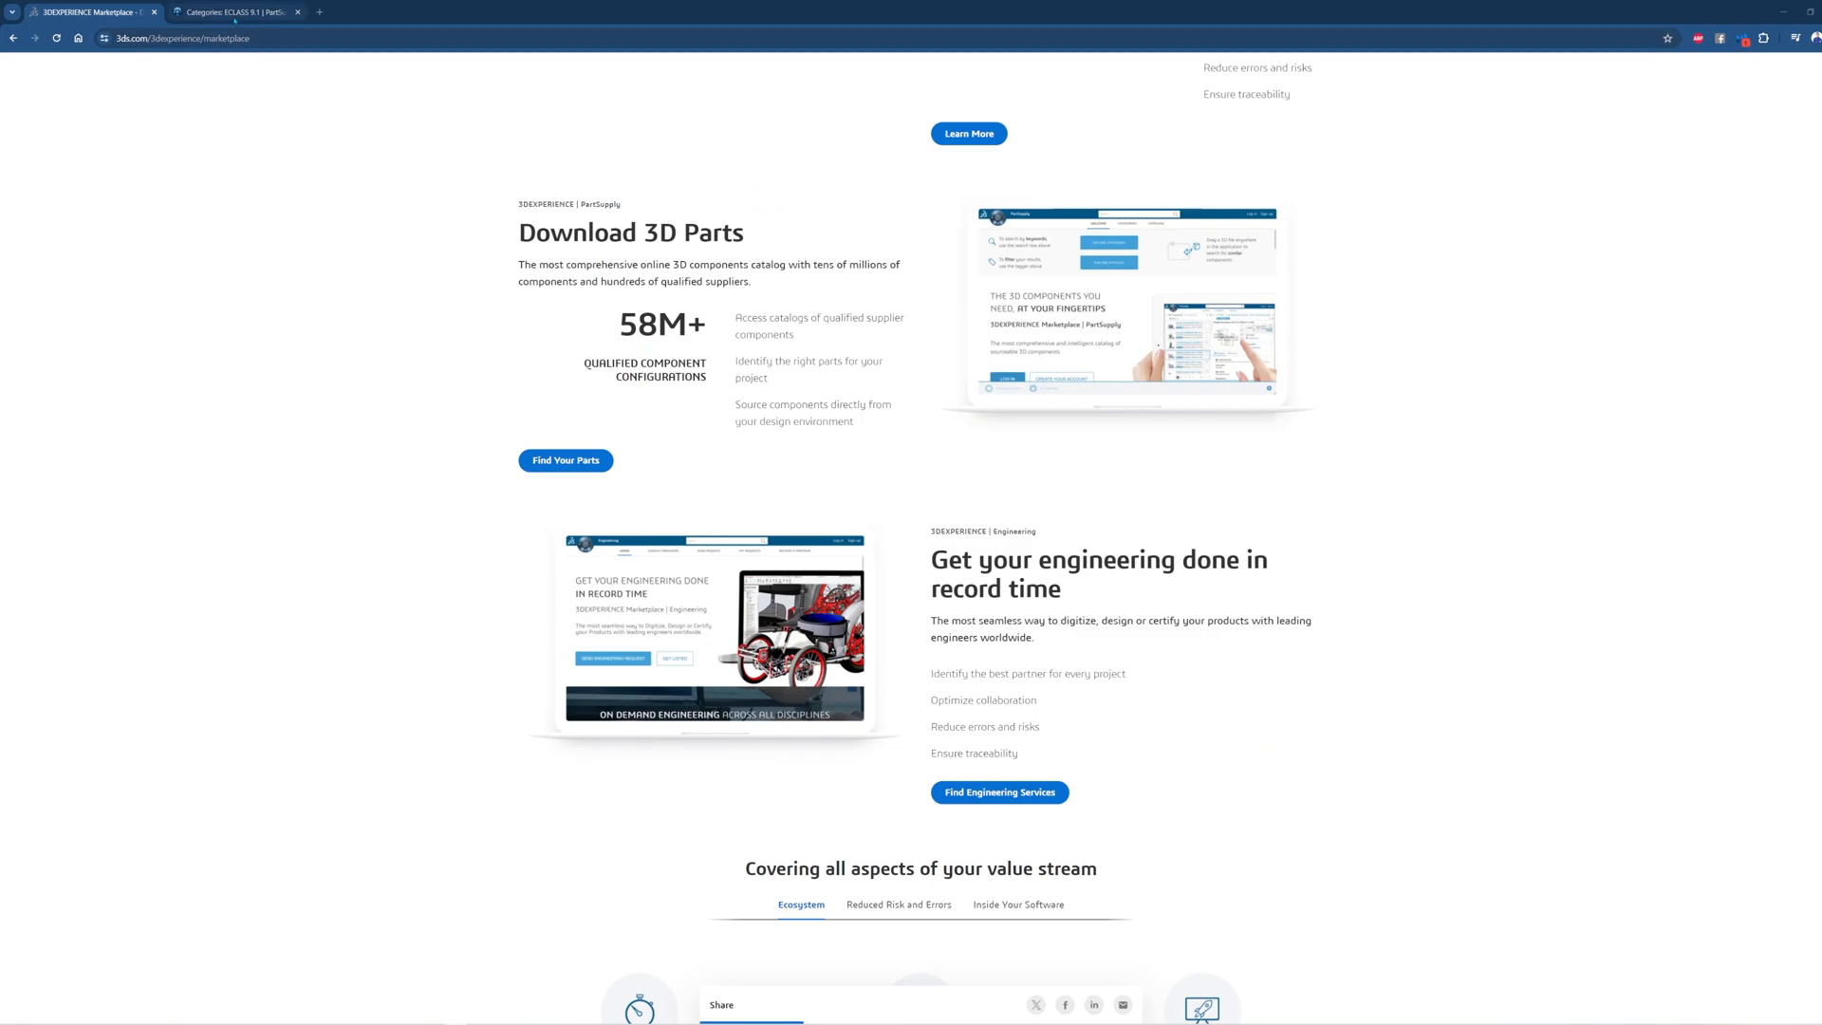
left_click(233, 12)
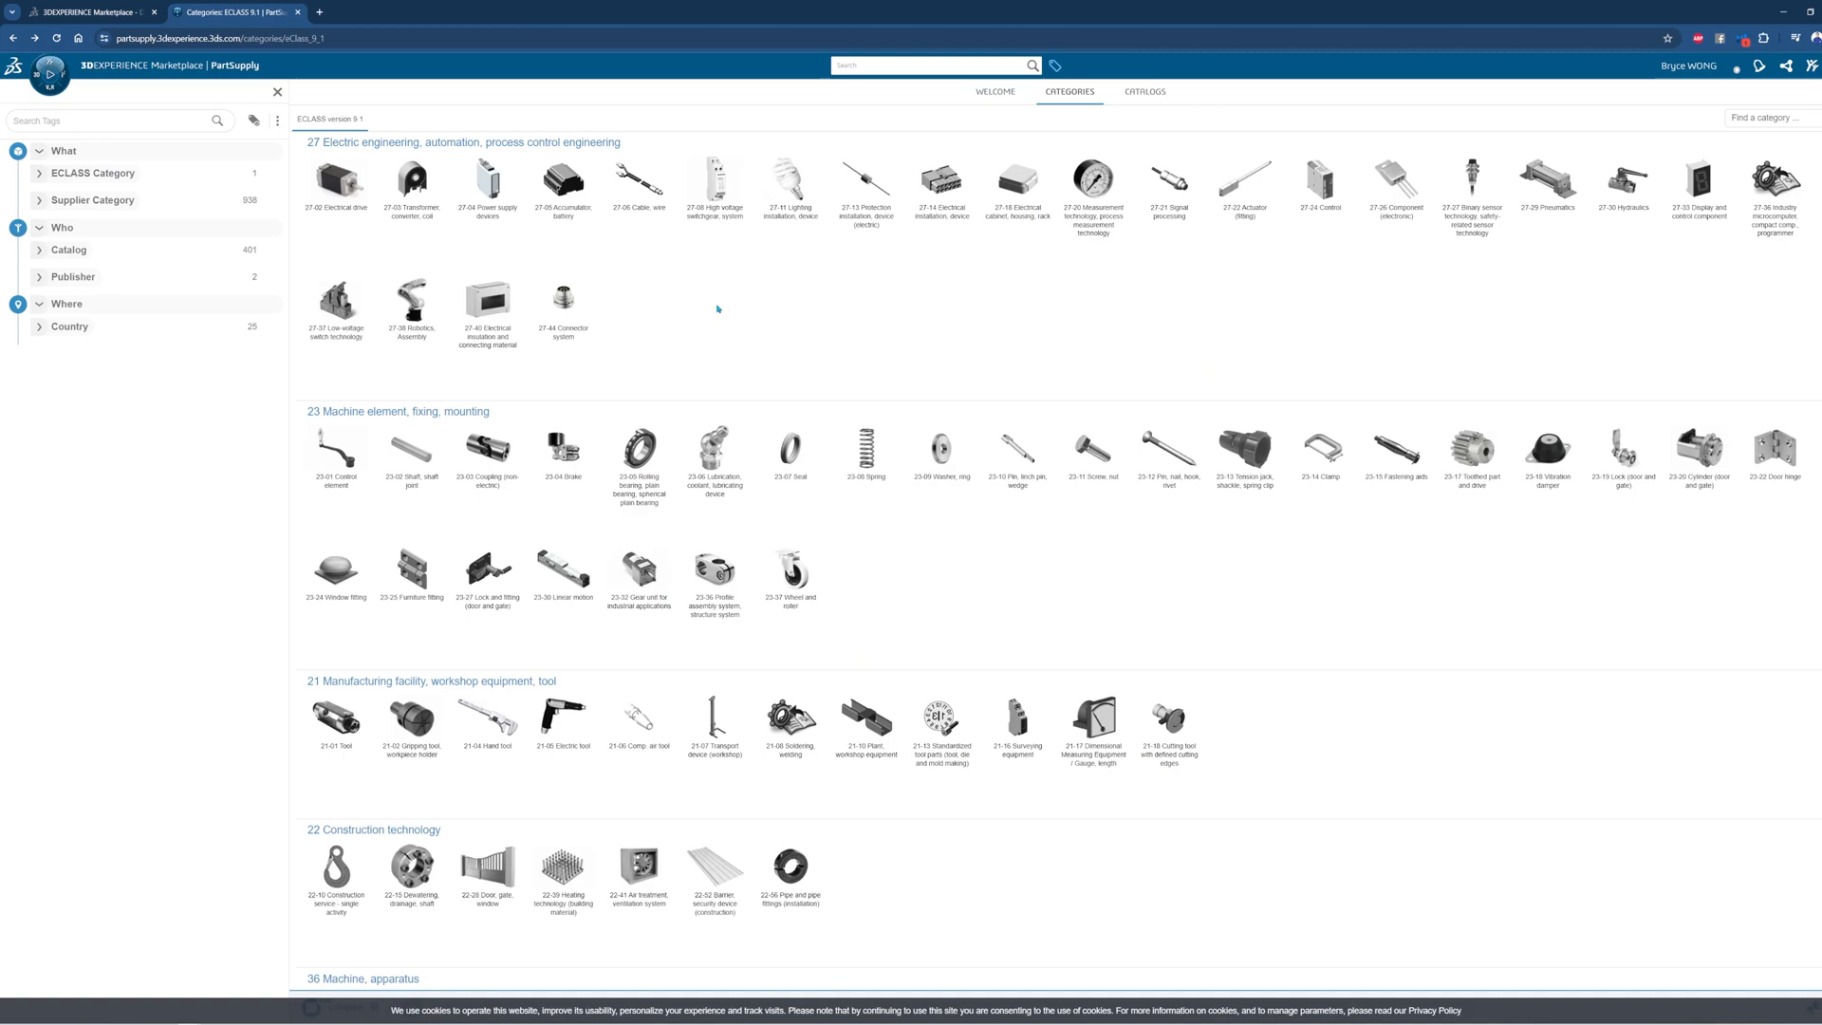
scroll("down", 3)
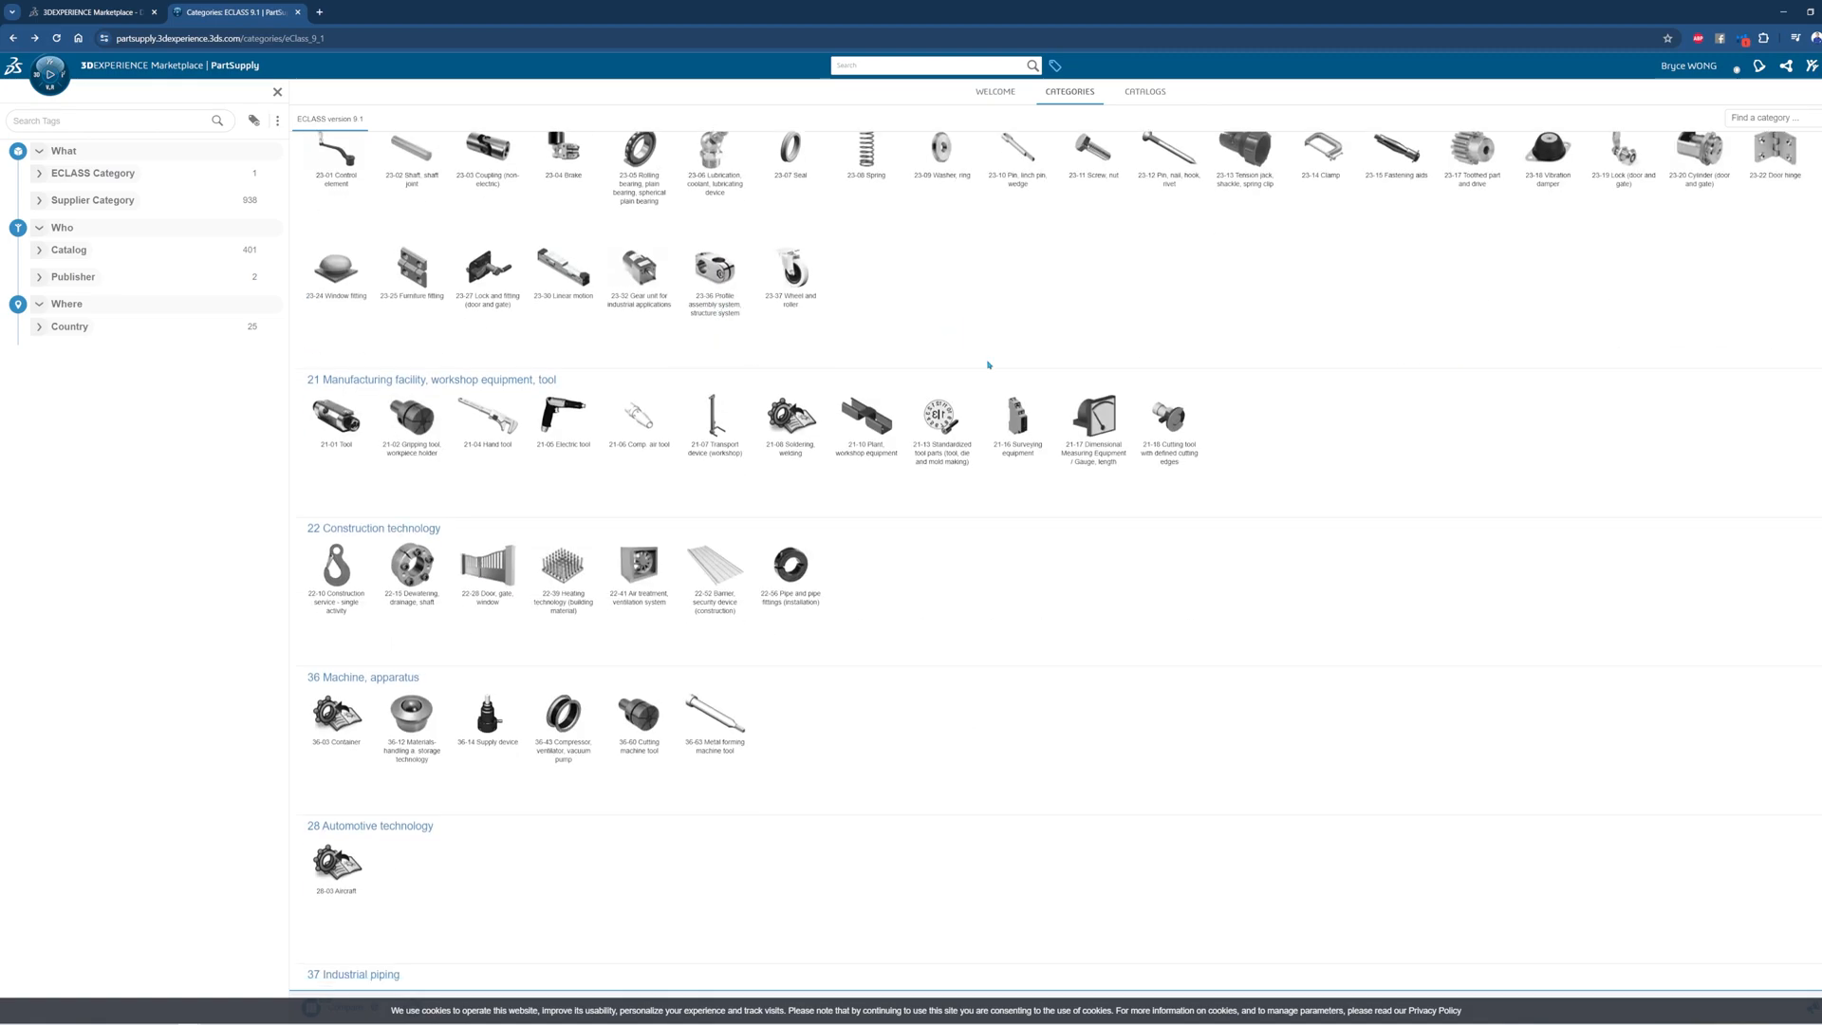
scroll("down", 3)
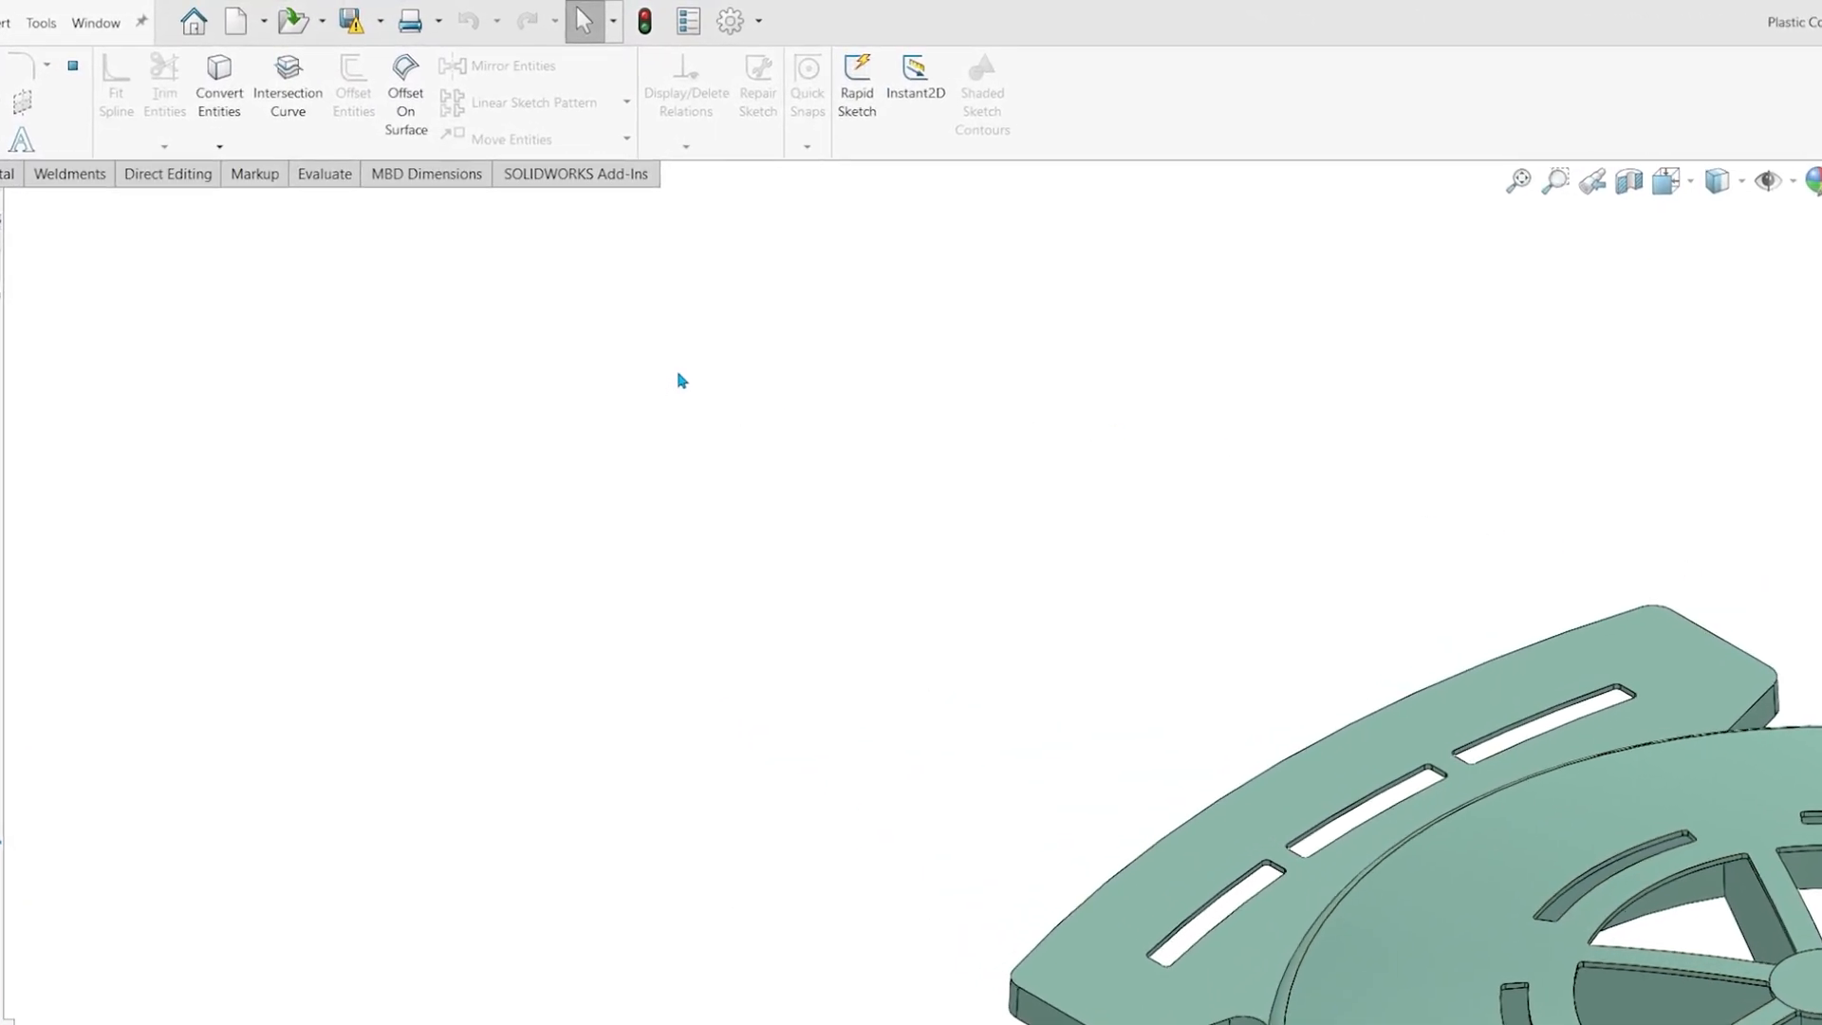
- Open System Options and browse the MBD, Colors, Display and Selection pages
left_click(729, 19)
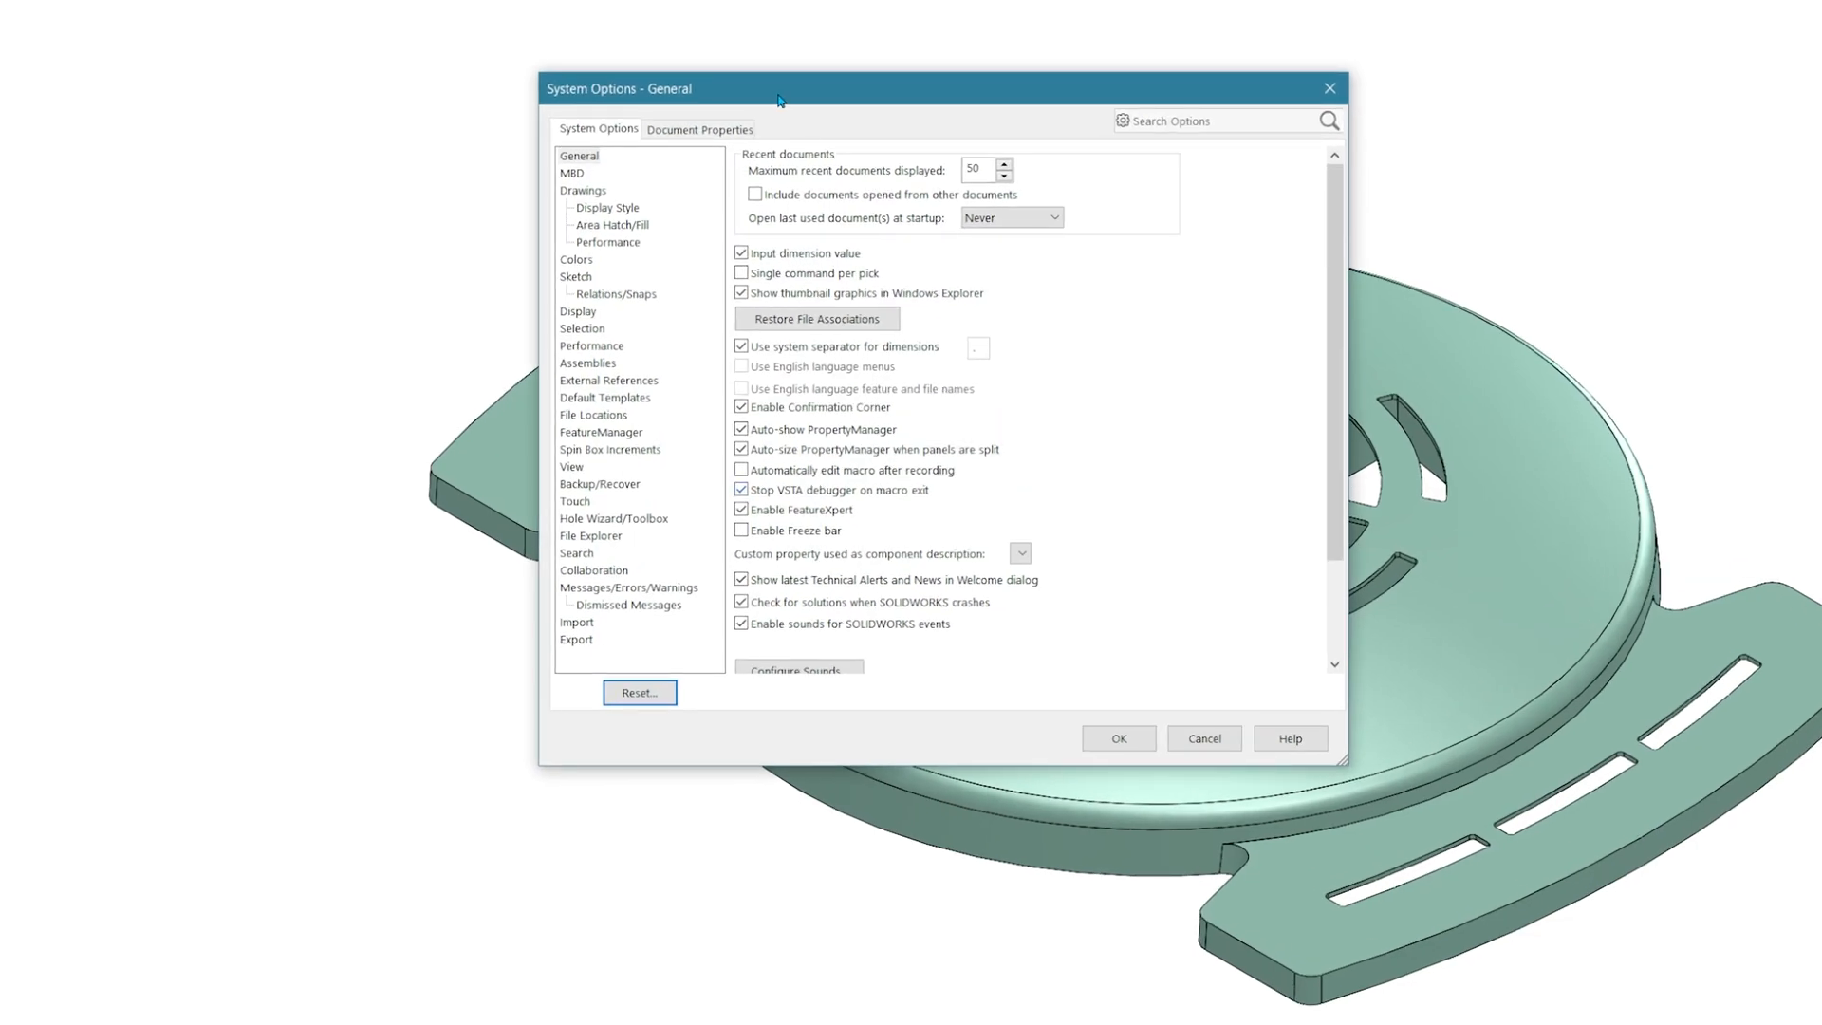
mouse_move(669, 112)
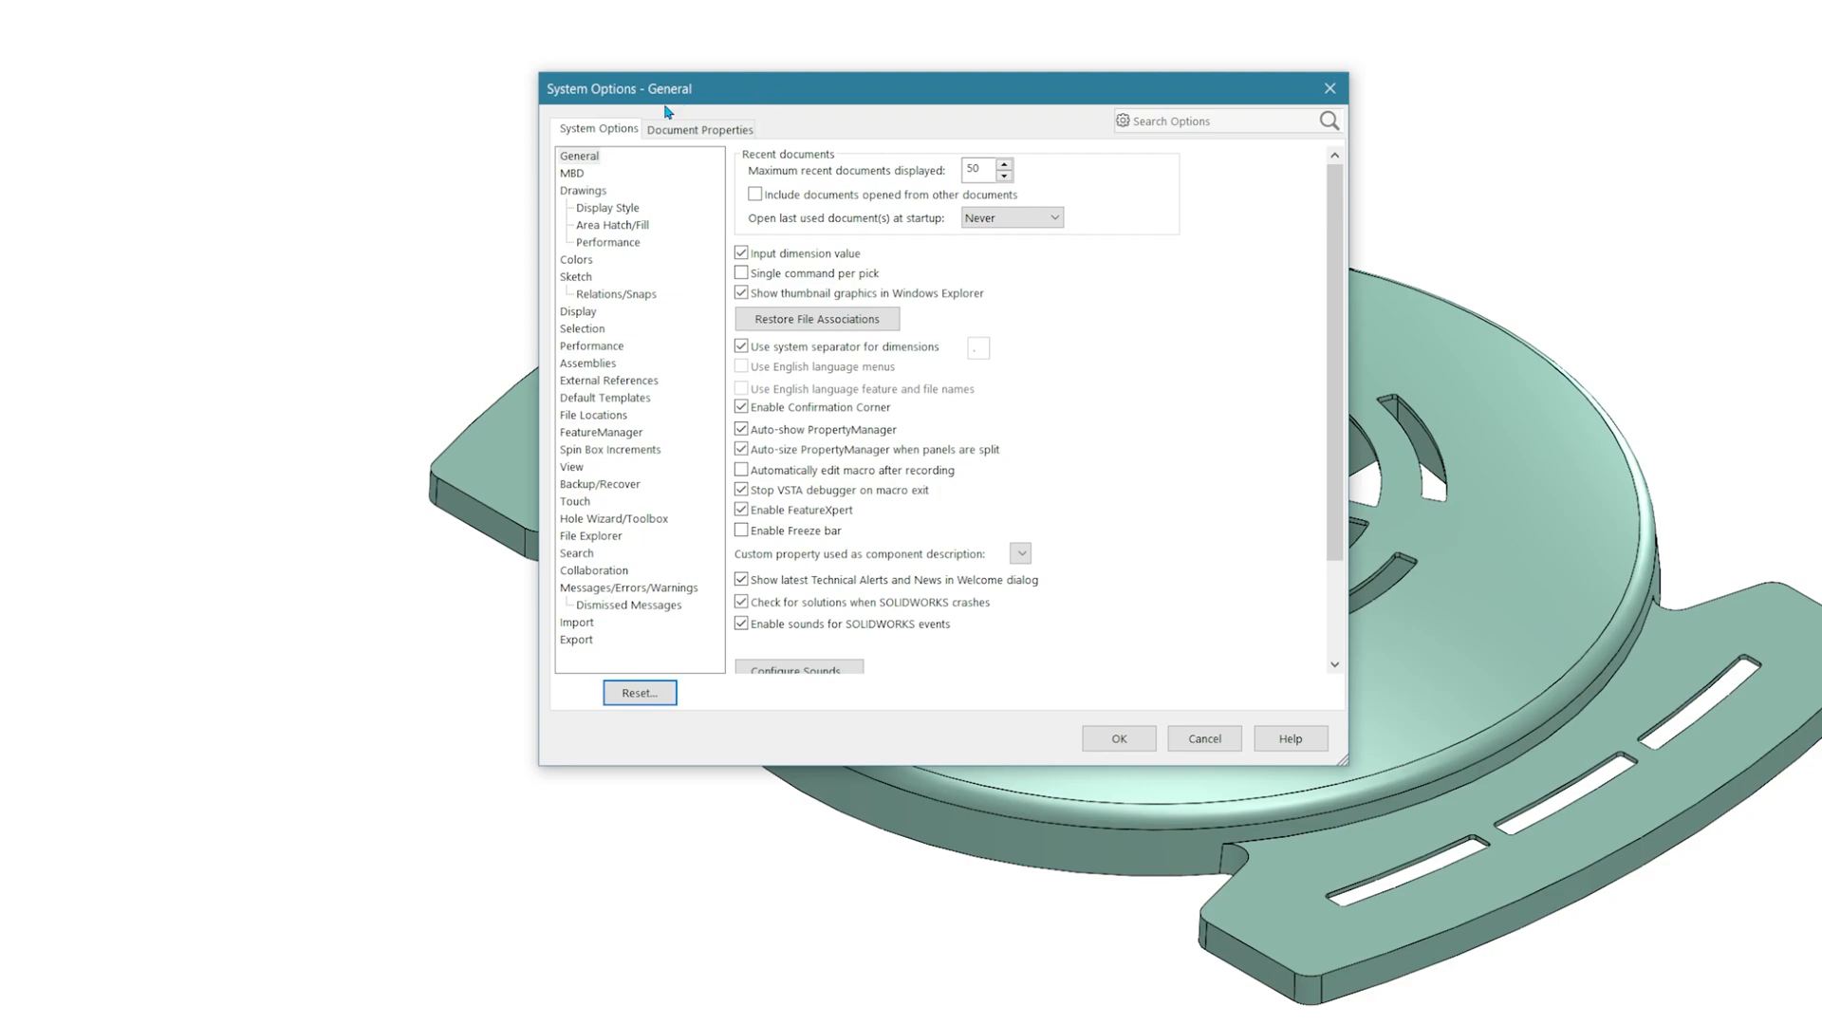
left_click(701, 129)
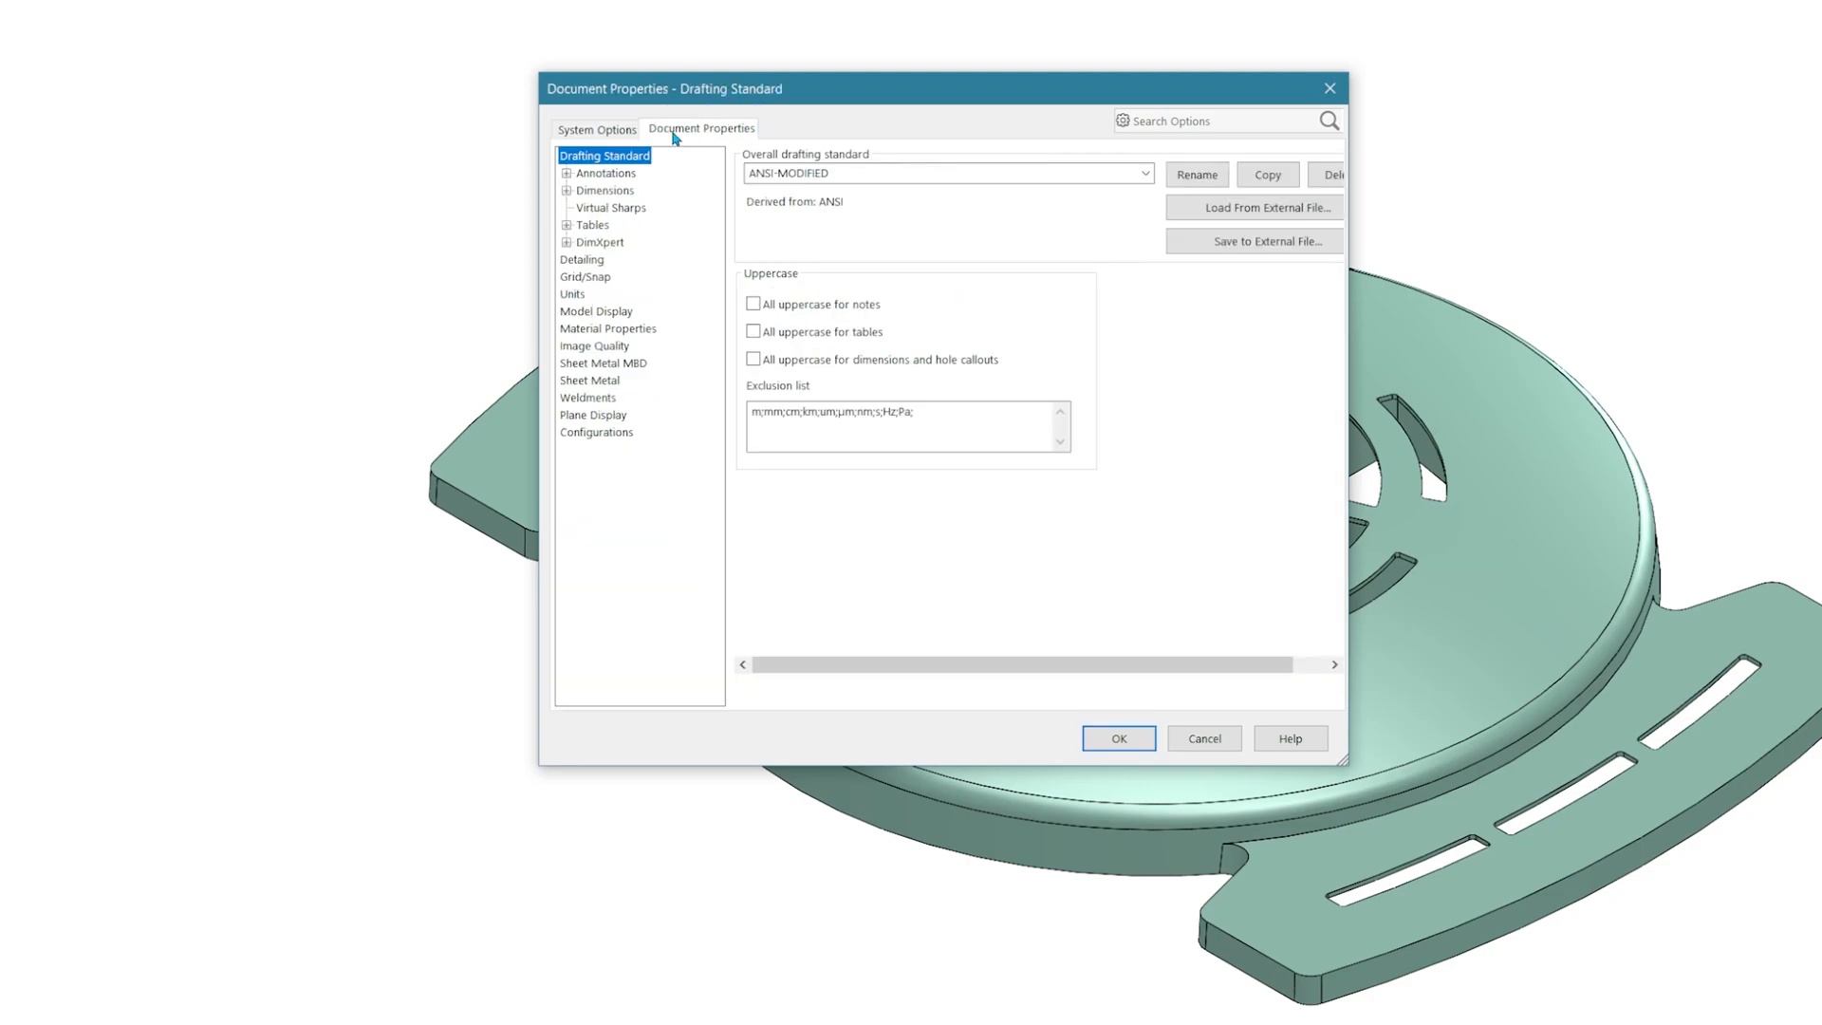
left_click(598, 128)
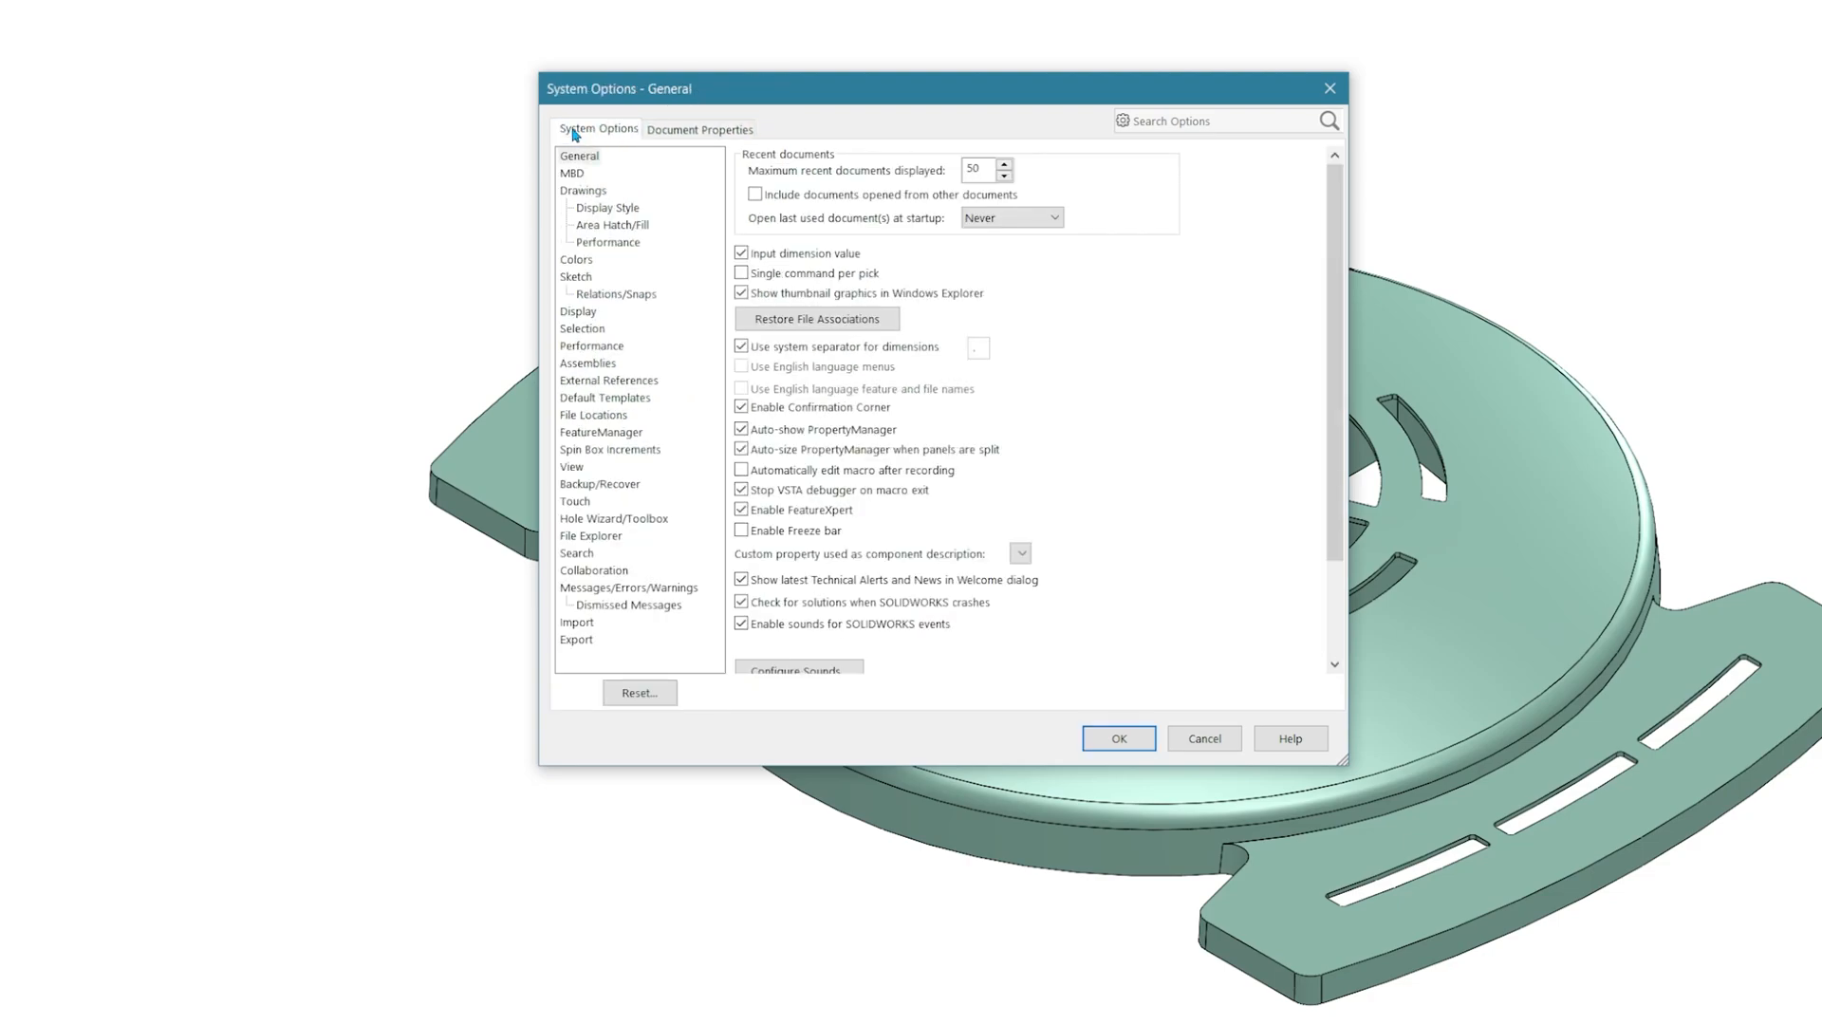
left_click(573, 172)
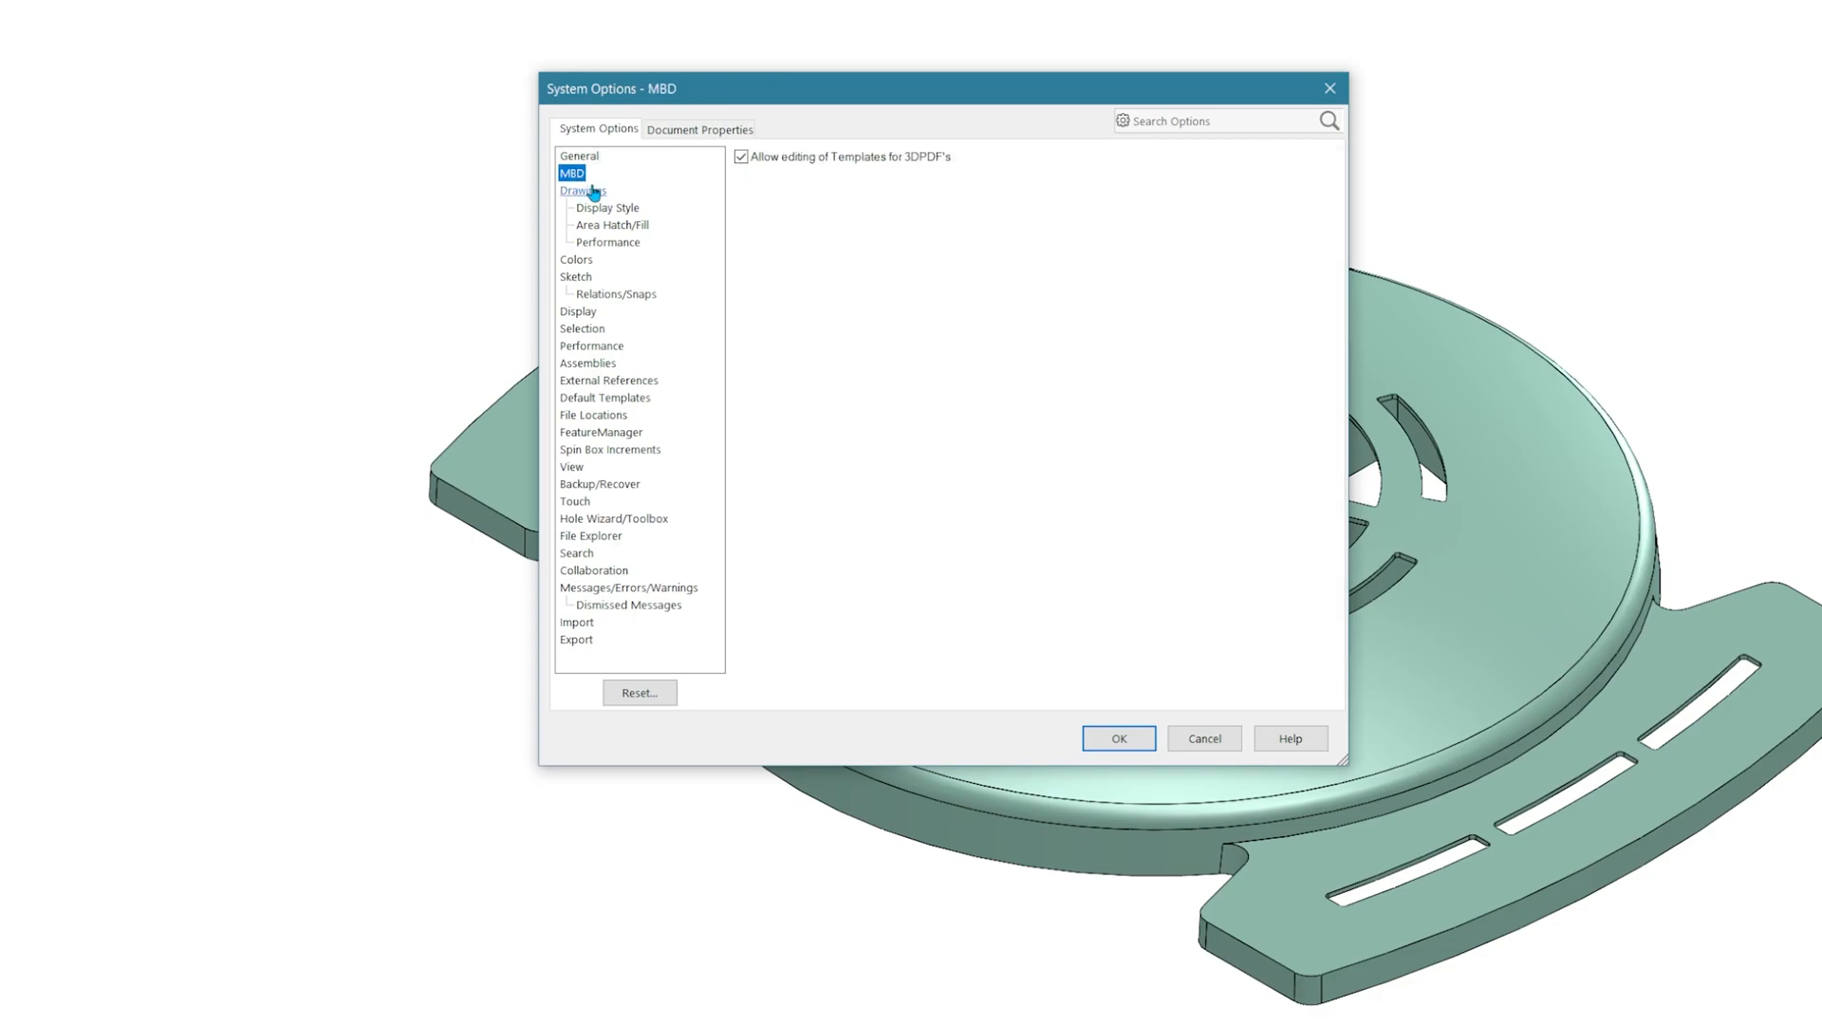
left_click(575, 259)
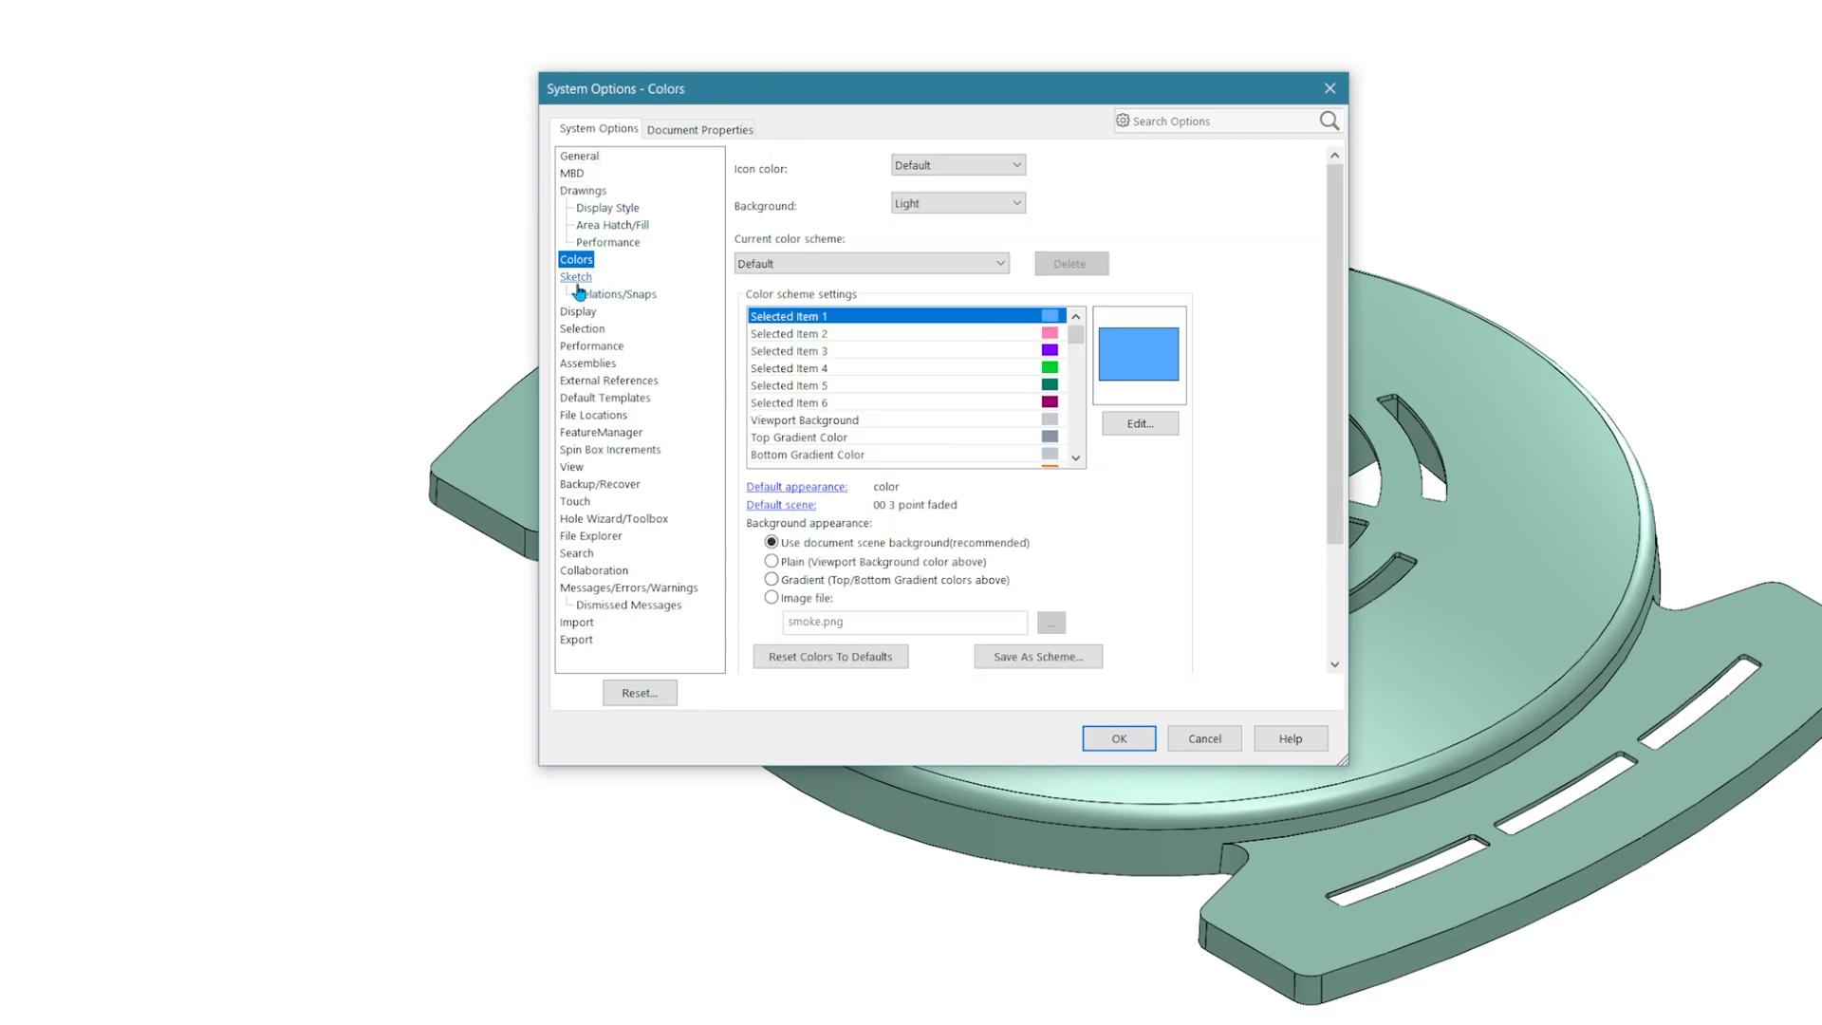
left_click(577, 310)
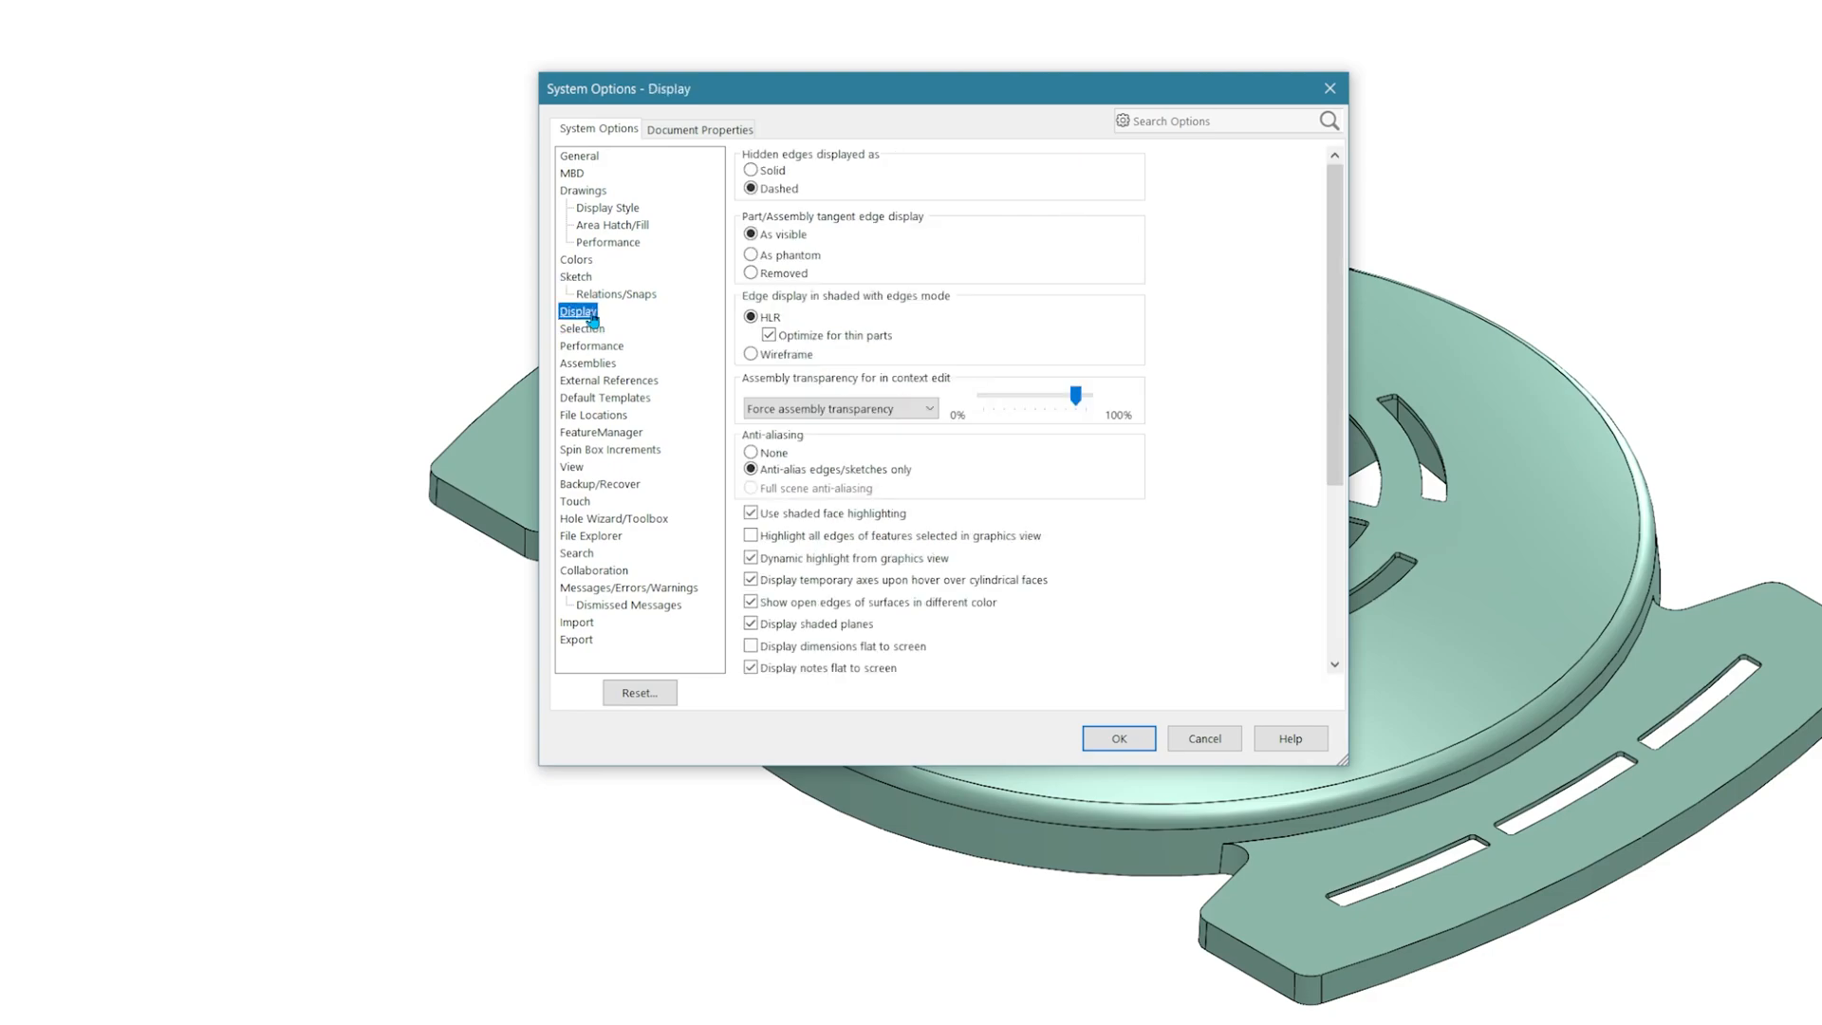
left_click(582, 327)
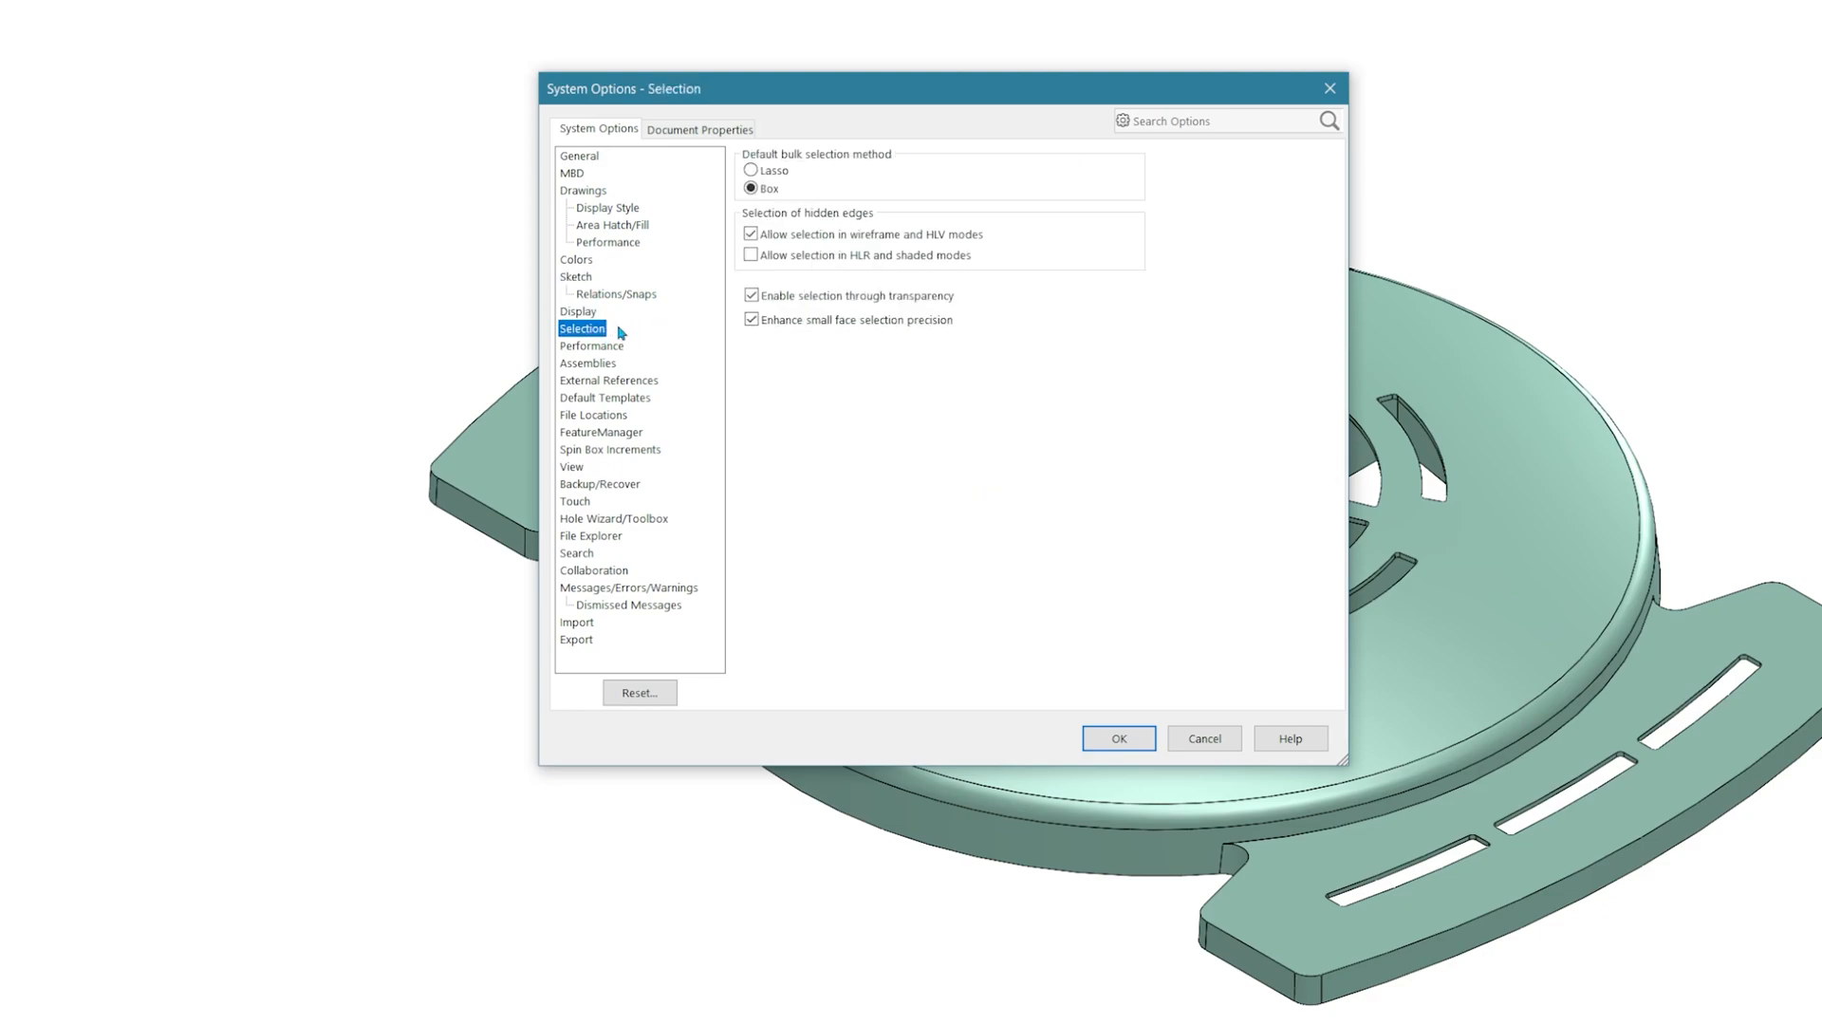
mouse_move(602, 346)
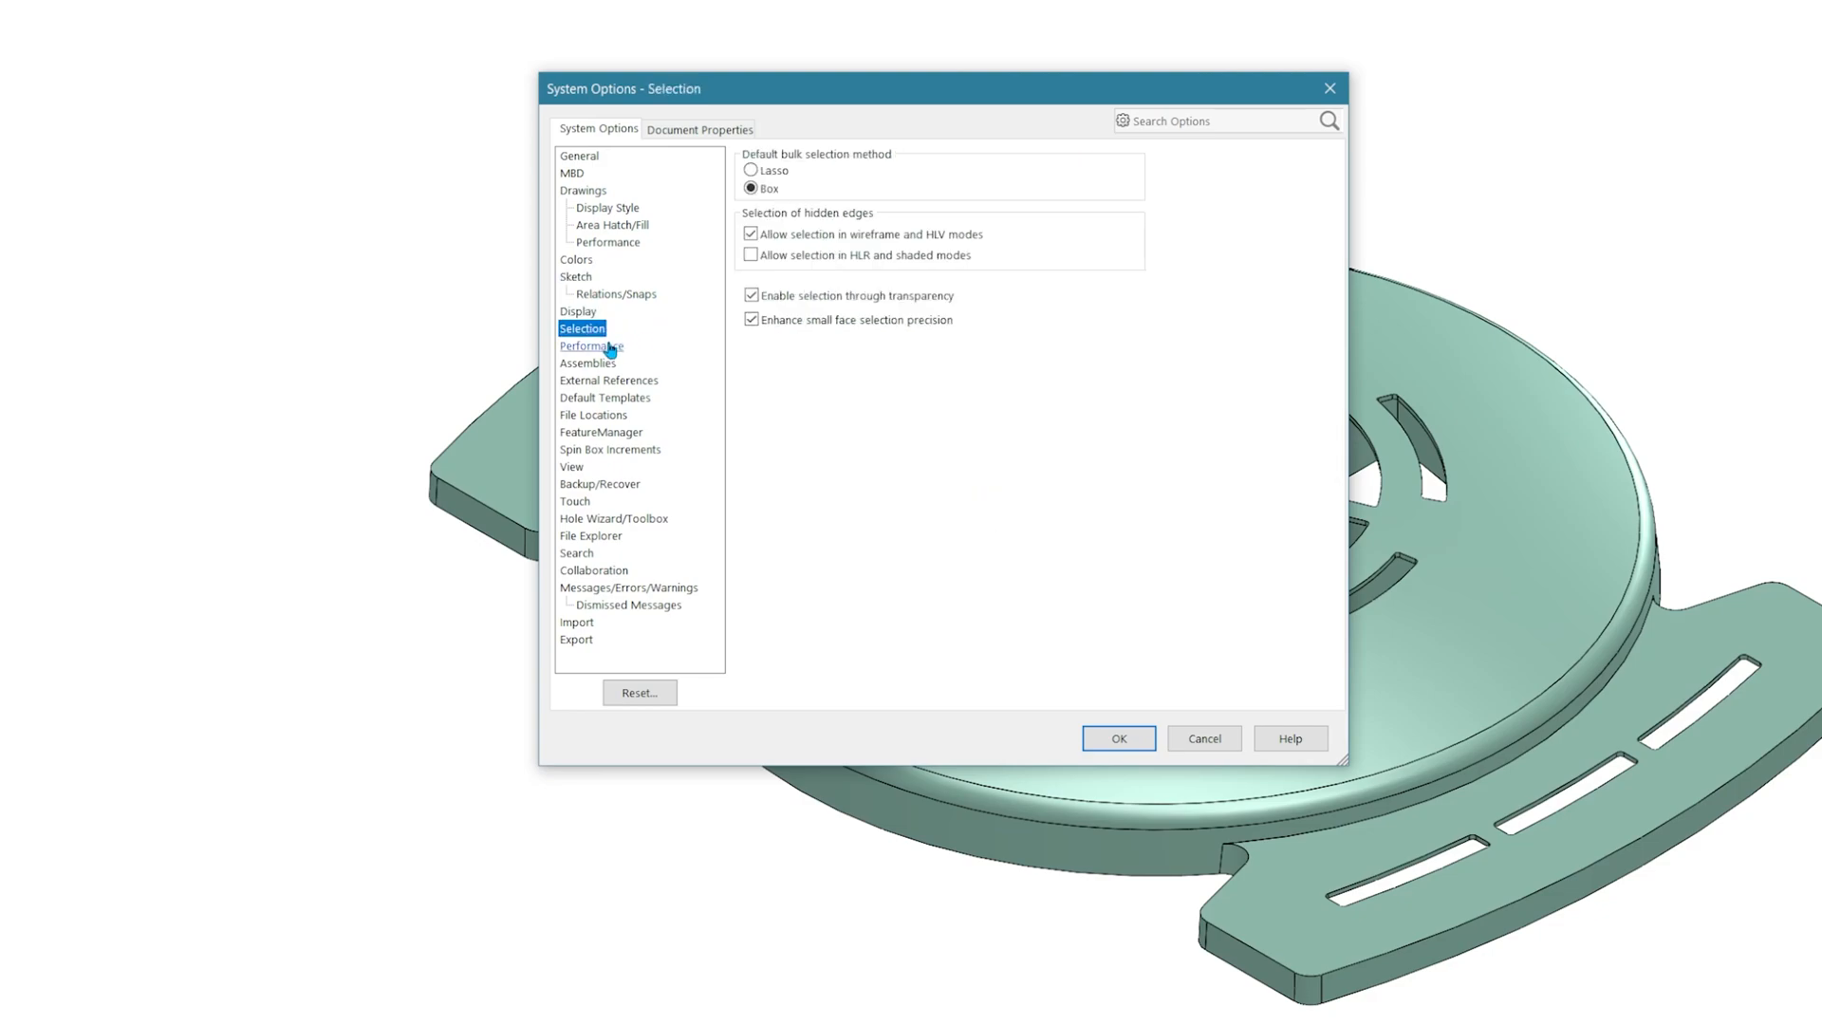
- View the Performance, File Locations and Backup/Recover settings pages
left_click(592, 345)
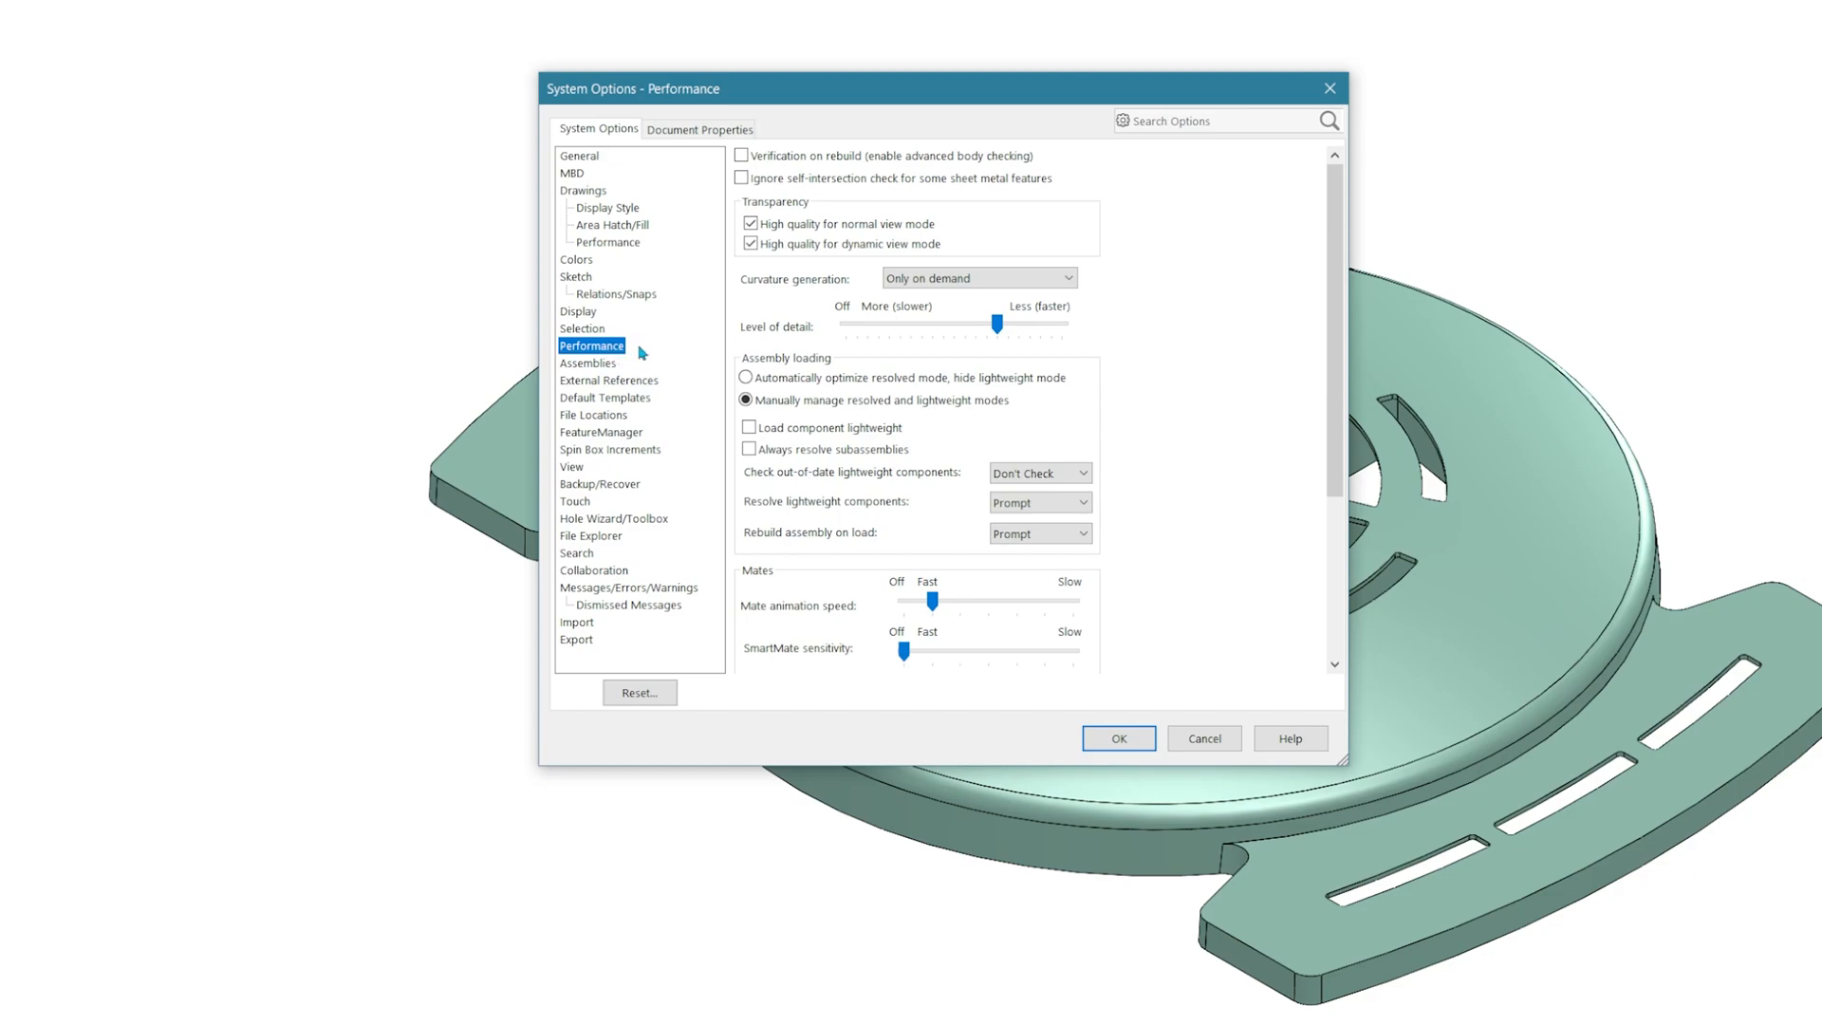
scroll("down", 3)
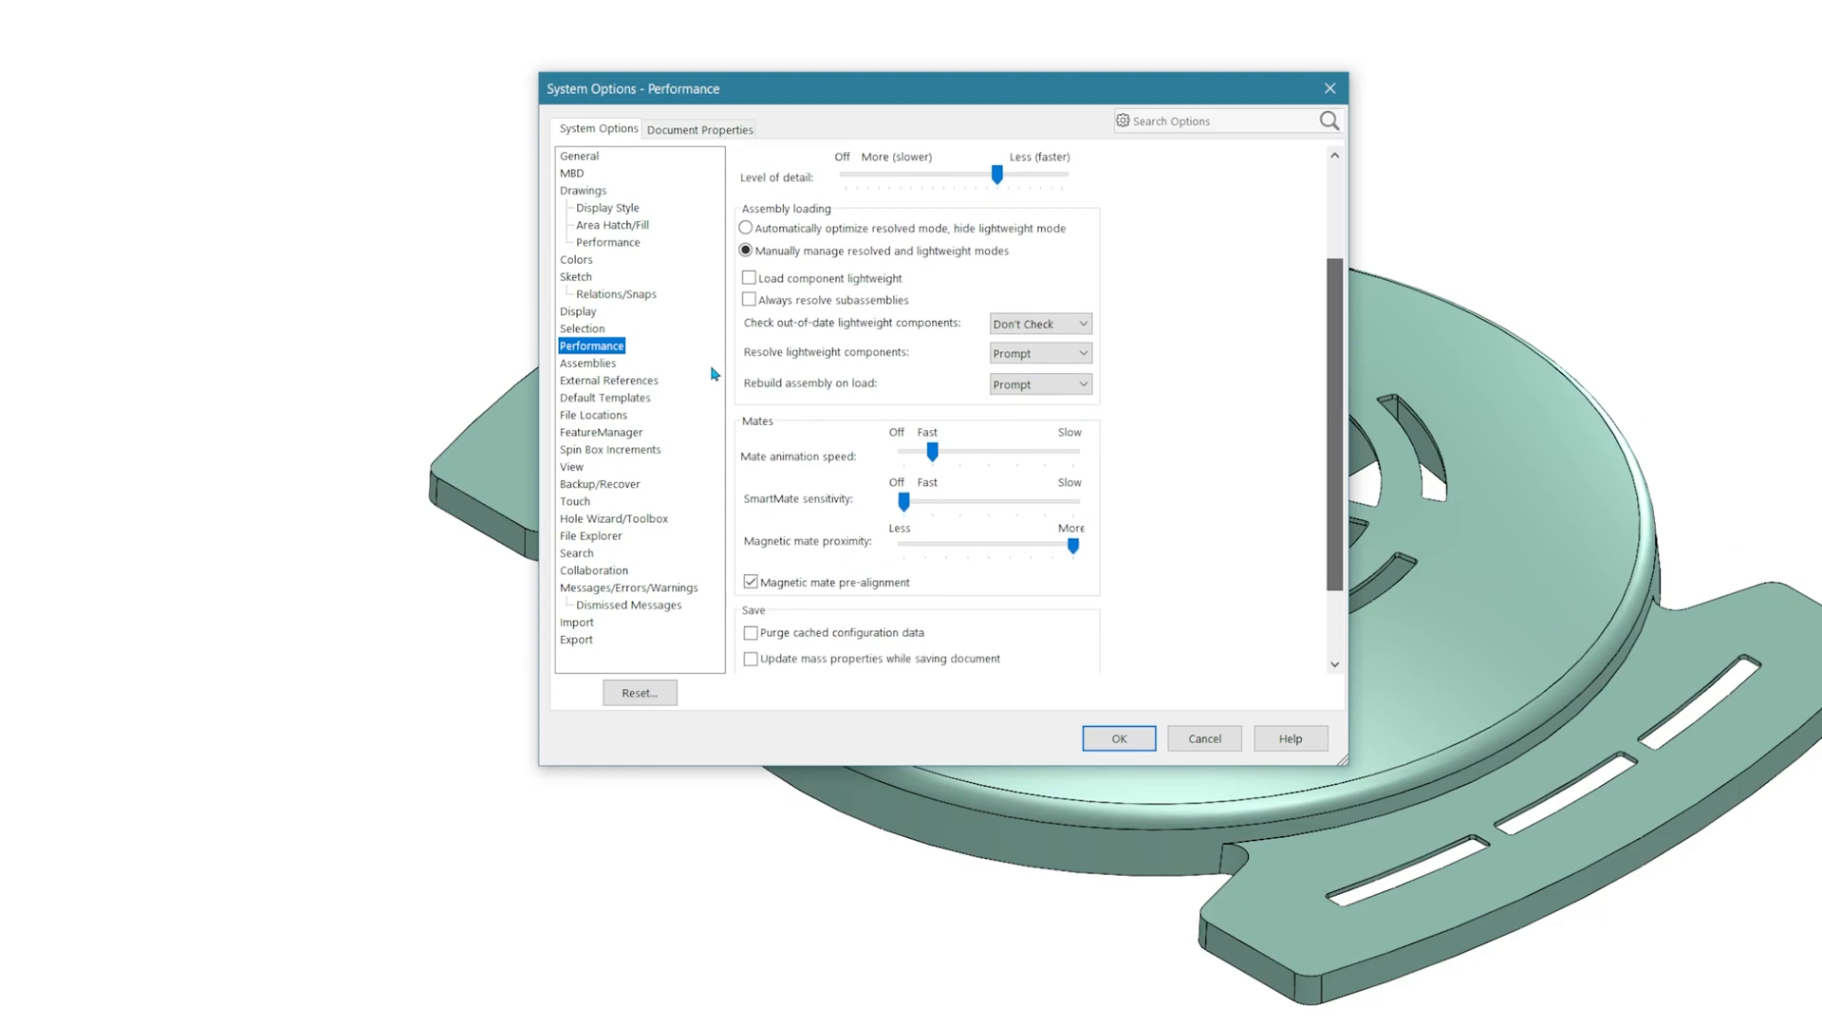
left_click(593, 414)
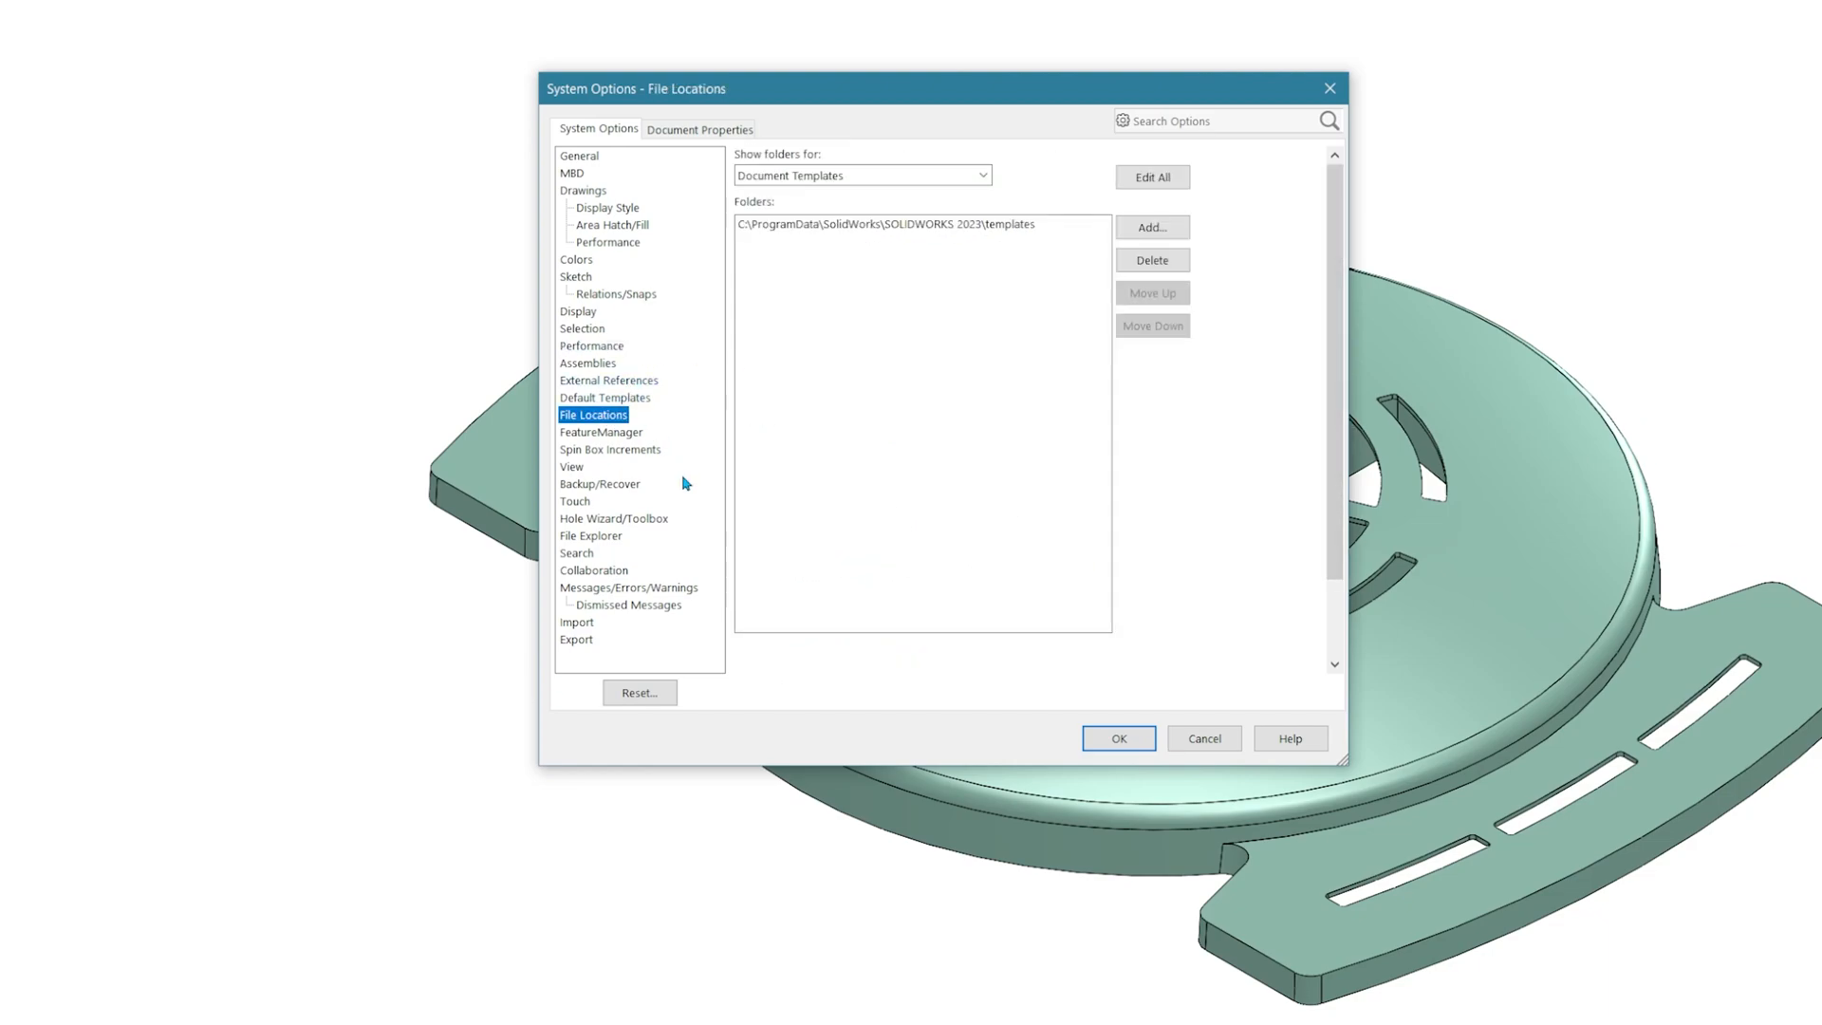
left_click(599, 484)
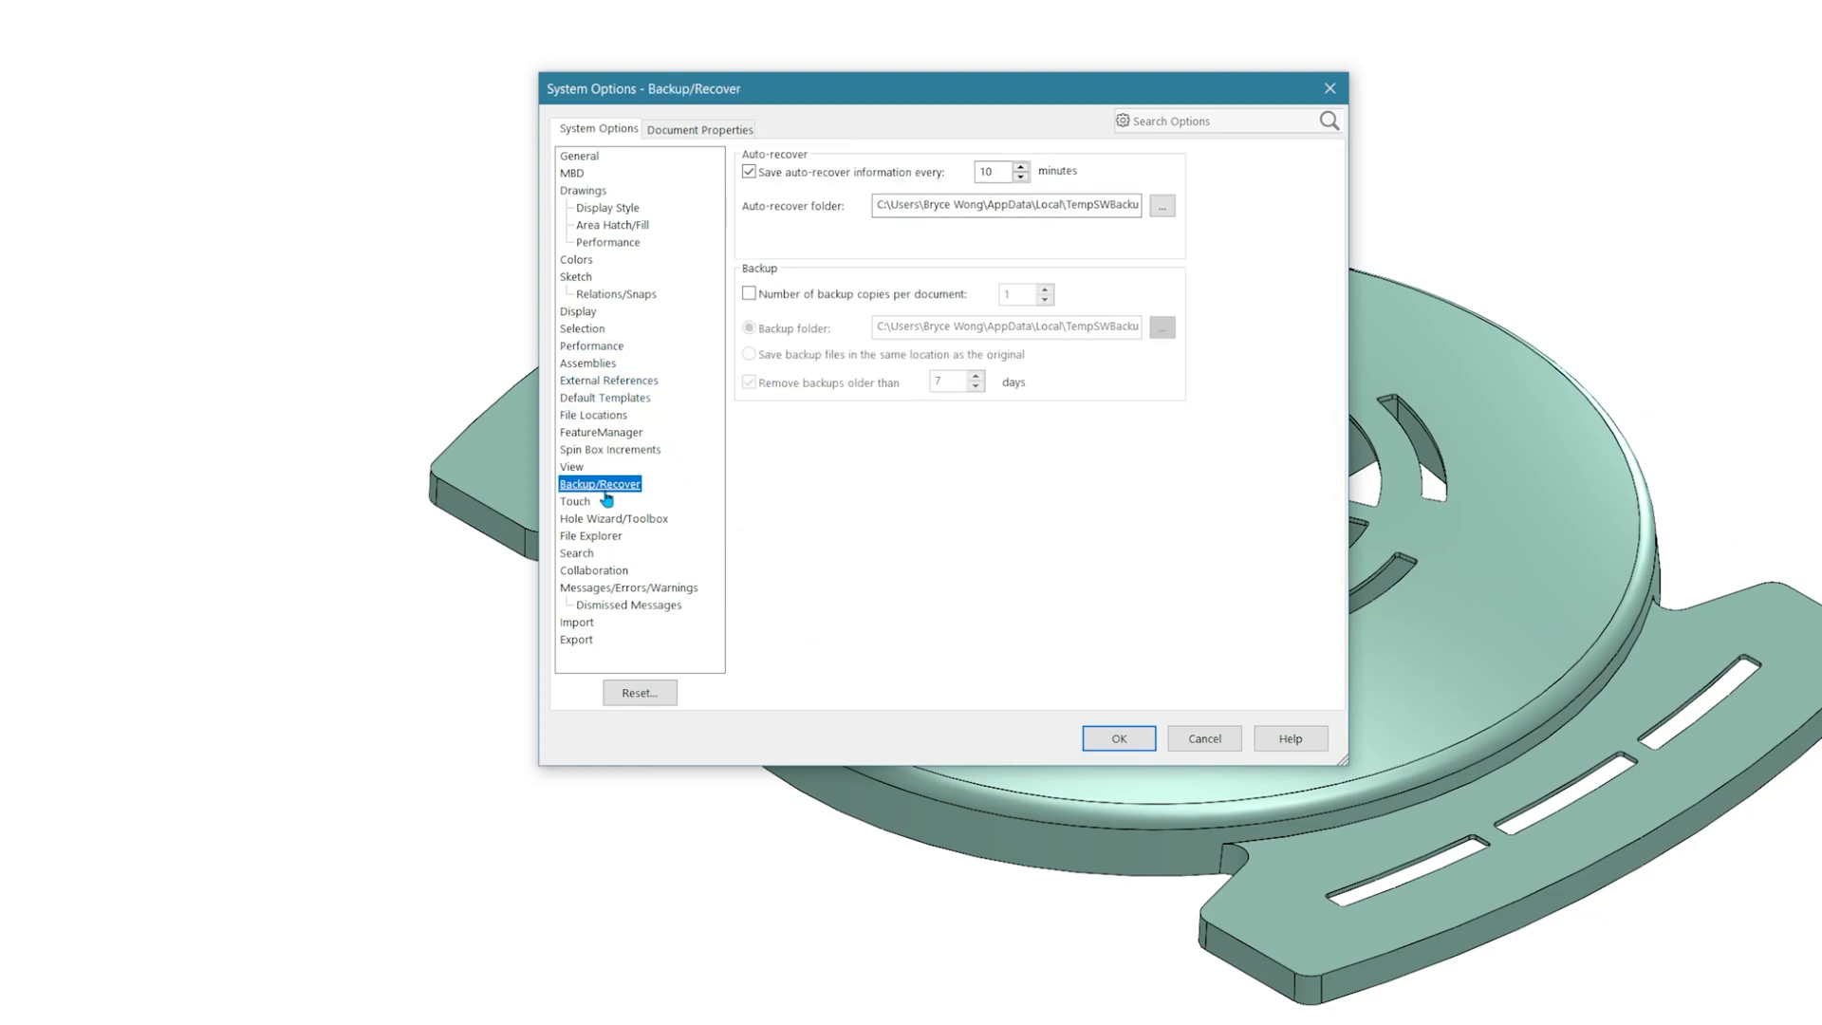
- Review Document Properties for Balloons, Units and Weldments, then close the options with OK
left_click(700, 128)
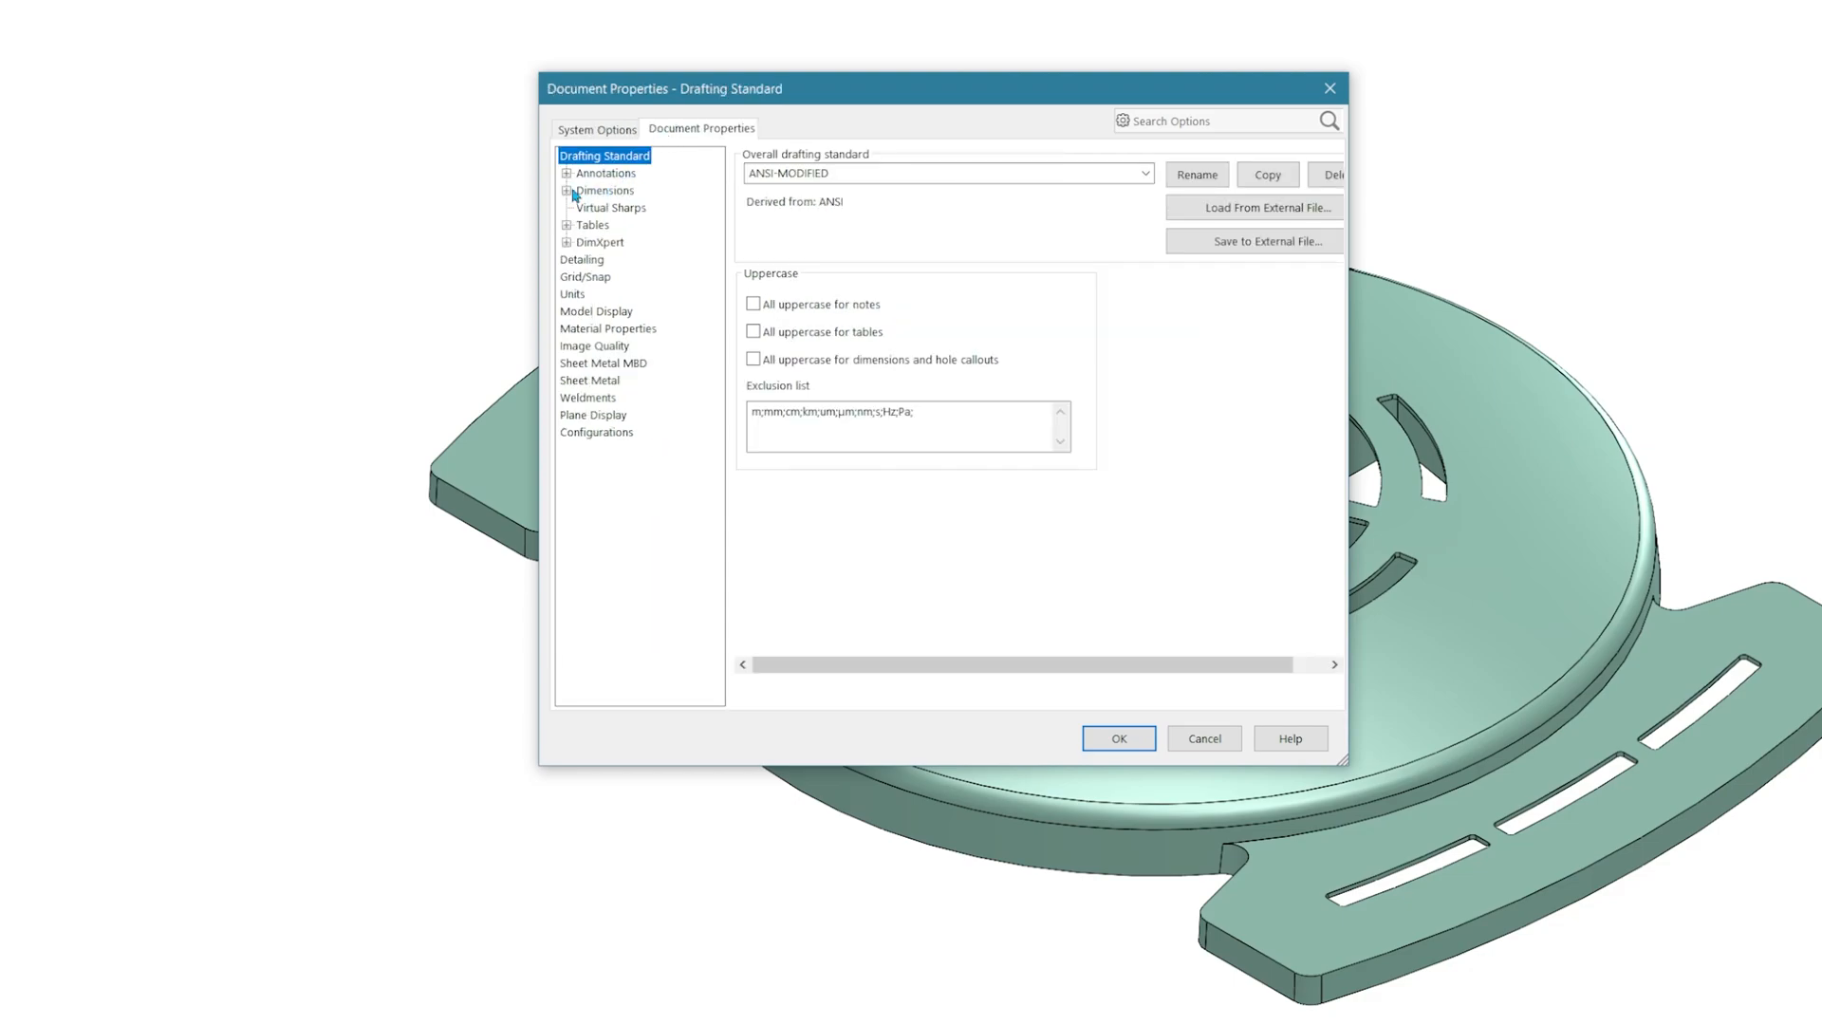
left_click(573, 172)
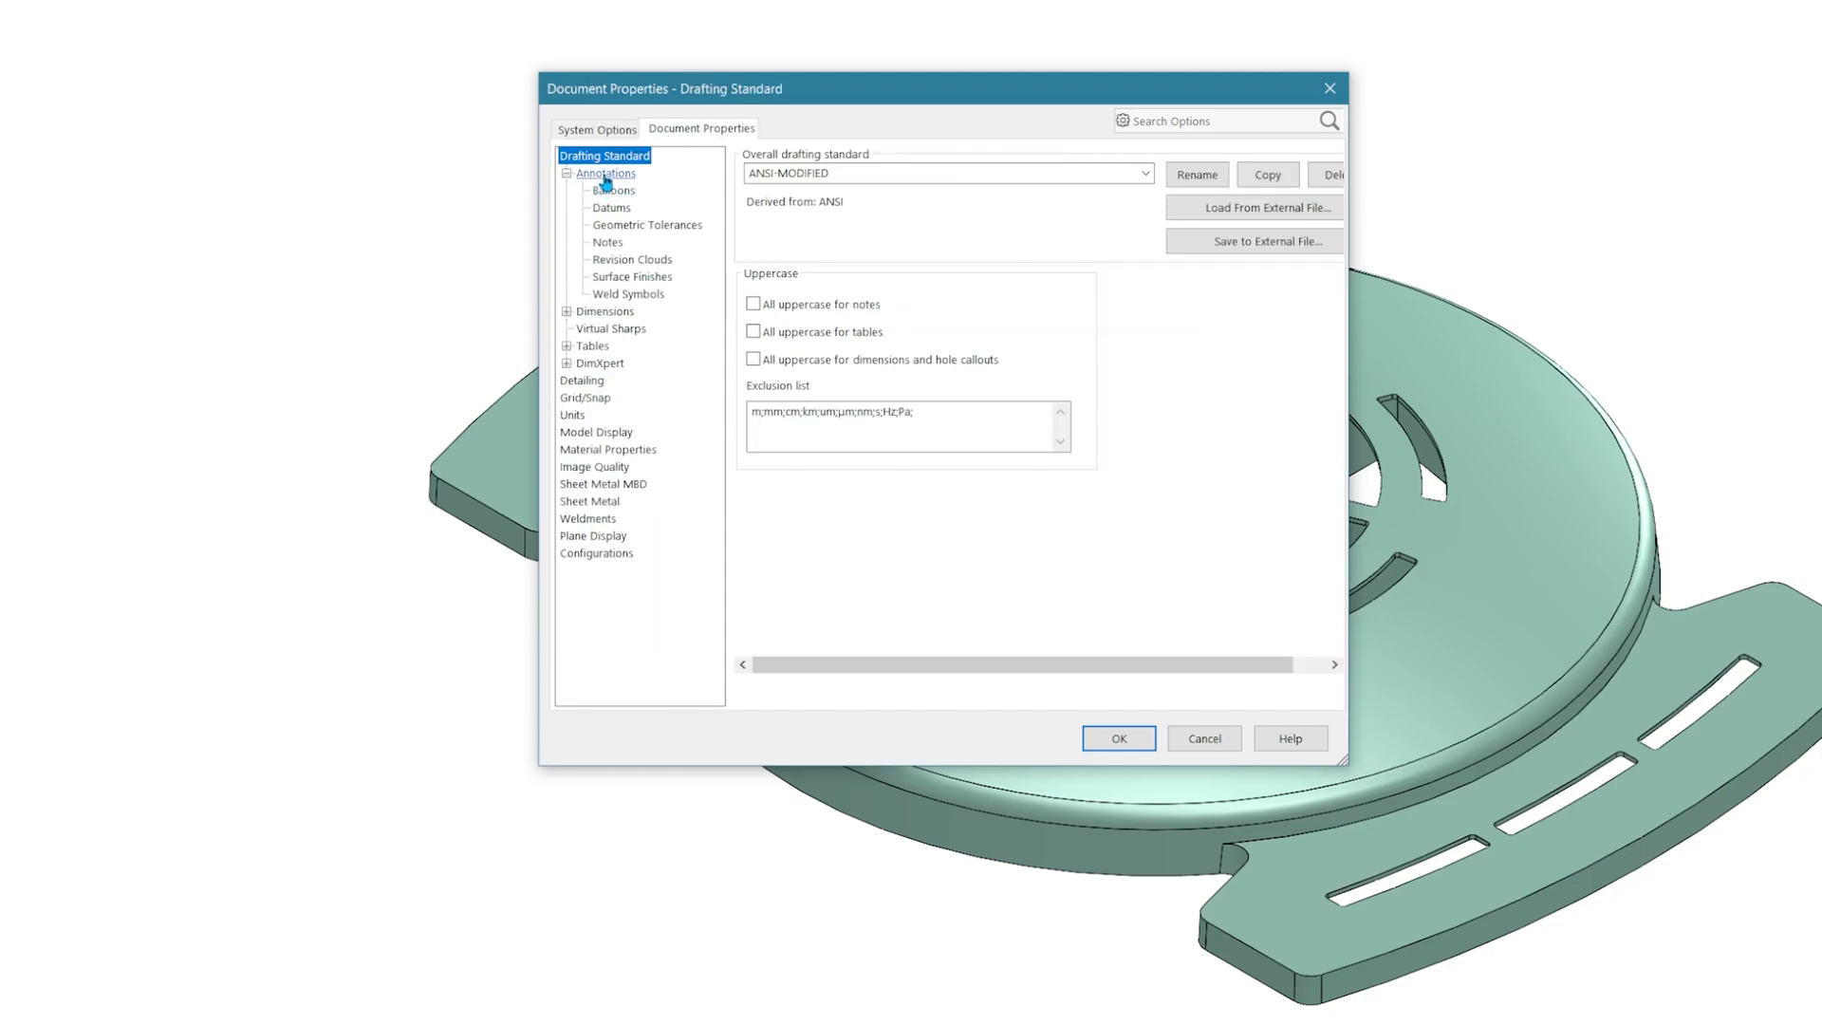
left_click(613, 190)
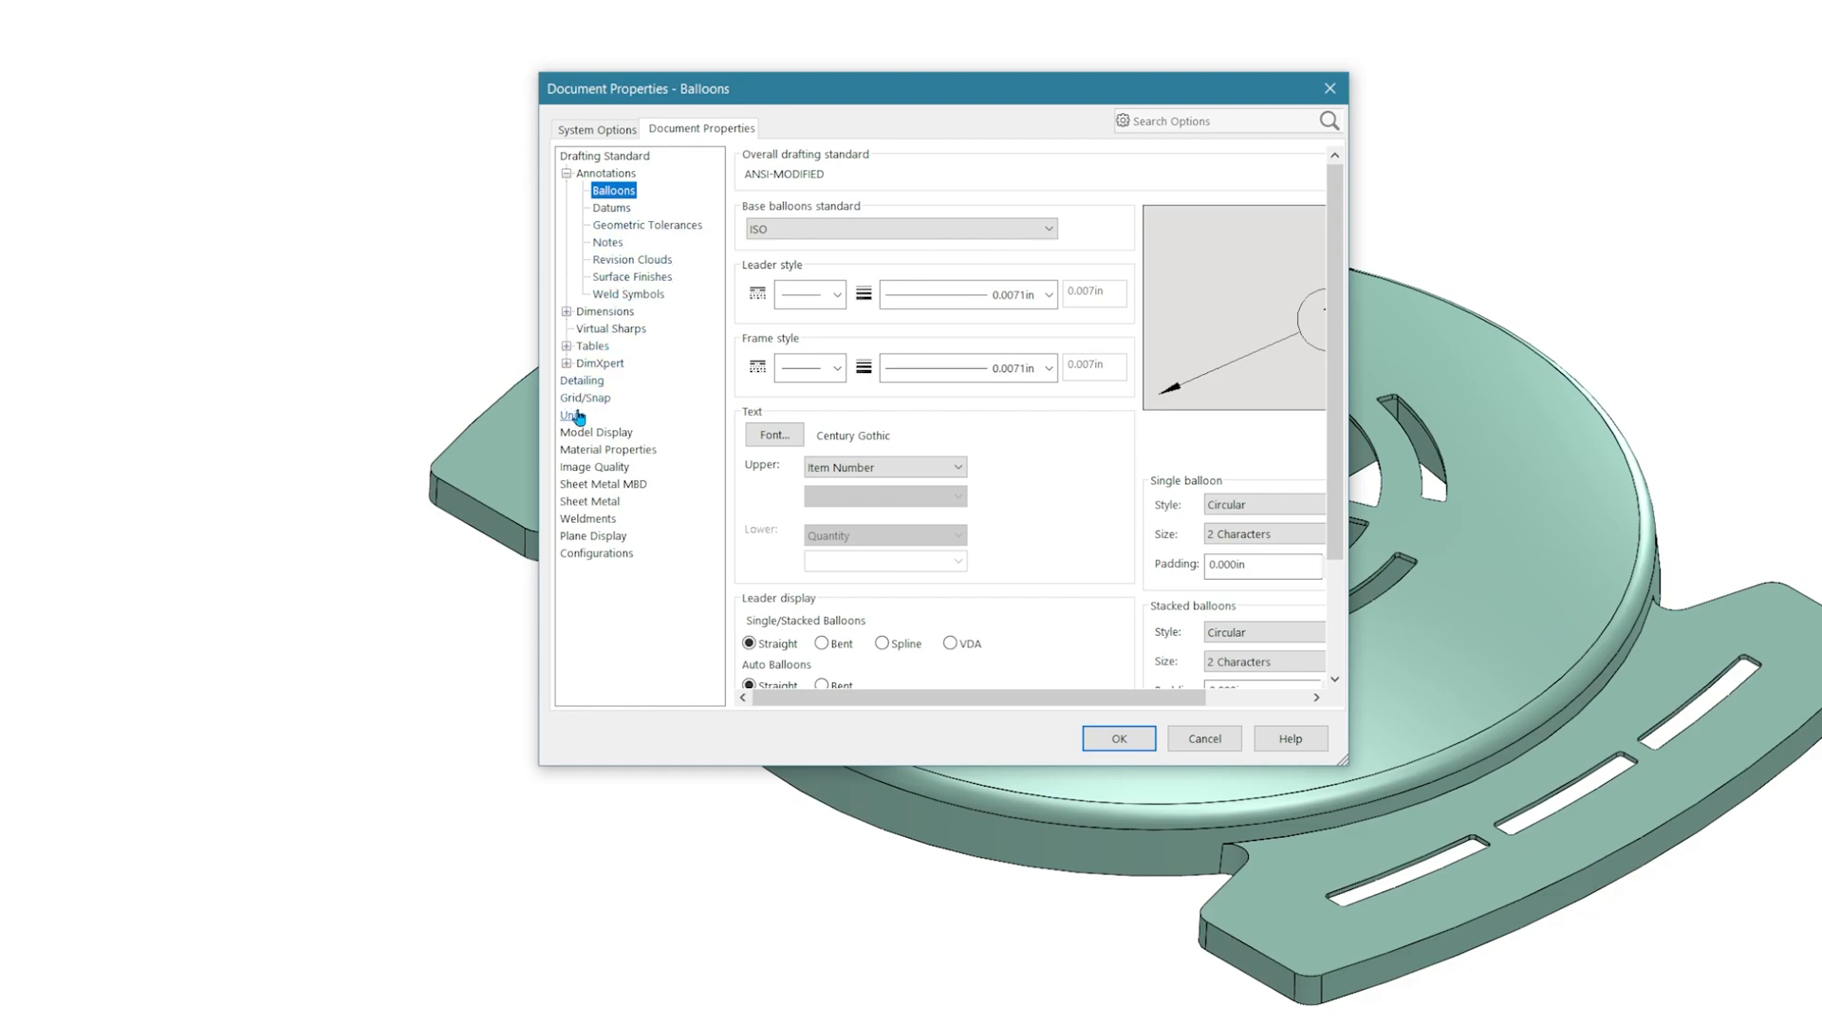
left_click(571, 414)
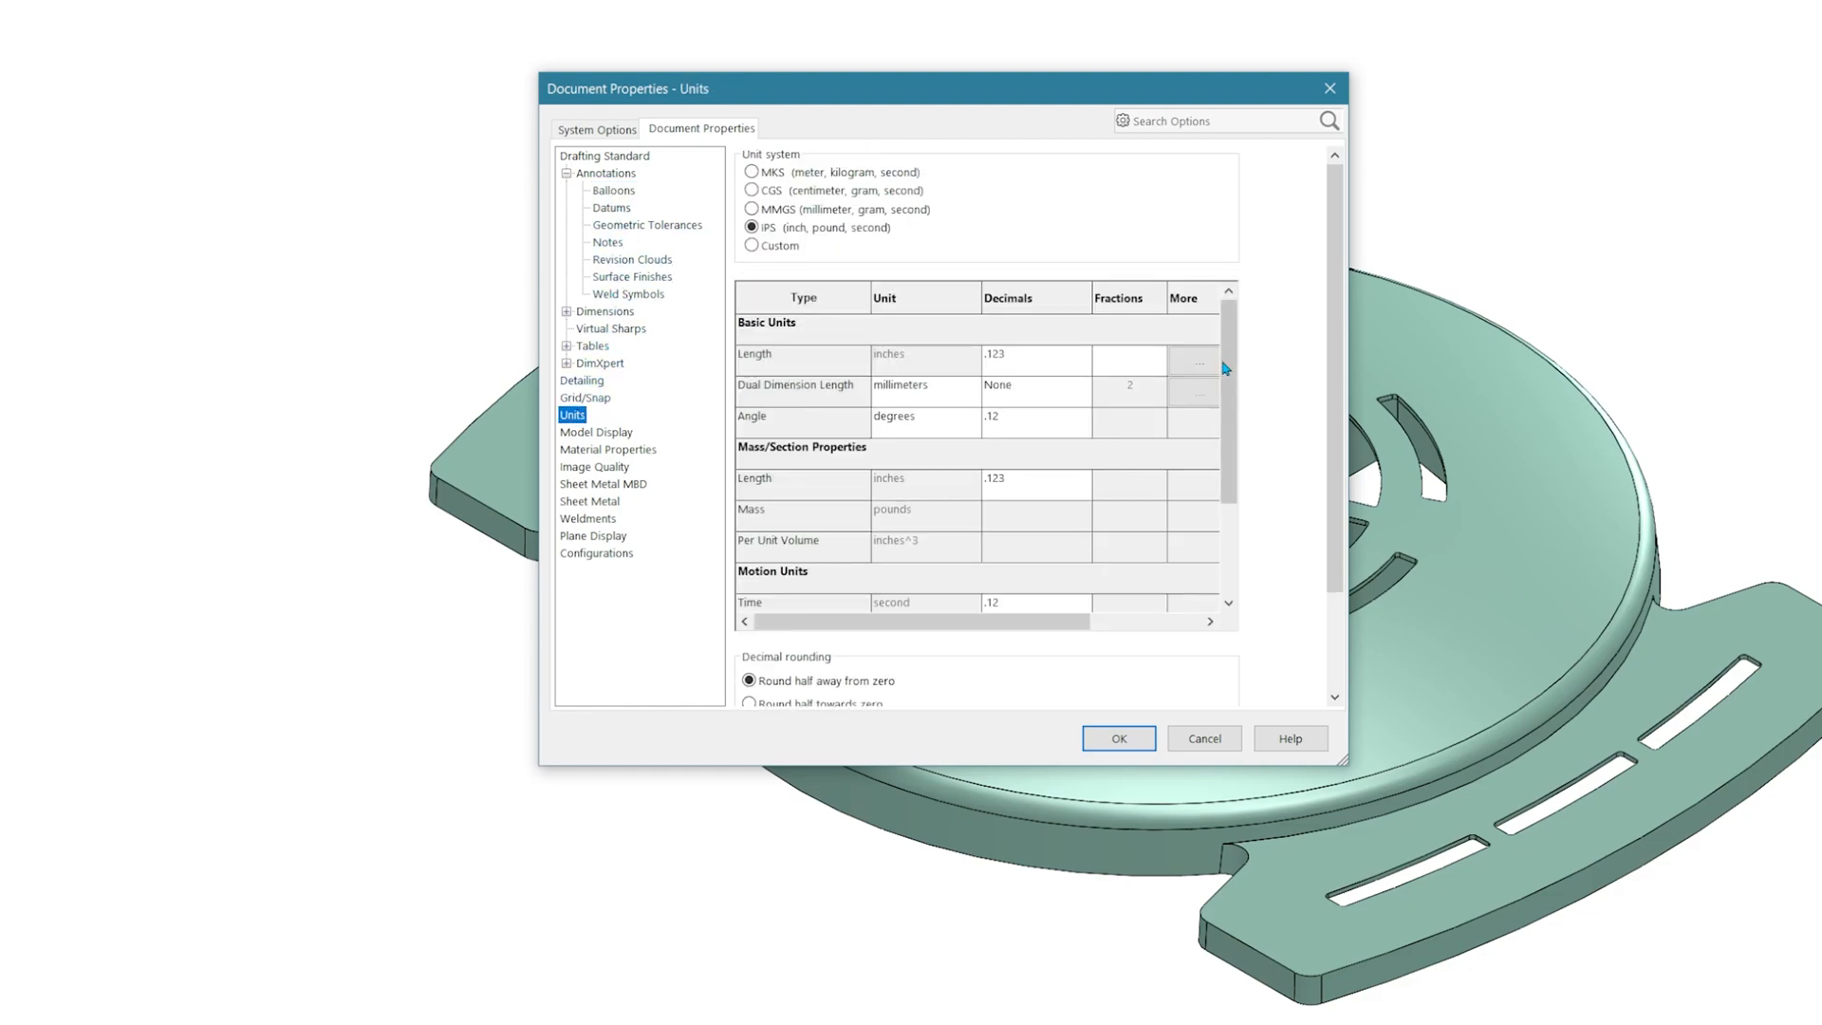
scroll("down", 3)
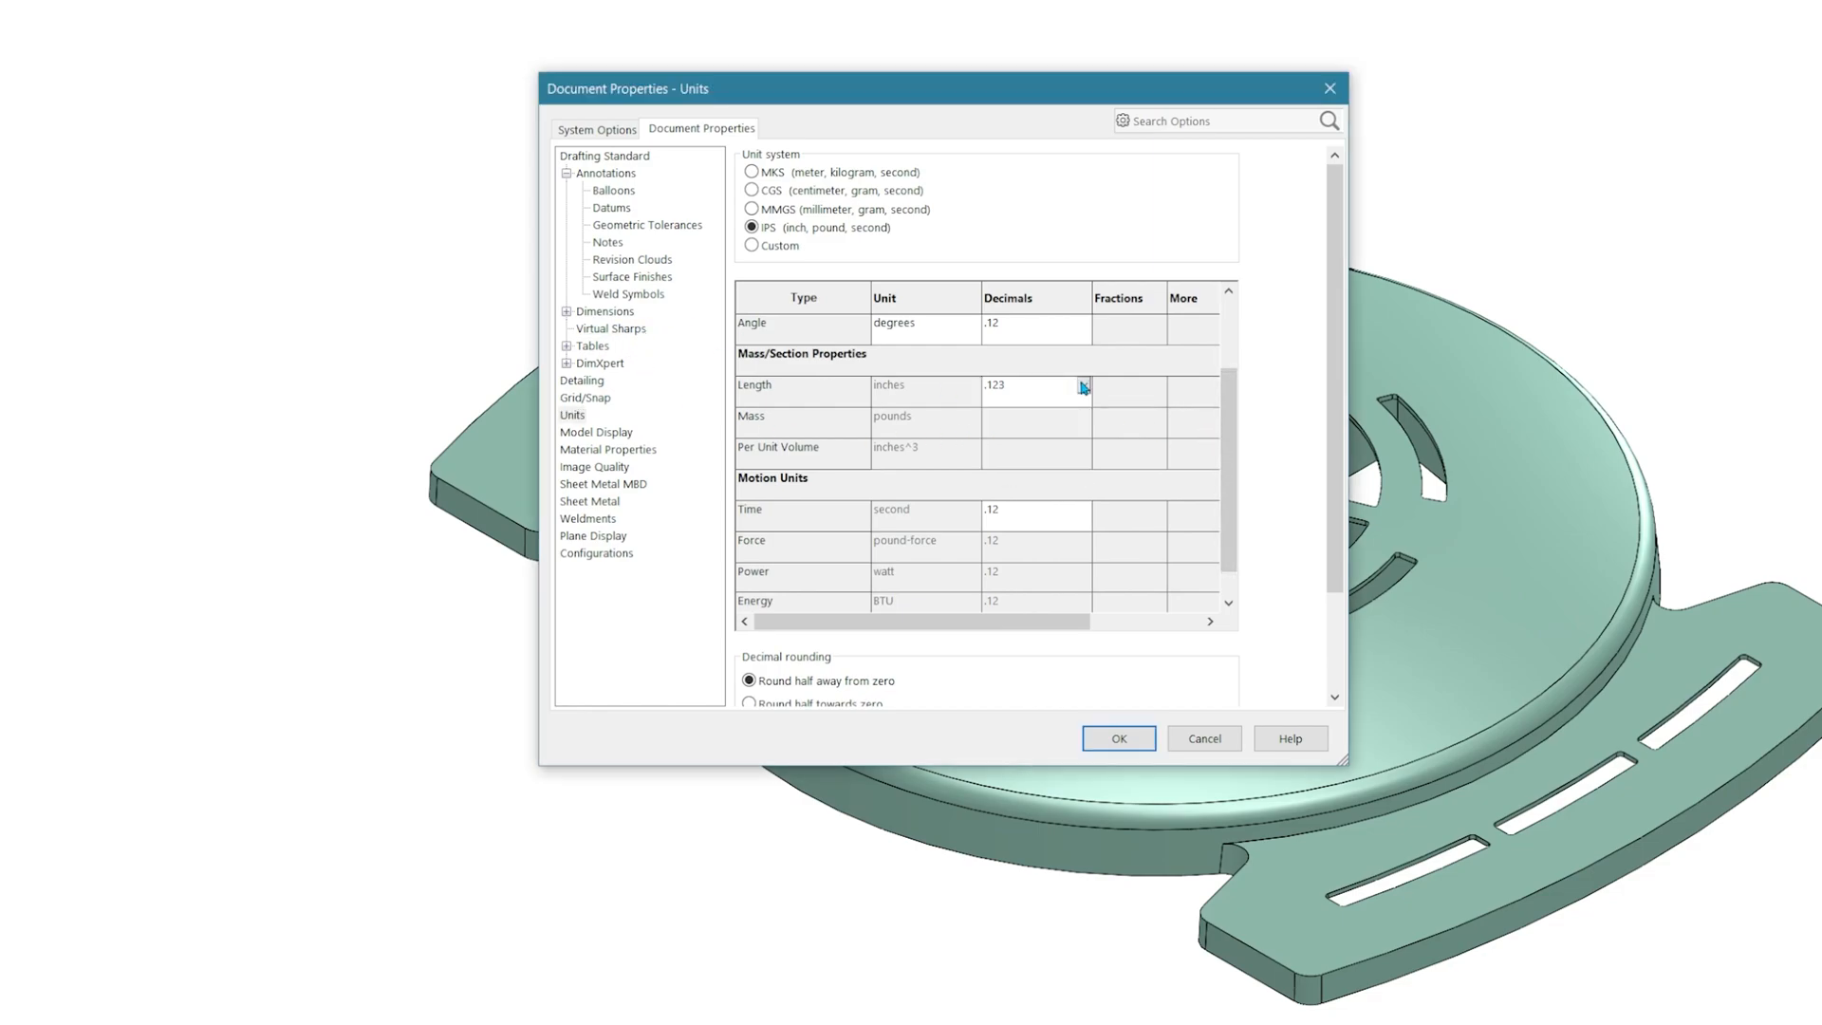
left_click(588, 518)
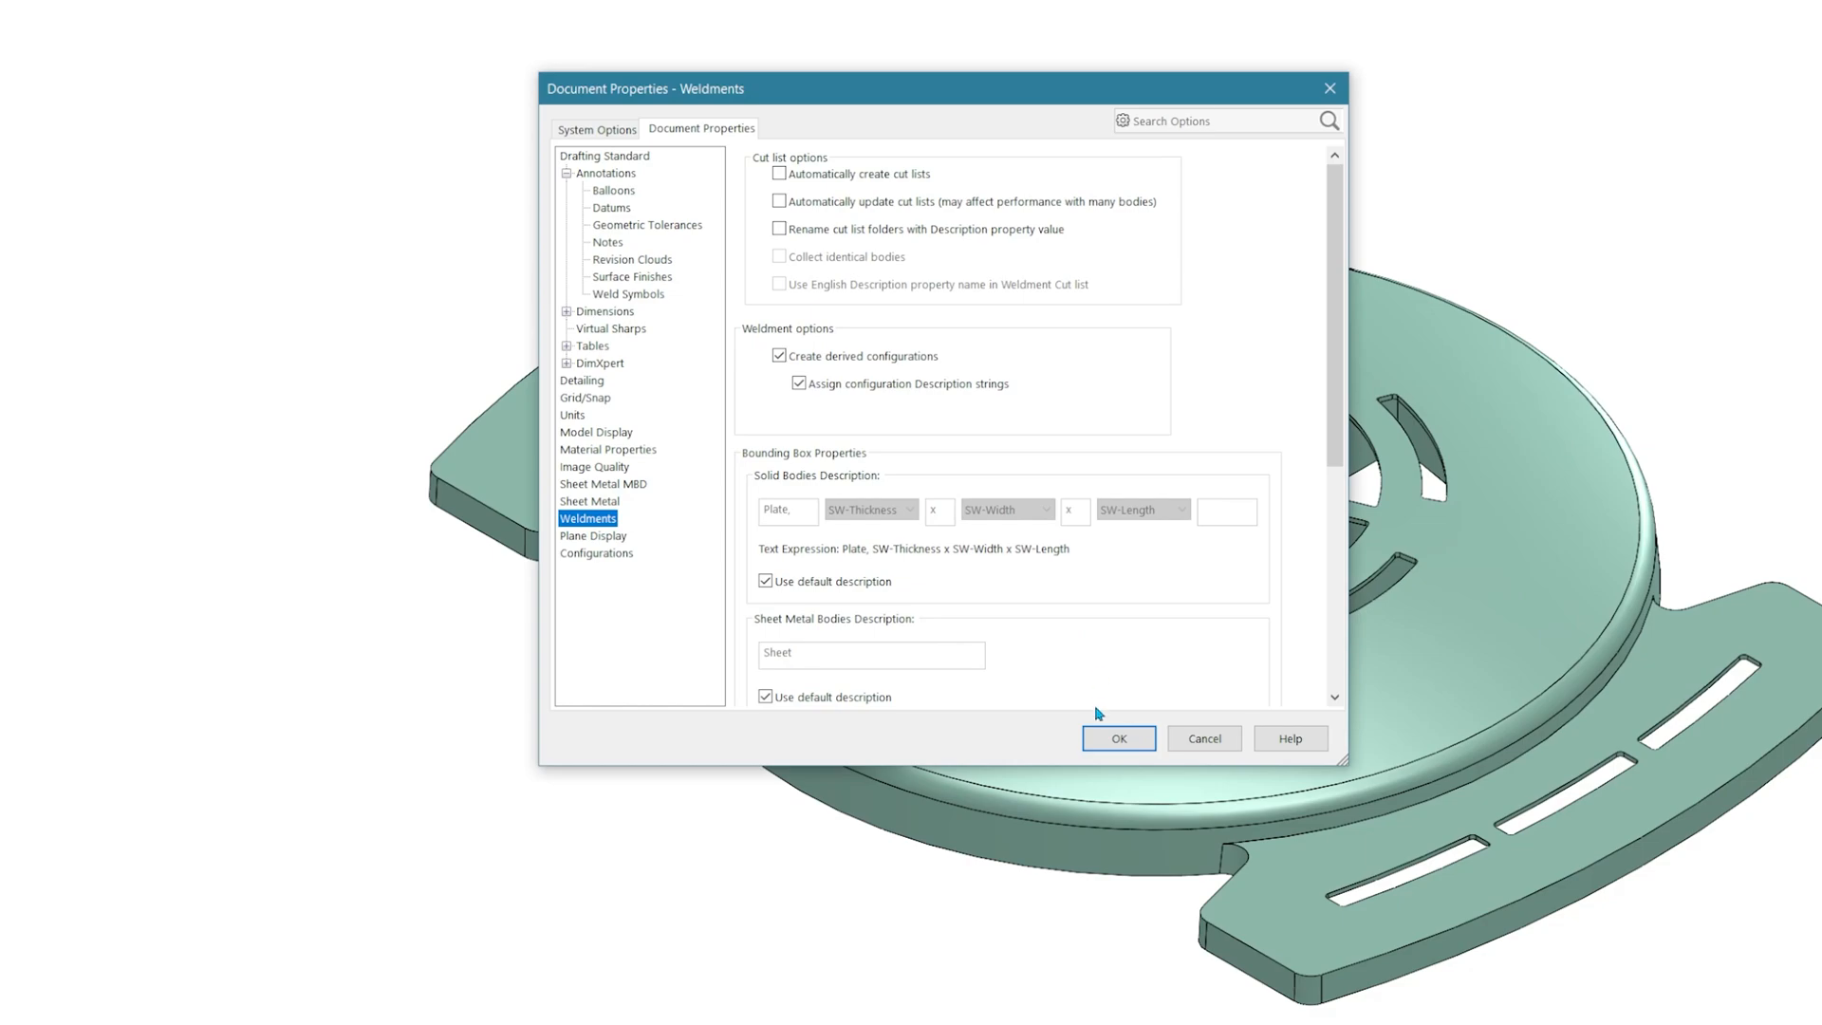
left_click(1118, 738)
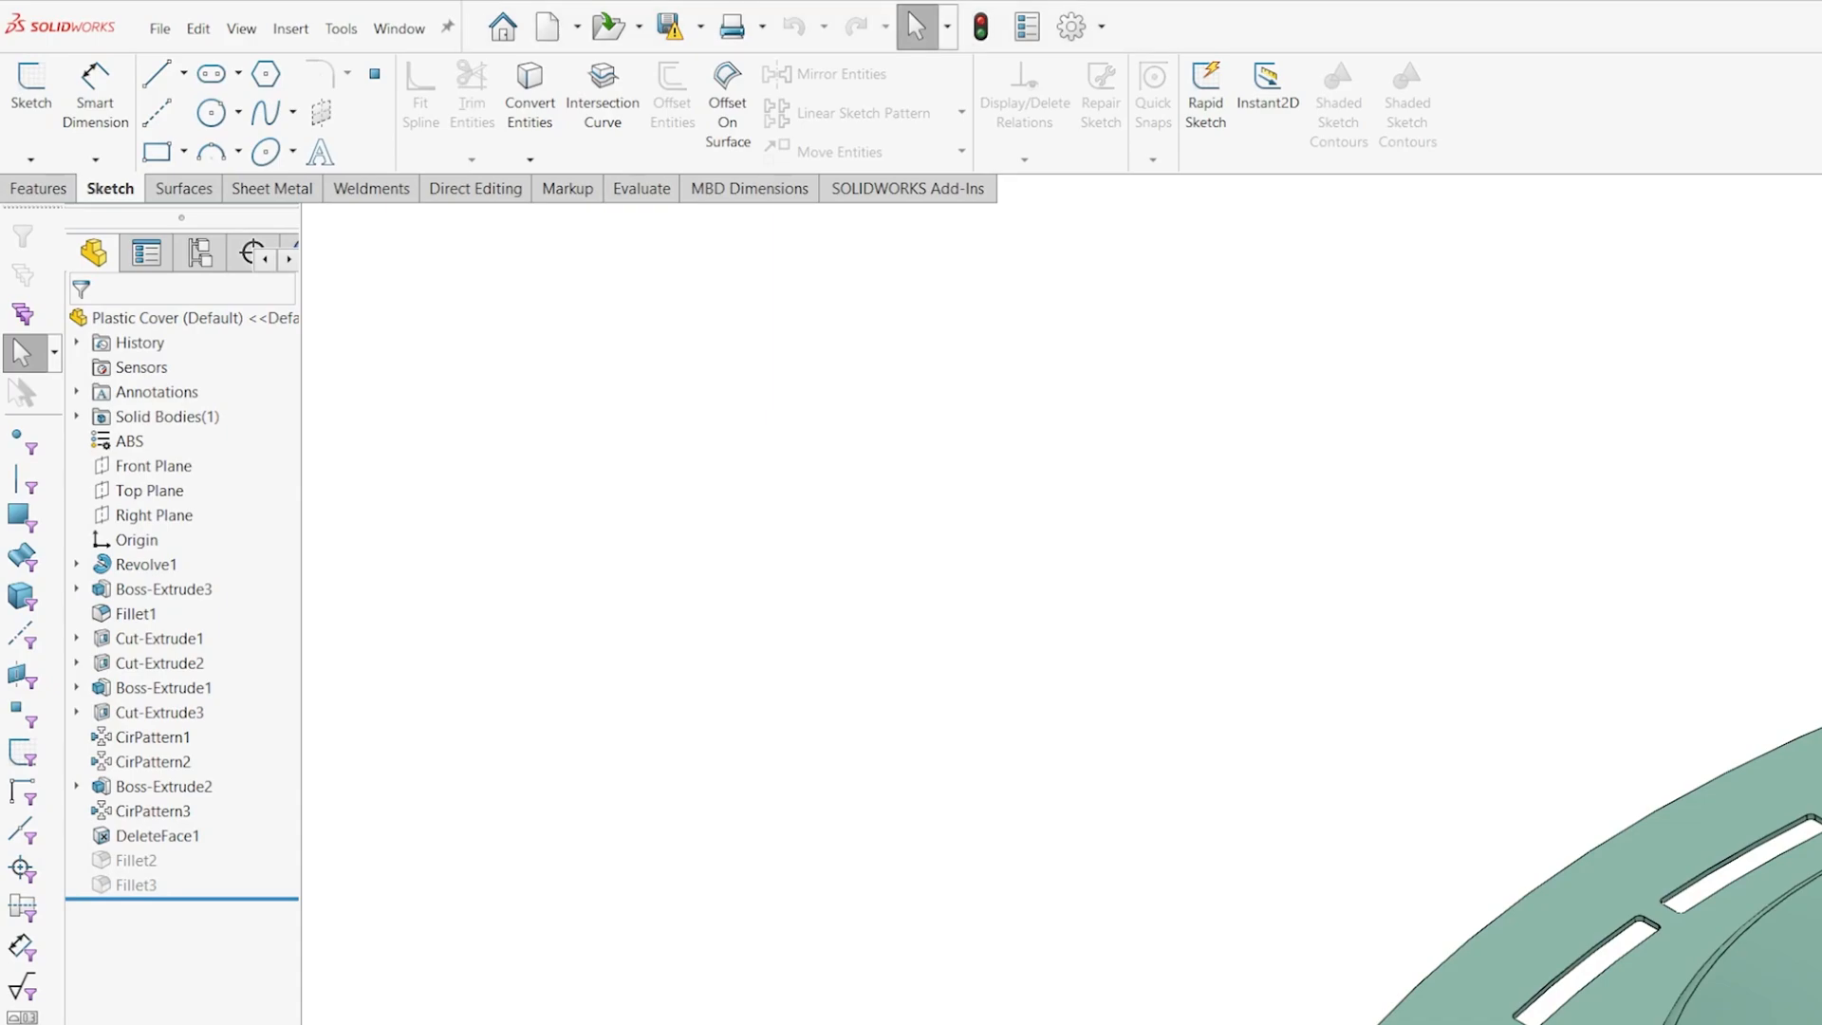
- Bring up the Customize dialog, browse the Toolbars list to Explode Sketch, and move to Shortcut Bars
left_click(1109, 26)
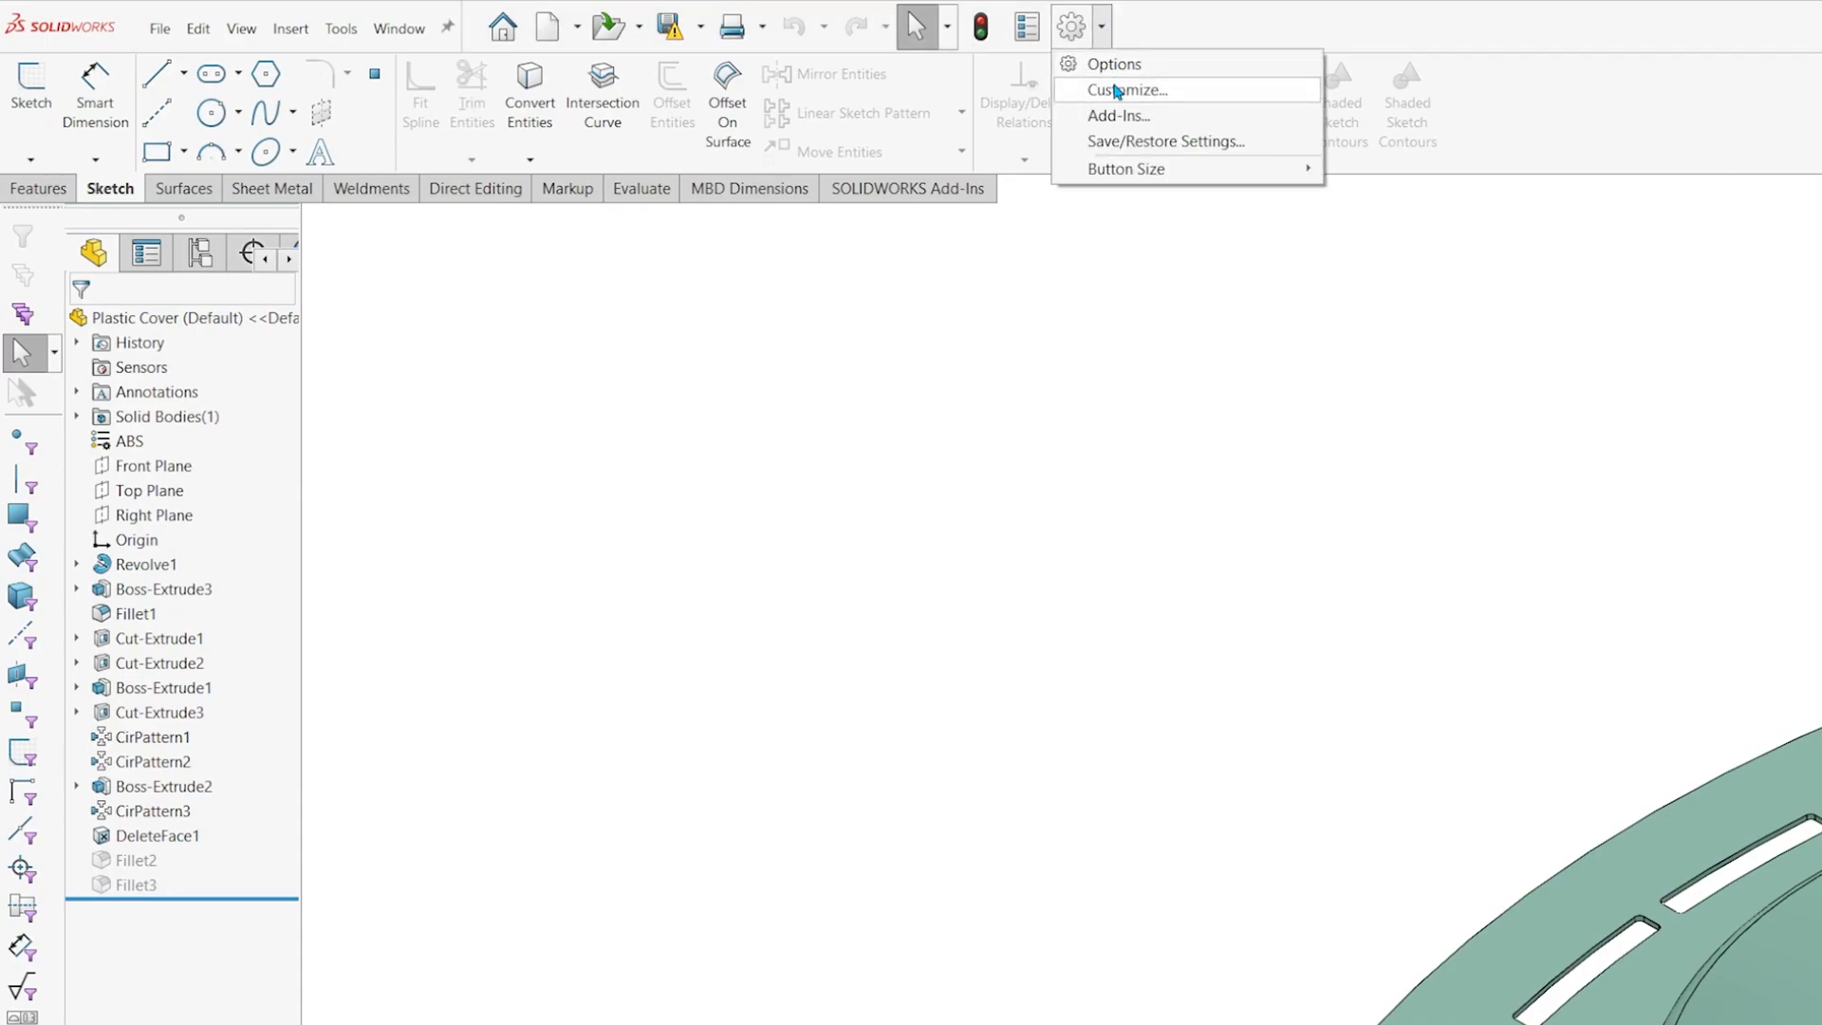
left_click(1126, 90)
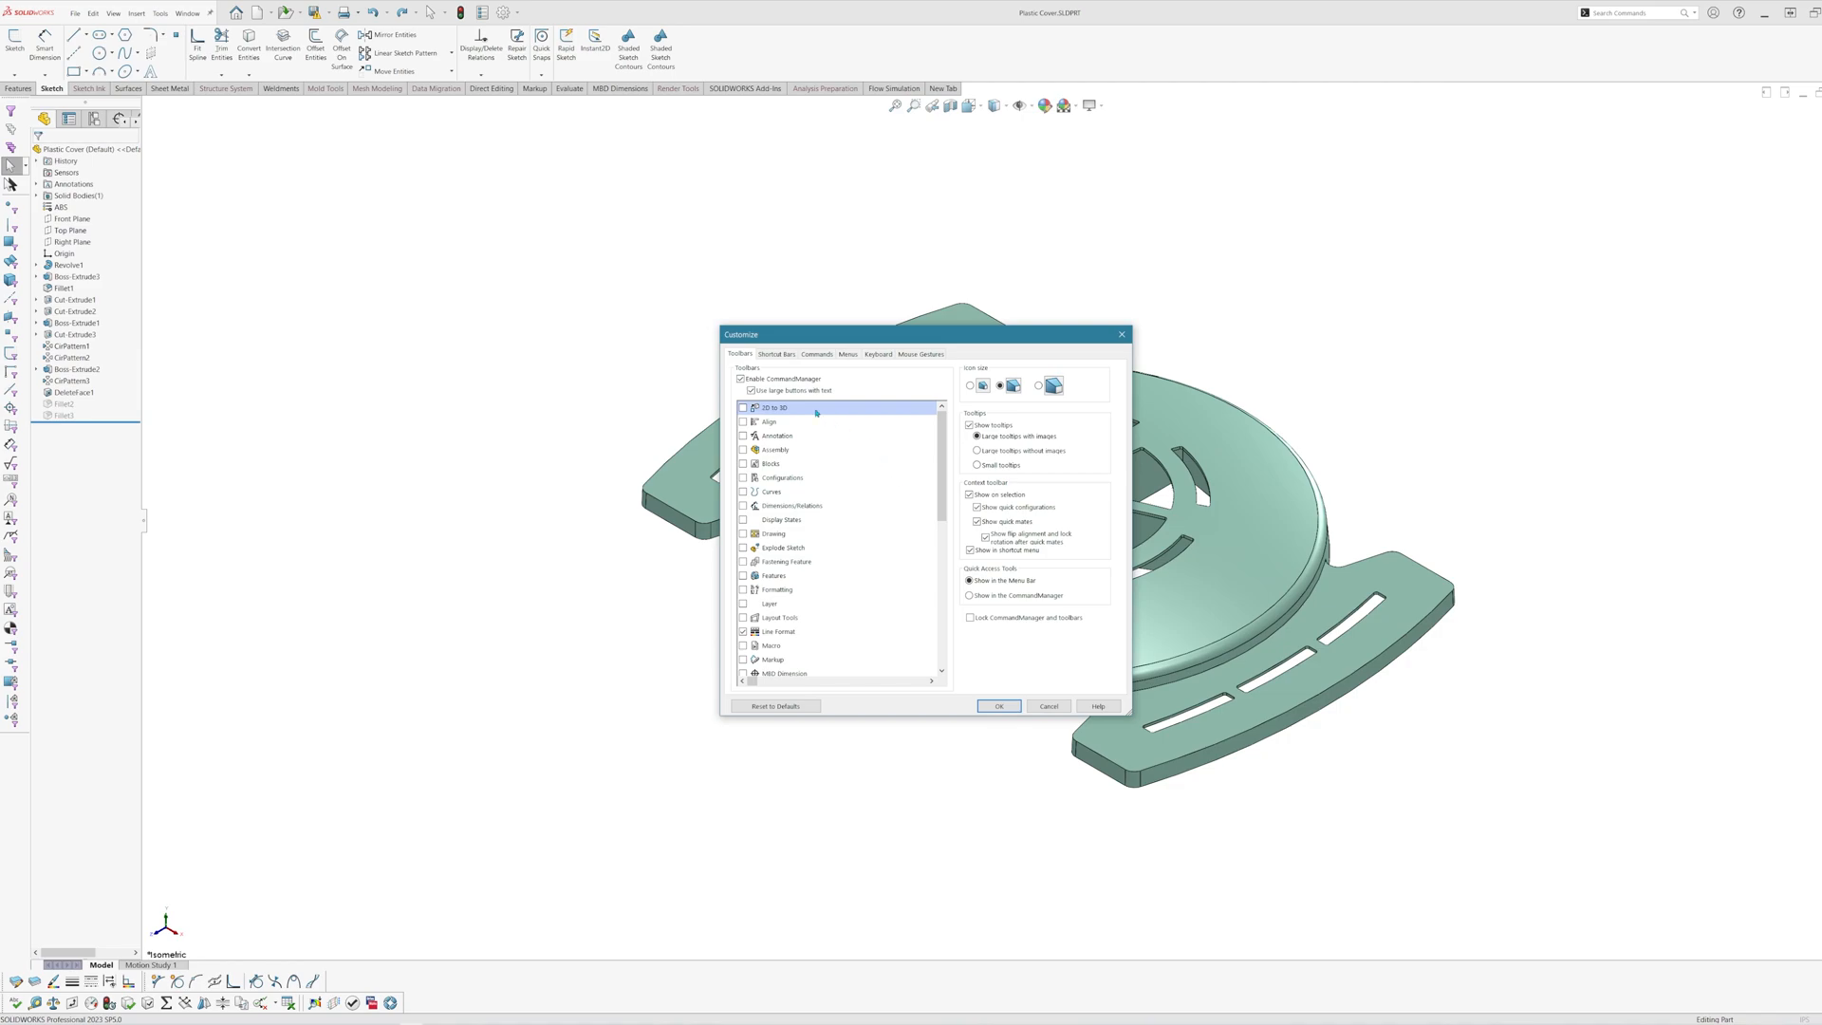
scroll("down", 3)
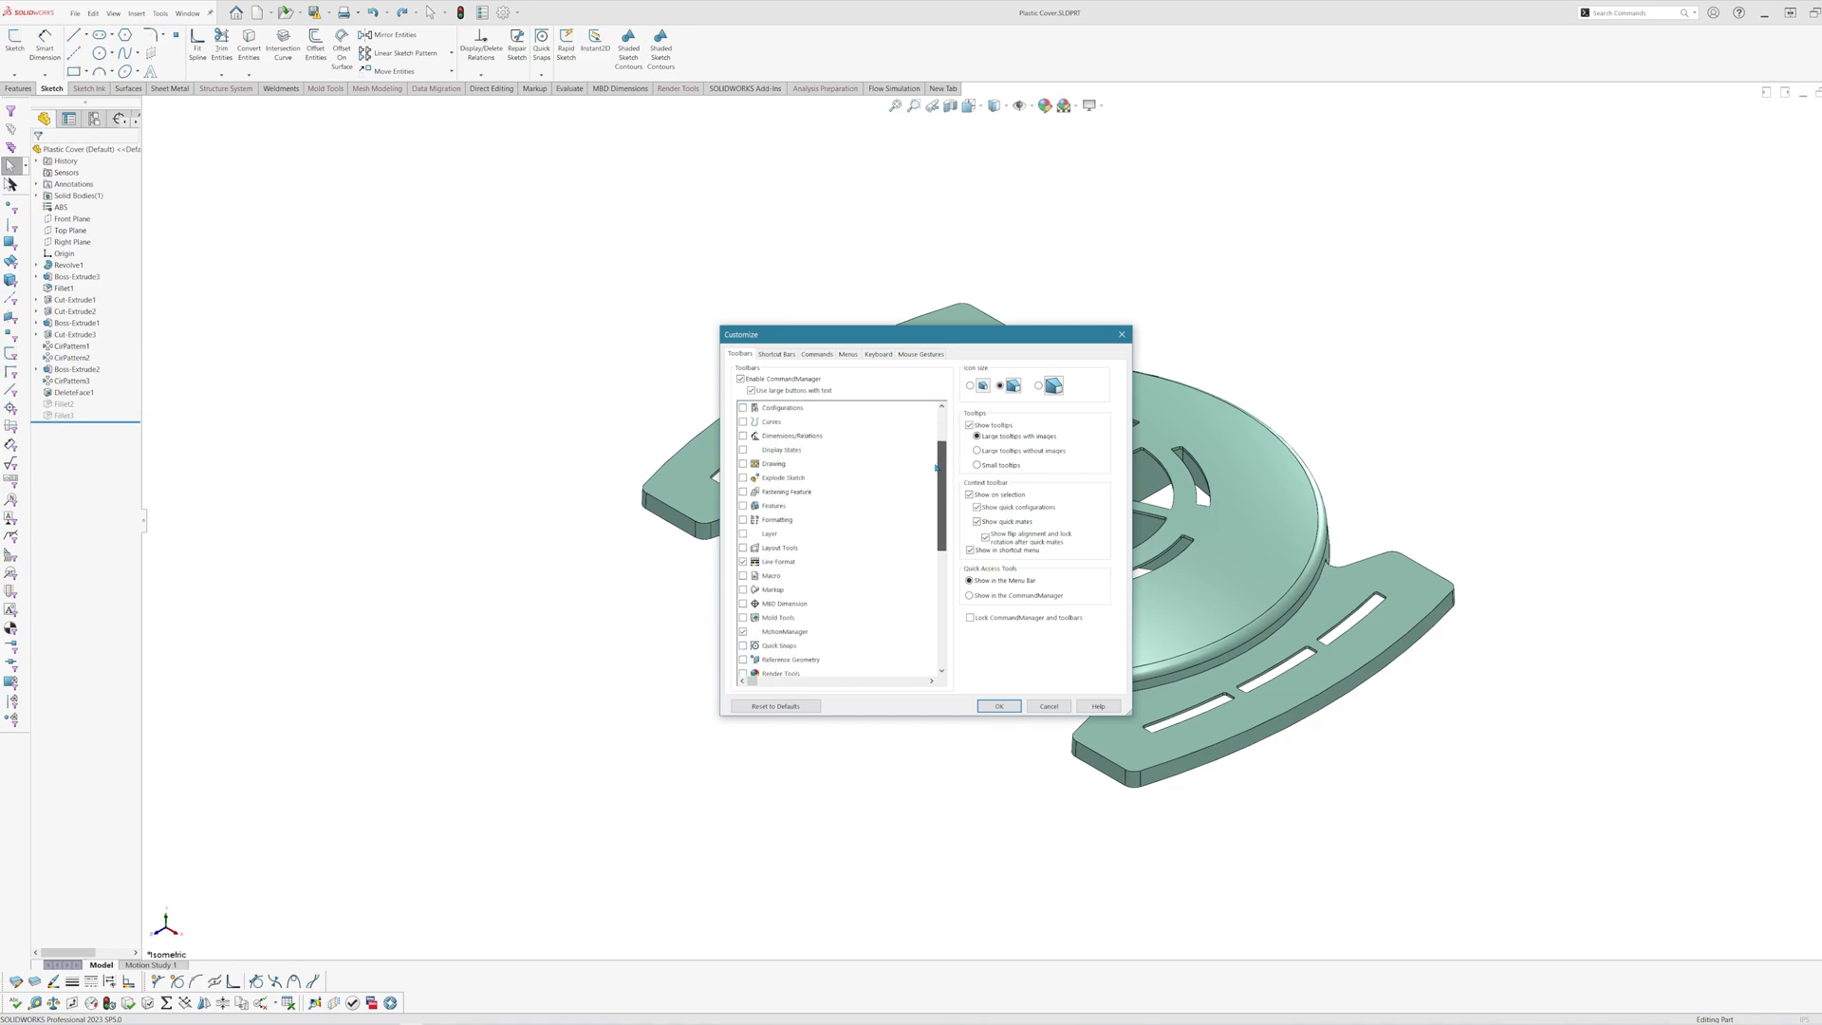
scroll("down", 3)
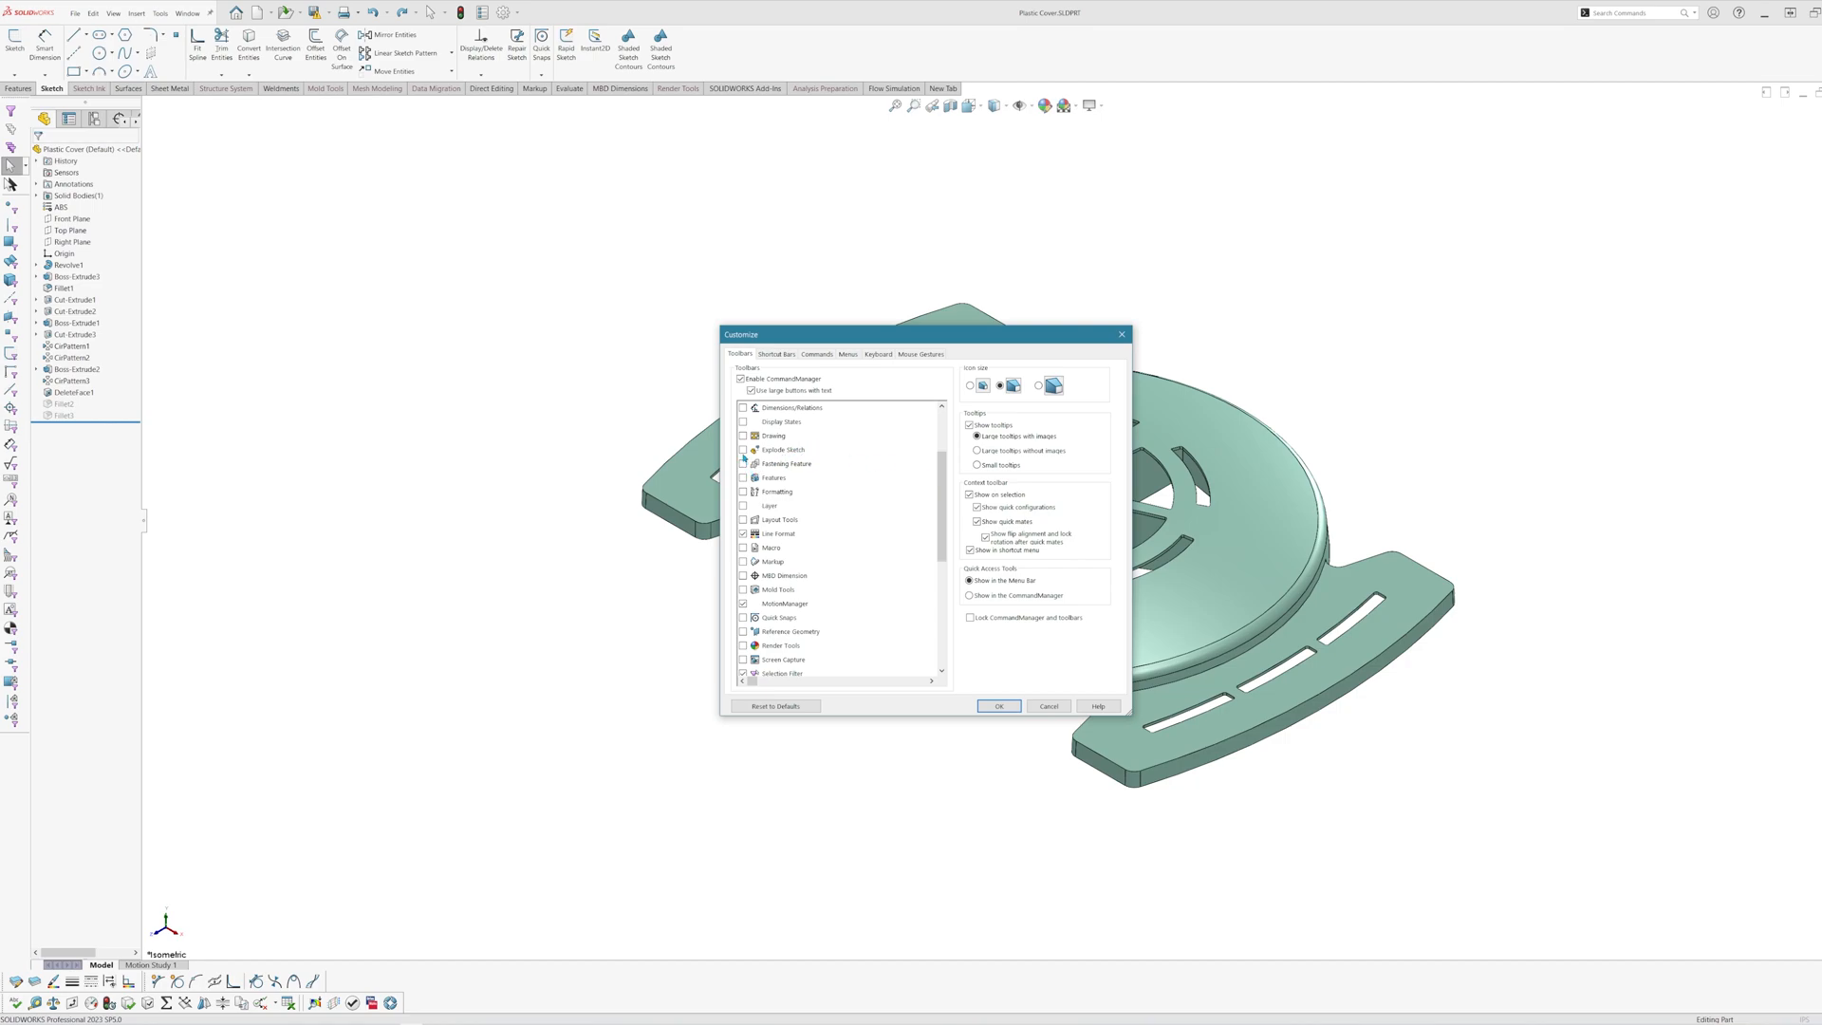
left_click(742, 463)
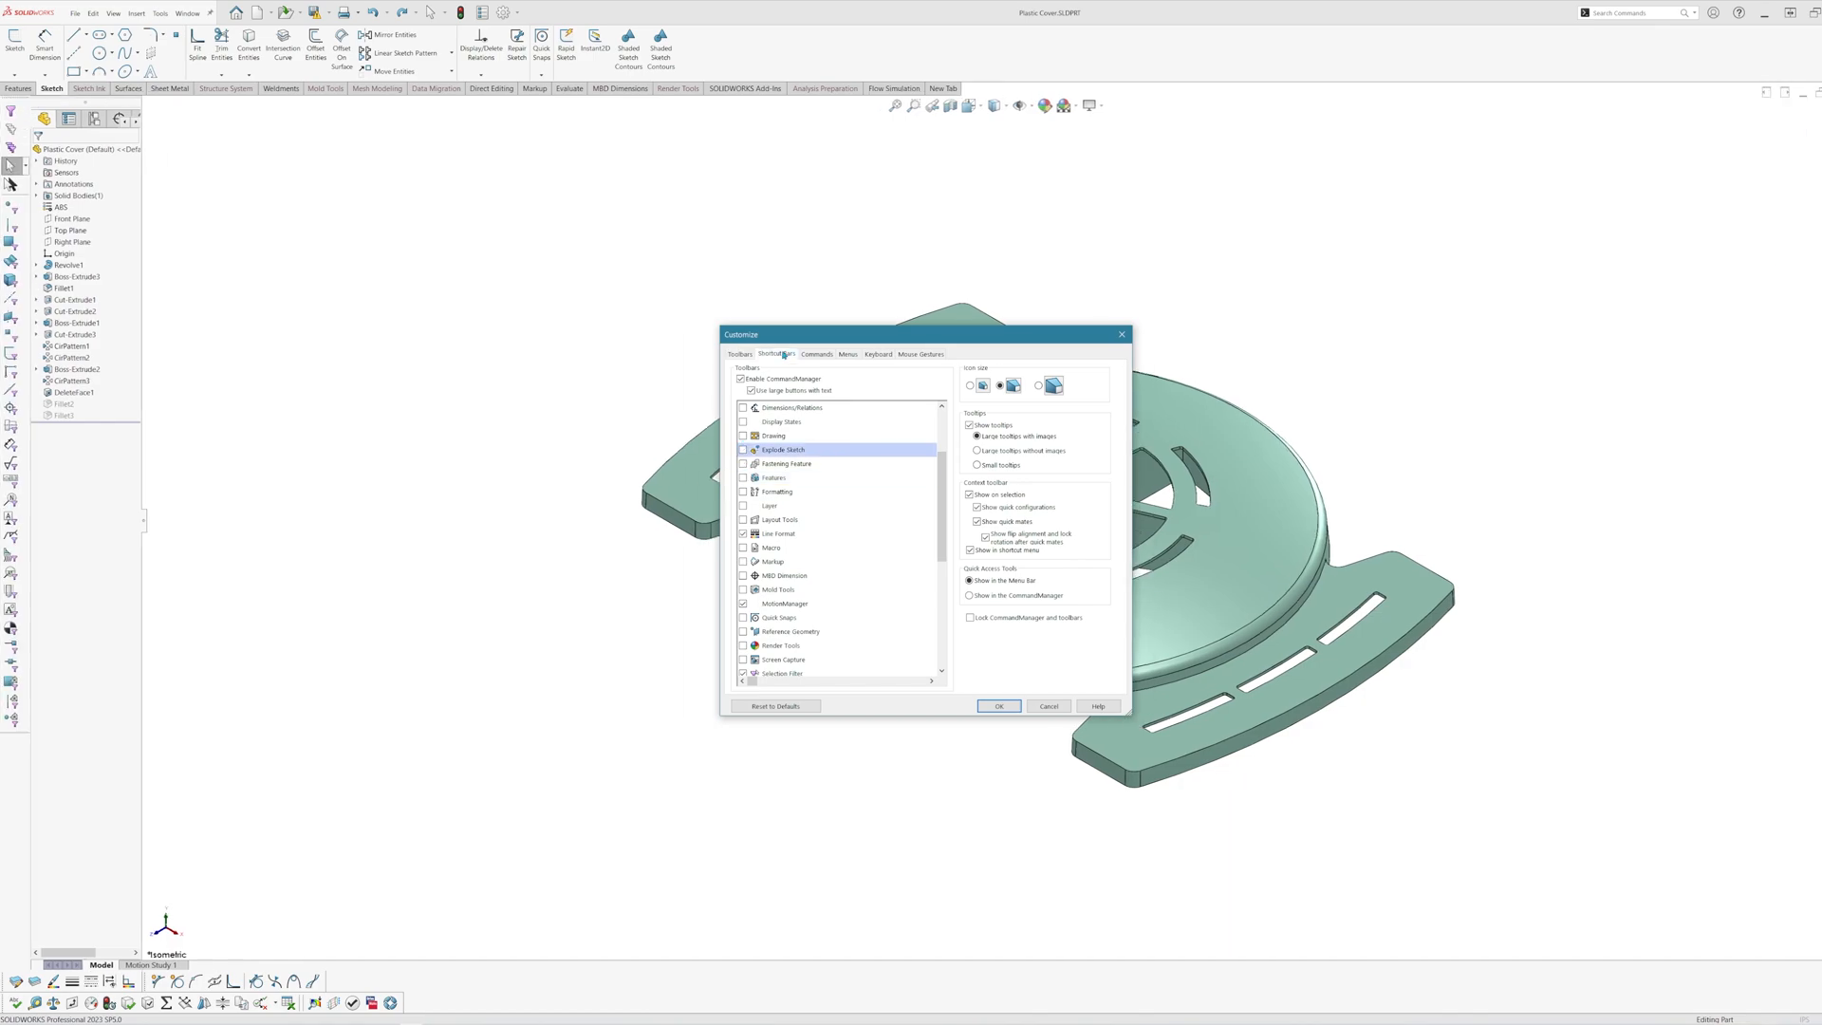
left_click(777, 354)
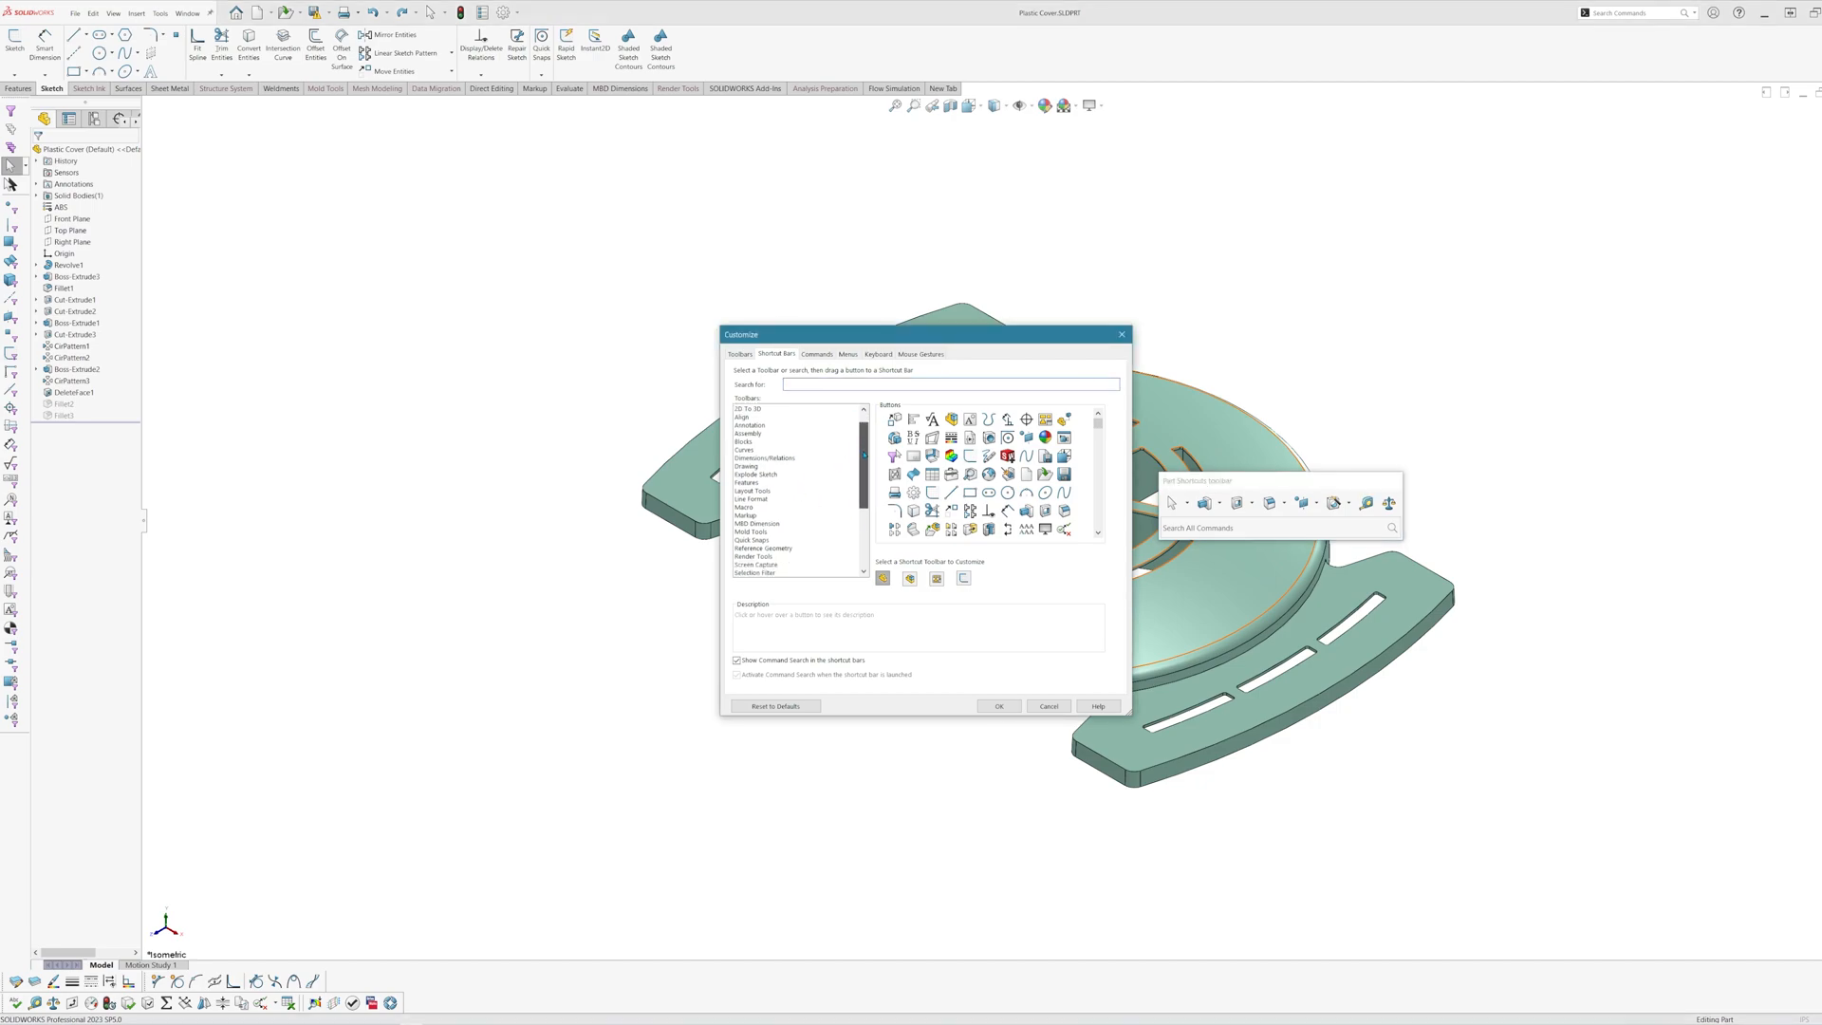
scroll("down", 3)
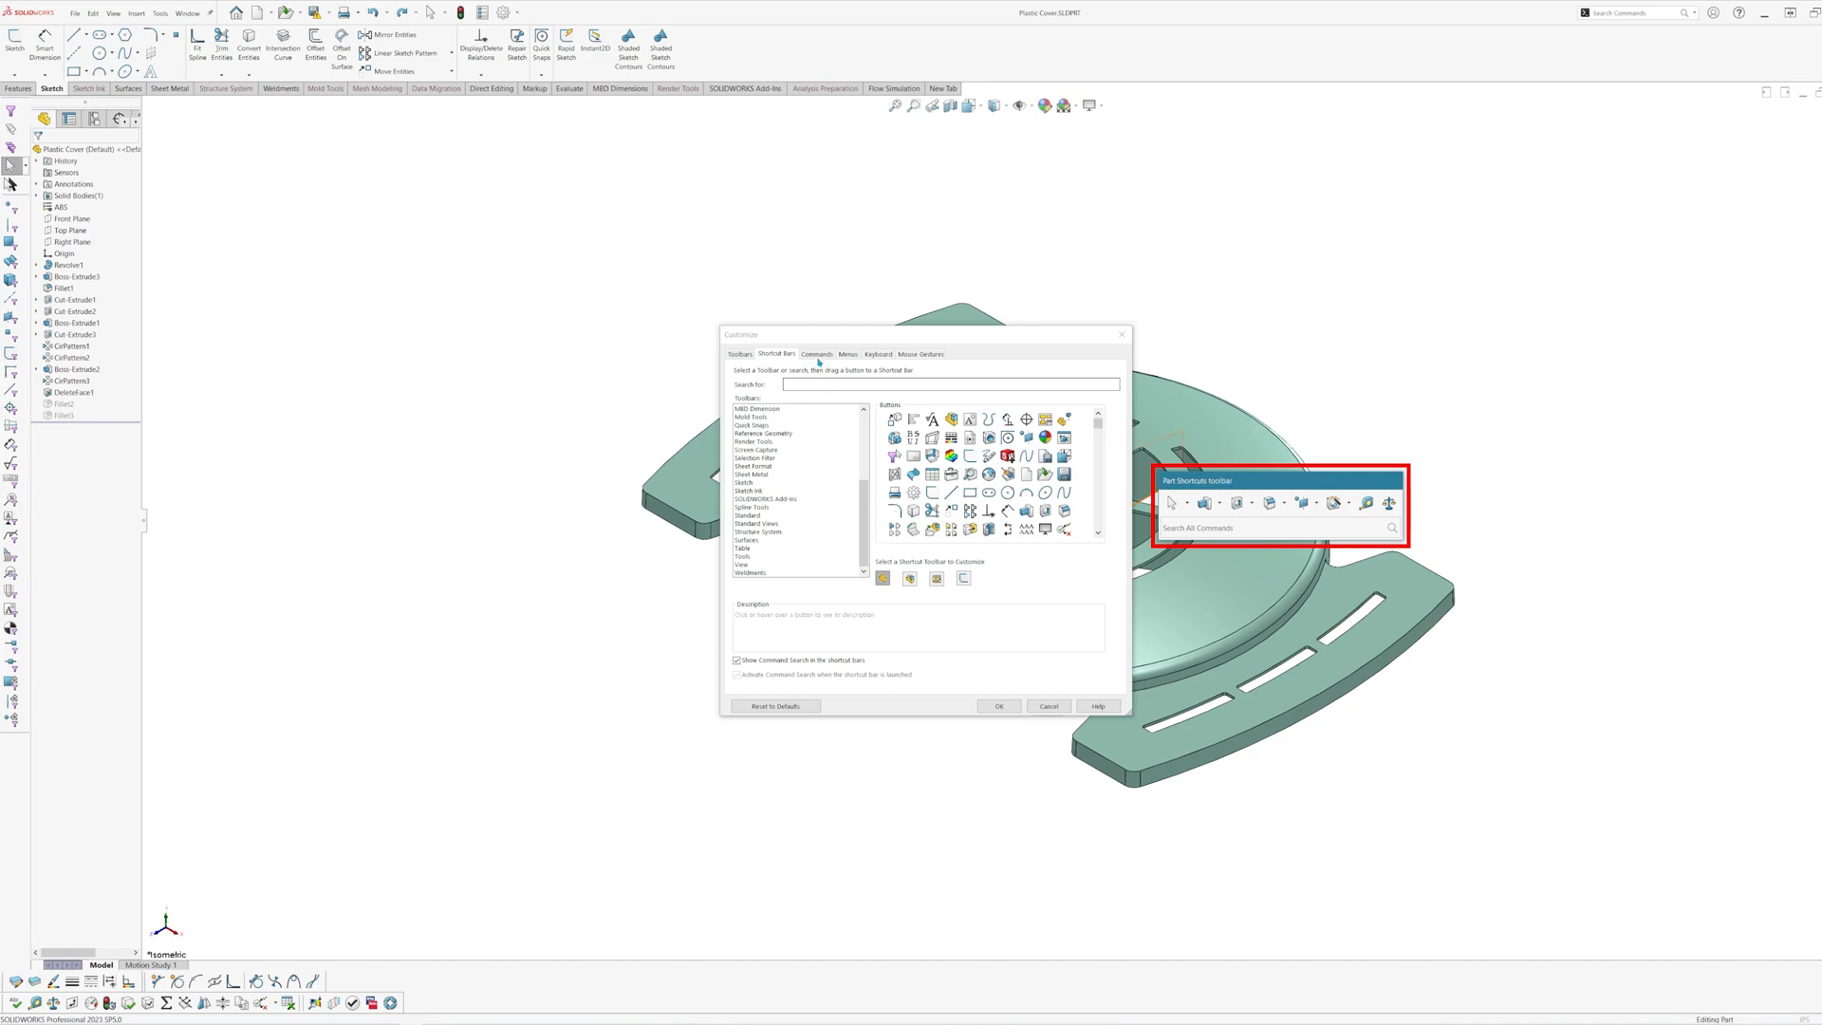
- Browse the Sketch command category, then the Insert menu's commands under Menus
left_click(816, 354)
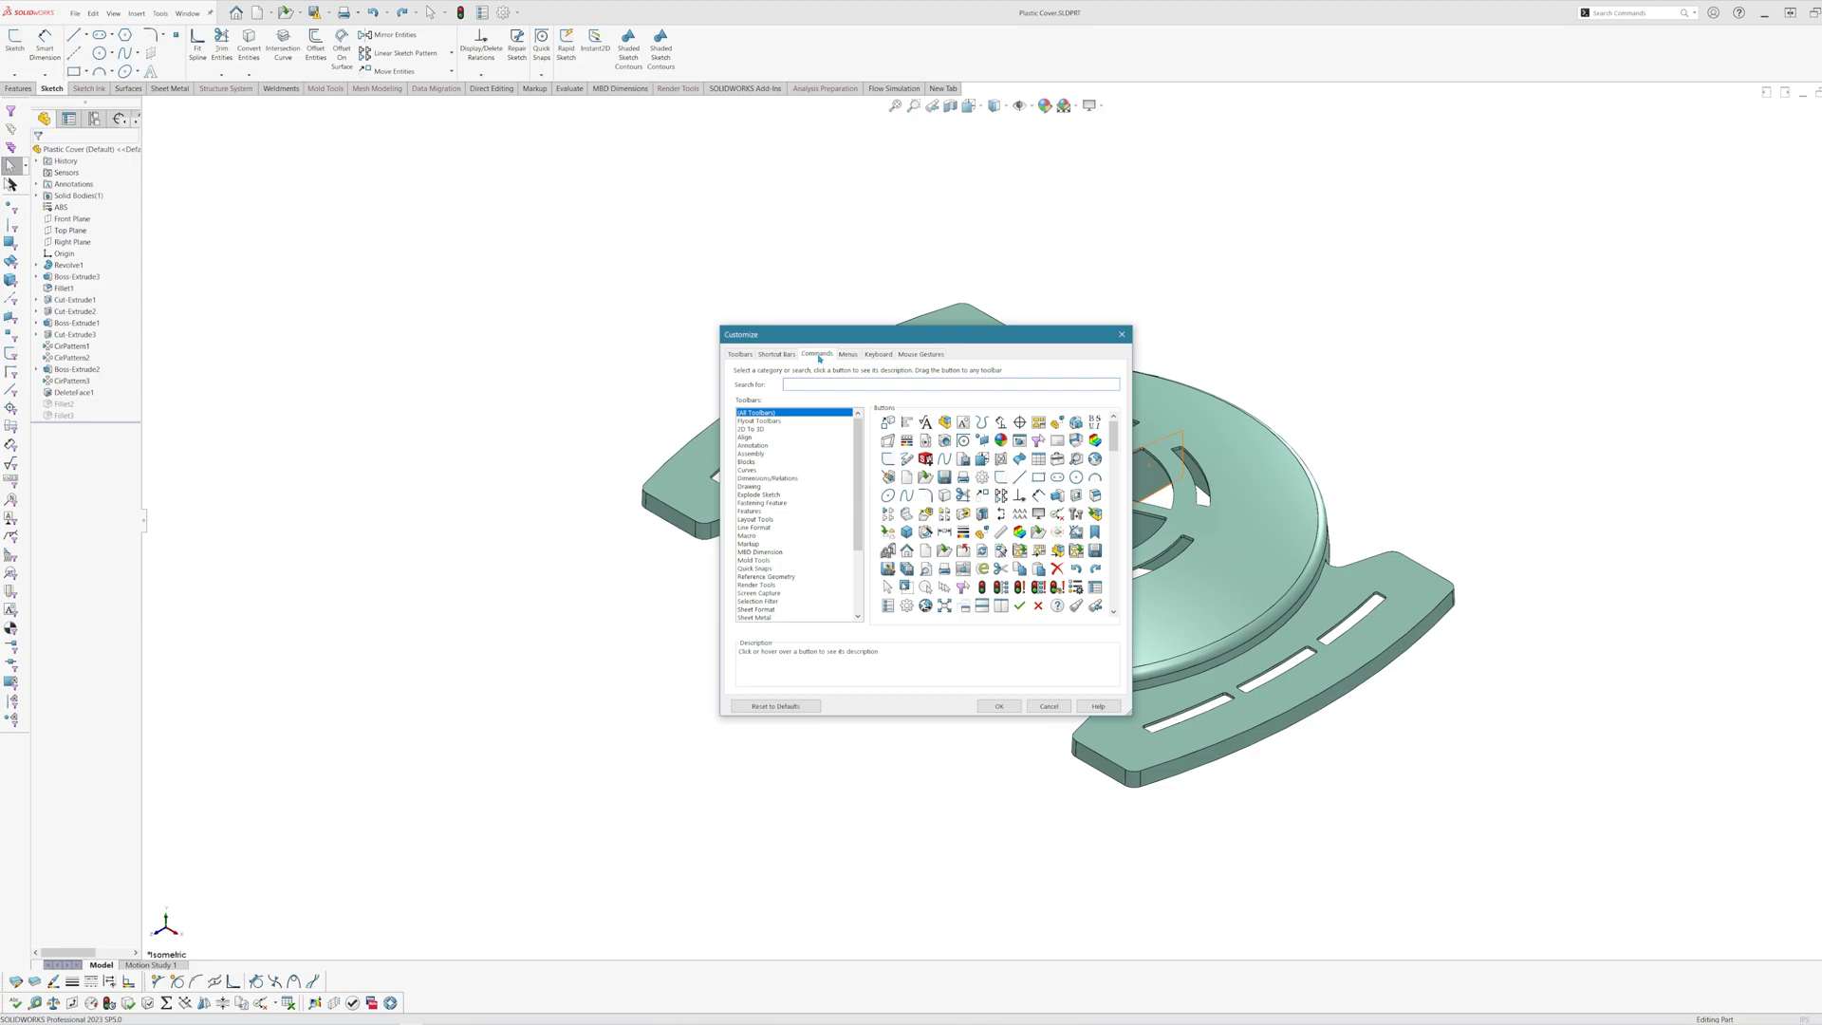
left_click(745, 574)
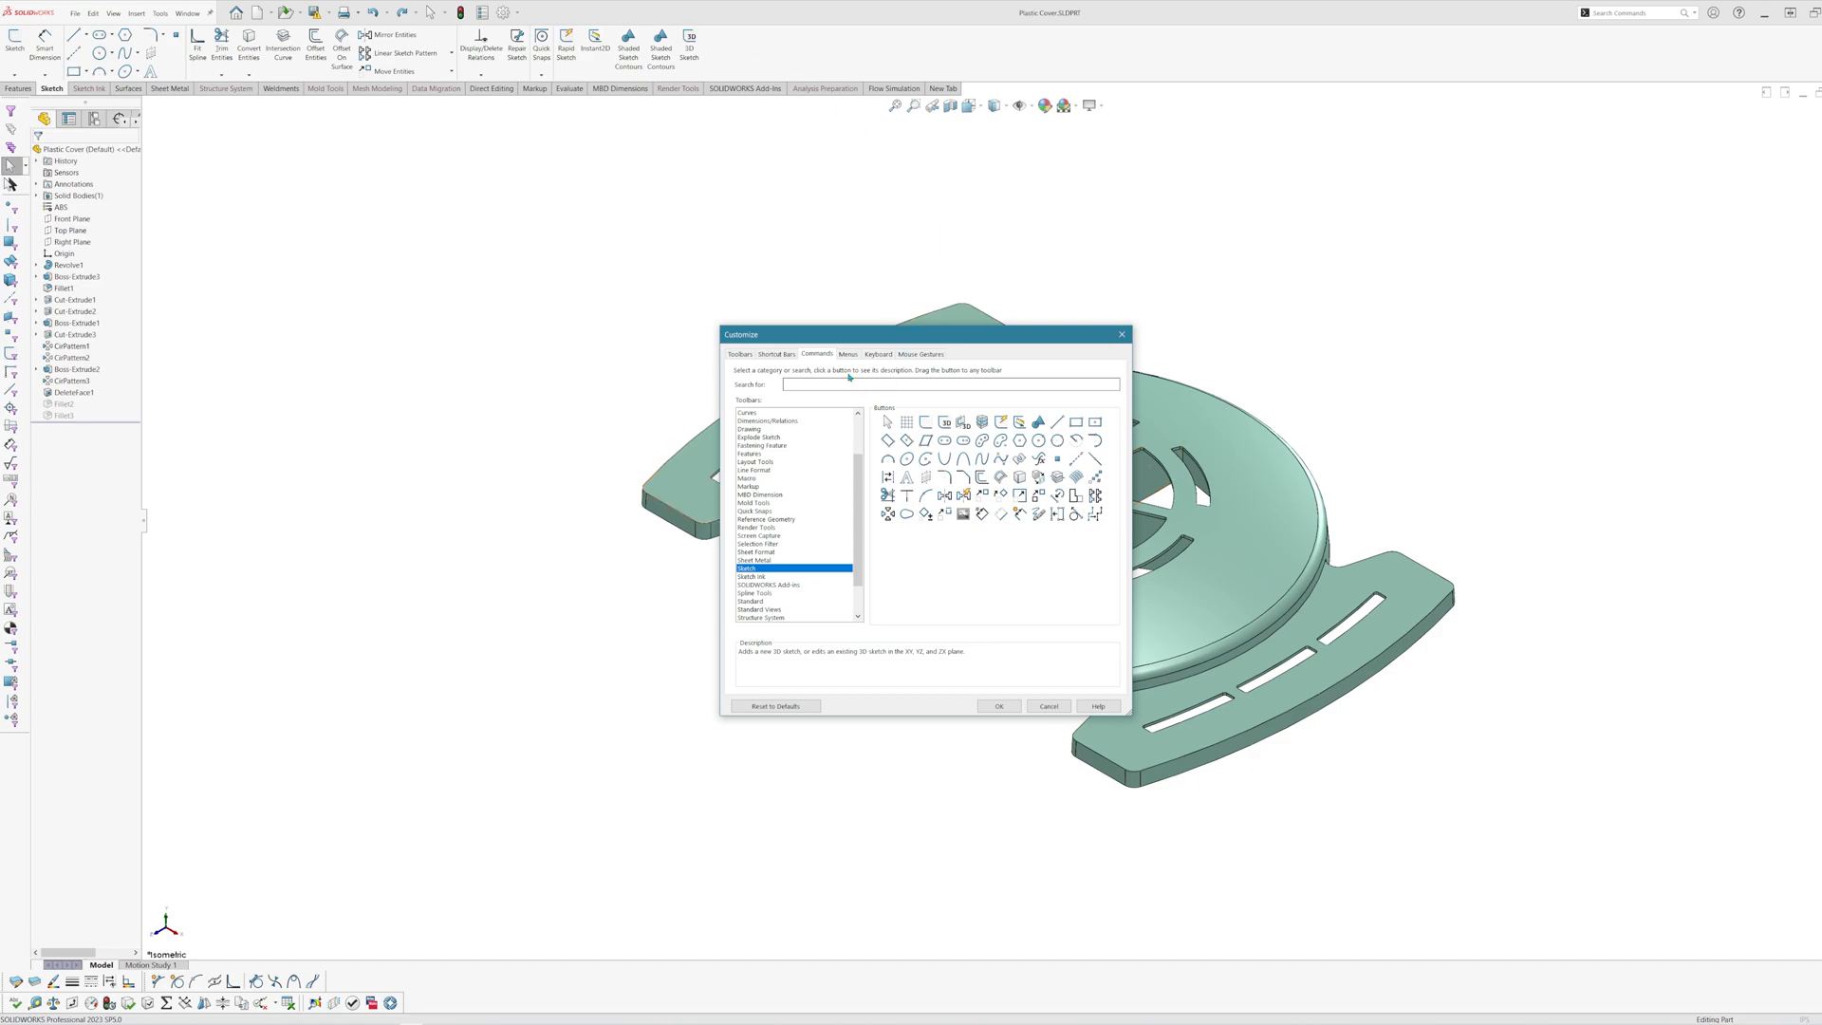
left_click(847, 354)
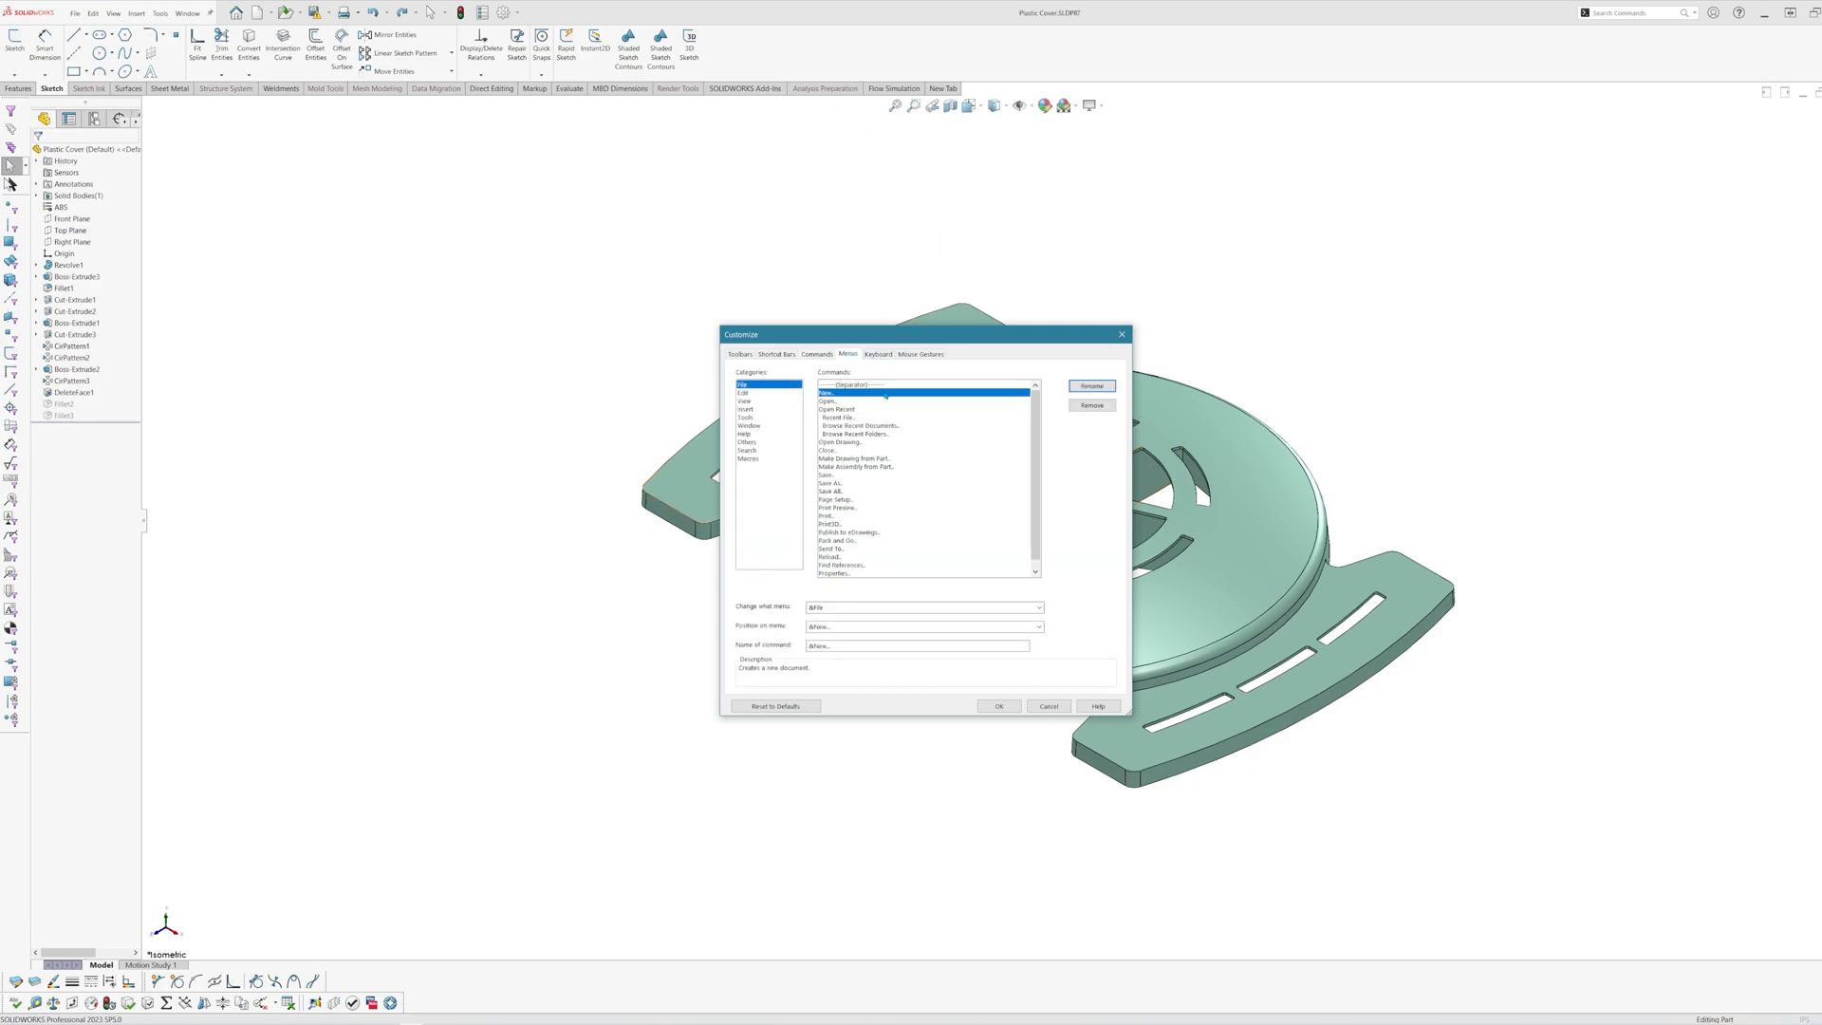
left_click(744, 401)
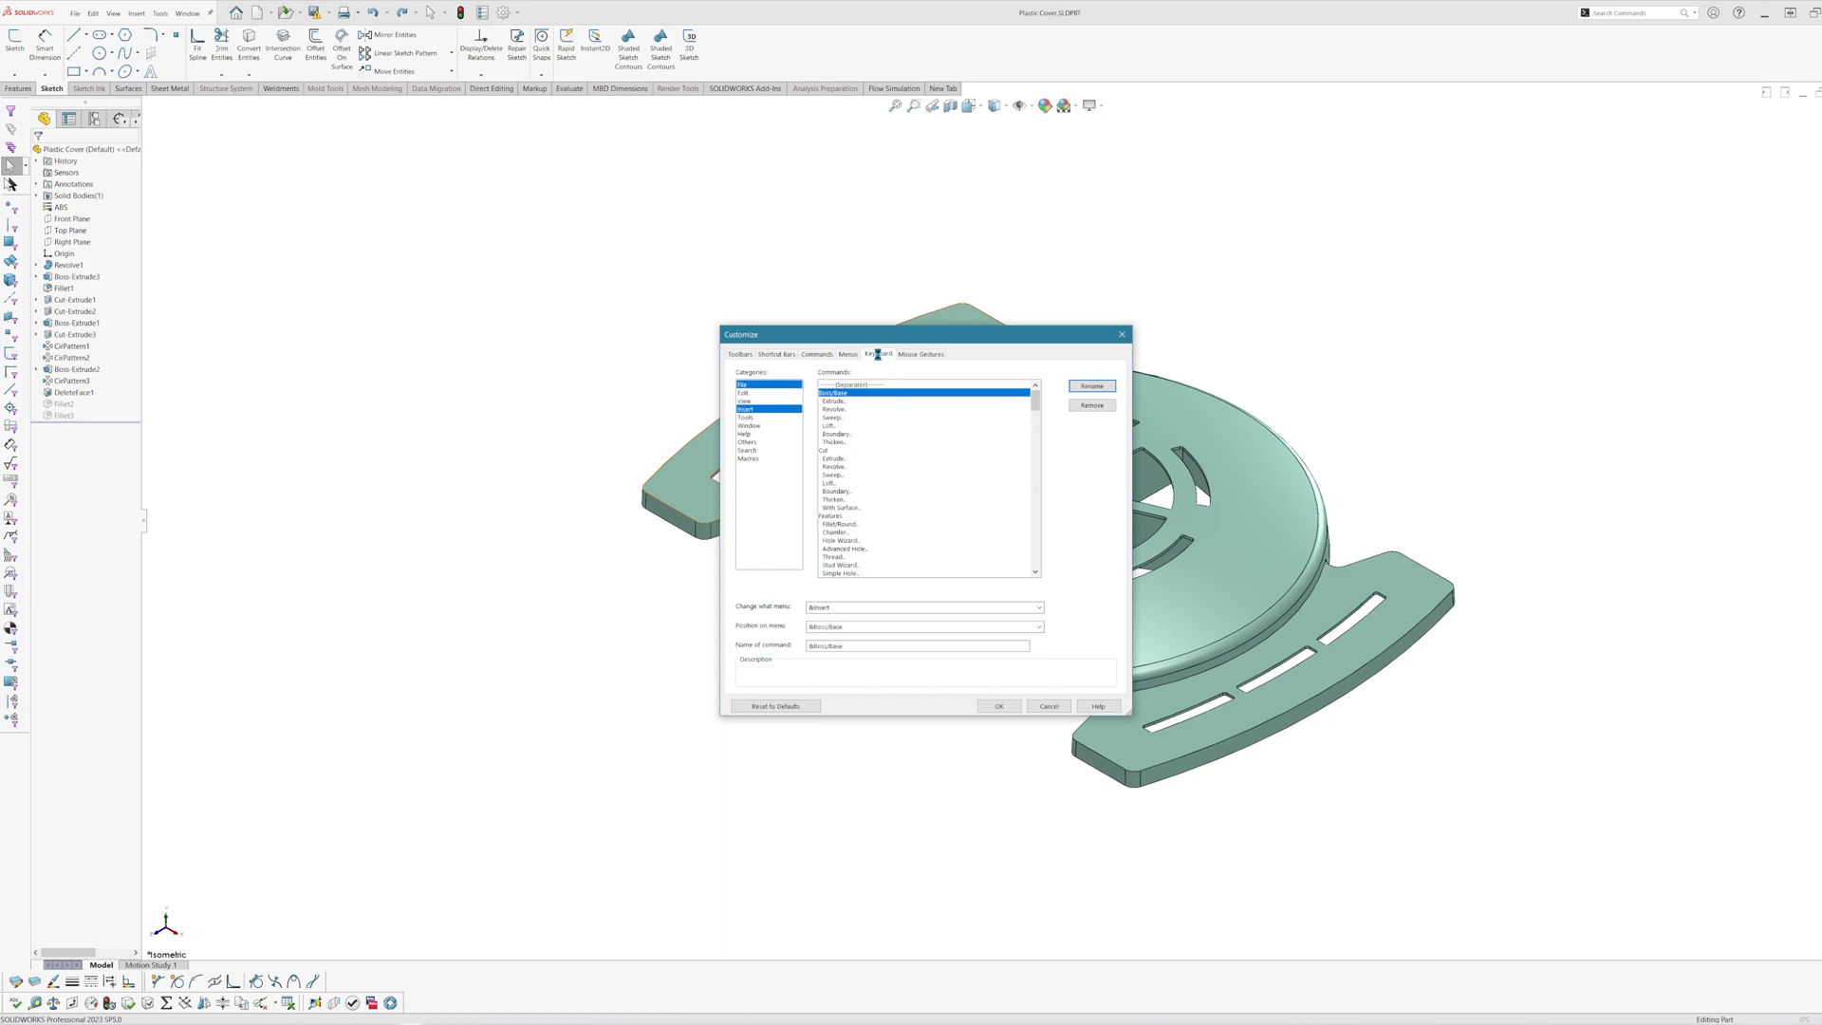
- Review the Mouse Gestures settings, then show the Keyboard shortcut assignments
left_click(920, 354)
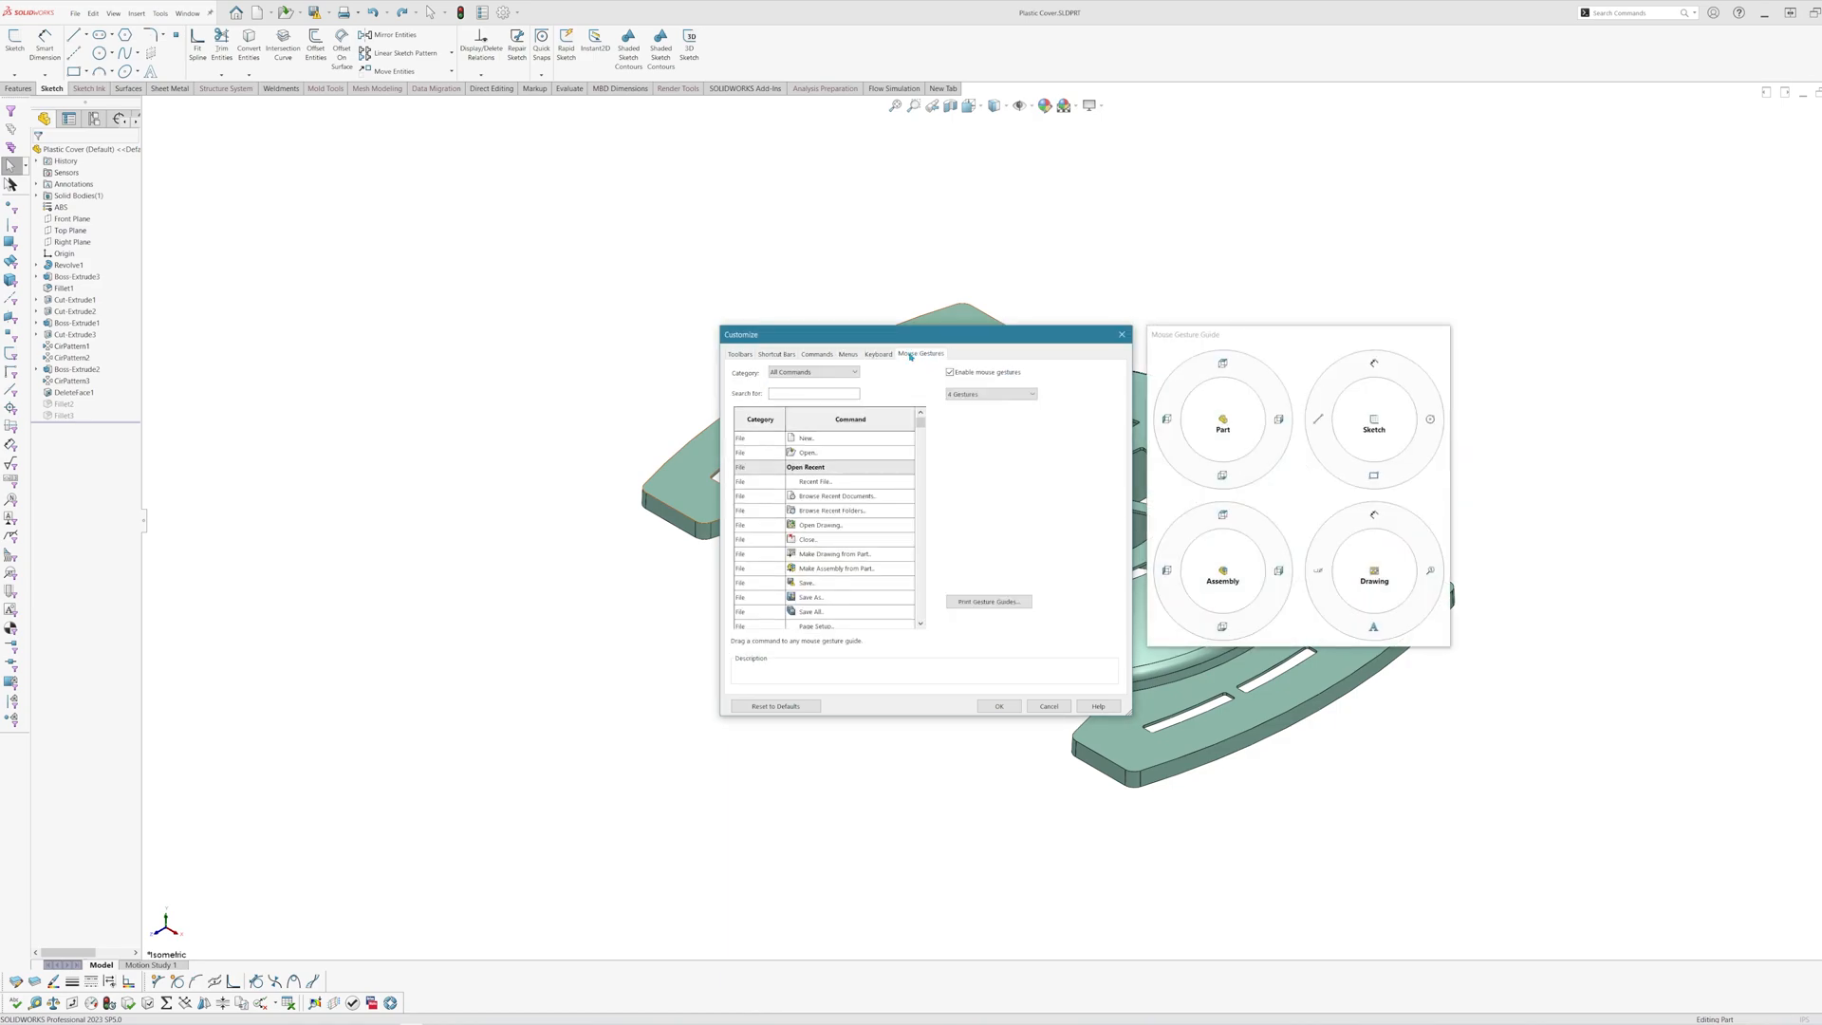
mouse_move(1140, 452)
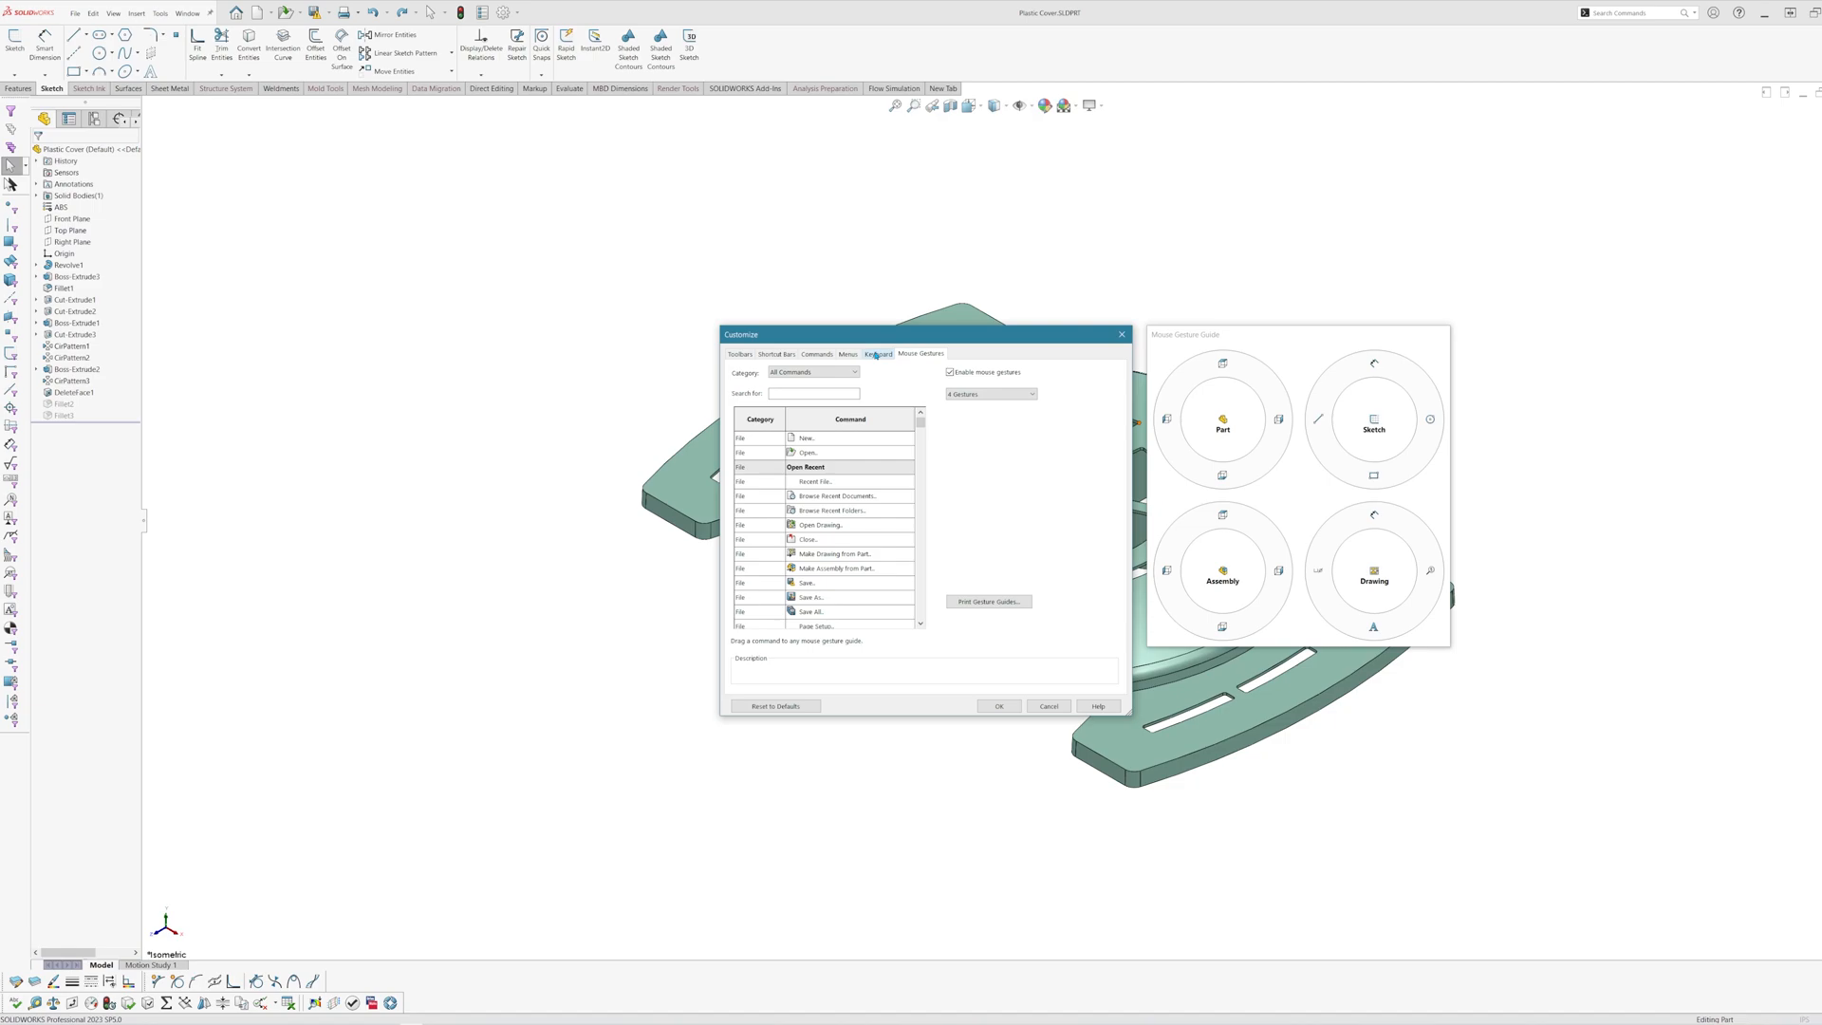
left_click(879, 354)
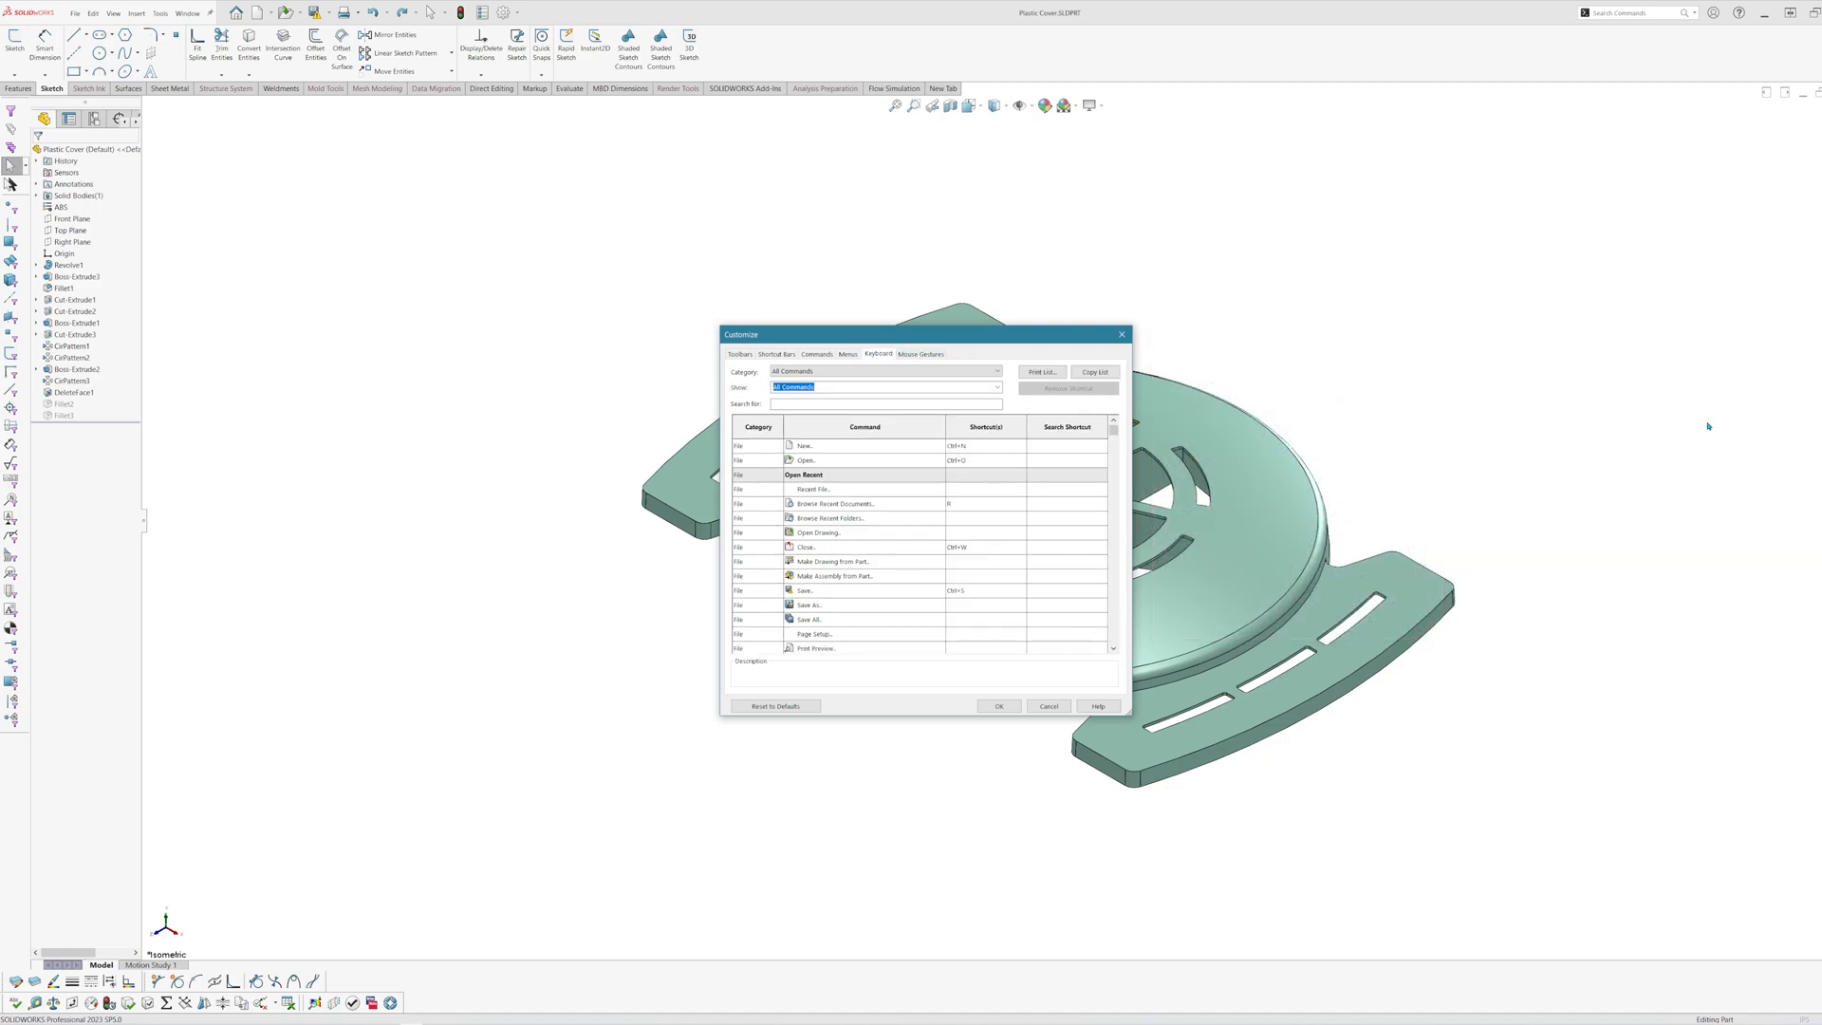
- Close Customize with OK and search the command box for 'deform'
left_click(1047, 706)
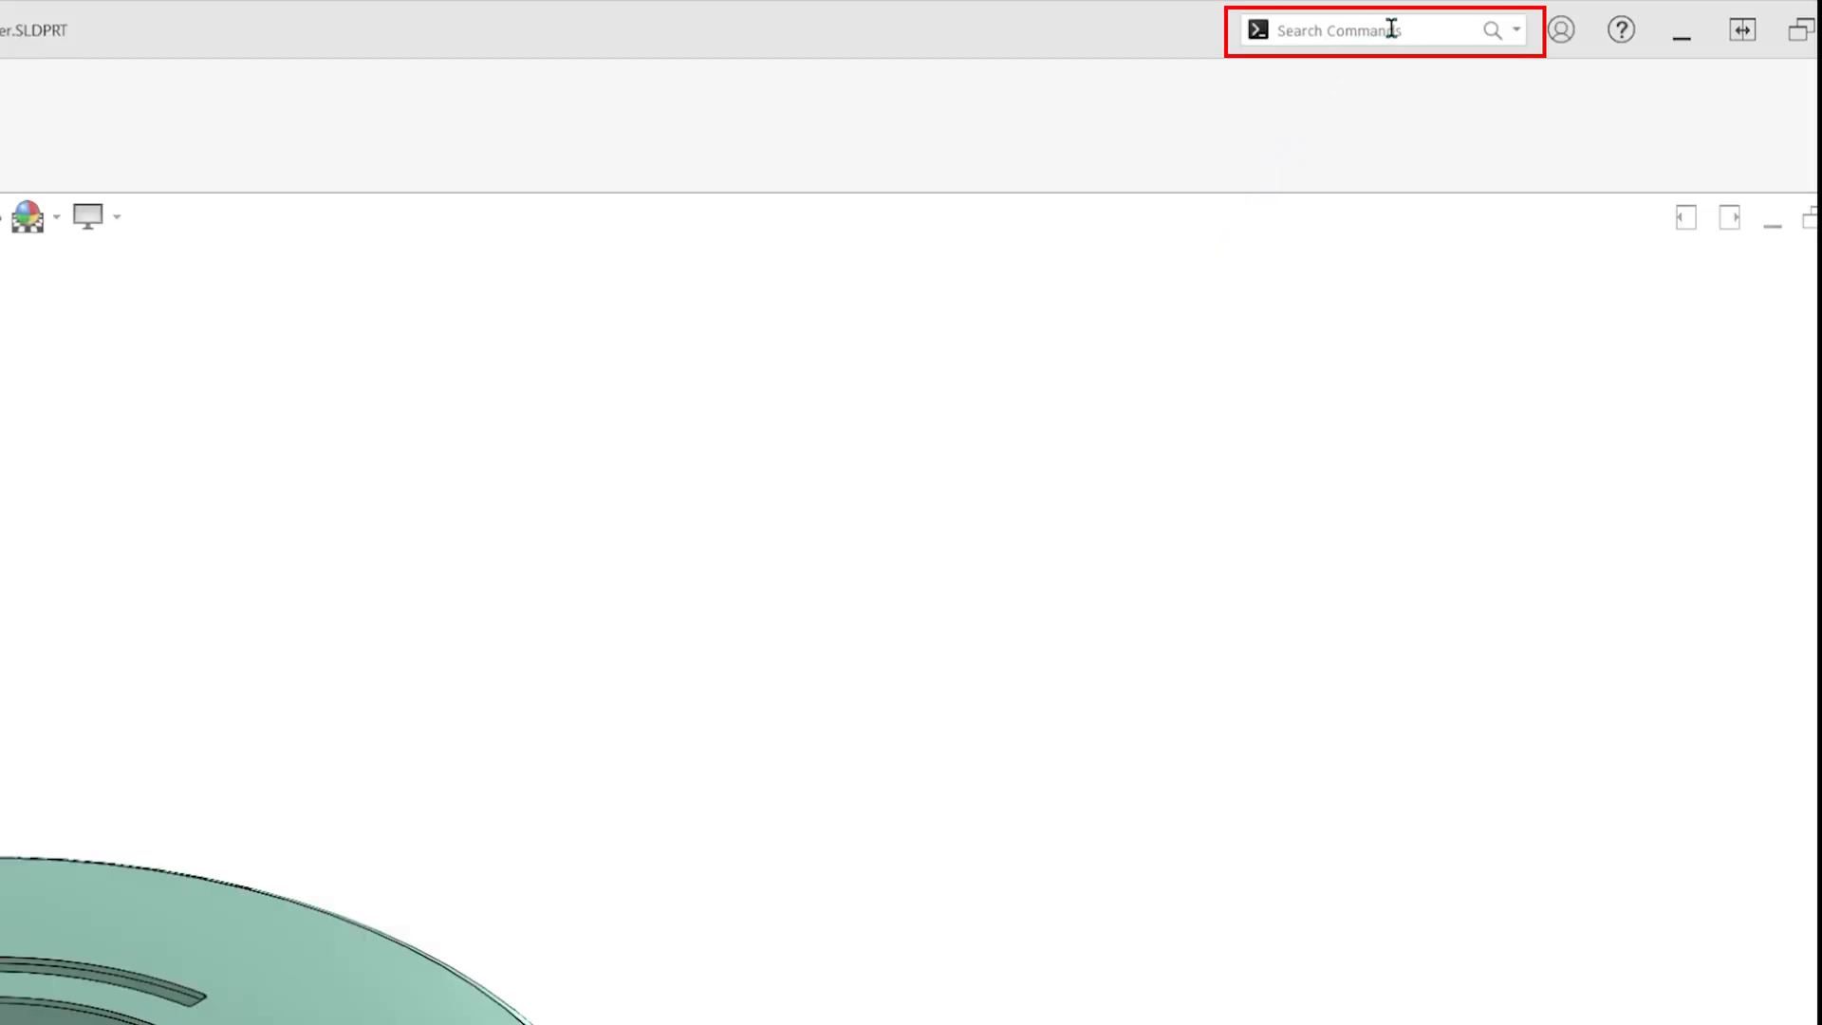
type("deform")
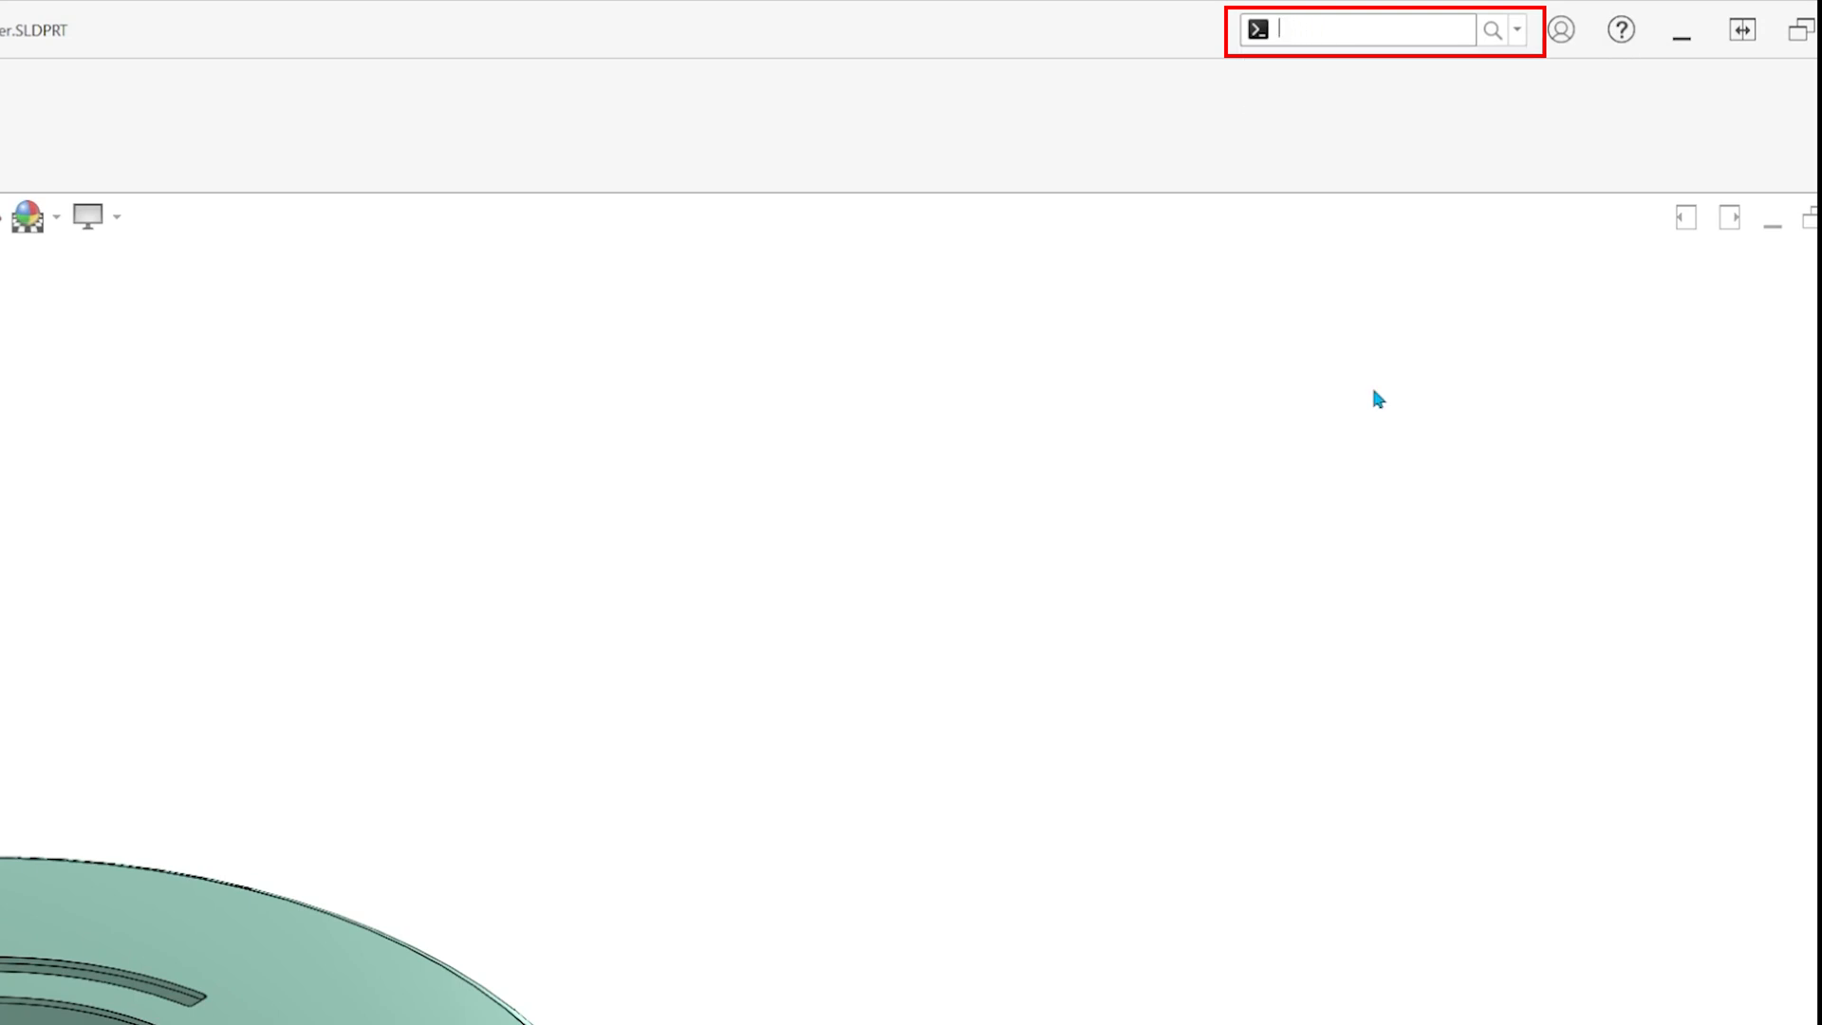
mouse_move(1361, 393)
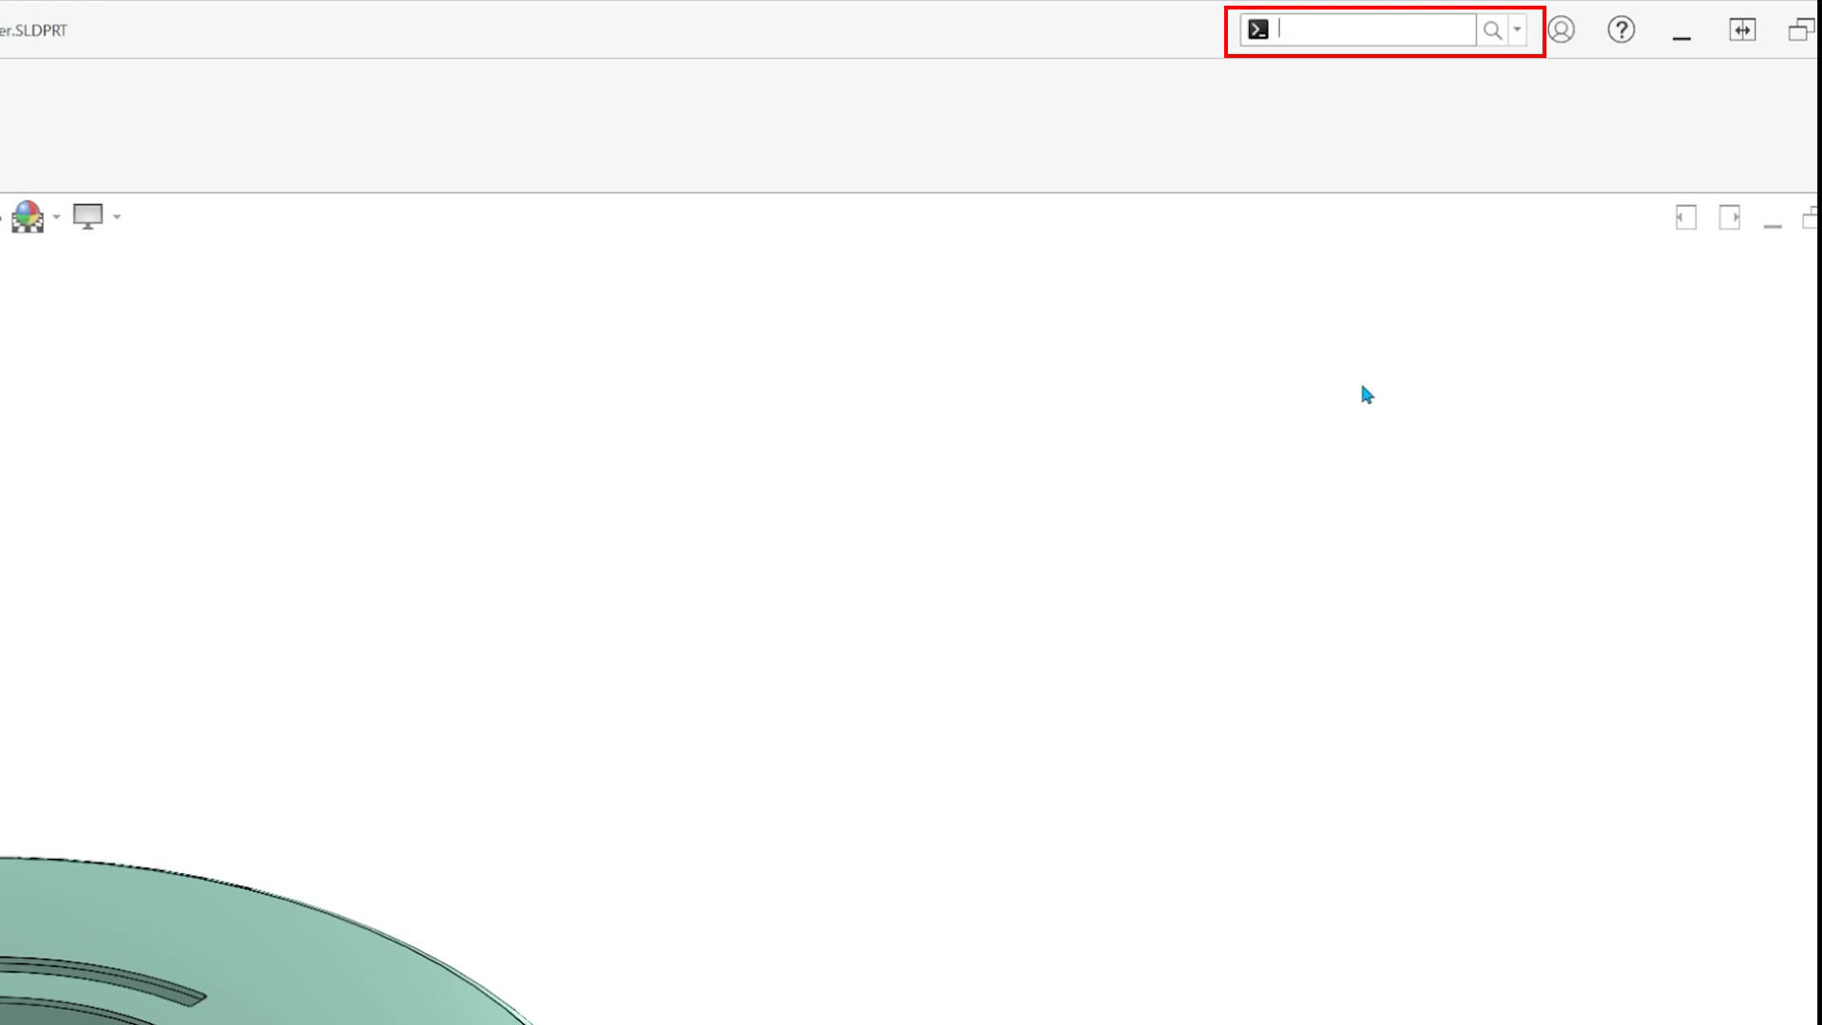